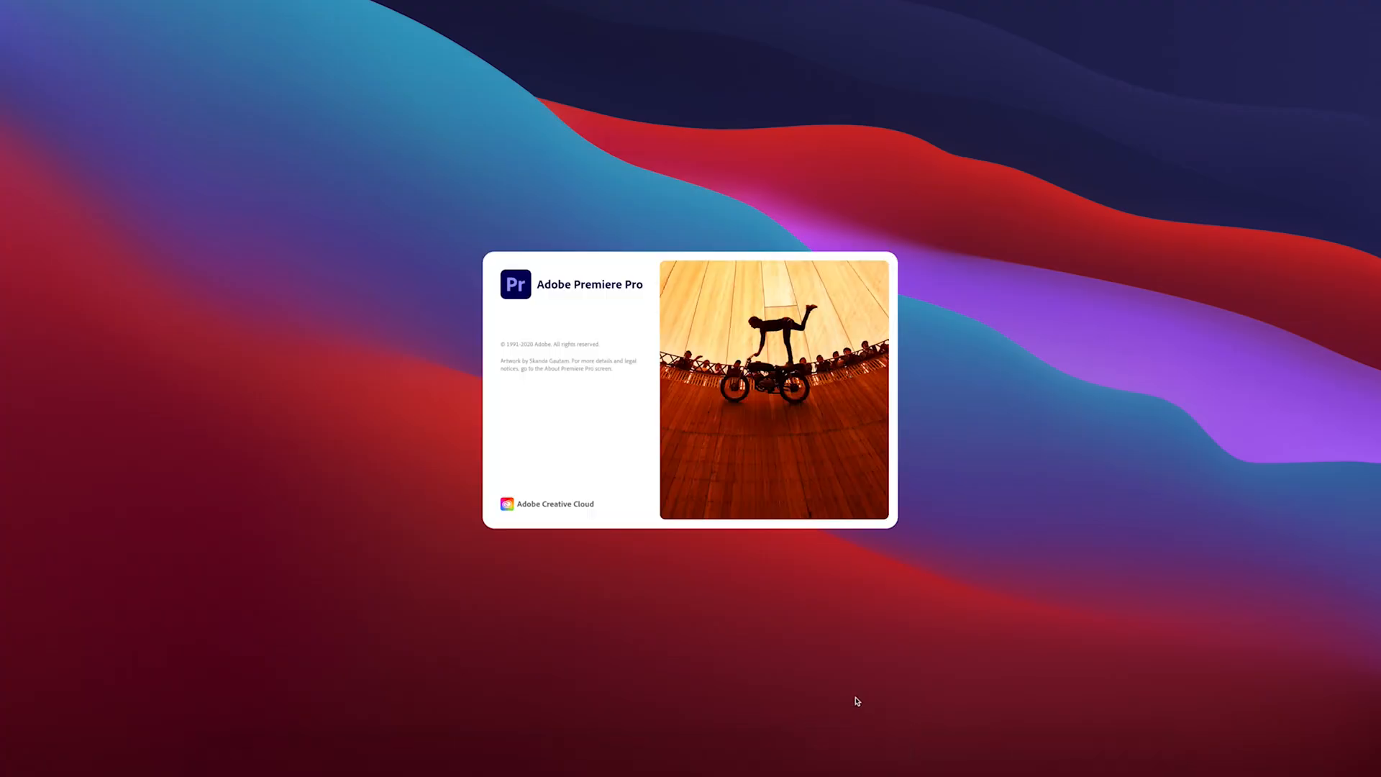
mouse_move(877, 713)
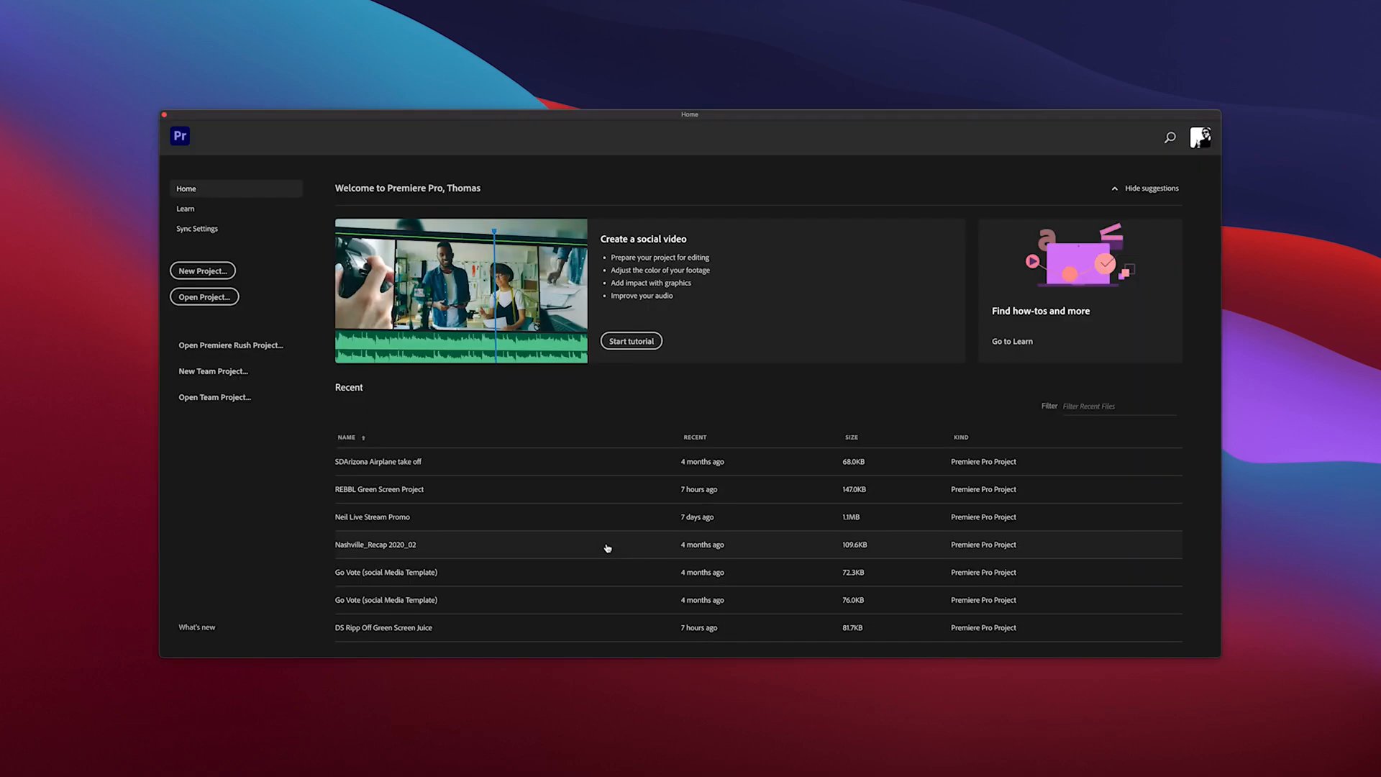
Start a new project from the Home screen and begin naming it "Juic...".
left_click(202, 270)
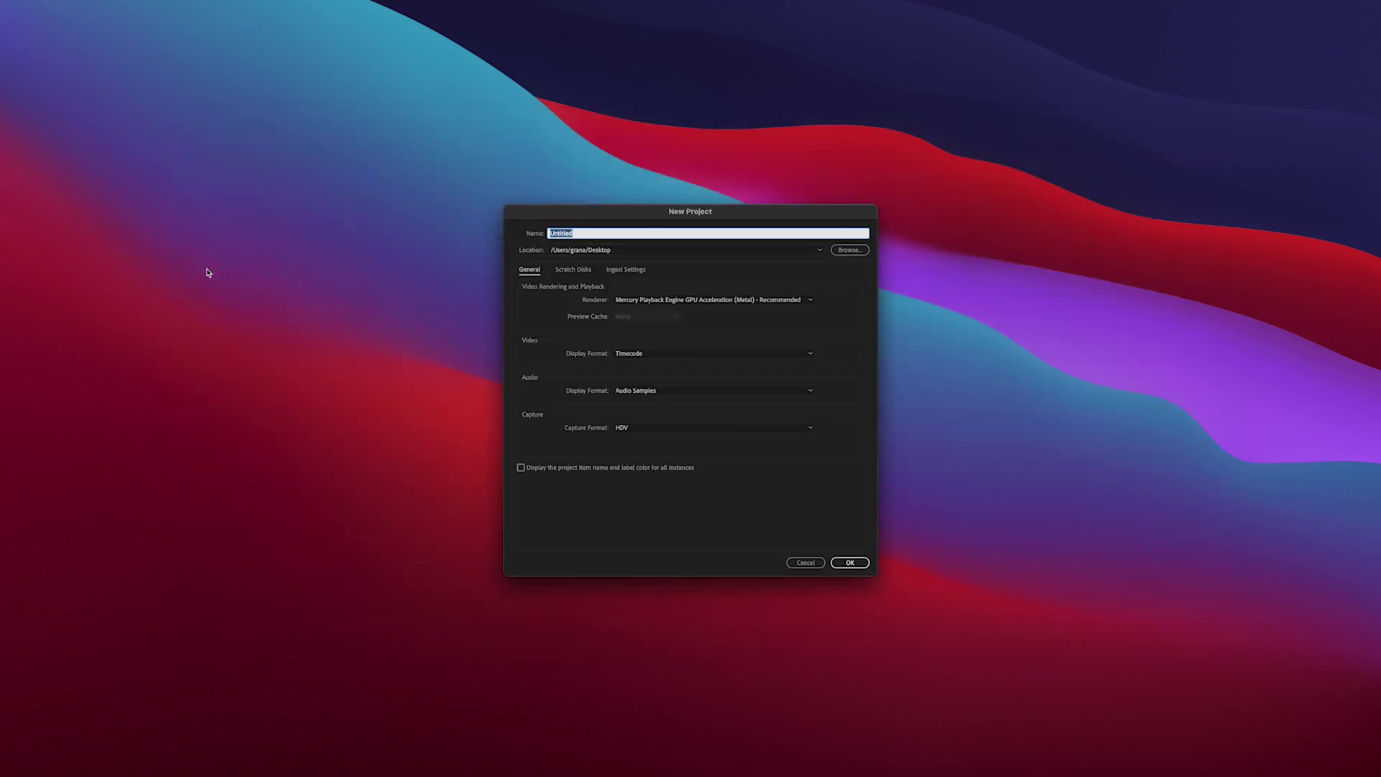
mouse_move(374, 248)
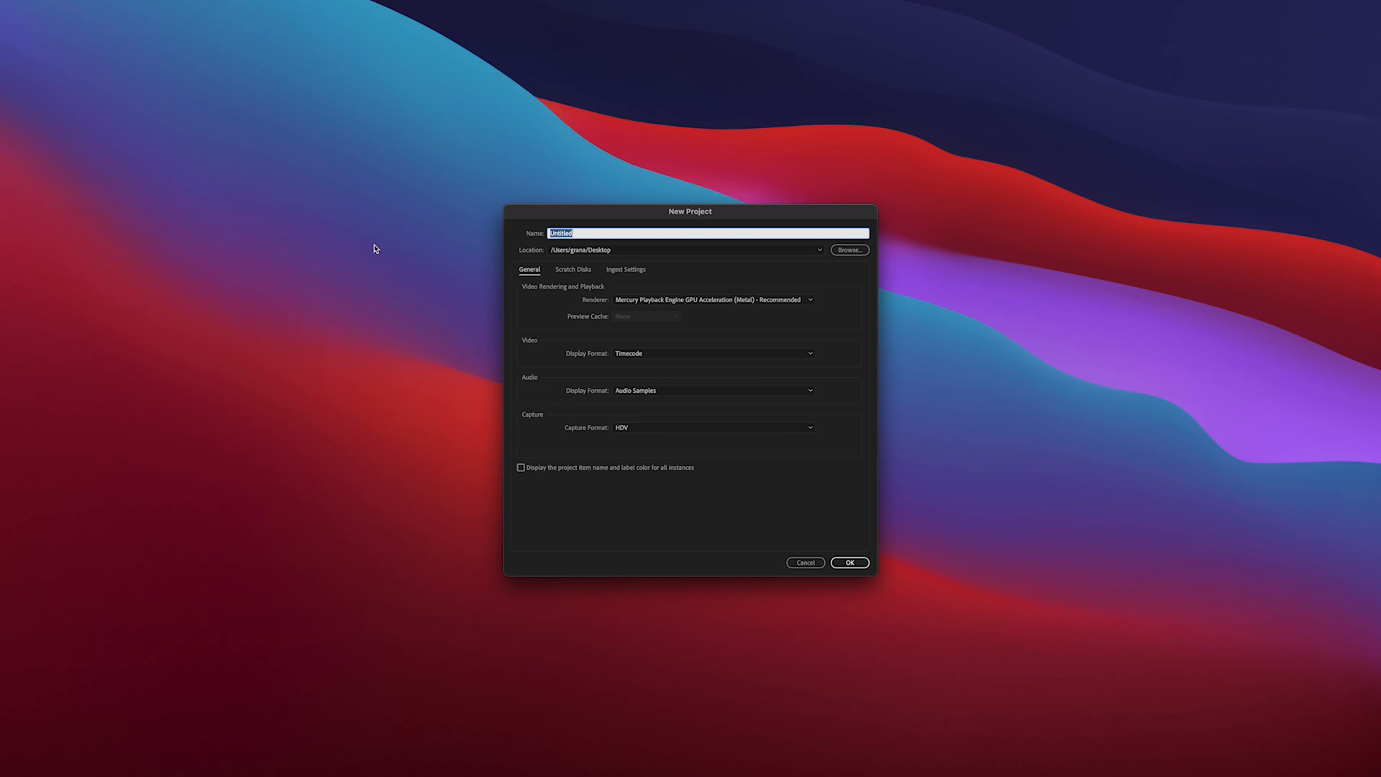
type("Juice Green Scr")
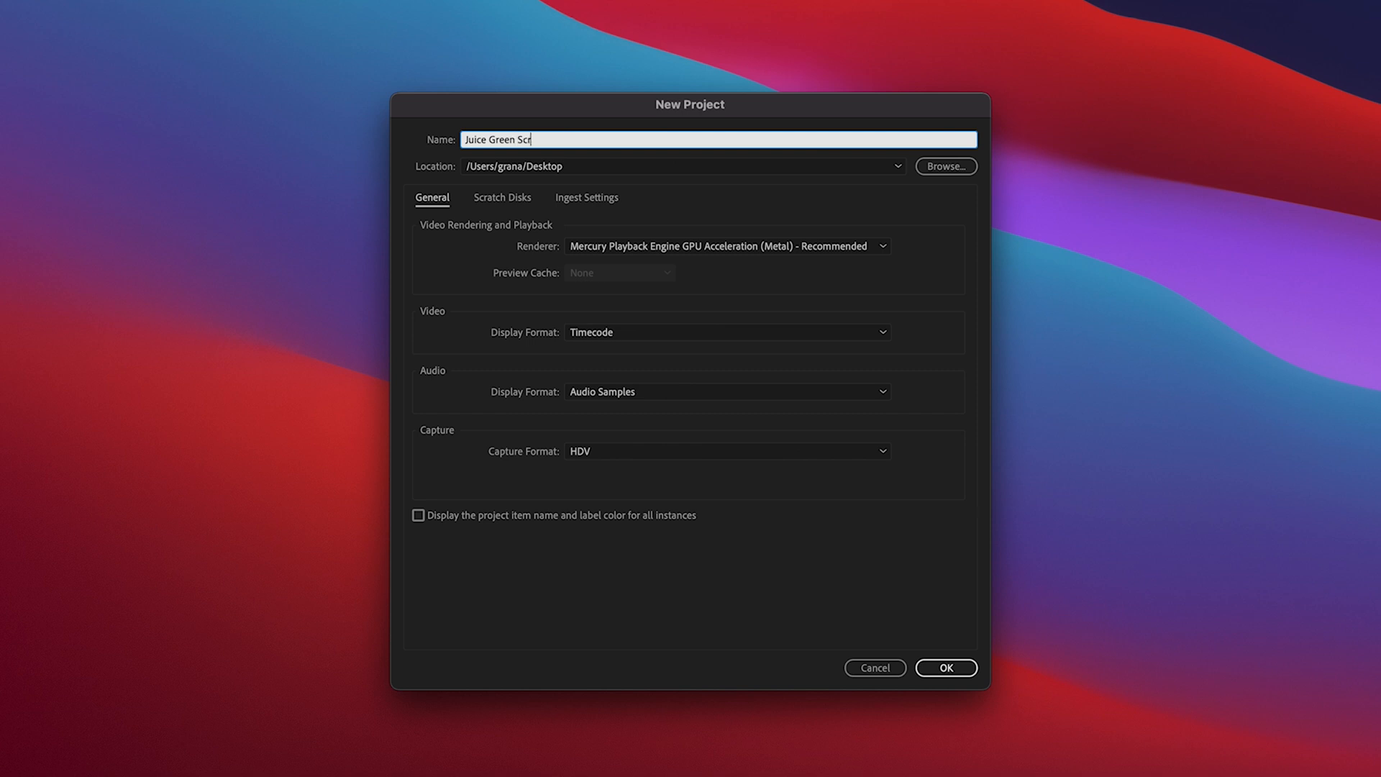
Create the Juice Green Screen project and import the R3D camera clip via the Media Browser.
left_click(953, 668)
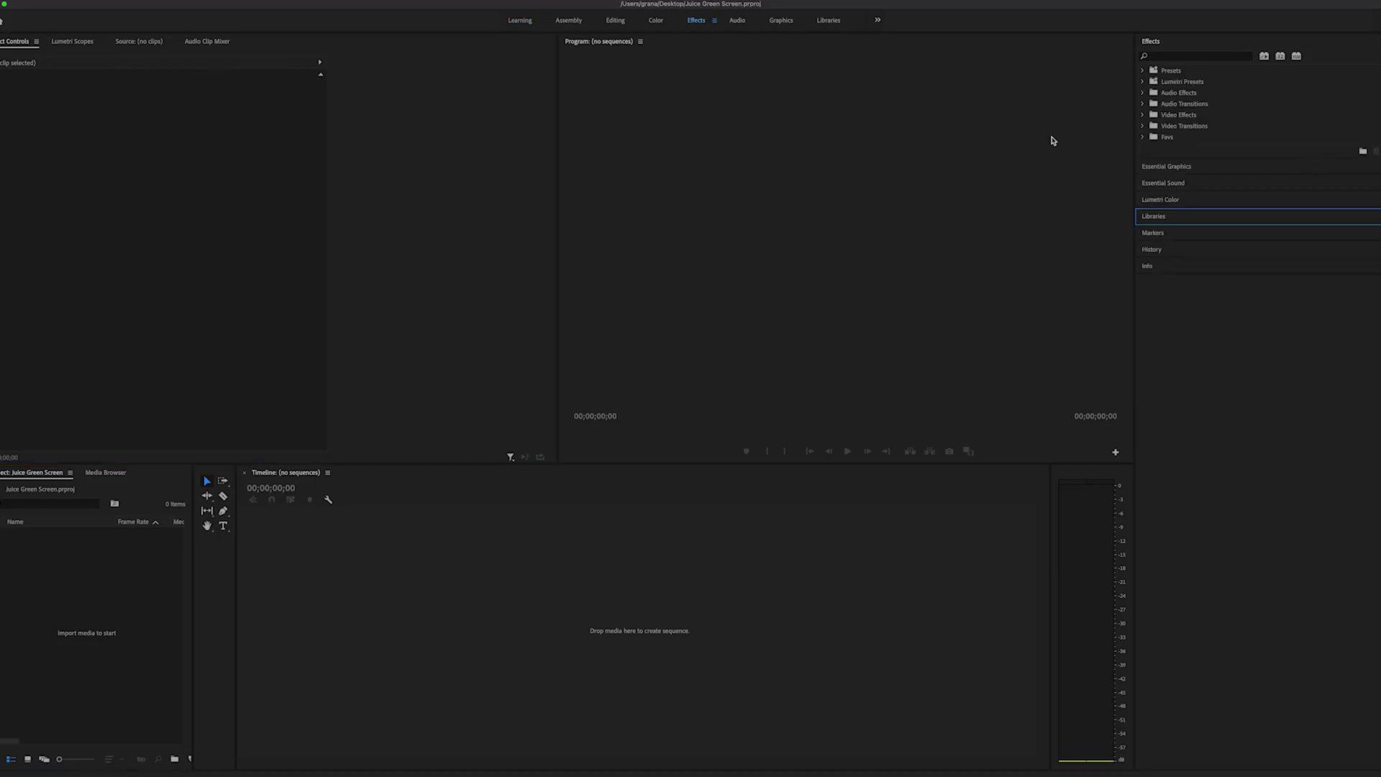
mouse_move(69, 615)
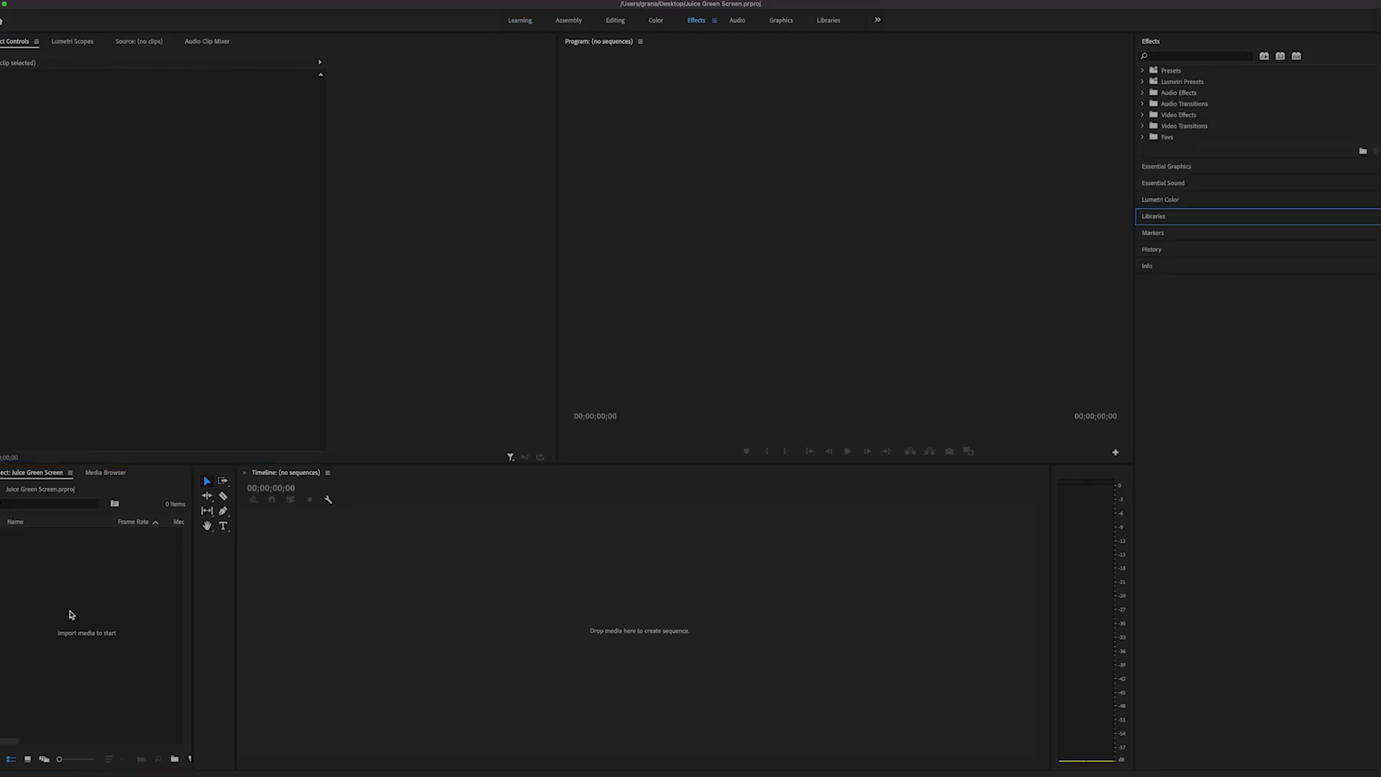
left_click(105, 471)
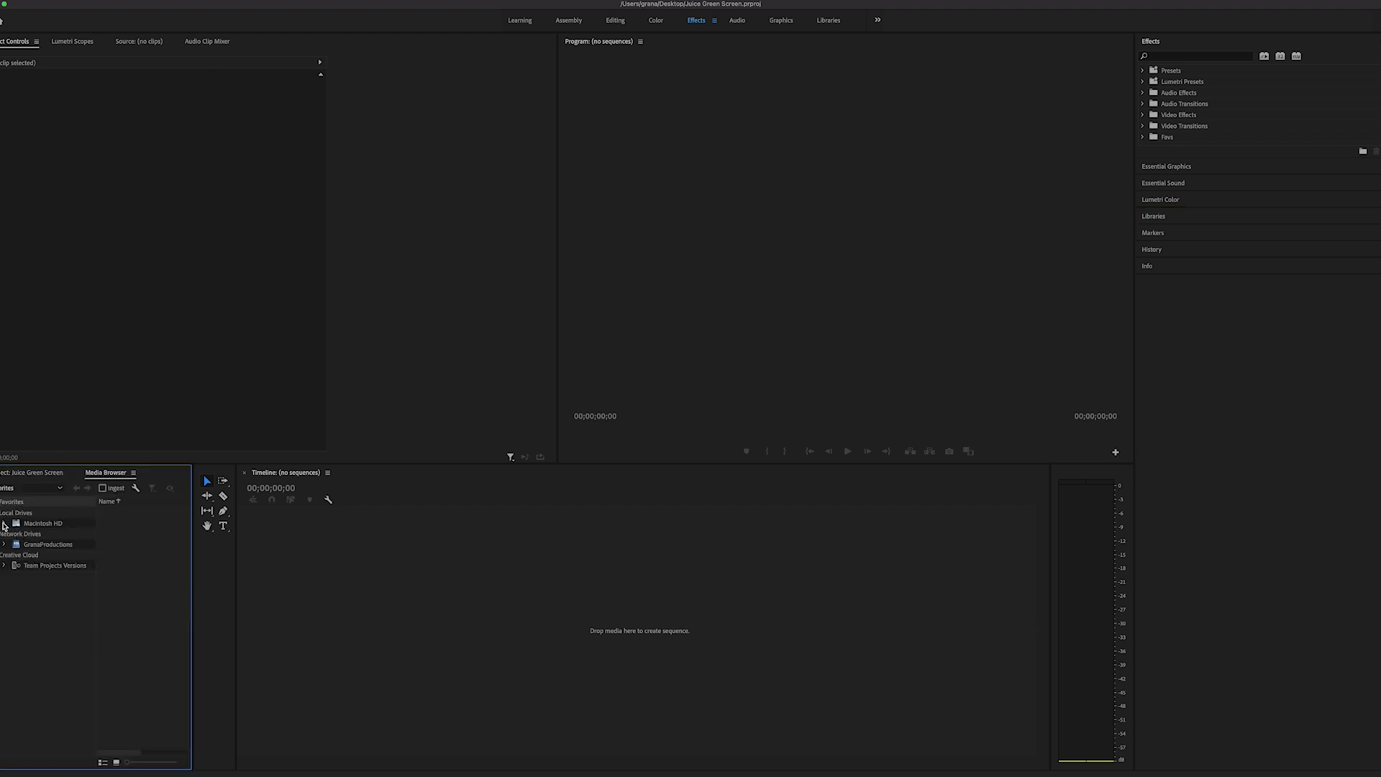
left_click(9, 524)
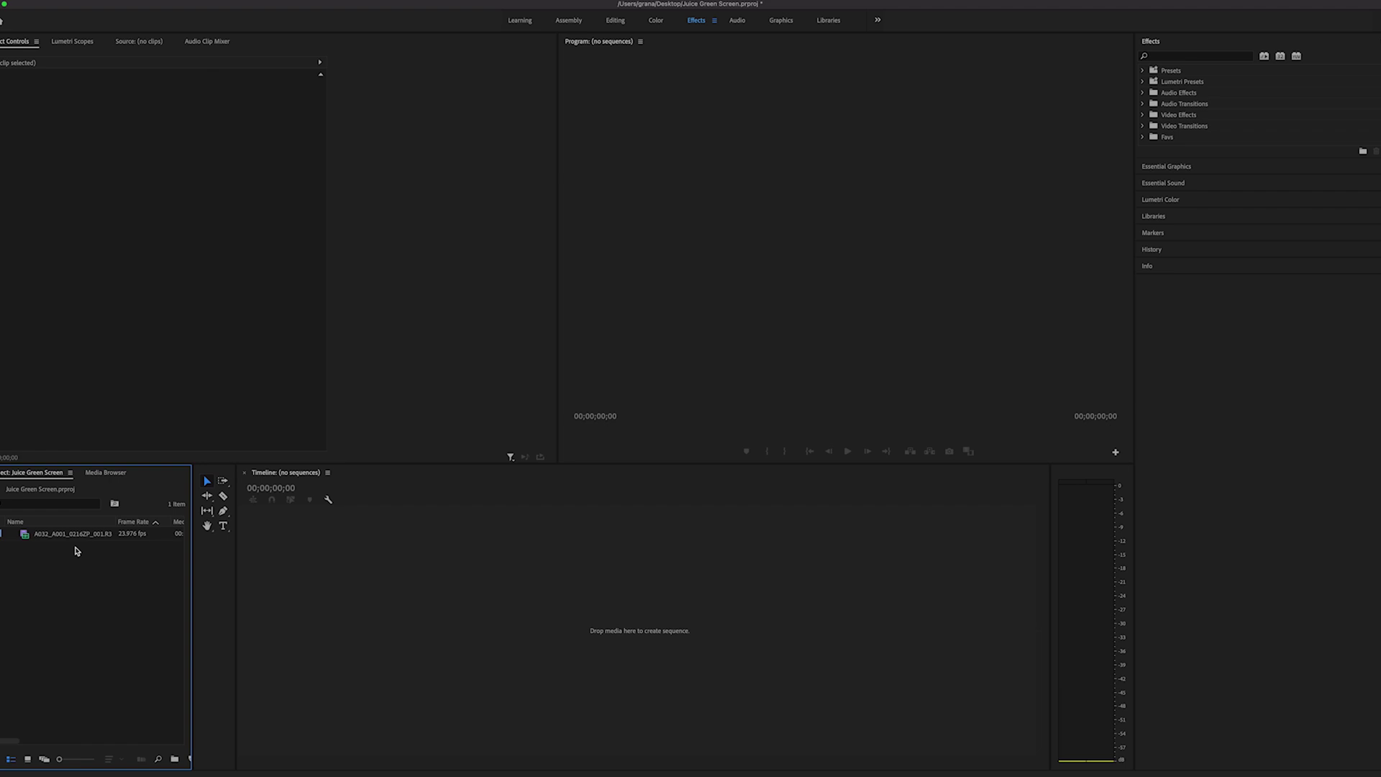
left_click(196, 756)
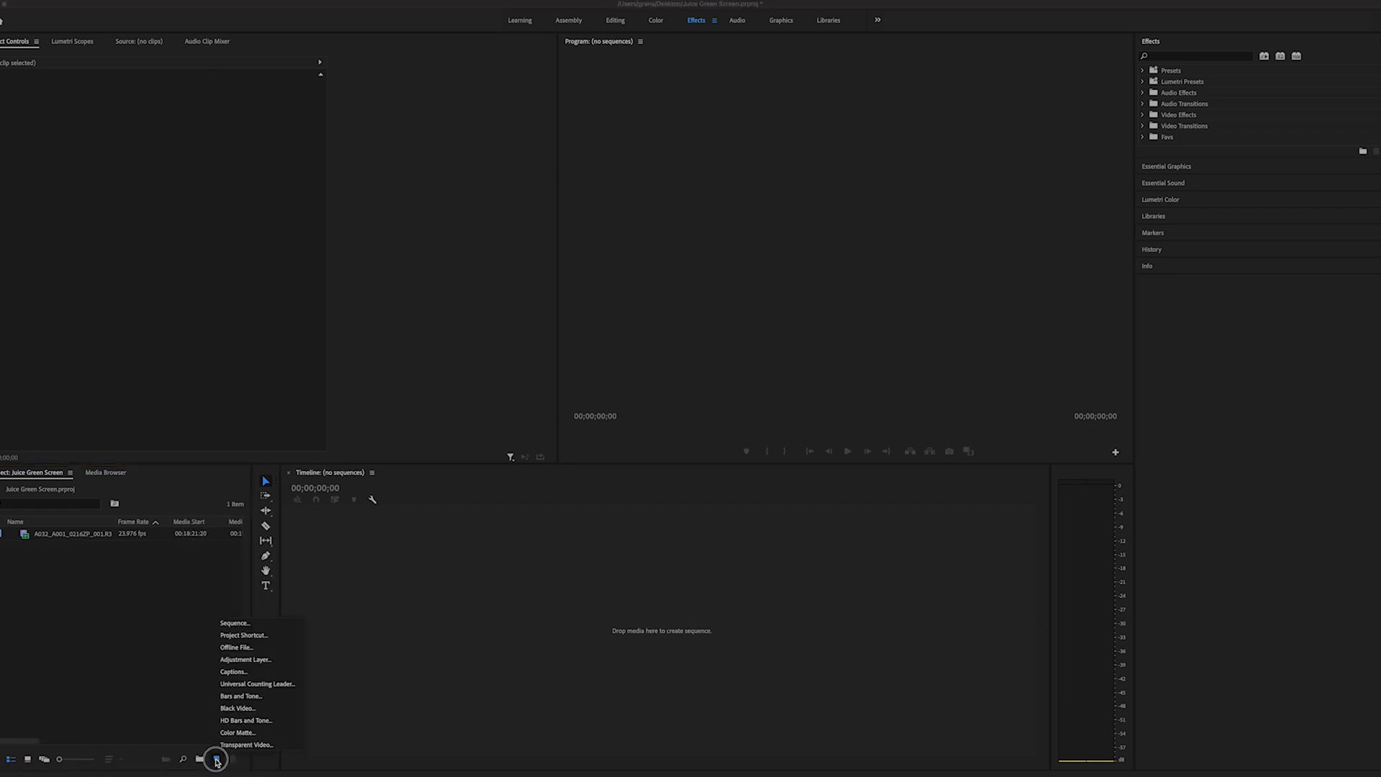
Create a DSLR 1080p24 sequence named "Green Screen" for the bottle clip.
left_click(236, 623)
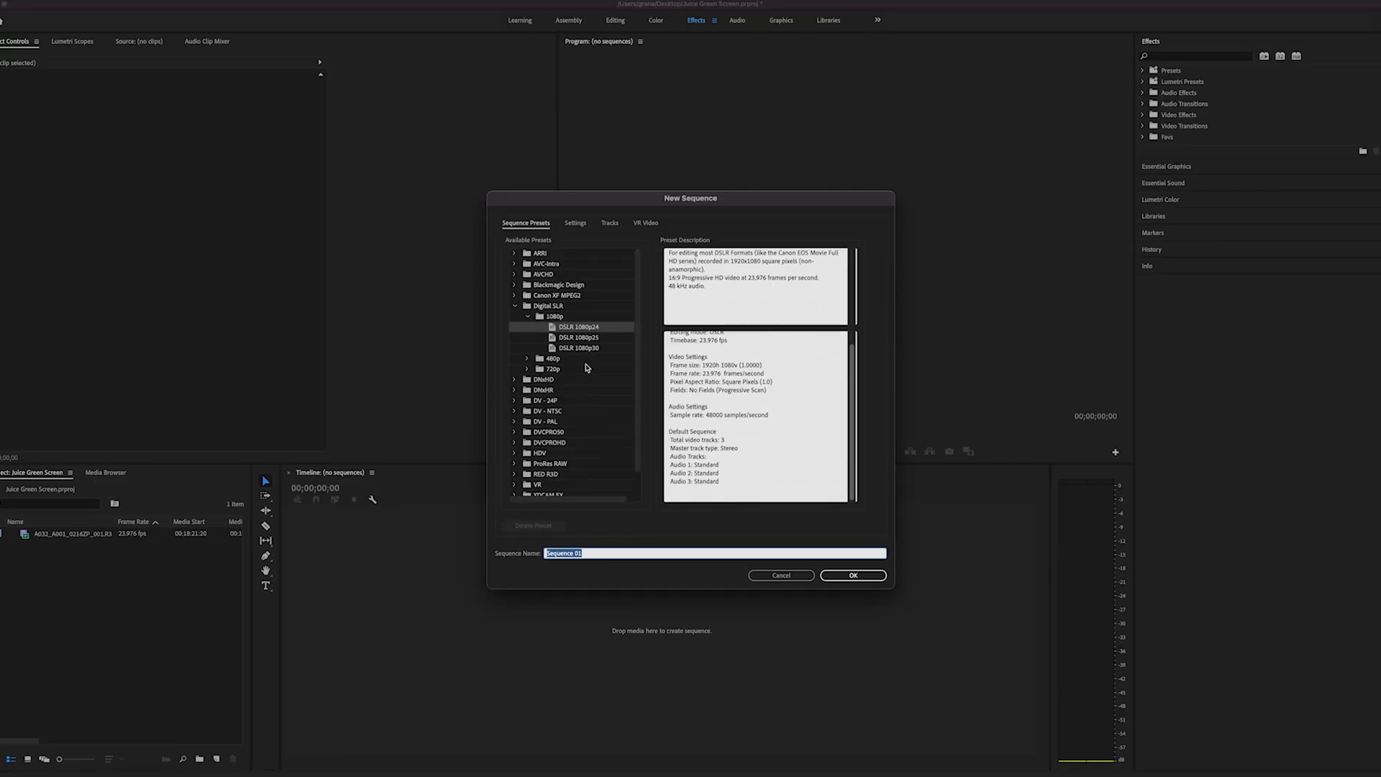
mouse_move(638, 497)
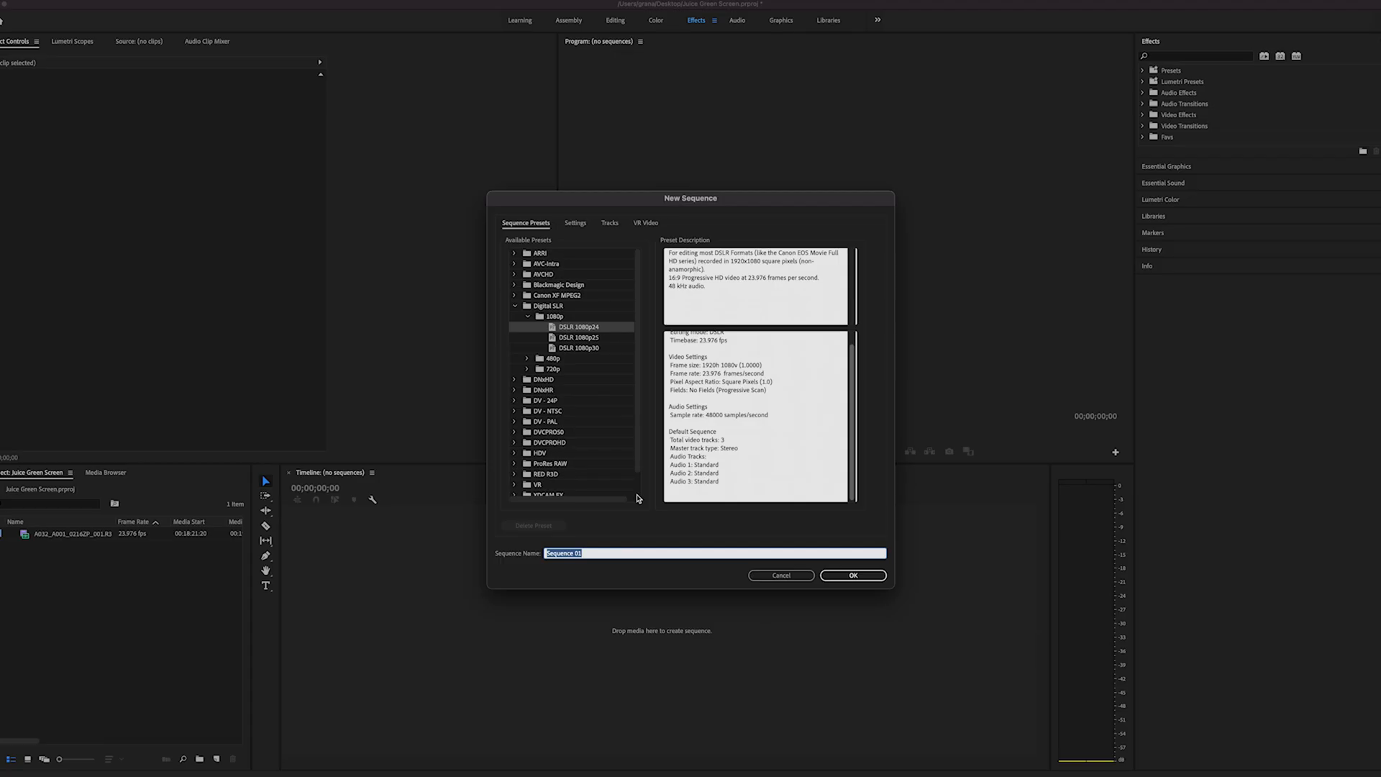
type("Green Screen")
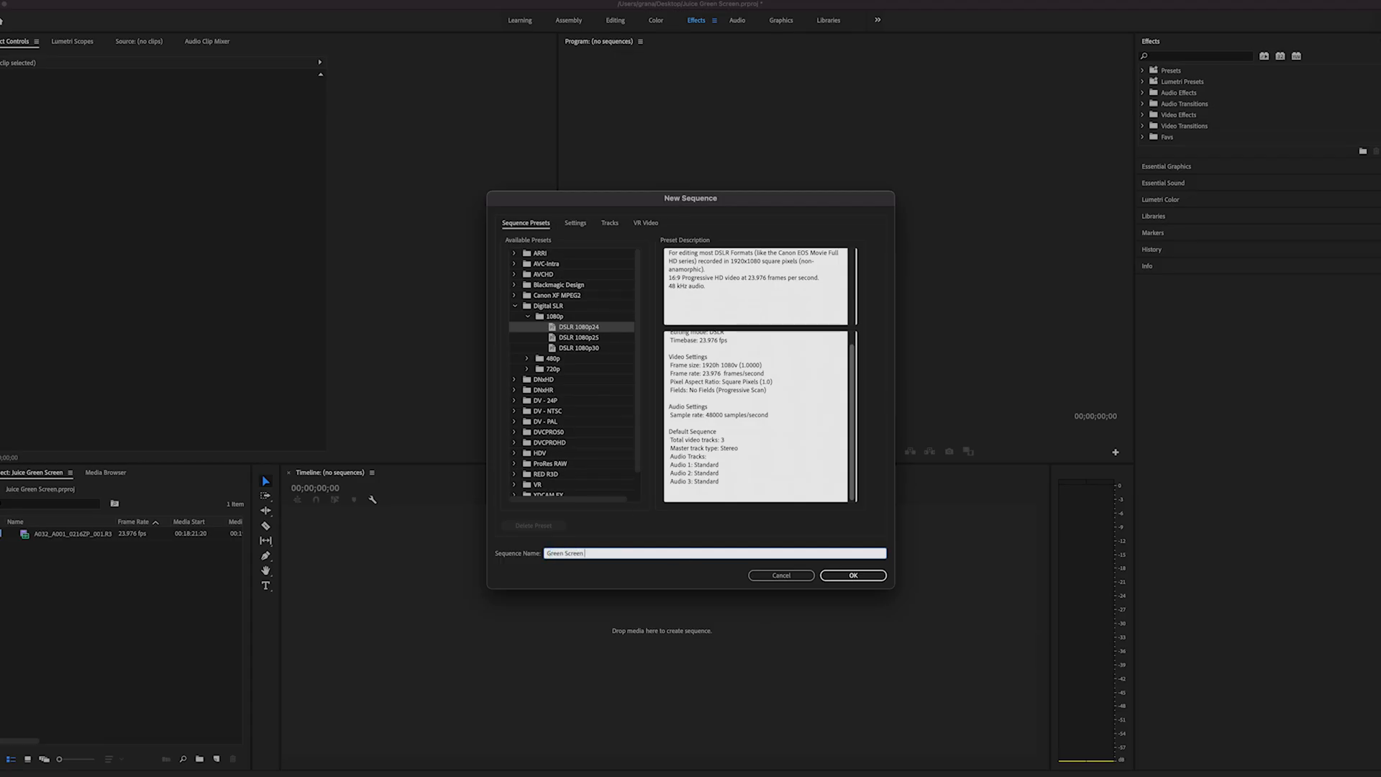
left_click(854, 576)
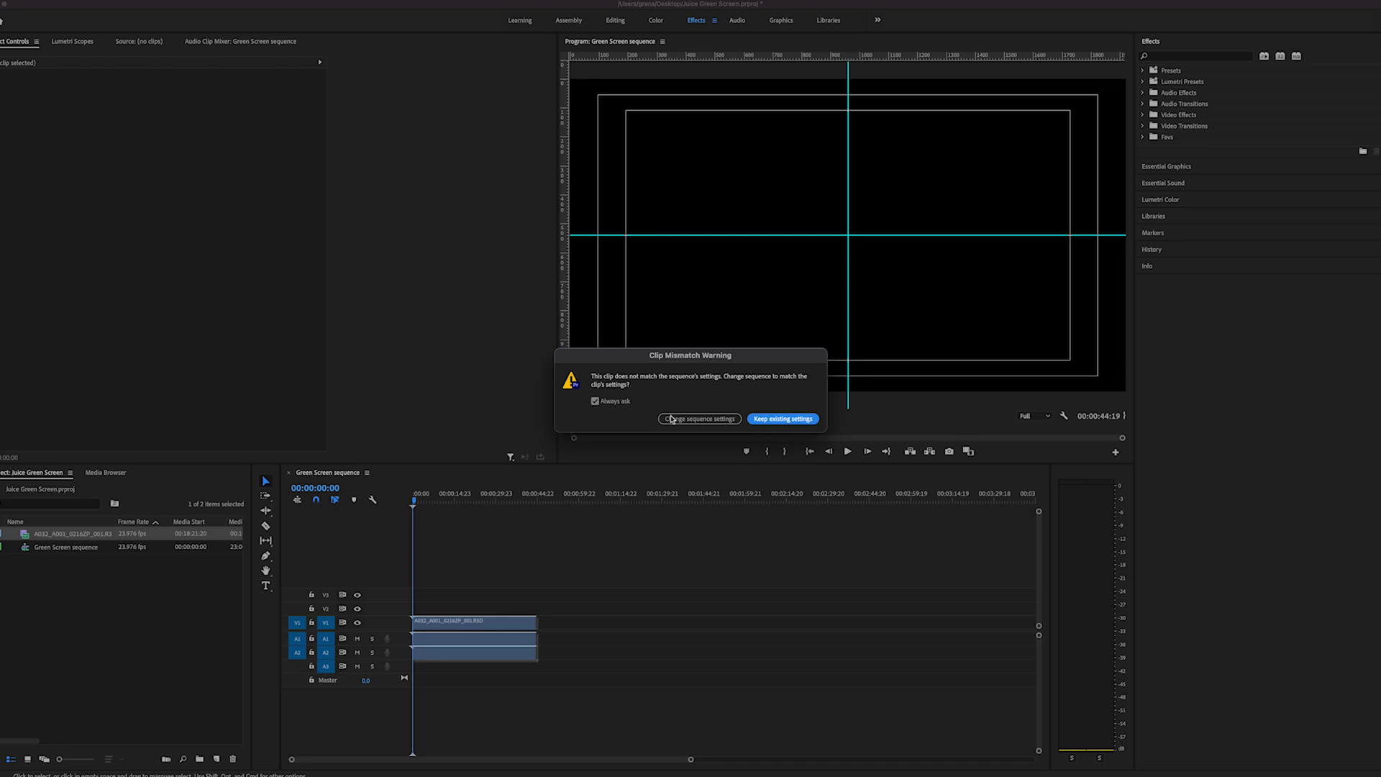
mouse_move(678, 429)
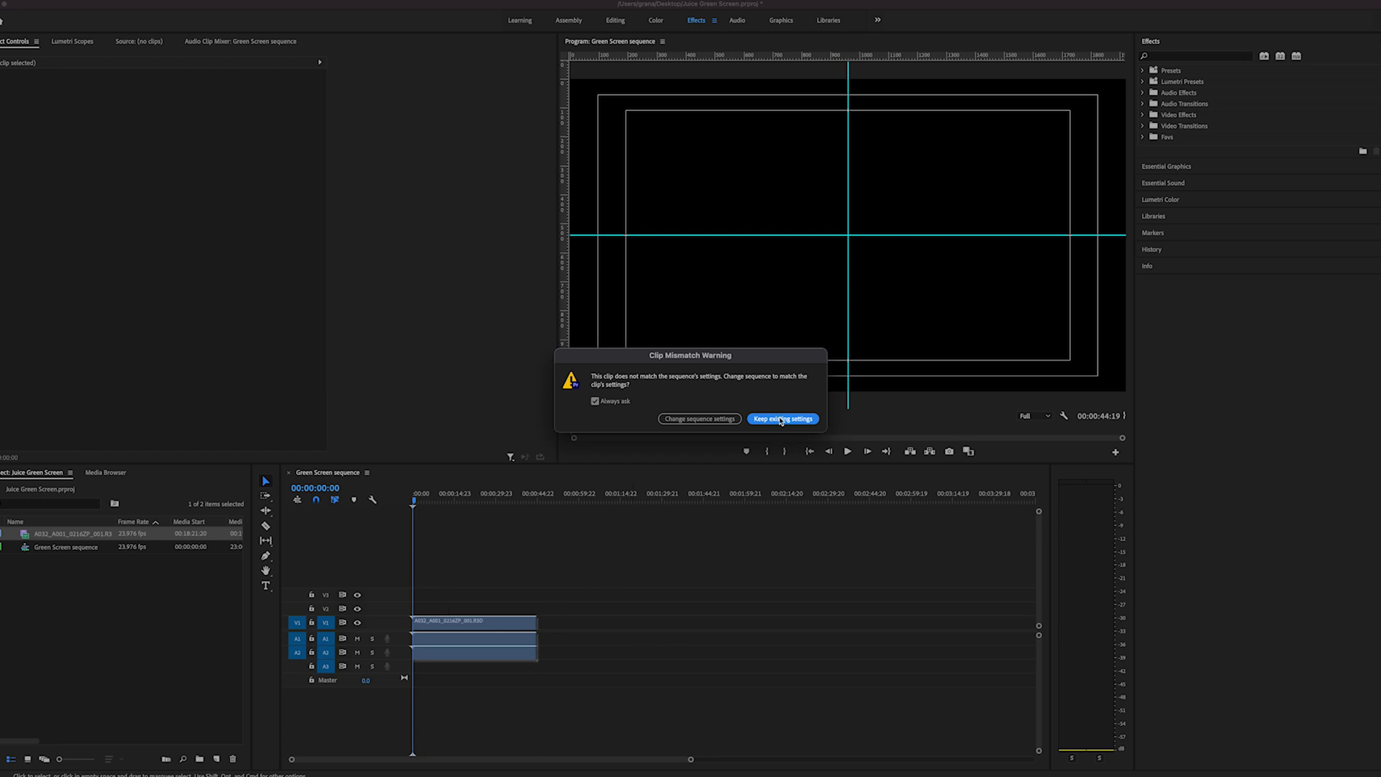
Keep existing sequence settings, set the bottle clip to frame size and unlink its audio.
left_click(782, 418)
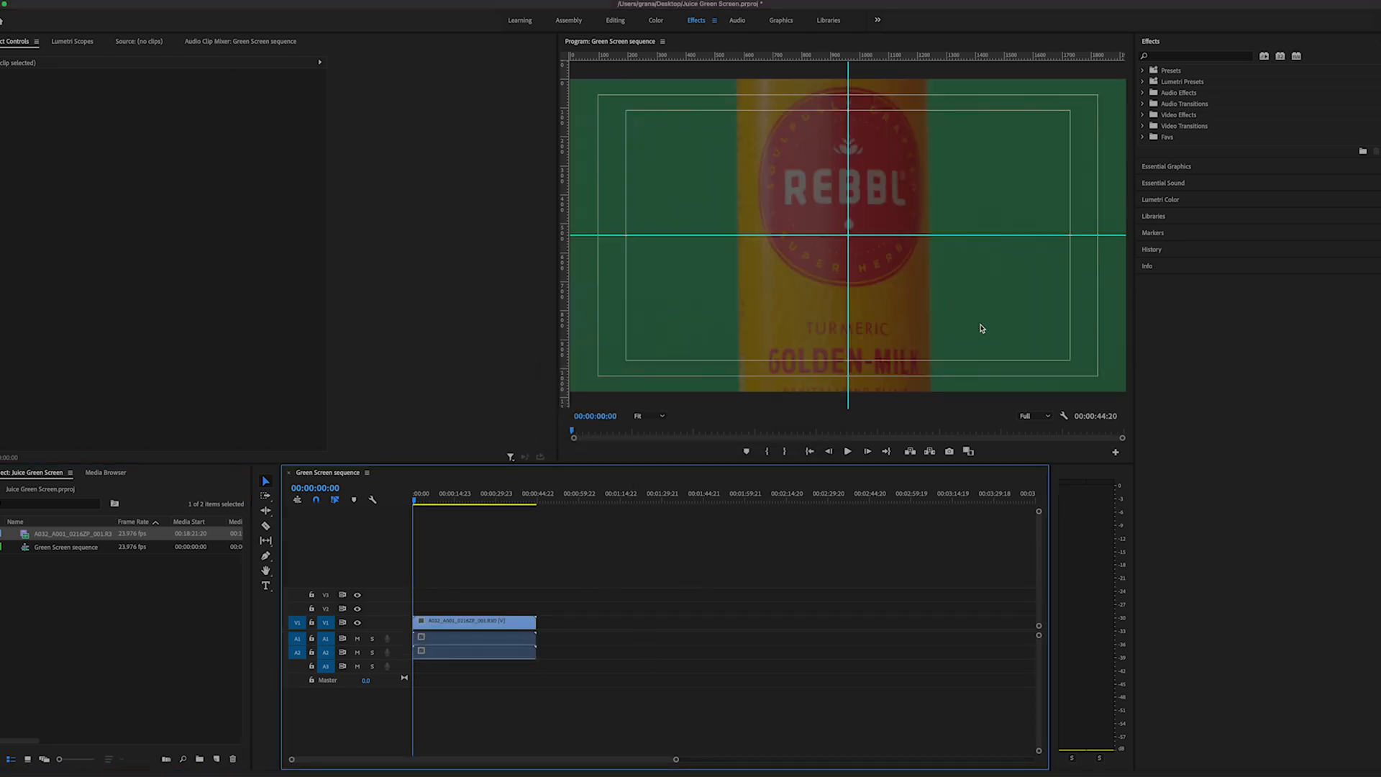
left_click(466, 622)
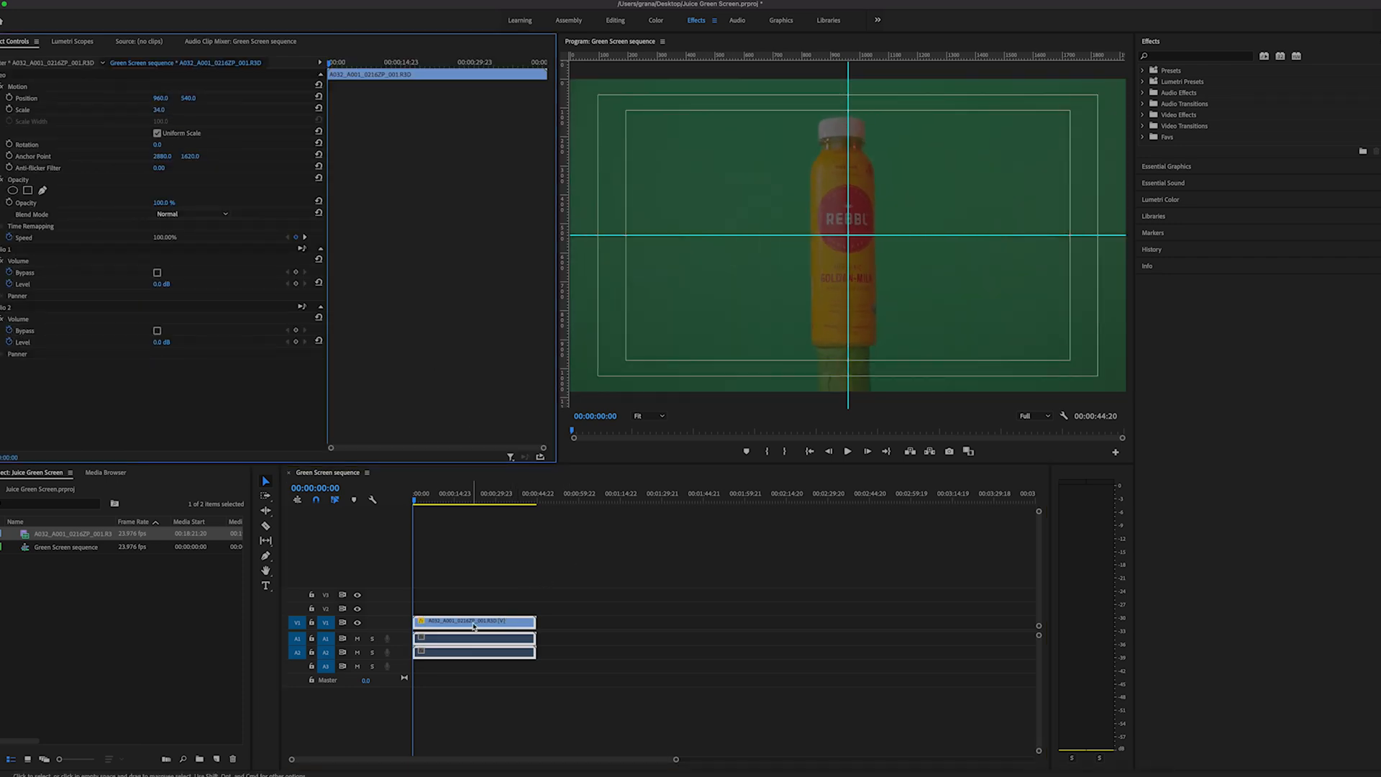
right_click(473, 621)
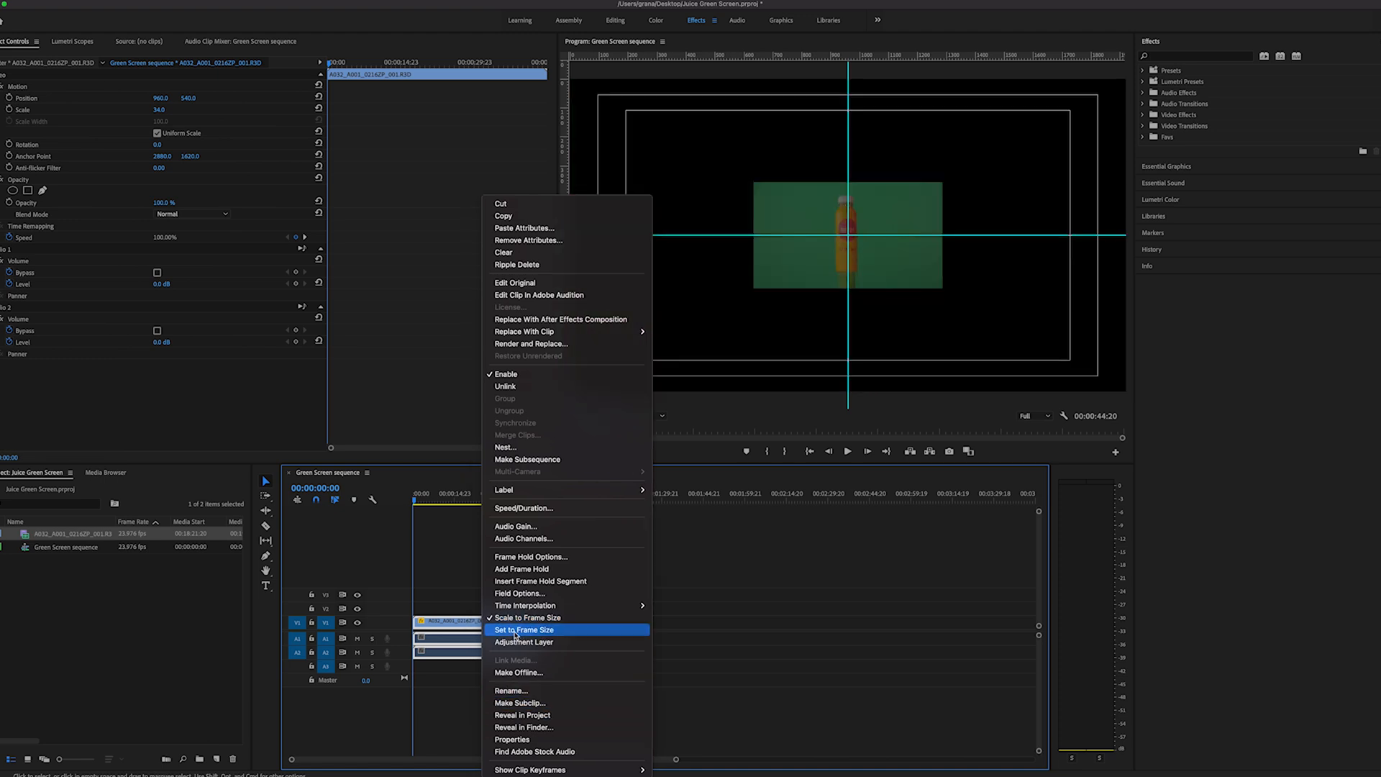
left_click(524, 629)
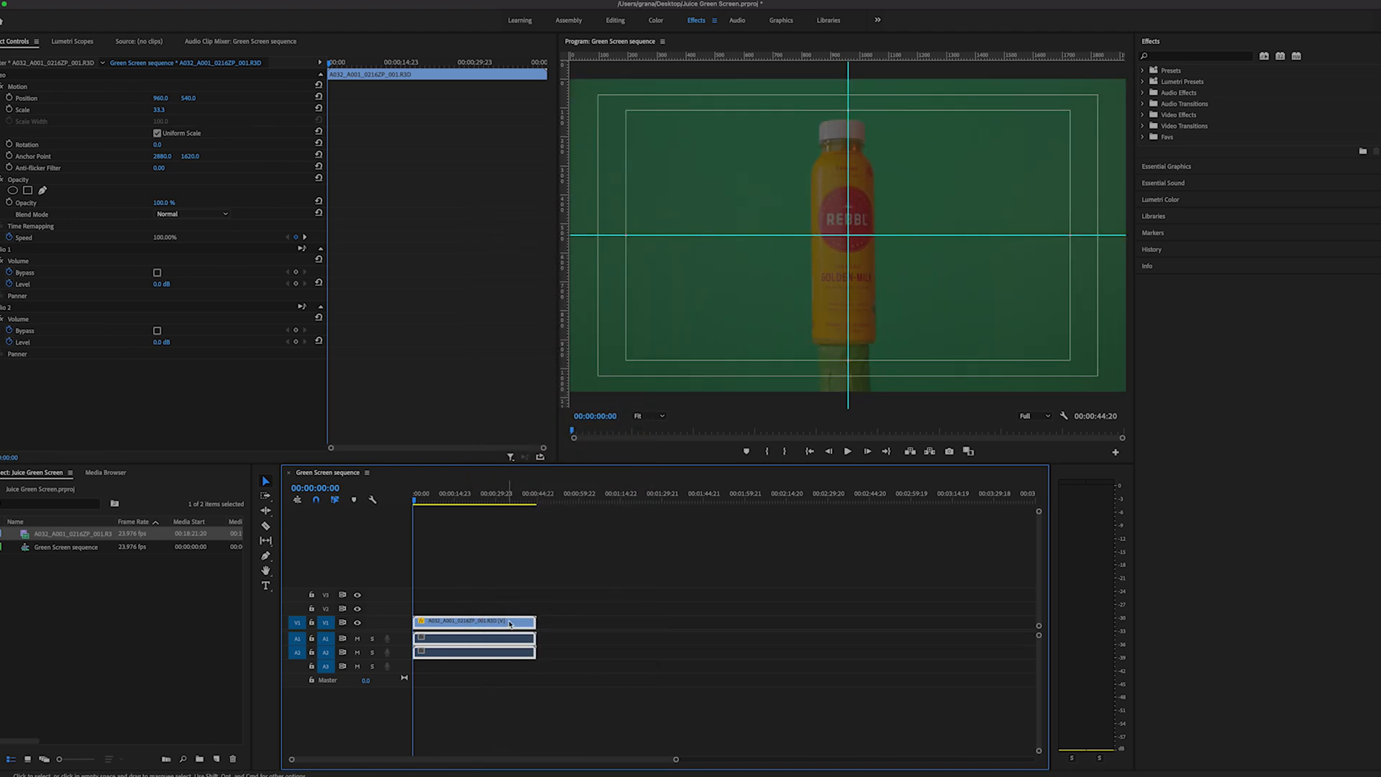
right_click(509, 621)
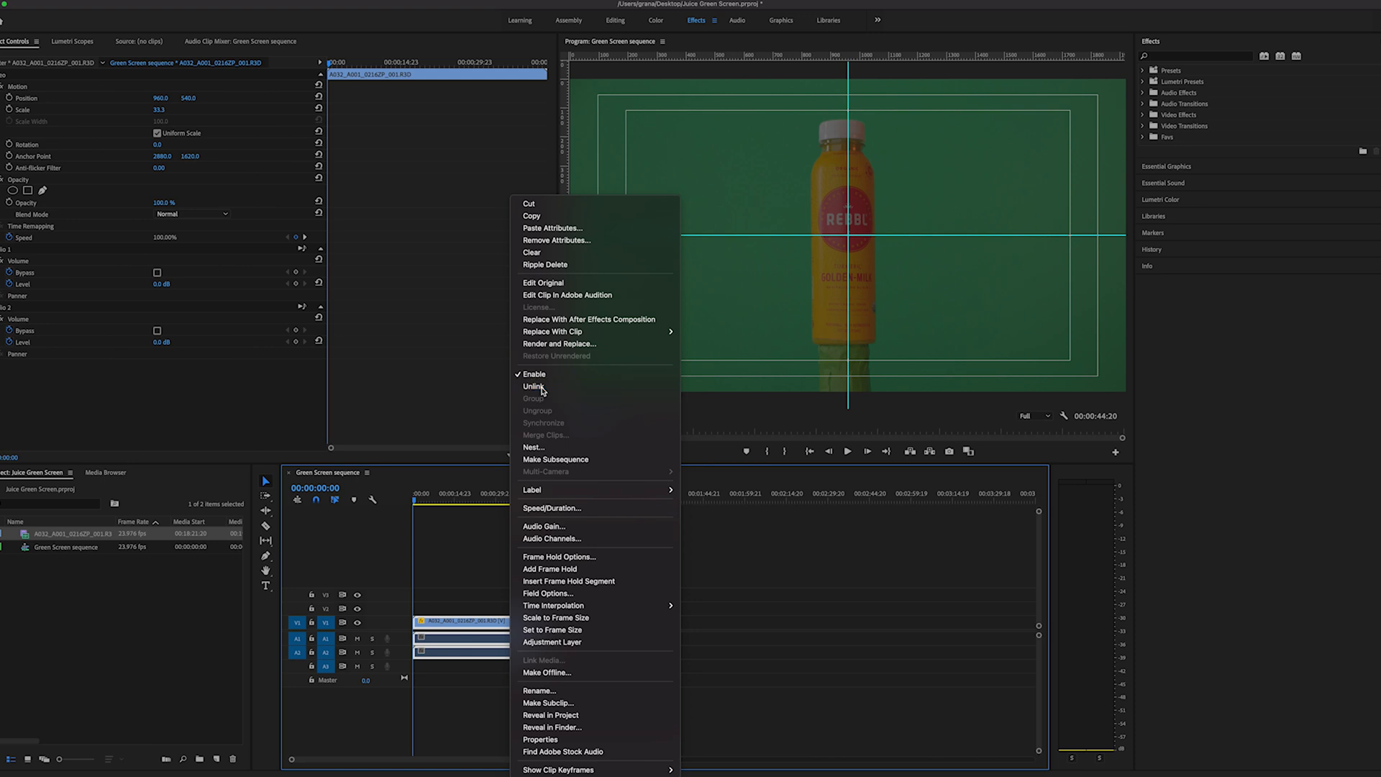
left_click(533, 386)
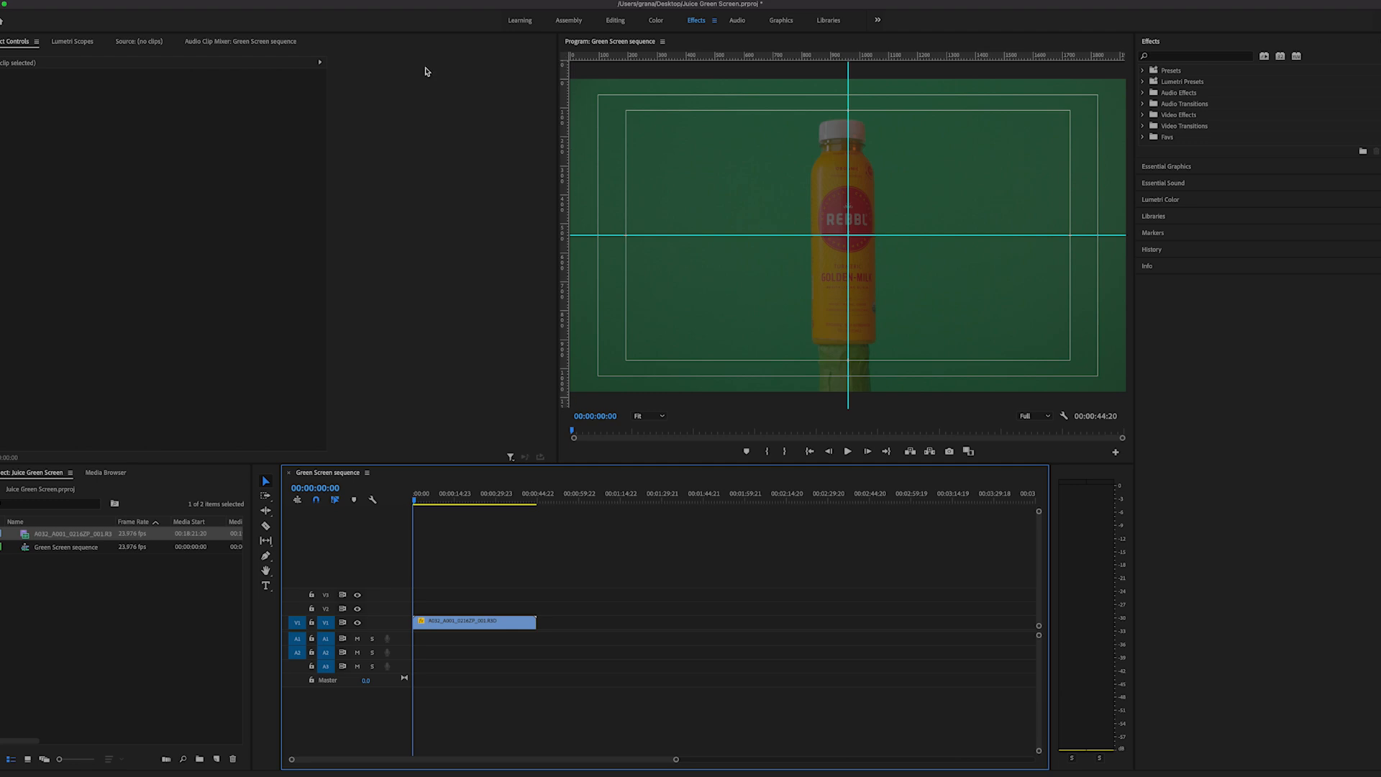
mouse_move(624, 252)
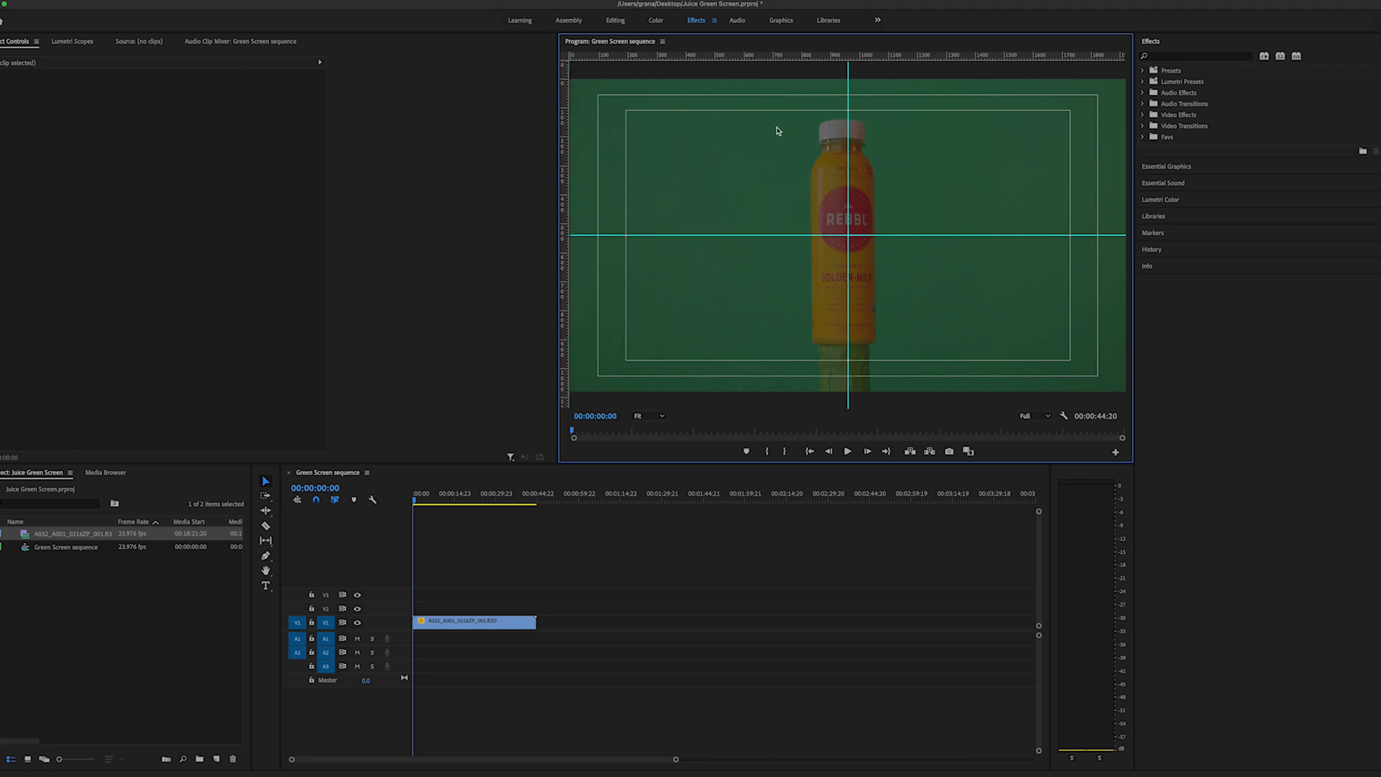
mouse_move(864, 452)
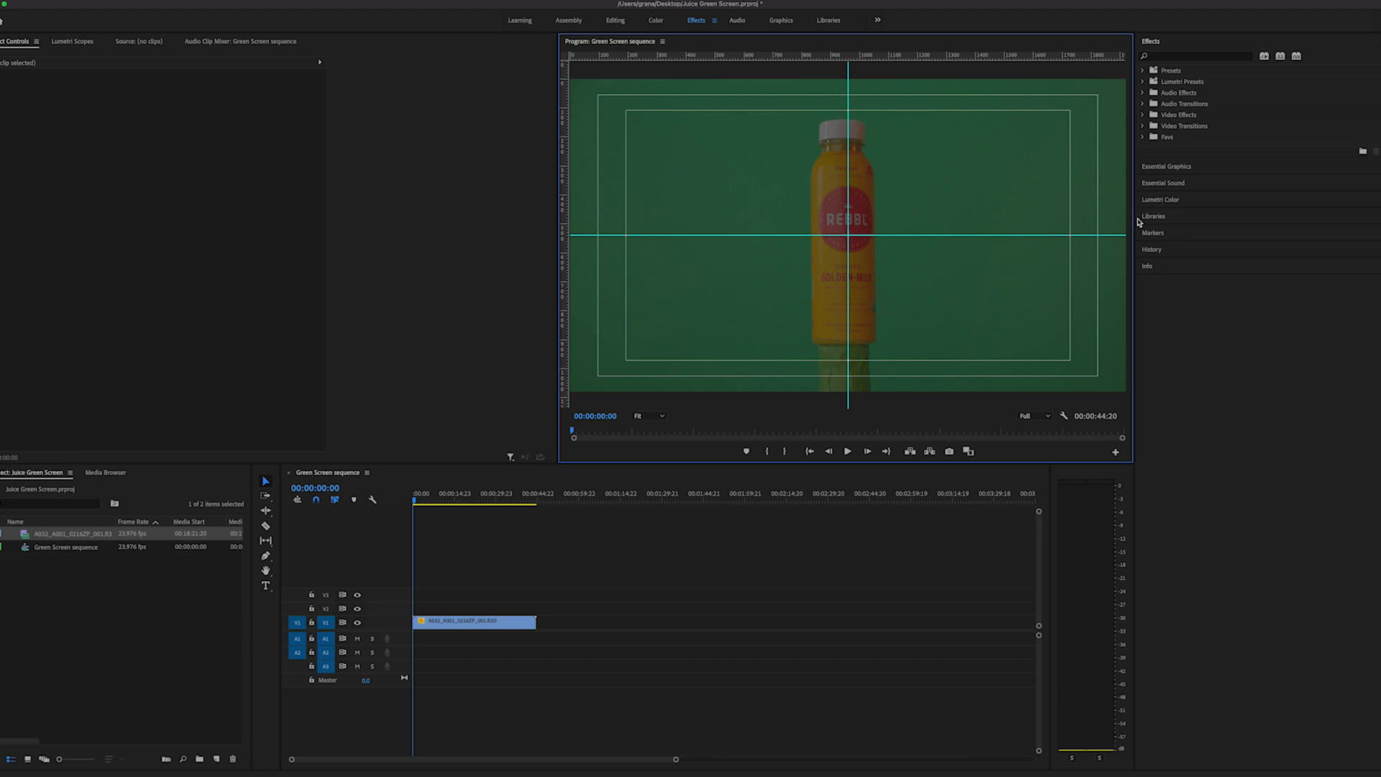
mouse_move(970, 245)
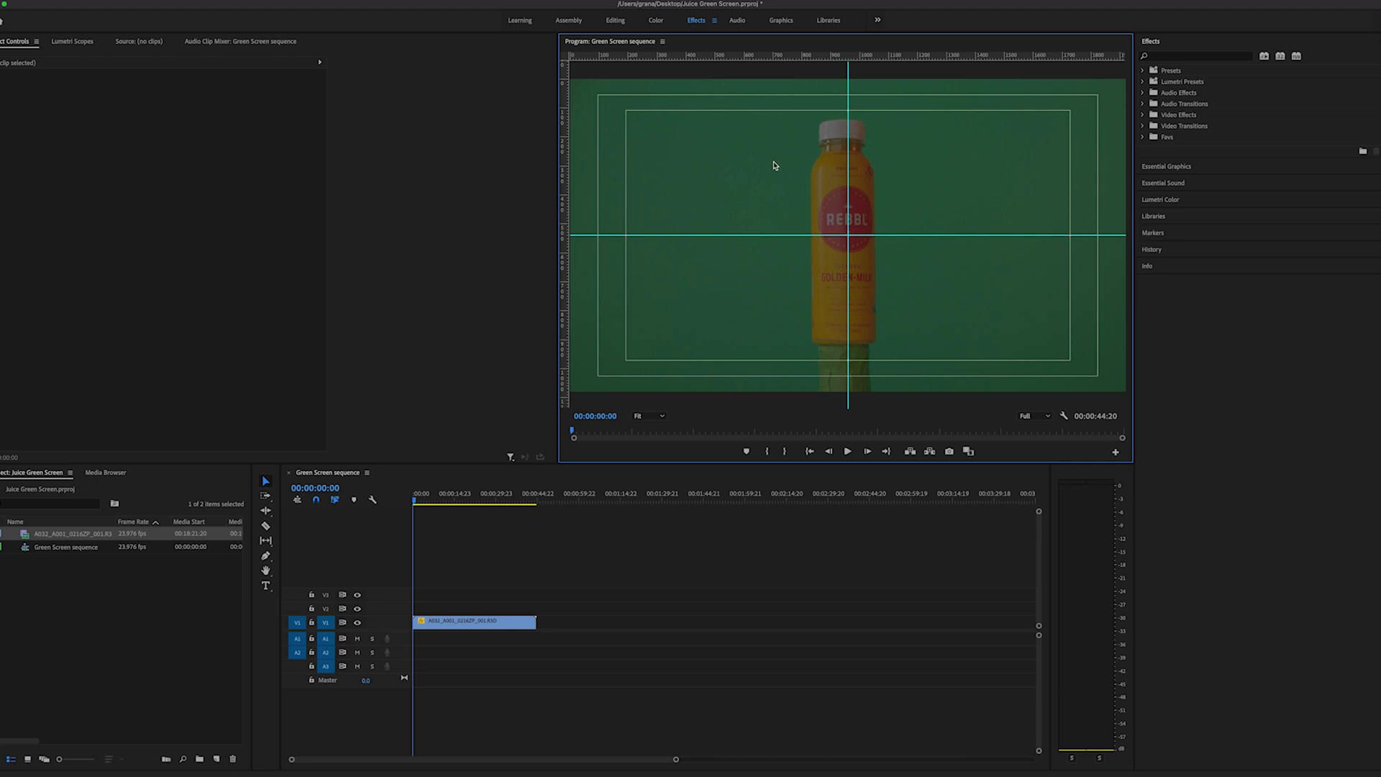
Select the bottle clip to show its Motion and Opacity properties in Effect Controls.
left_click(473, 621)
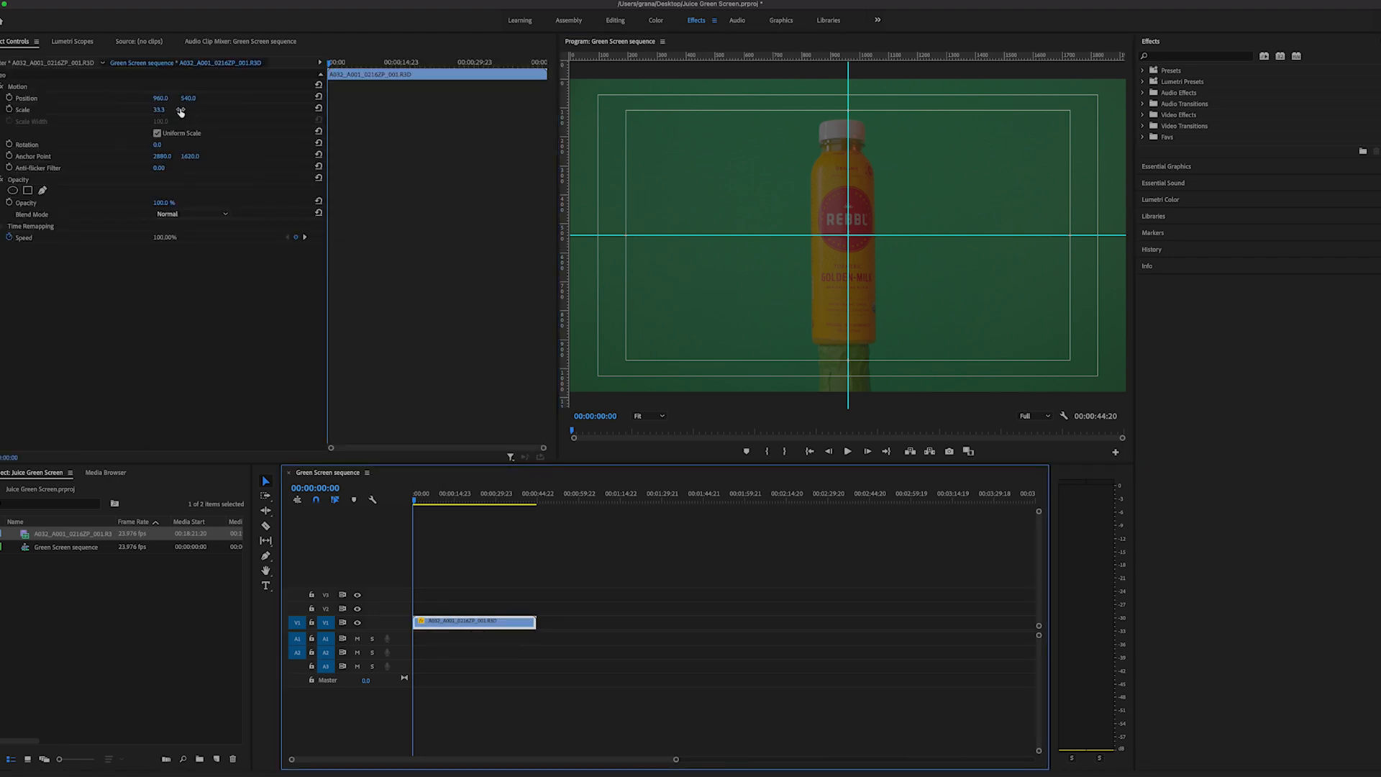
Scale the bottle down to about 28 and park the playhead near five seconds in.
left_click_drag(162, 109, 162, 119)
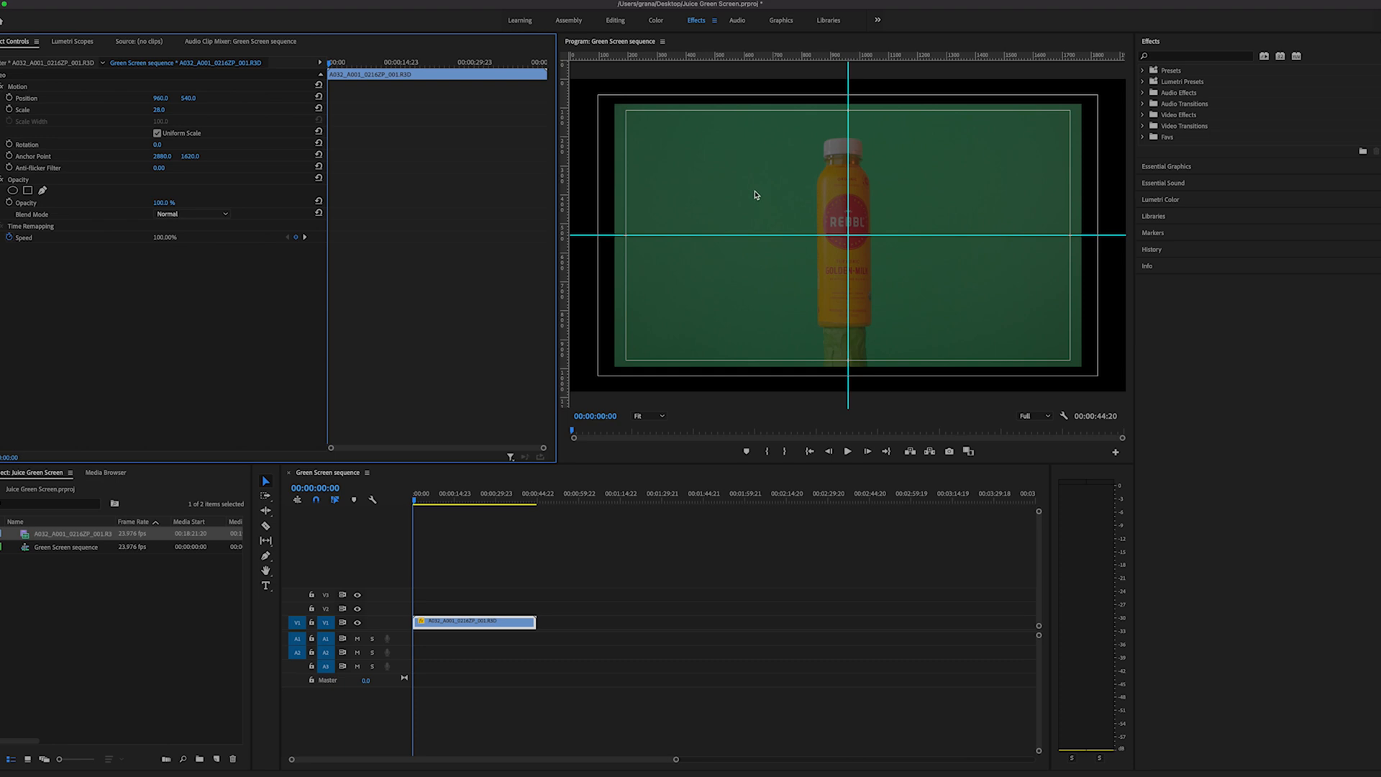
mouse_move(639, 194)
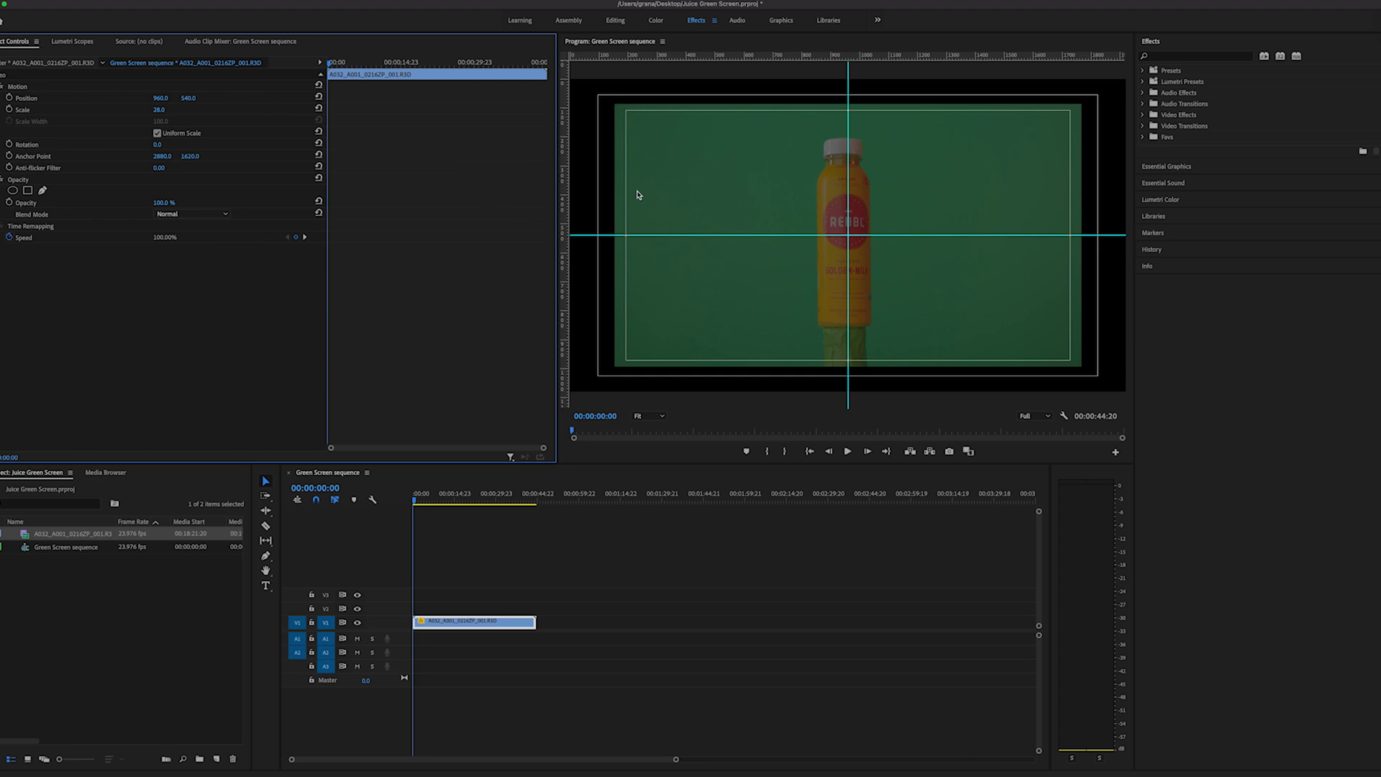
mouse_move(729, 207)
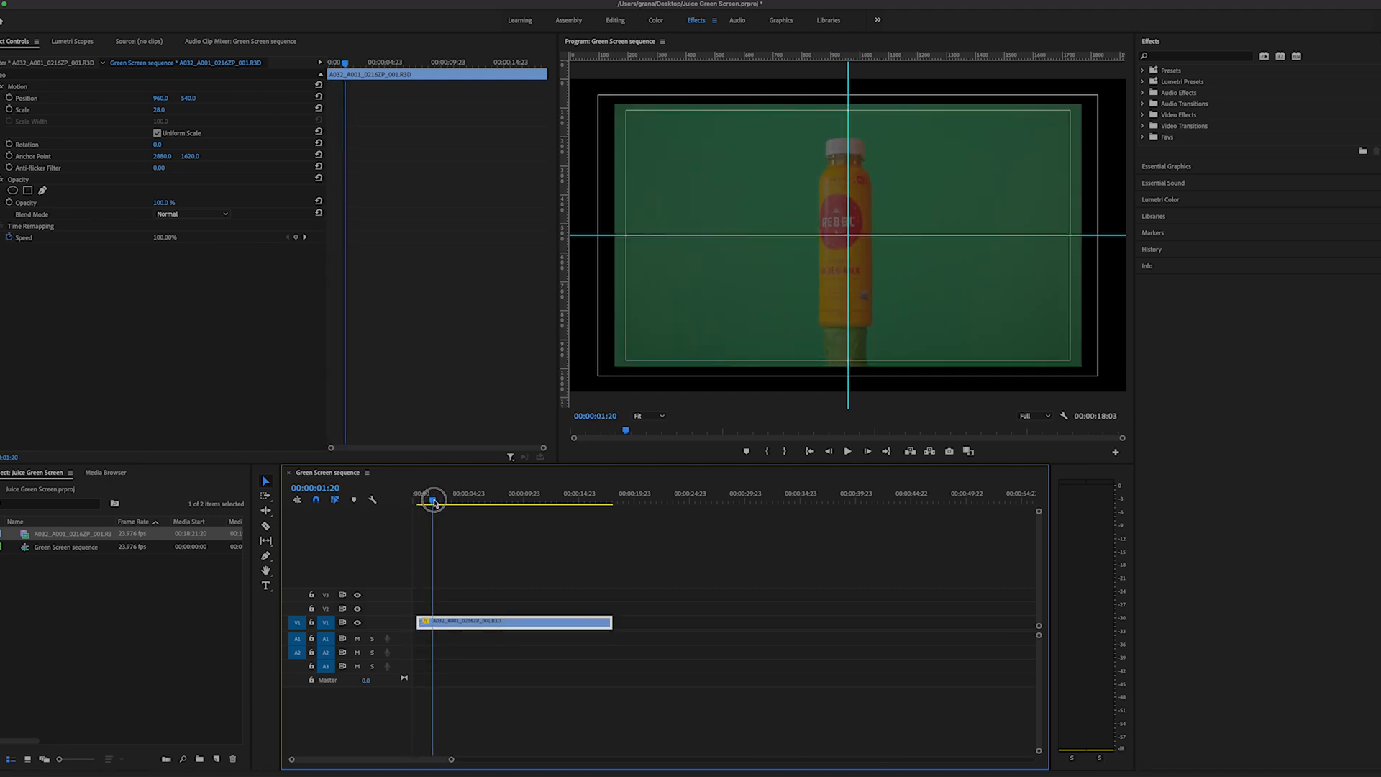
left_click_drag(432, 500, 524, 499)
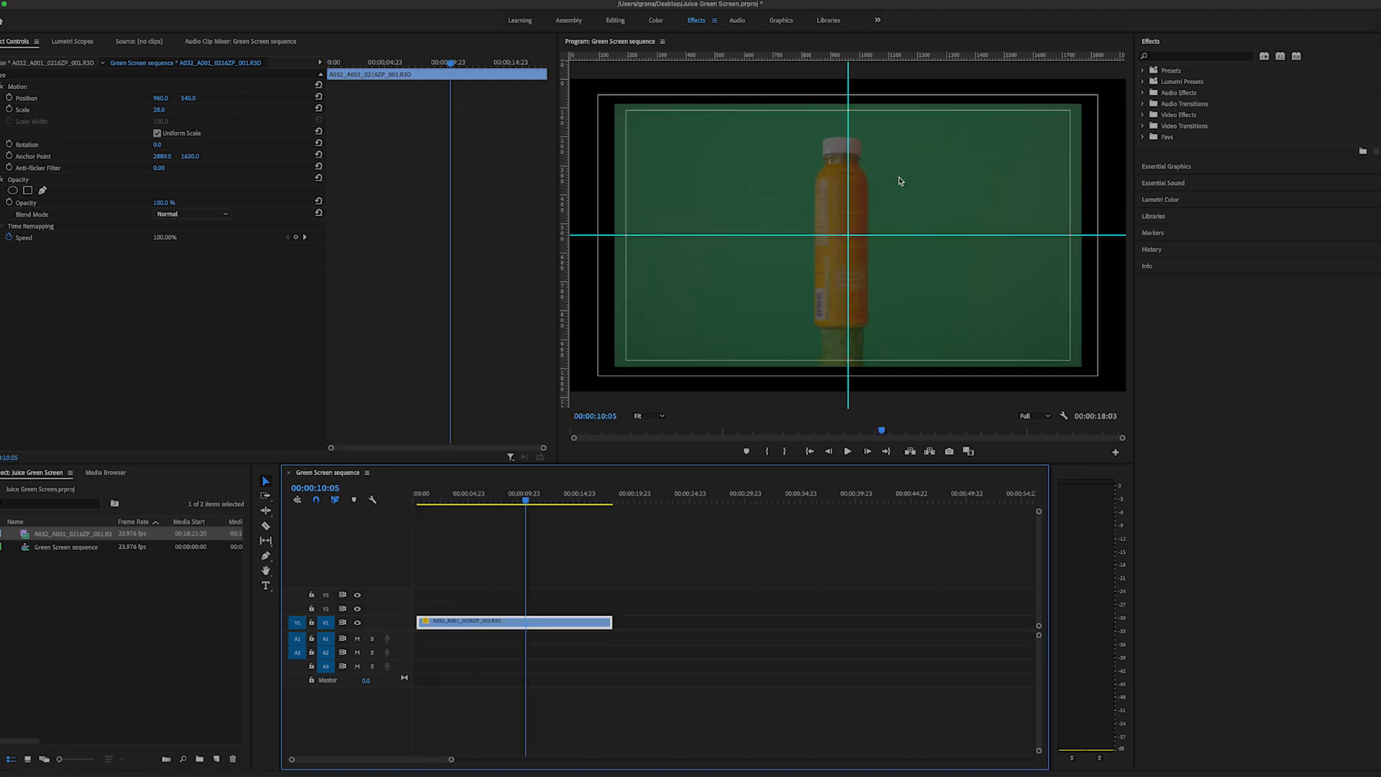
left_click_drag(524, 502, 433, 502)
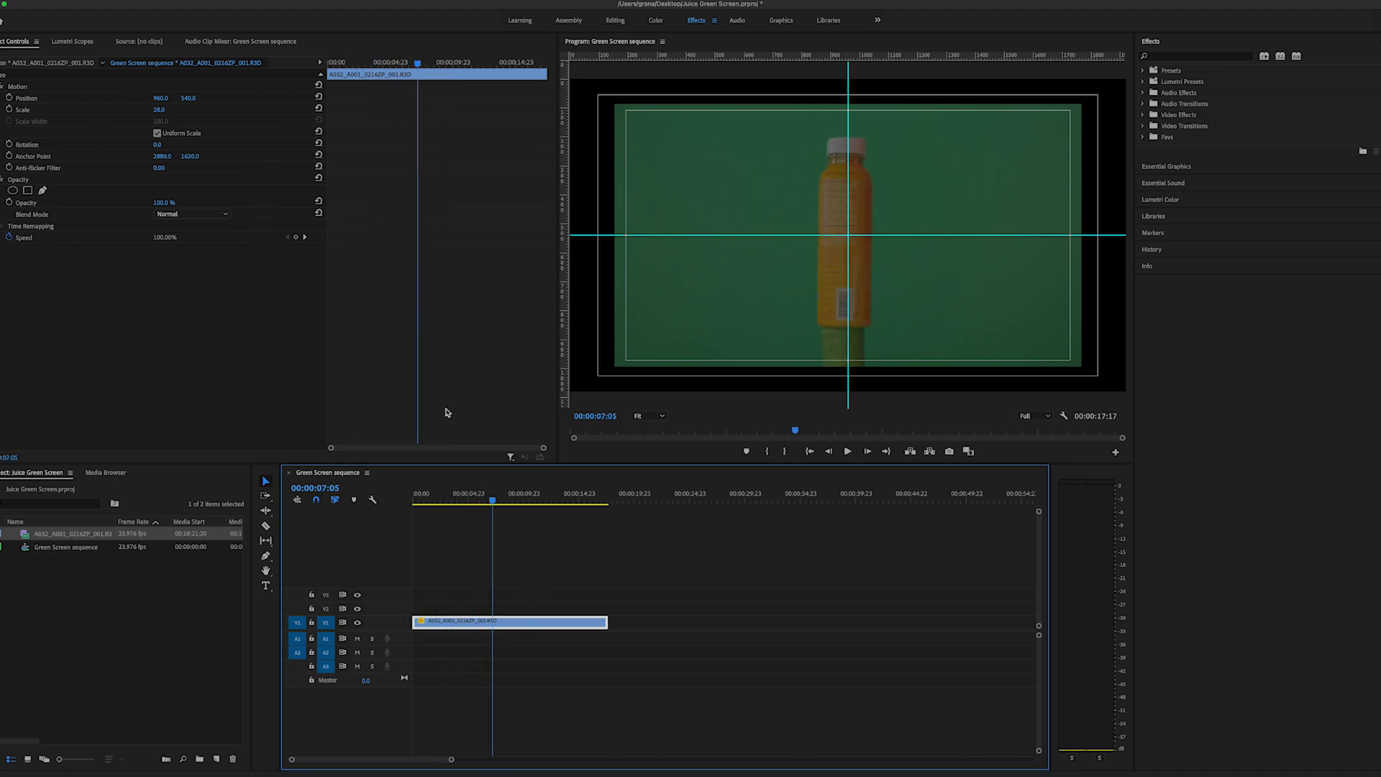
left_click(469, 505)
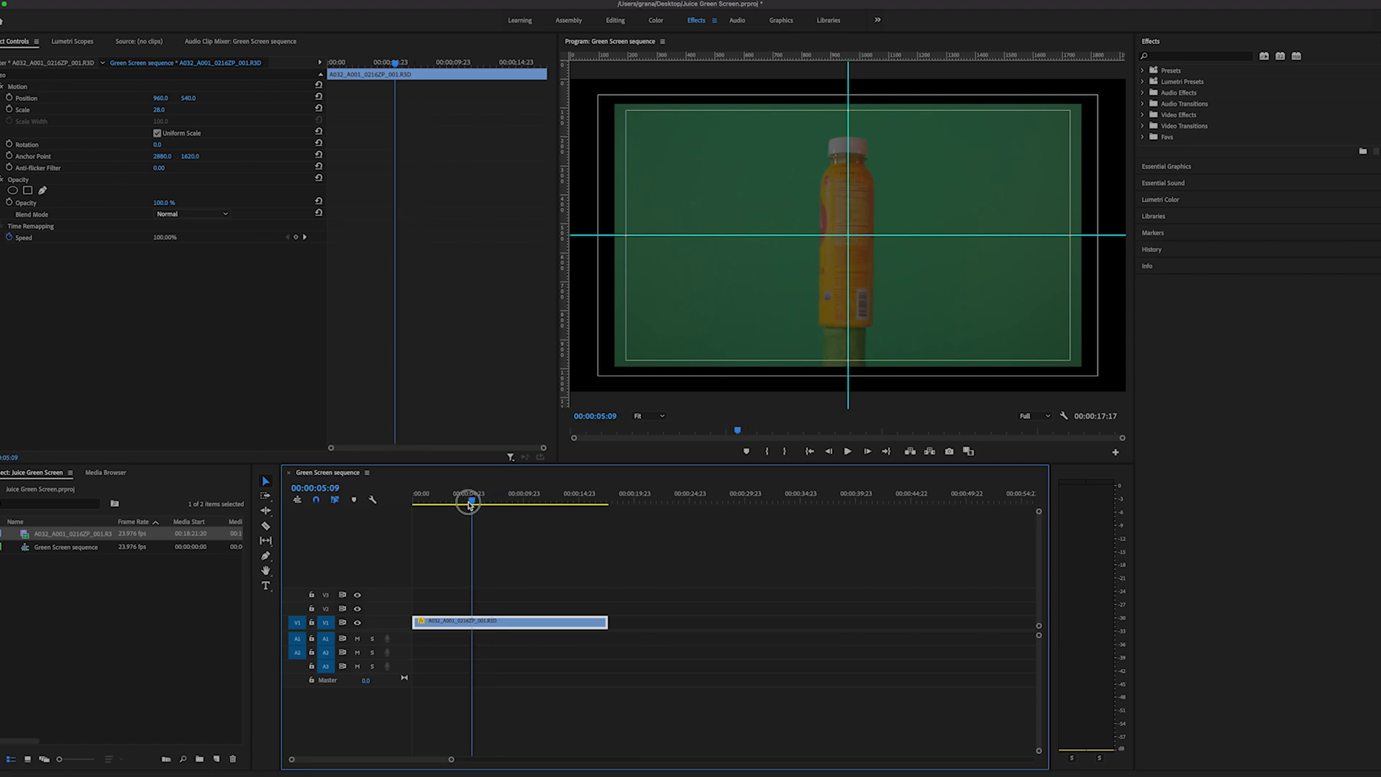
left_click_drag(469, 499, 422, 499)
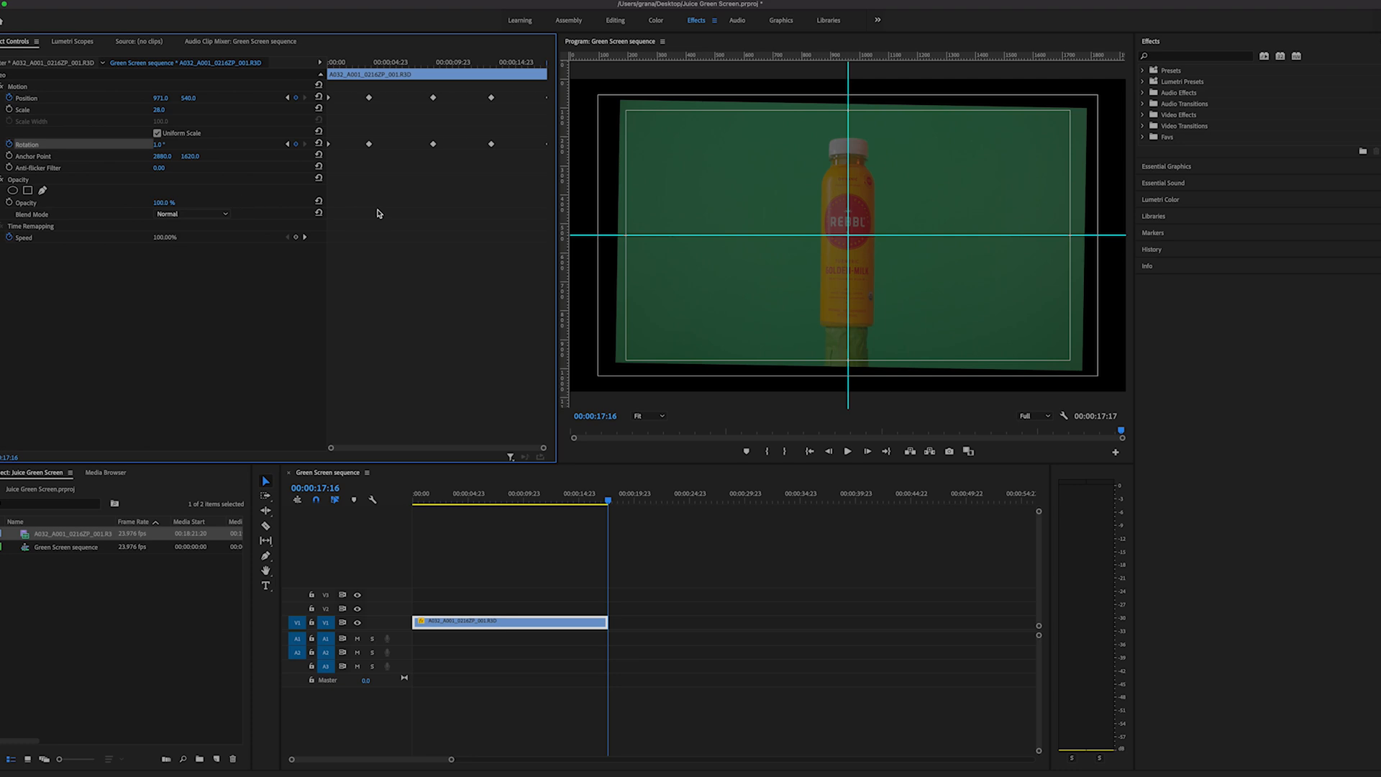
mouse_move(664, 488)
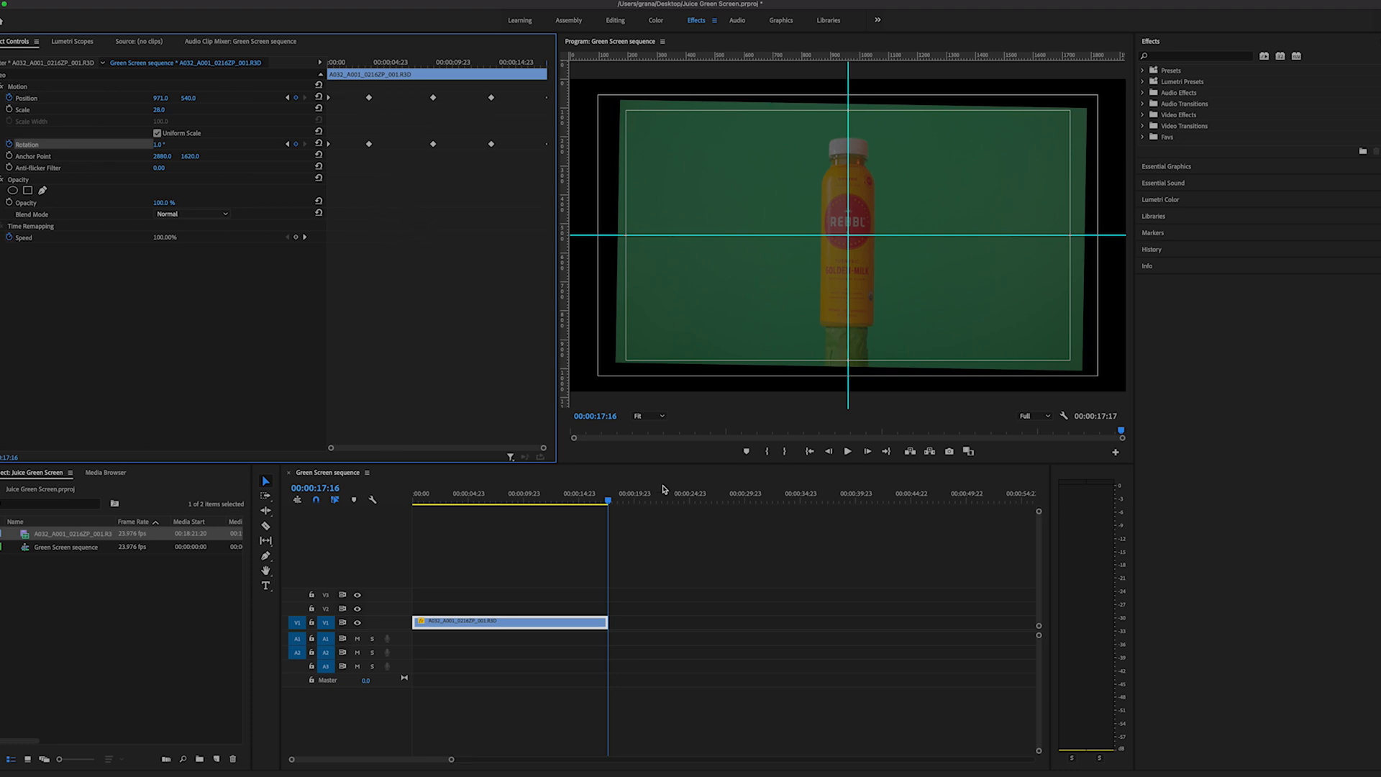
Set position and rotation keyframes at about five, nine and twelve seconds so the bottle drifts and tilts.
left_click(521, 500)
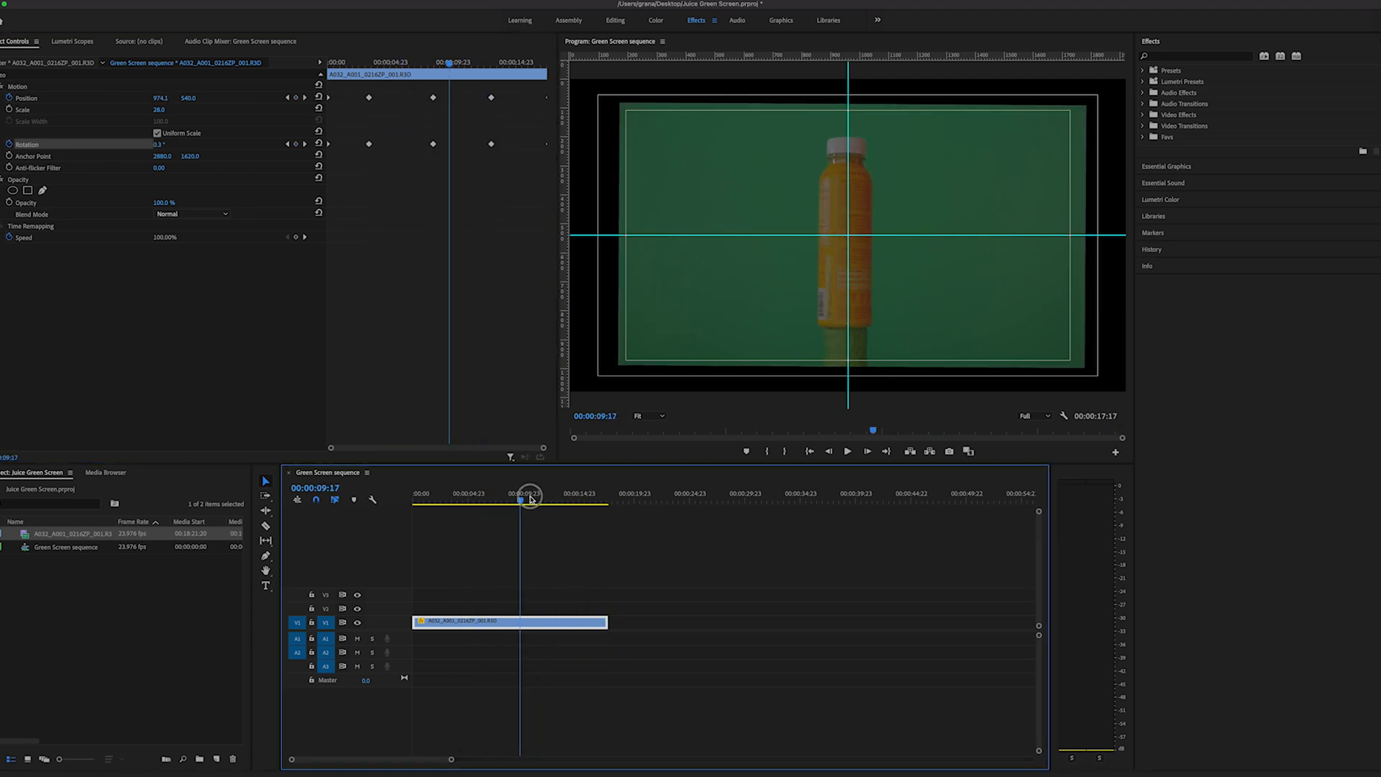
left_click(598, 501)
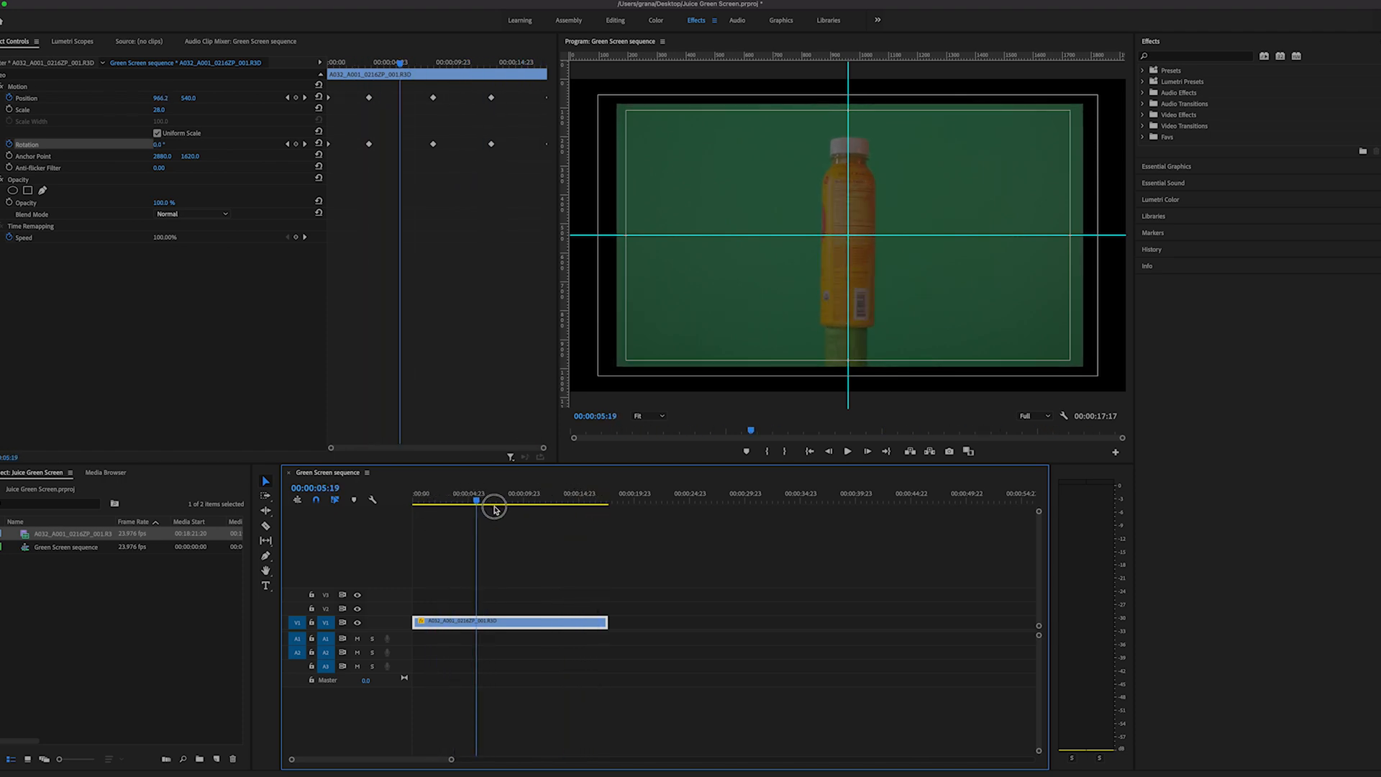
left_click(552, 501)
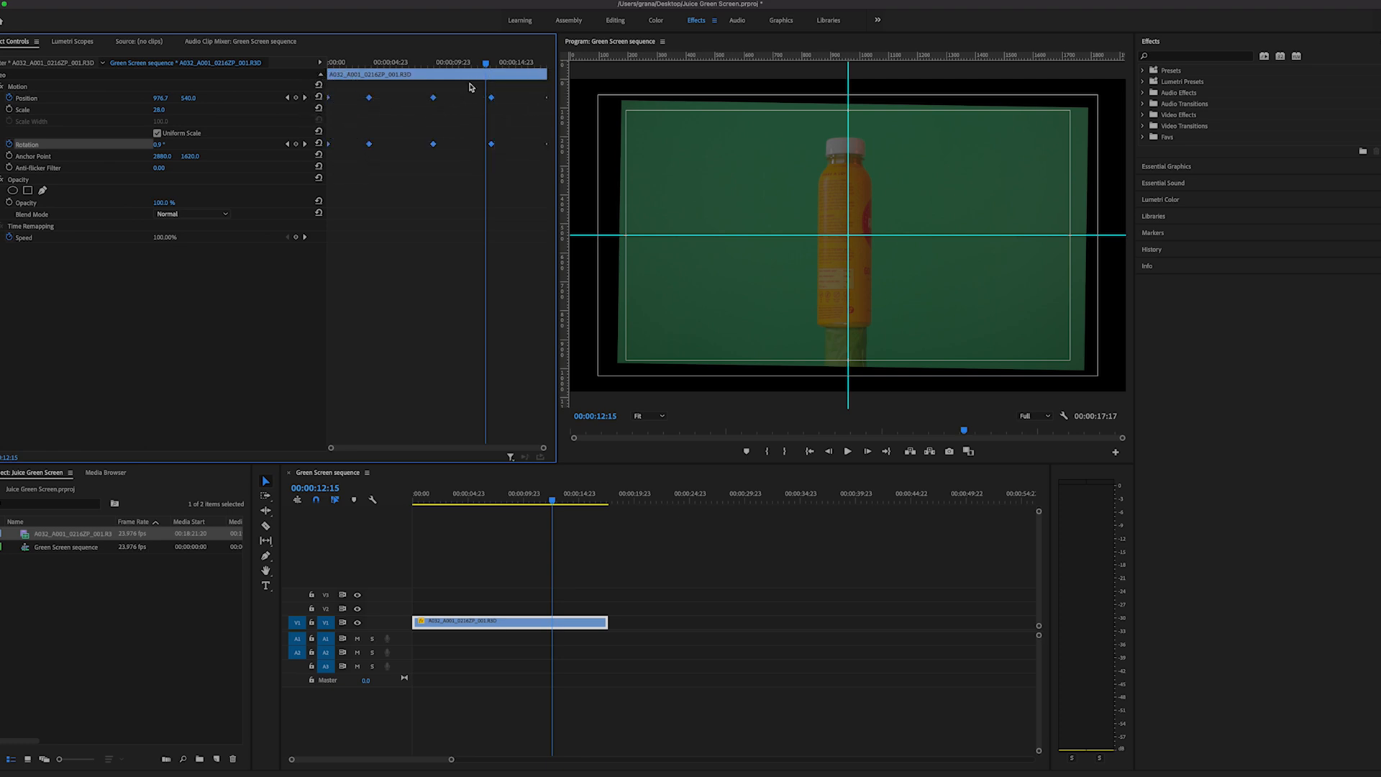
Switch the bottle's motion keyframes to Continuous Bezier temporal interpolation.
right_click(492, 98)
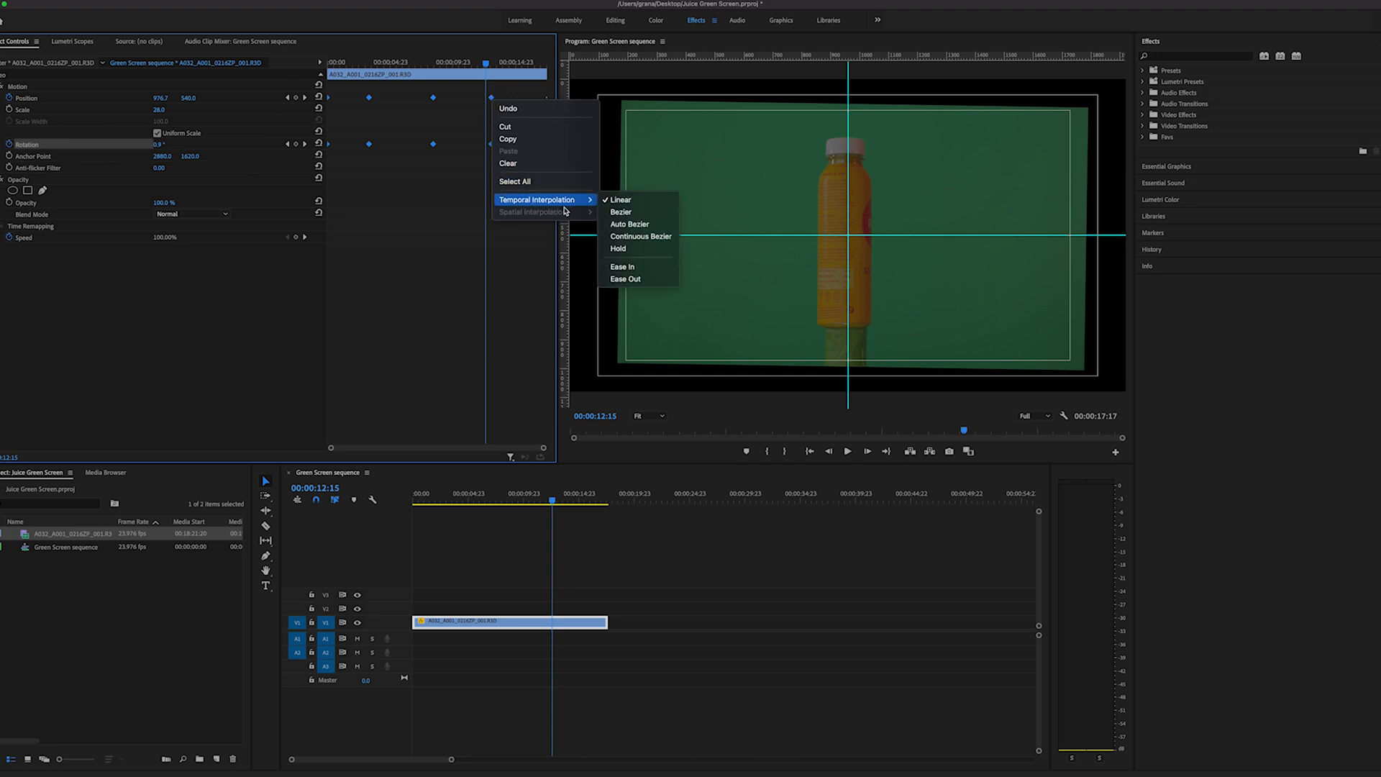
mouse_move(642, 236)
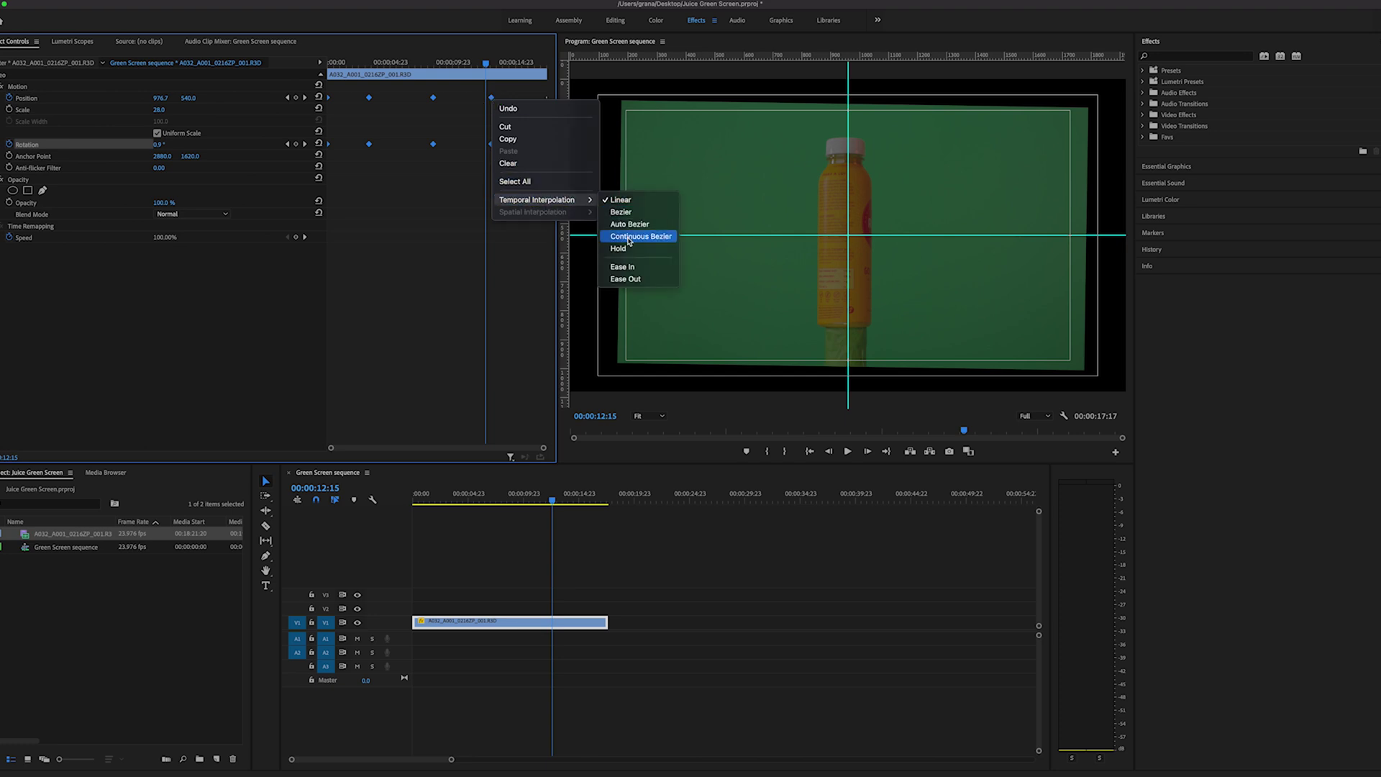
left_click(639, 236)
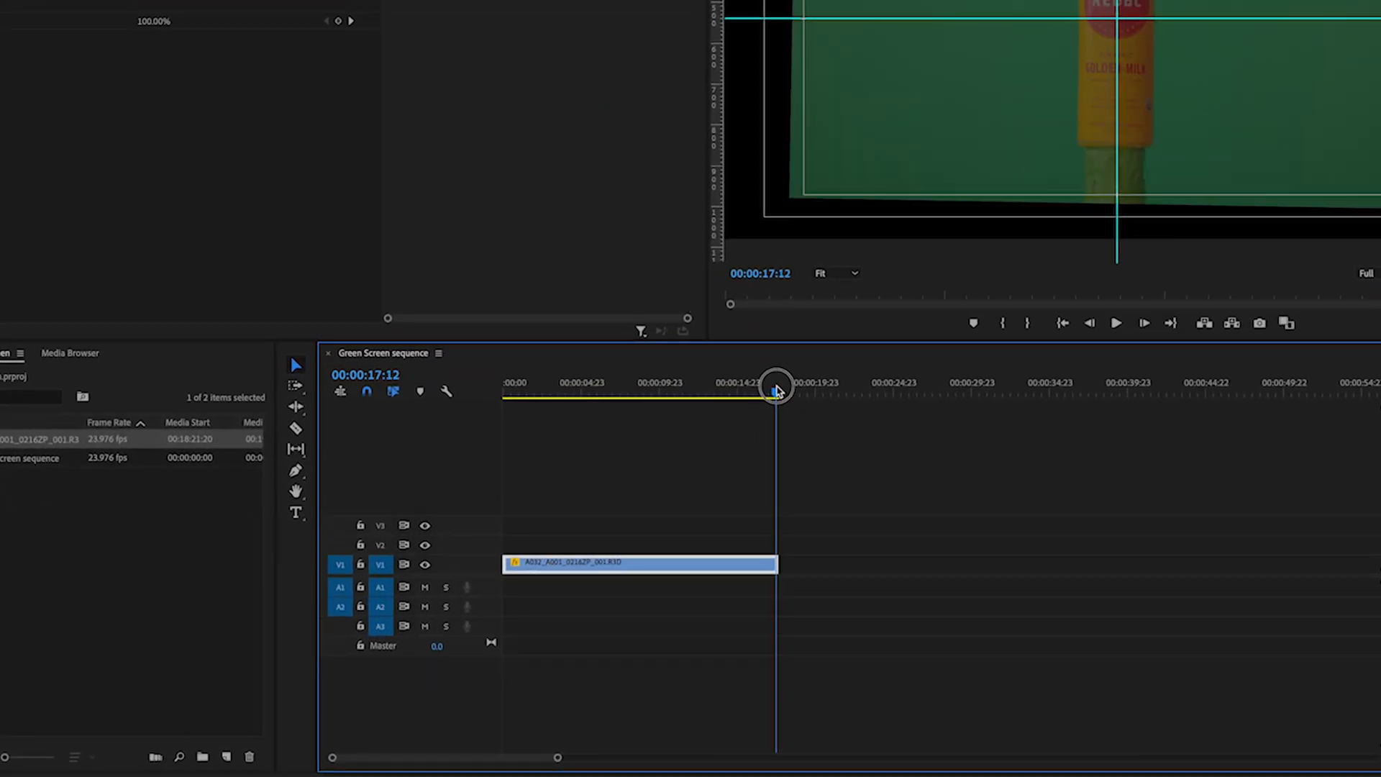
left_click_drag(776, 391, 568, 391)
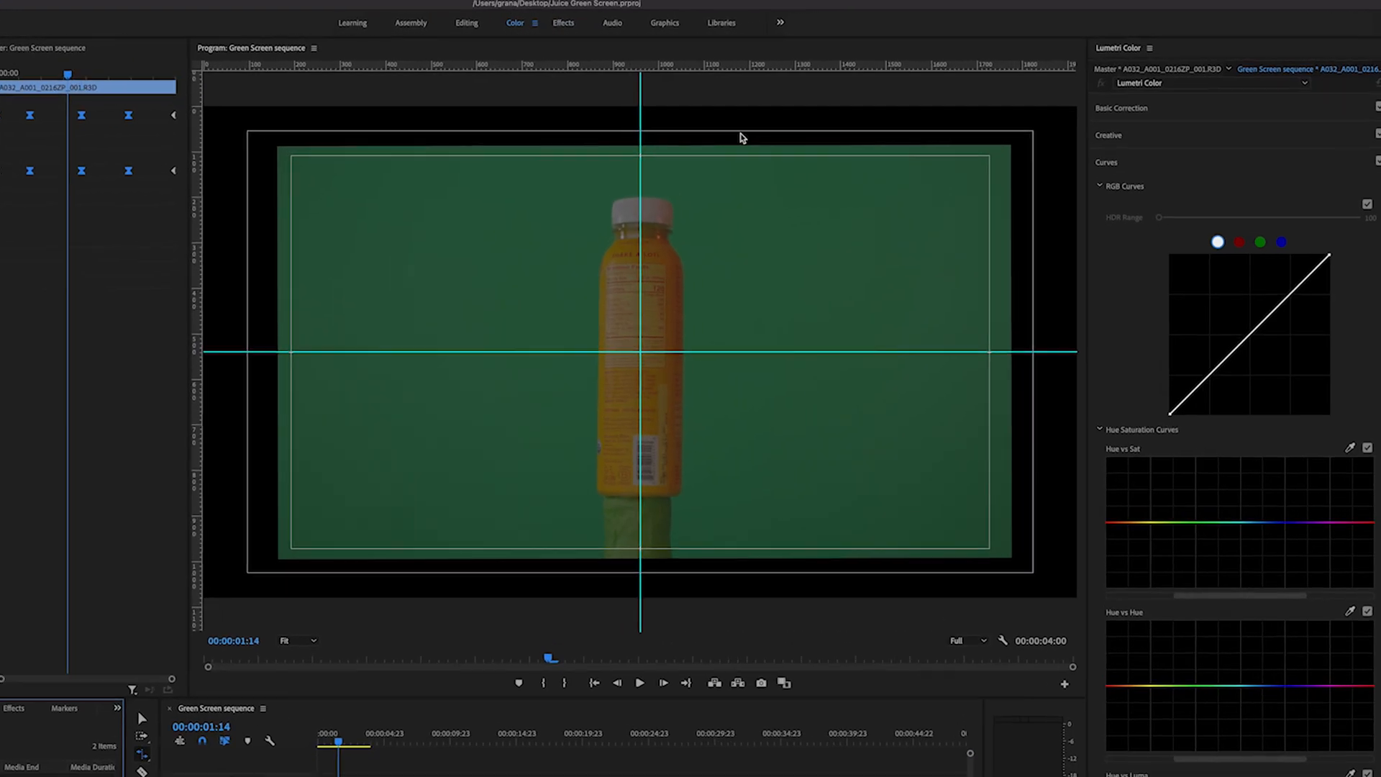
Grade Lumetri Basic Correction: exposure 0.5, contrast 12.8, highlights 22, shadows -8.2, whites and blacks adjusted.
left_click(1122, 108)
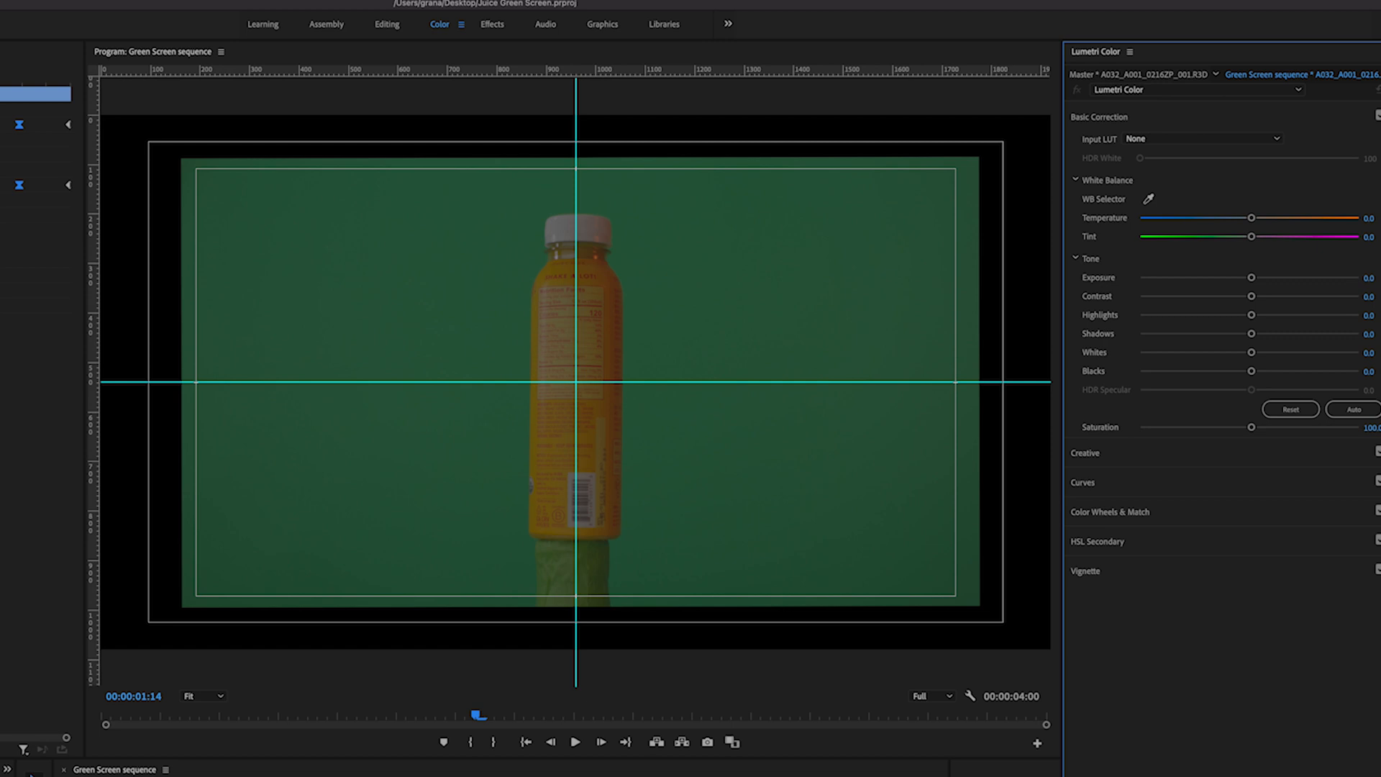
mouse_move(1254, 282)
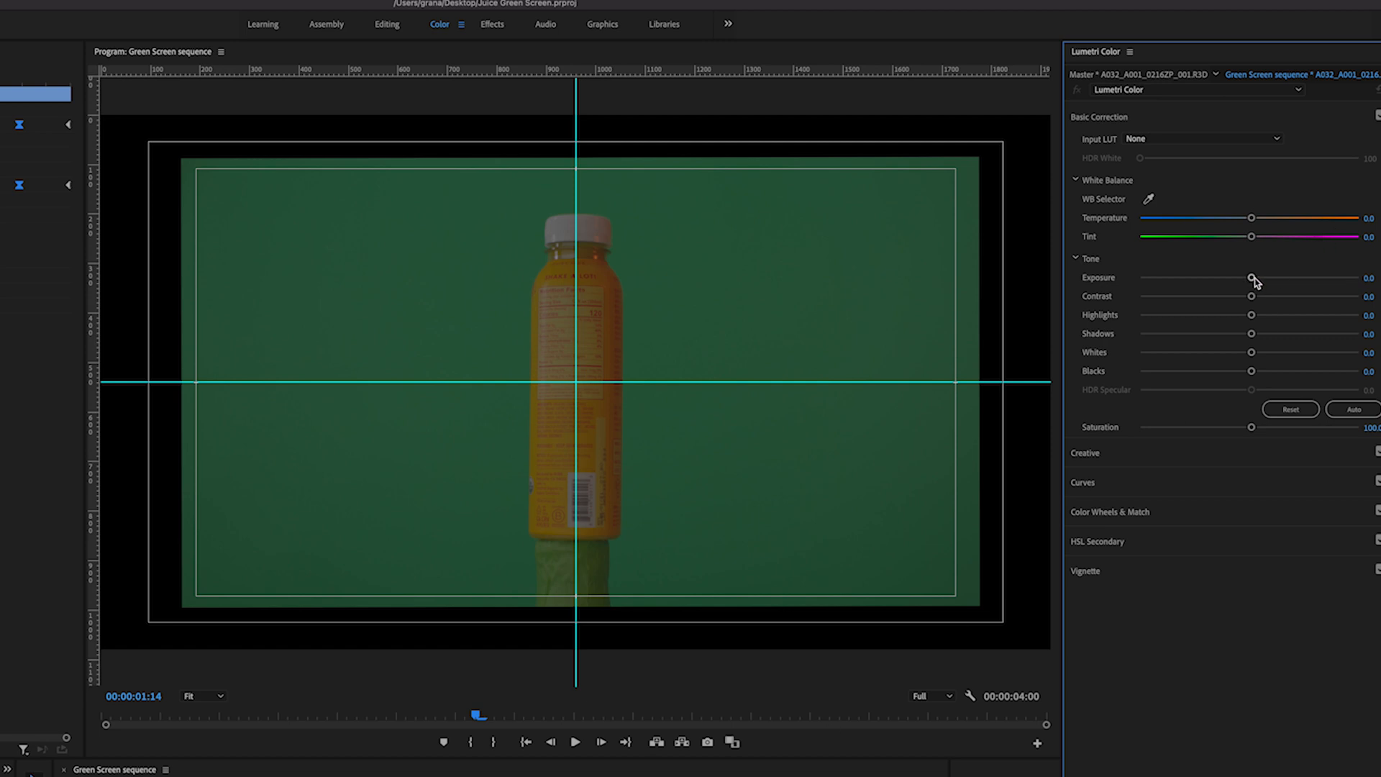
left_click_drag(1249, 278, 1260, 278)
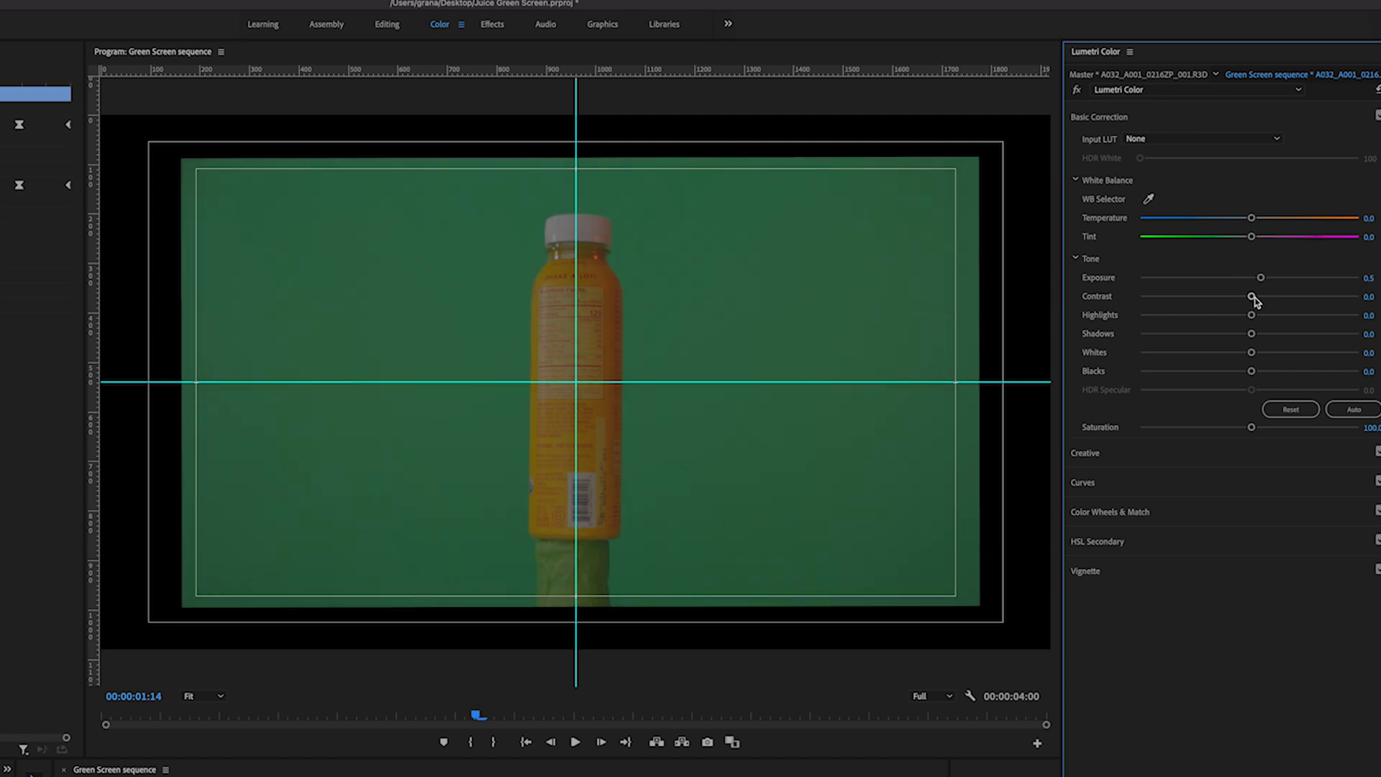
left_click_drag(1250, 296, 1266, 296)
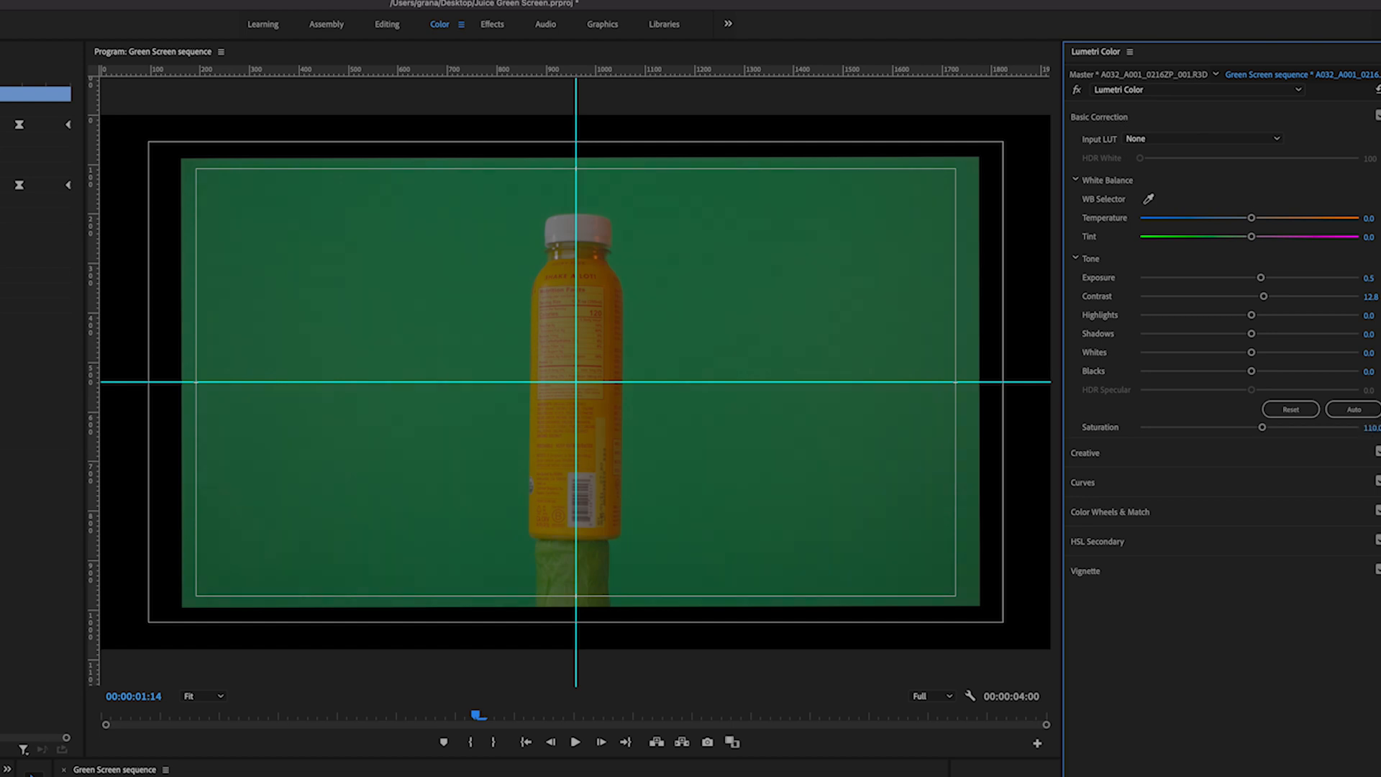
left_click_drag(1243, 315, 1276, 315)
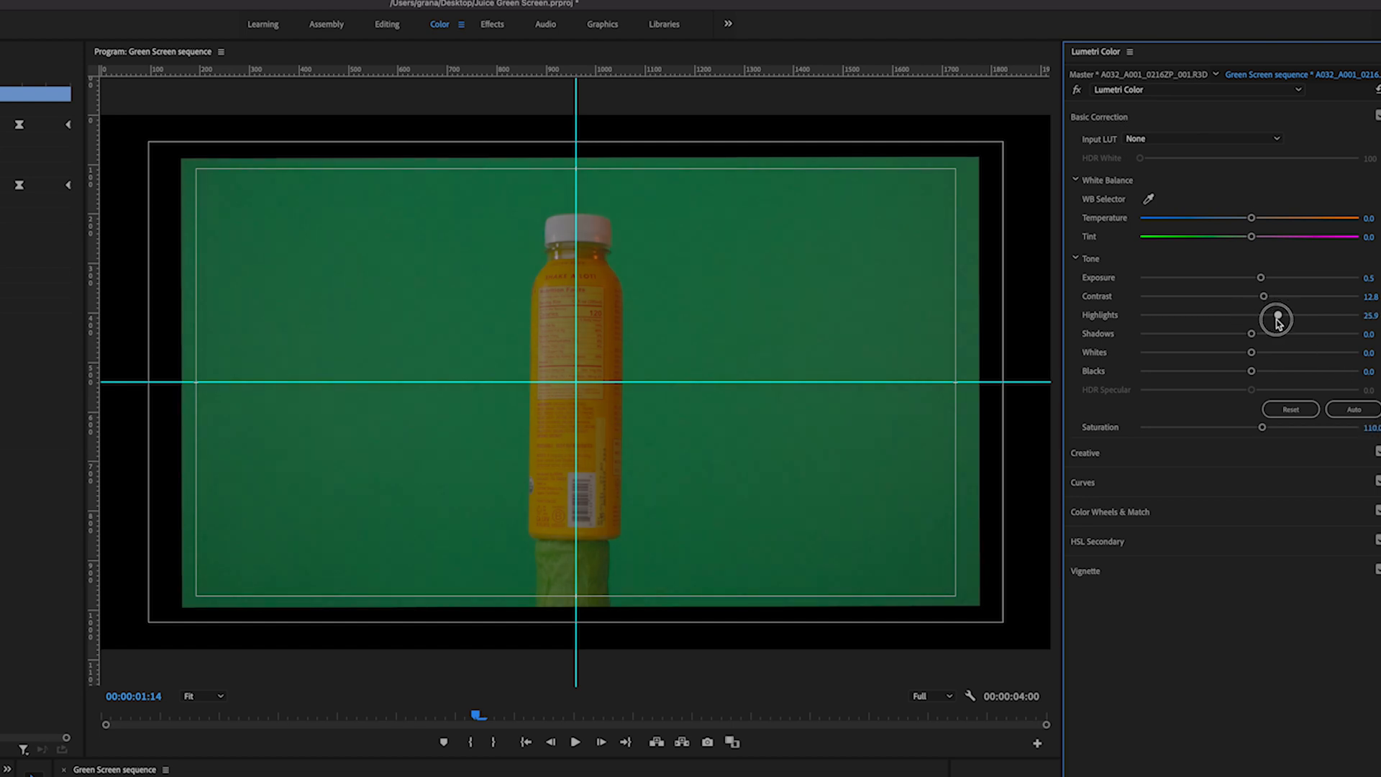
left_click_drag(1248, 332, 1249, 337)
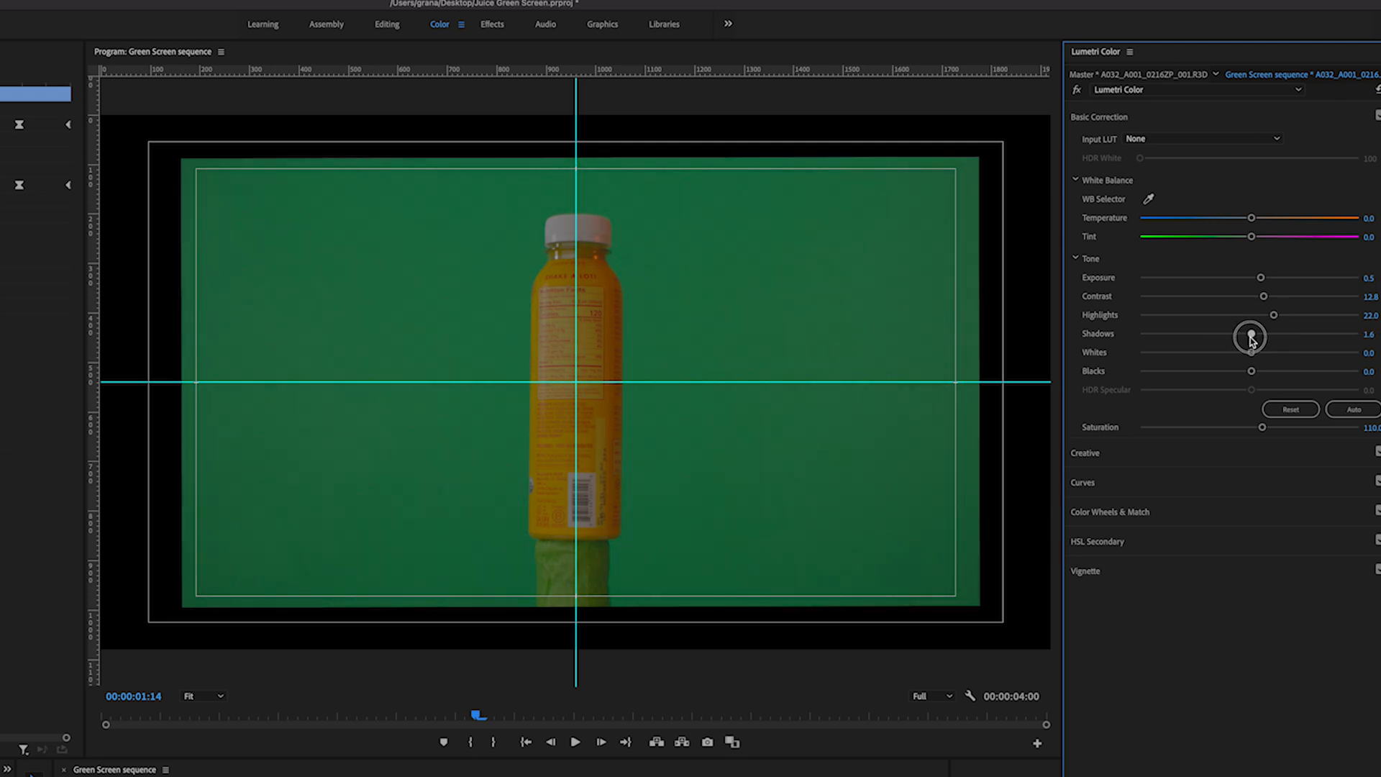
left_click_drag(1249, 338, 1238, 338)
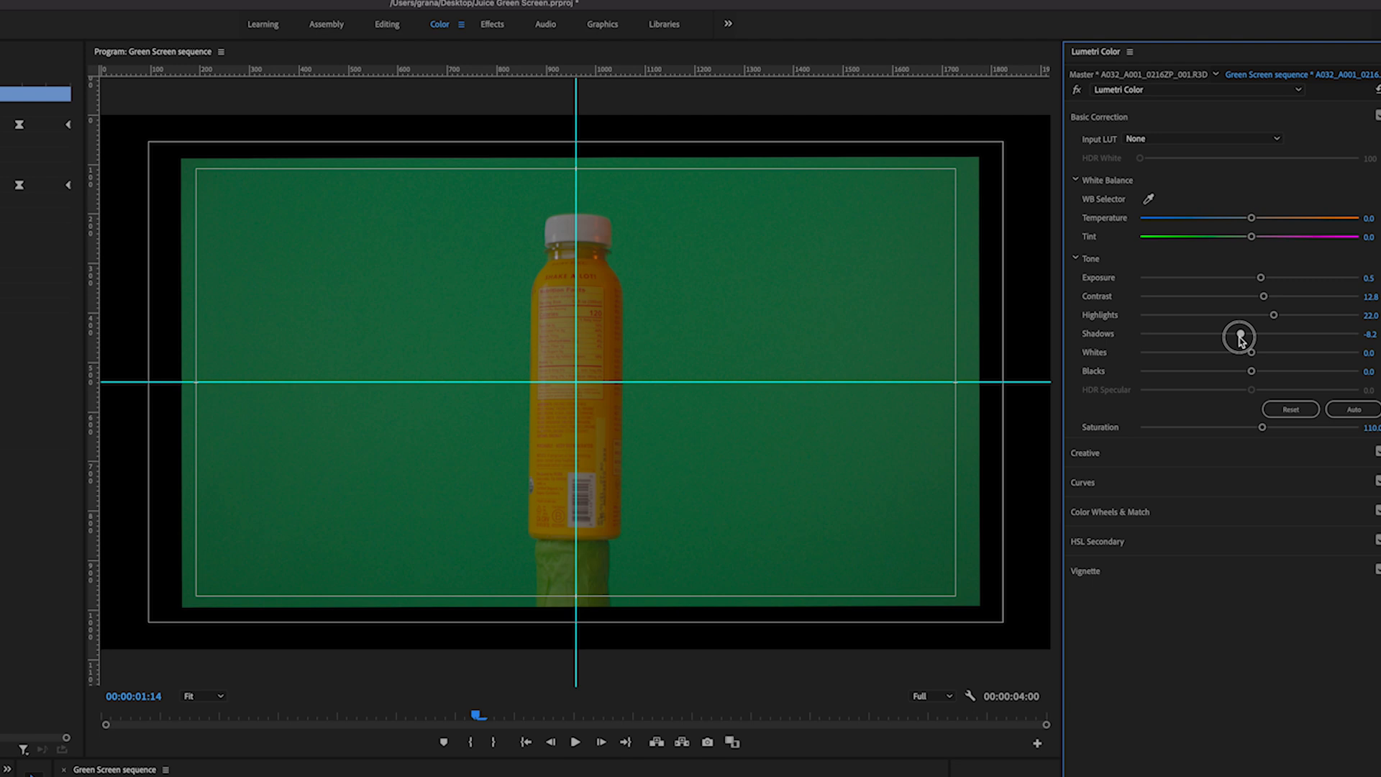
left_click_drag(1237, 353, 1278, 353)
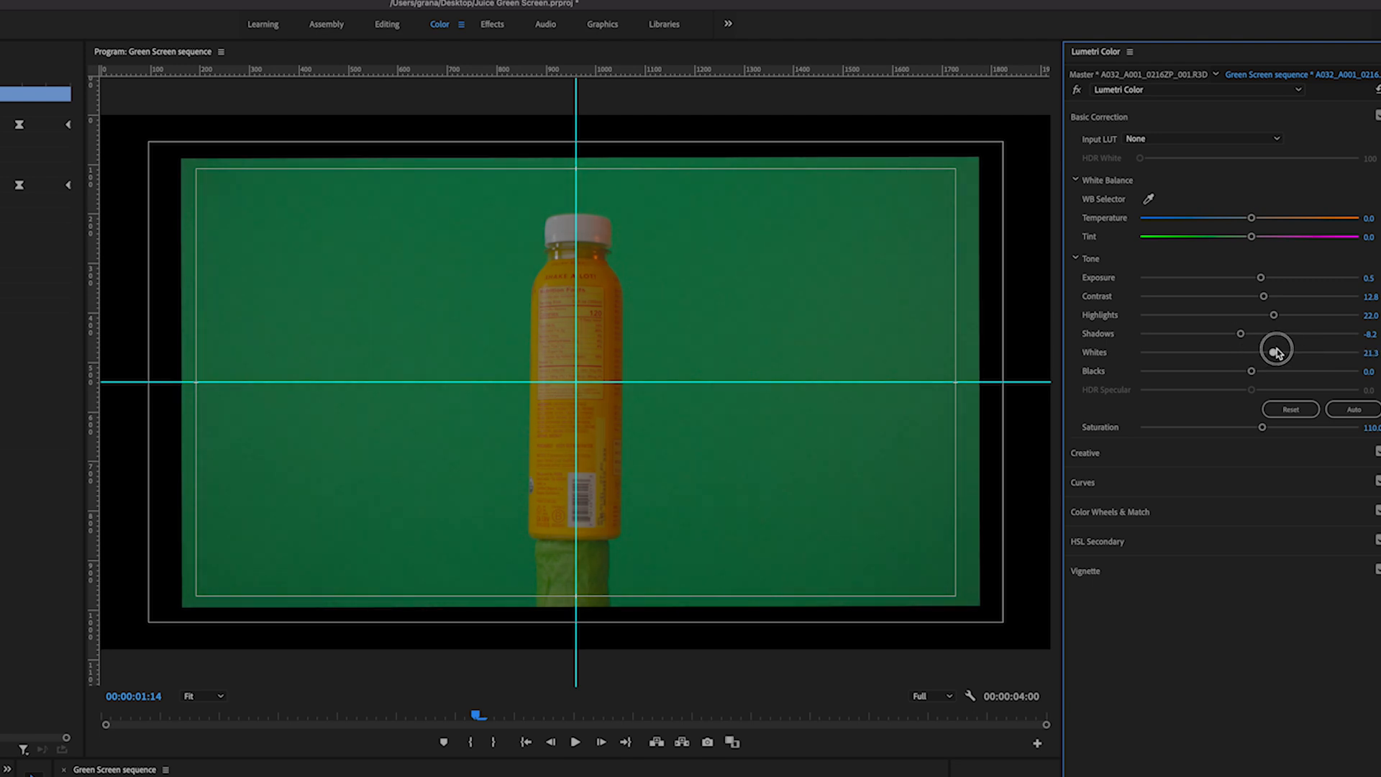
left_click_drag(1269, 351, 1281, 351)
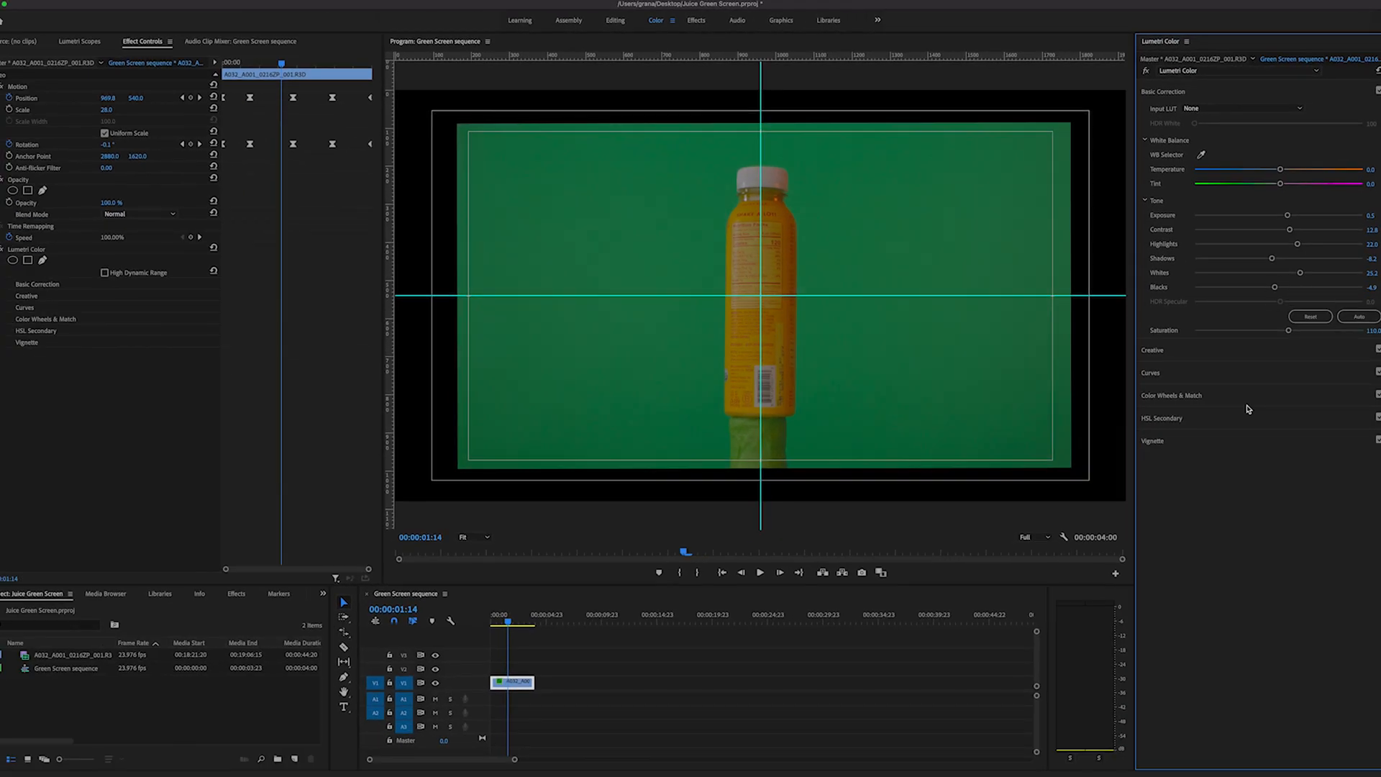
In the Effects workspace, apply Ultra Key to the bottle clip and start sampling the green key colour.
left_click(696, 20)
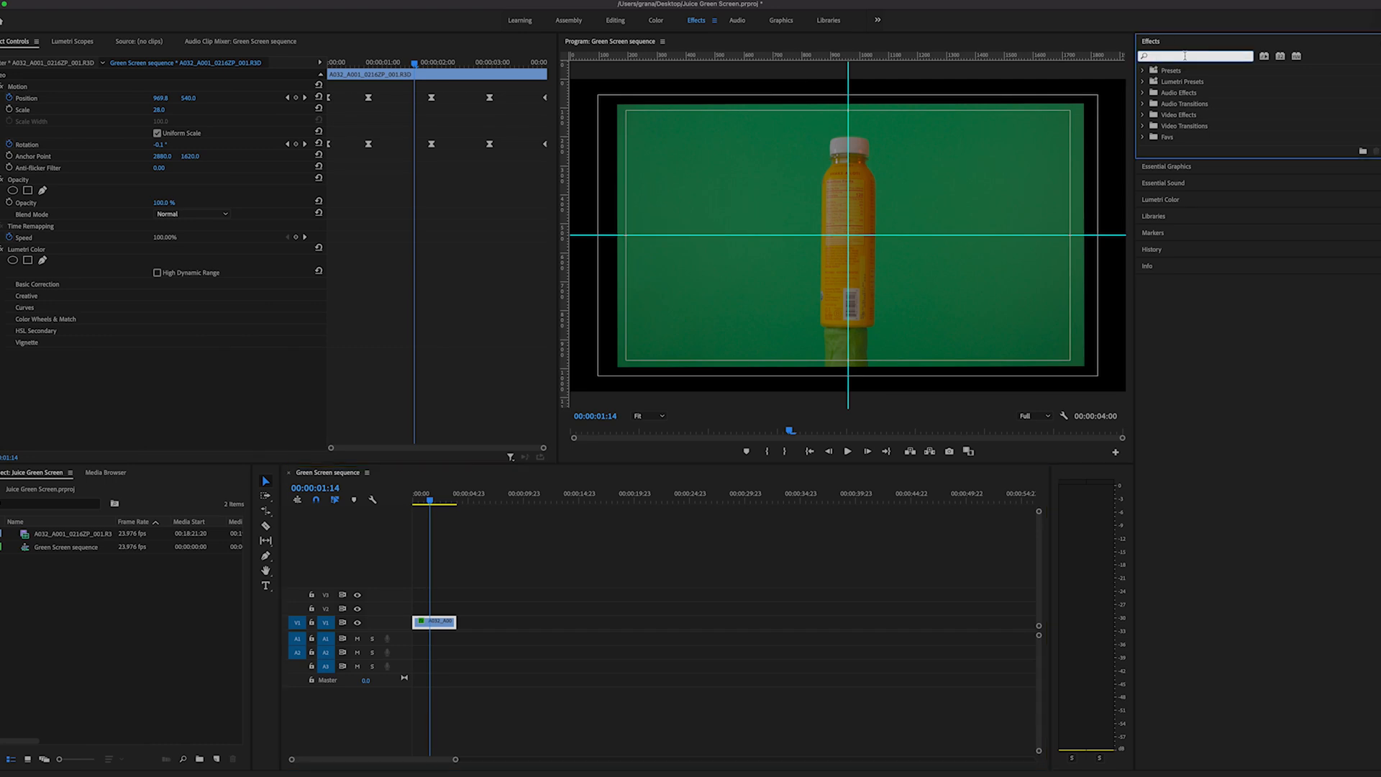
type("ultr")
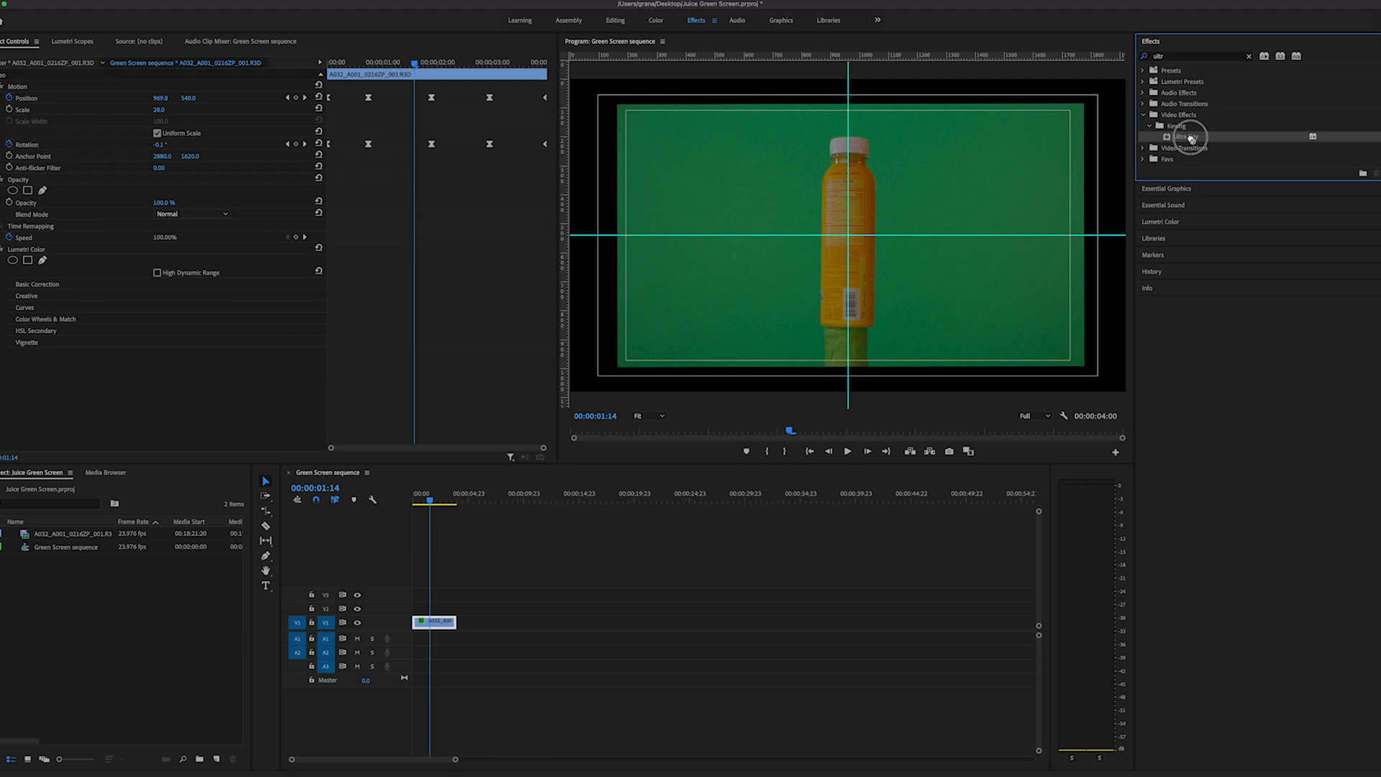
double_click(1185, 137)
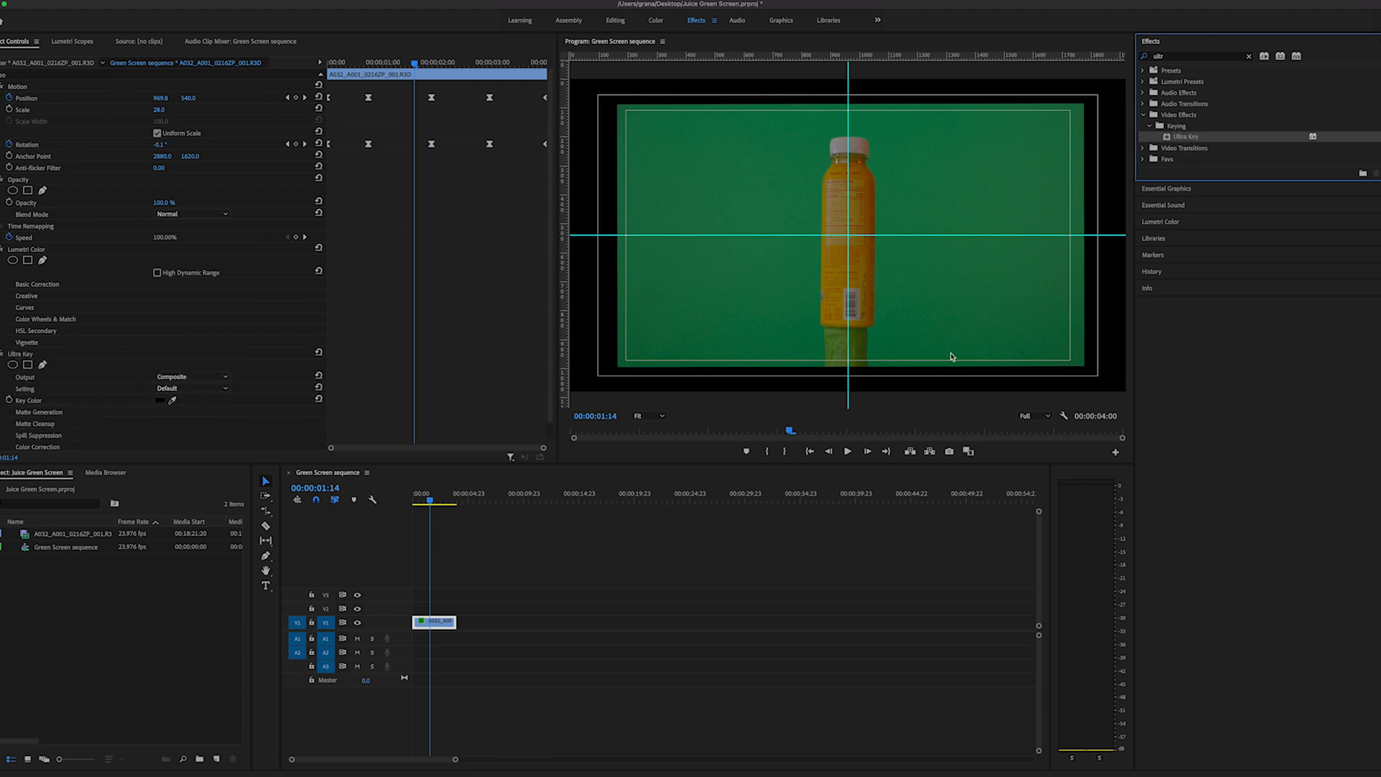
mouse_move(874, 290)
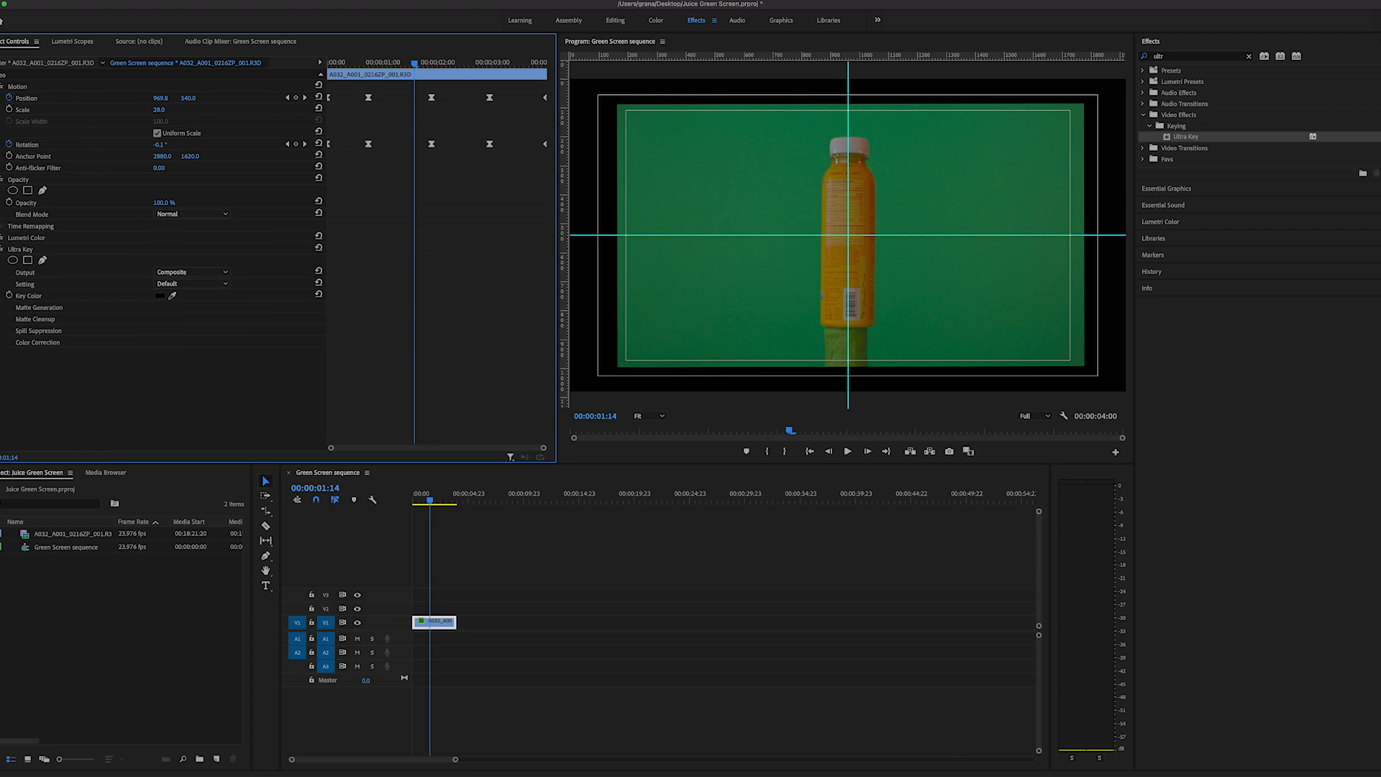
left_click(6, 83)
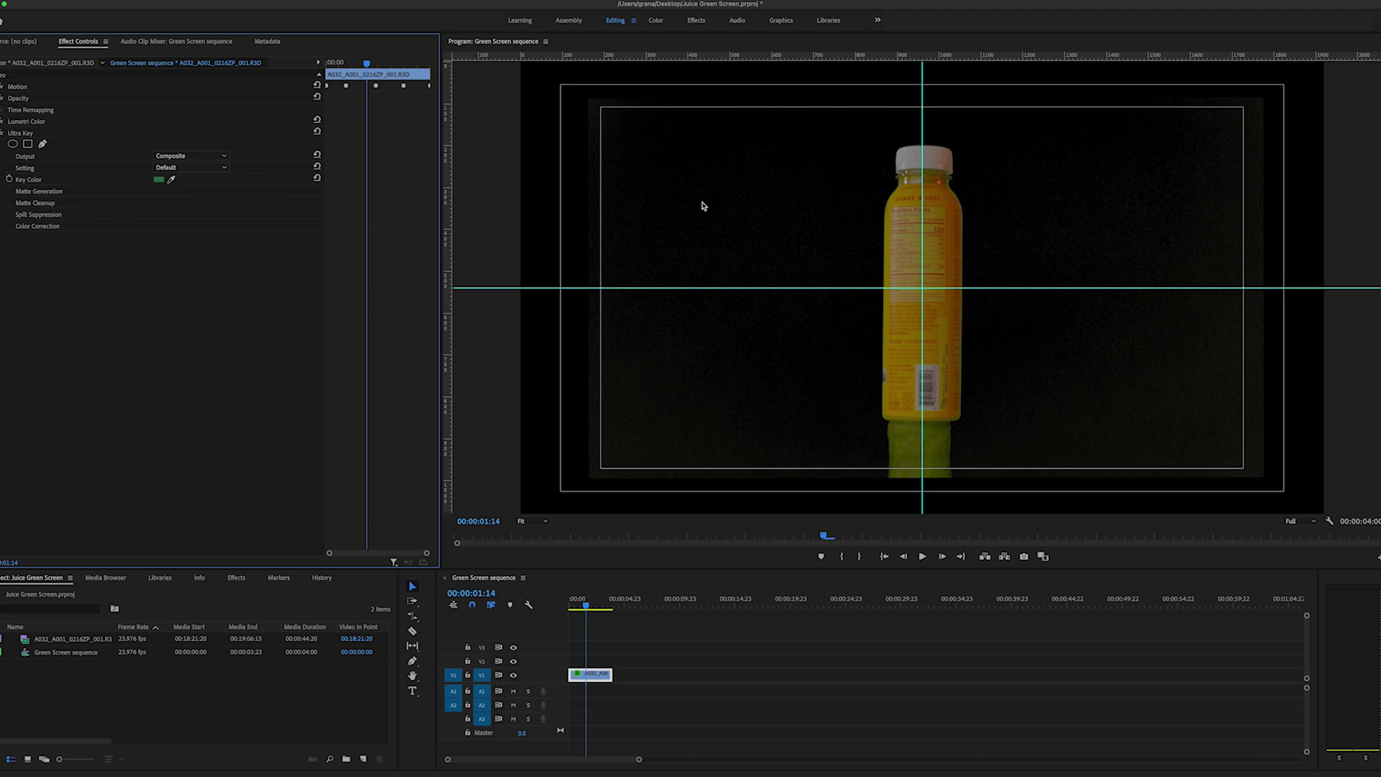
mouse_move(590, 242)
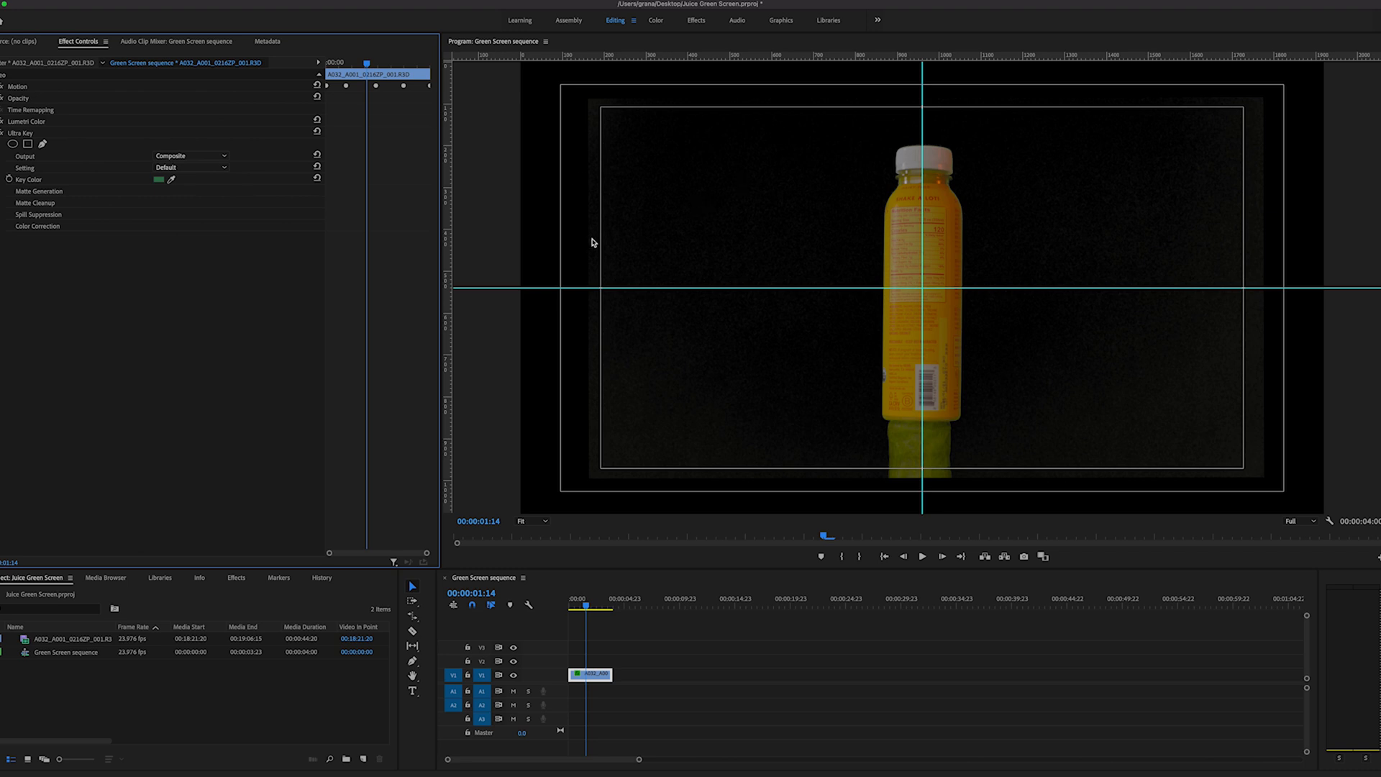
mouse_move(769, 221)
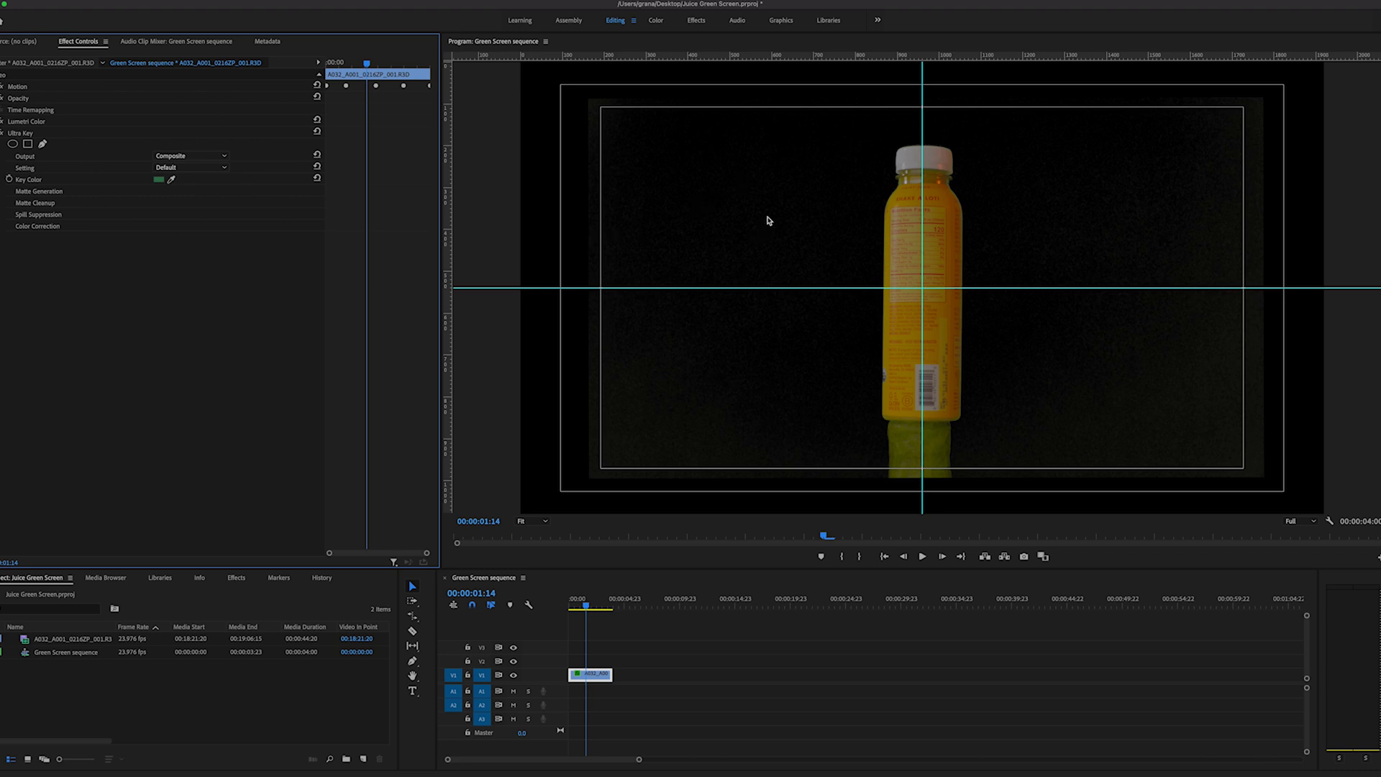
Add an opacity mask to the bottle clip.
left_click(6, 98)
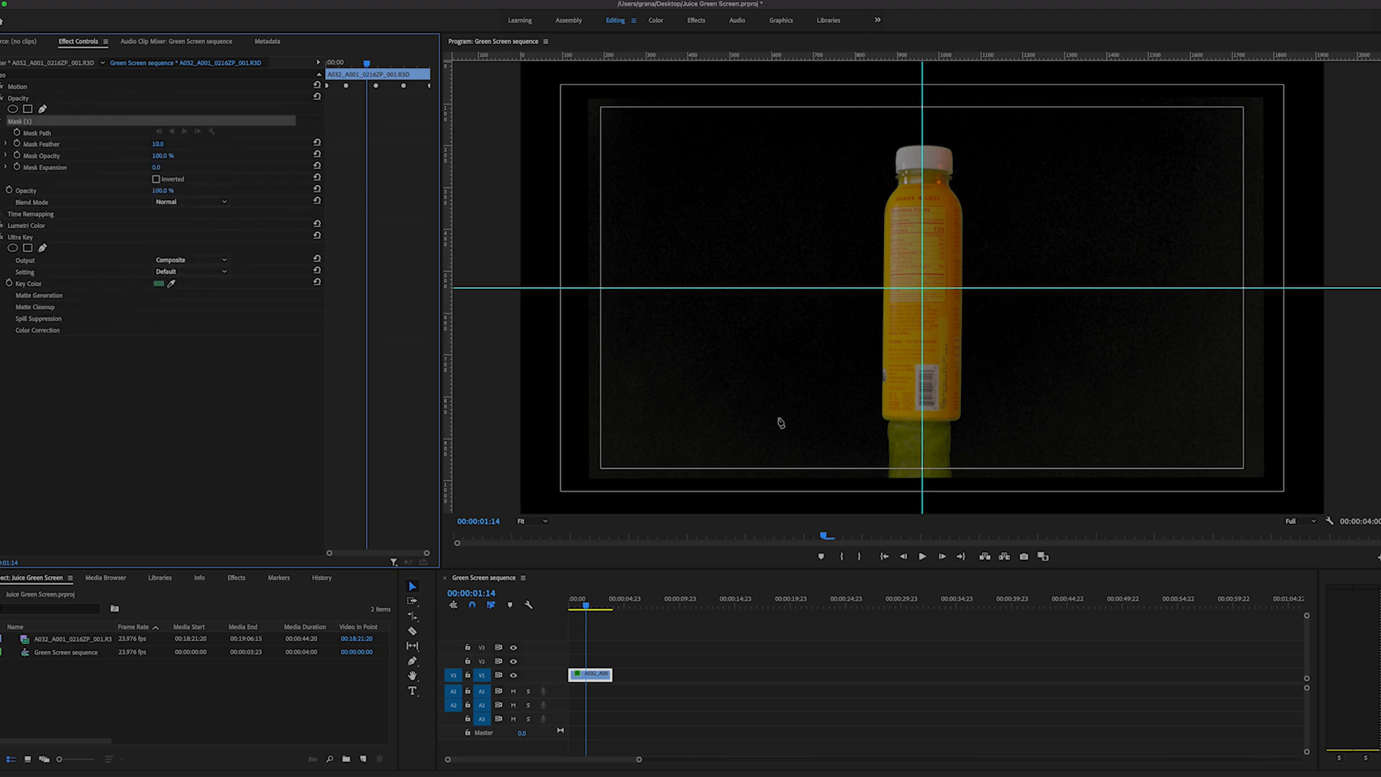
Zoom the preview to 200% and draw a pen mask around the patch below the bottle's base.
left_click(532, 521)
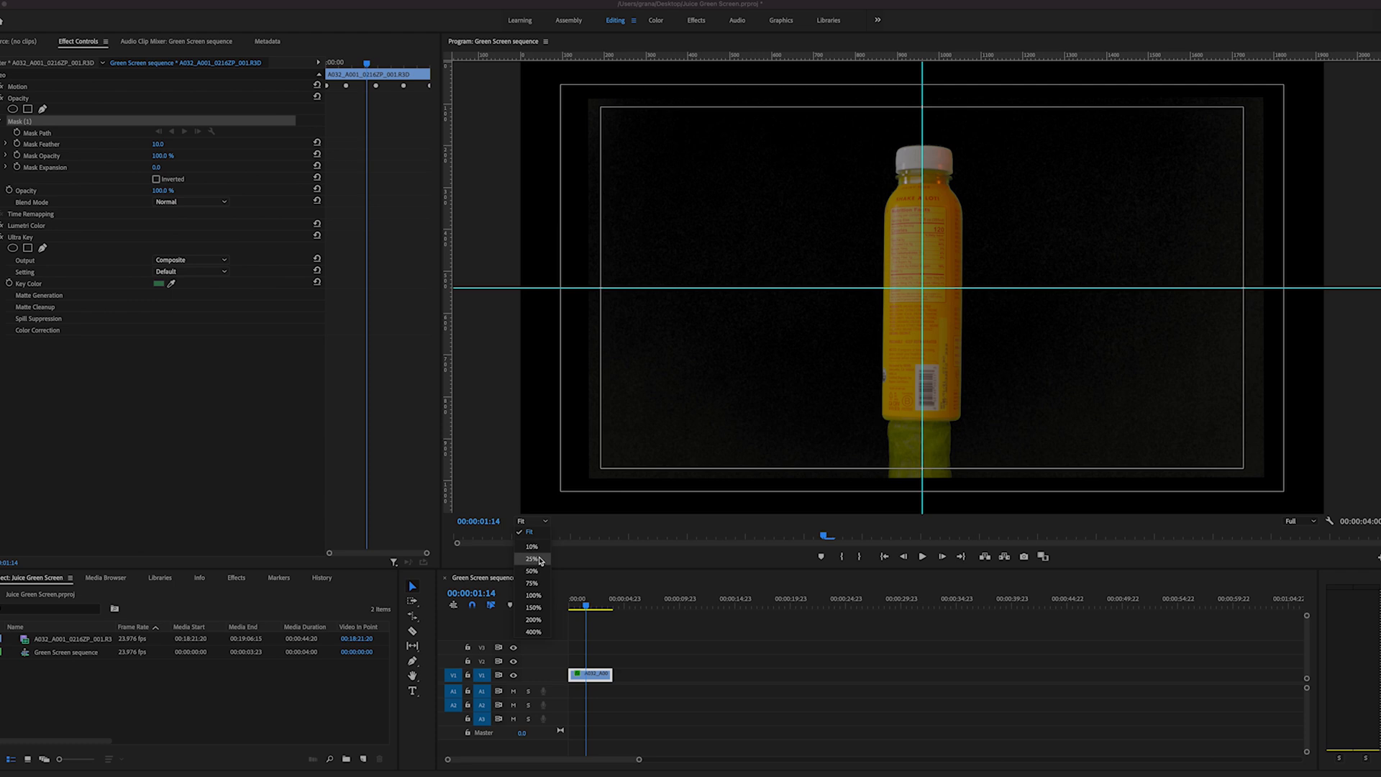
left_click(533, 618)
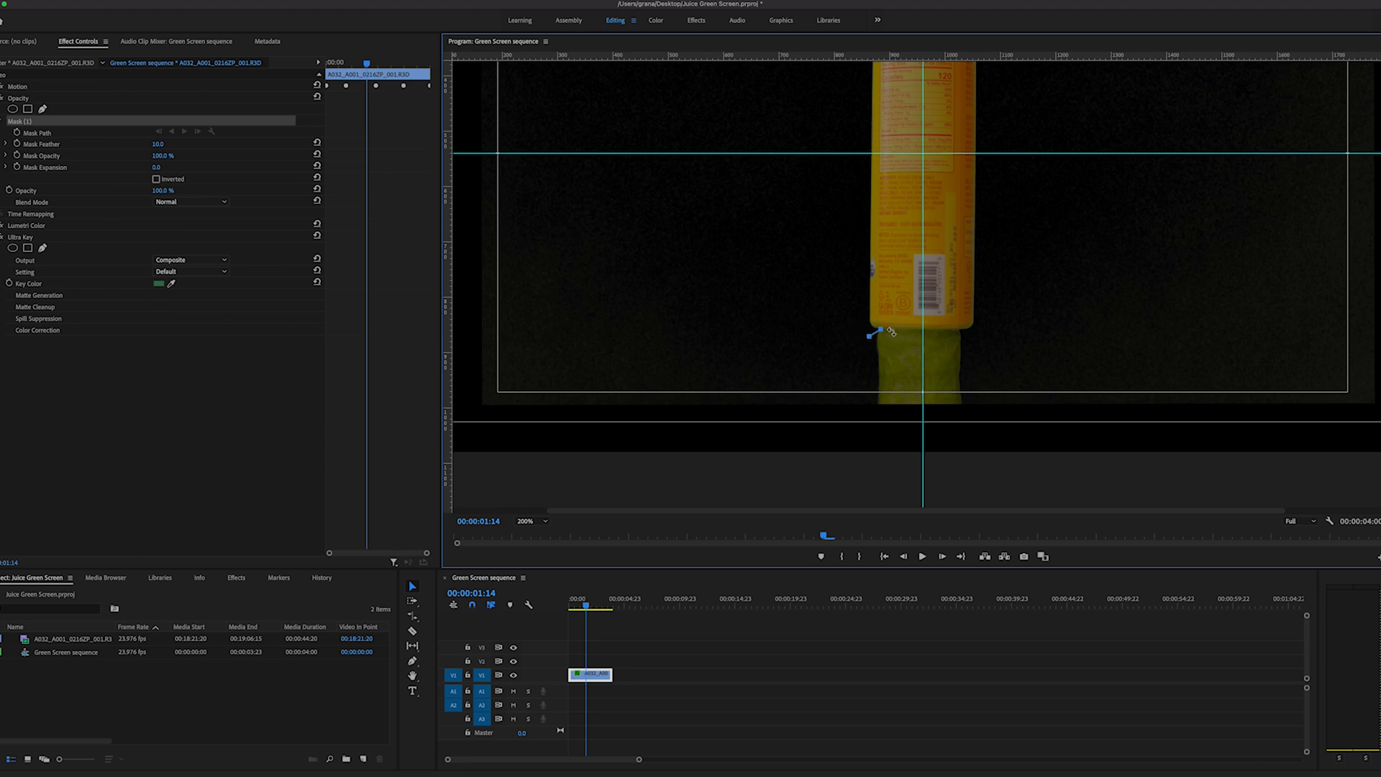
left_click_drag(878, 330, 960, 333)
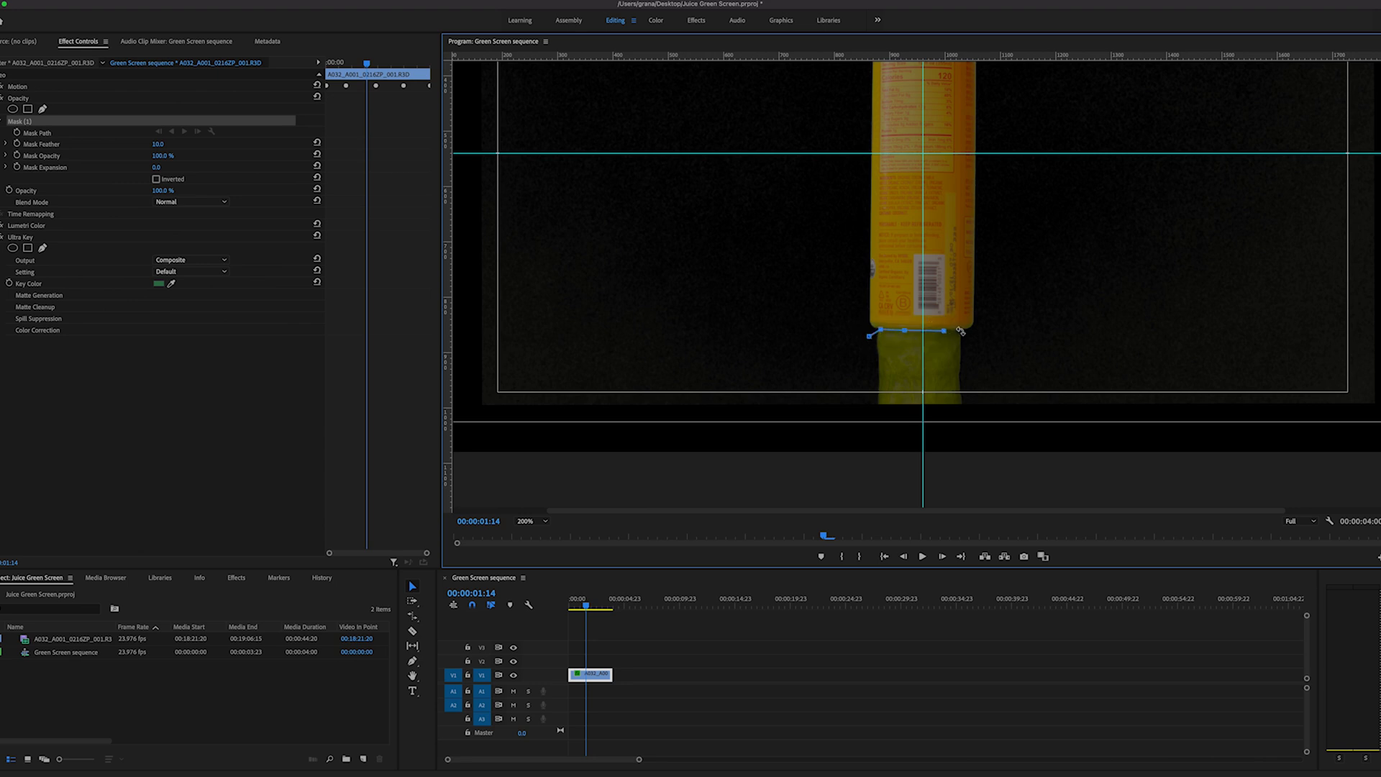
left_click_drag(958, 331, 995, 357)
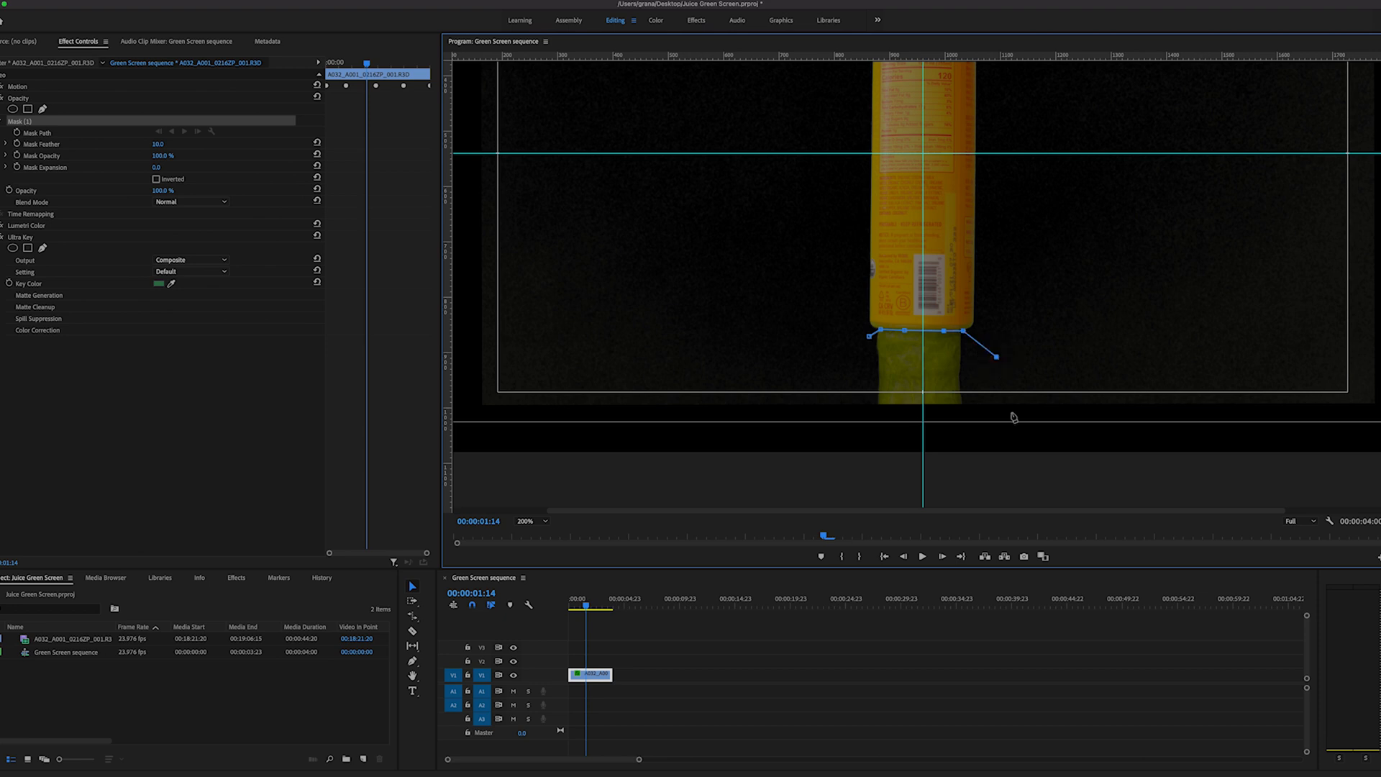
left_click_drag(996, 357, 1011, 412)
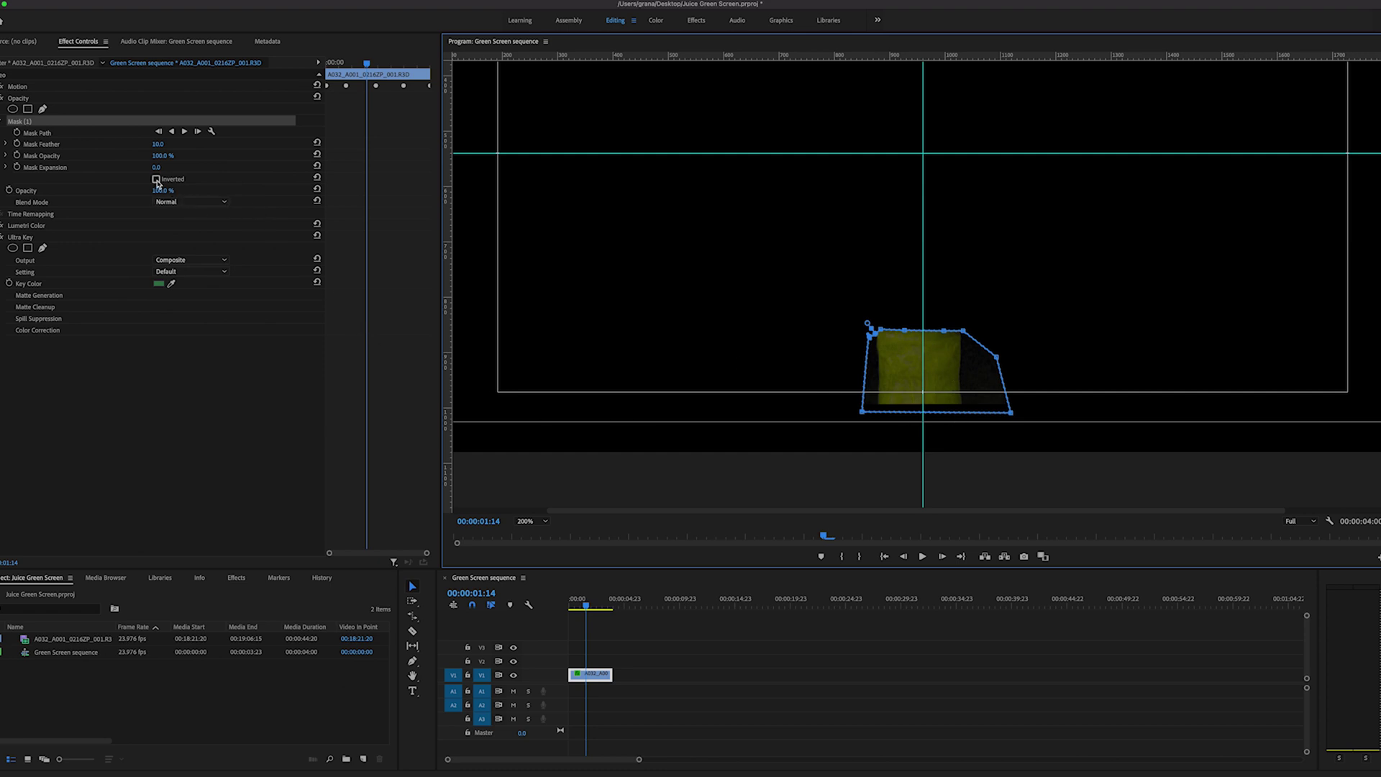
Invert the opacity mask so the stand below the bottle is hidden.
left_click(157, 179)
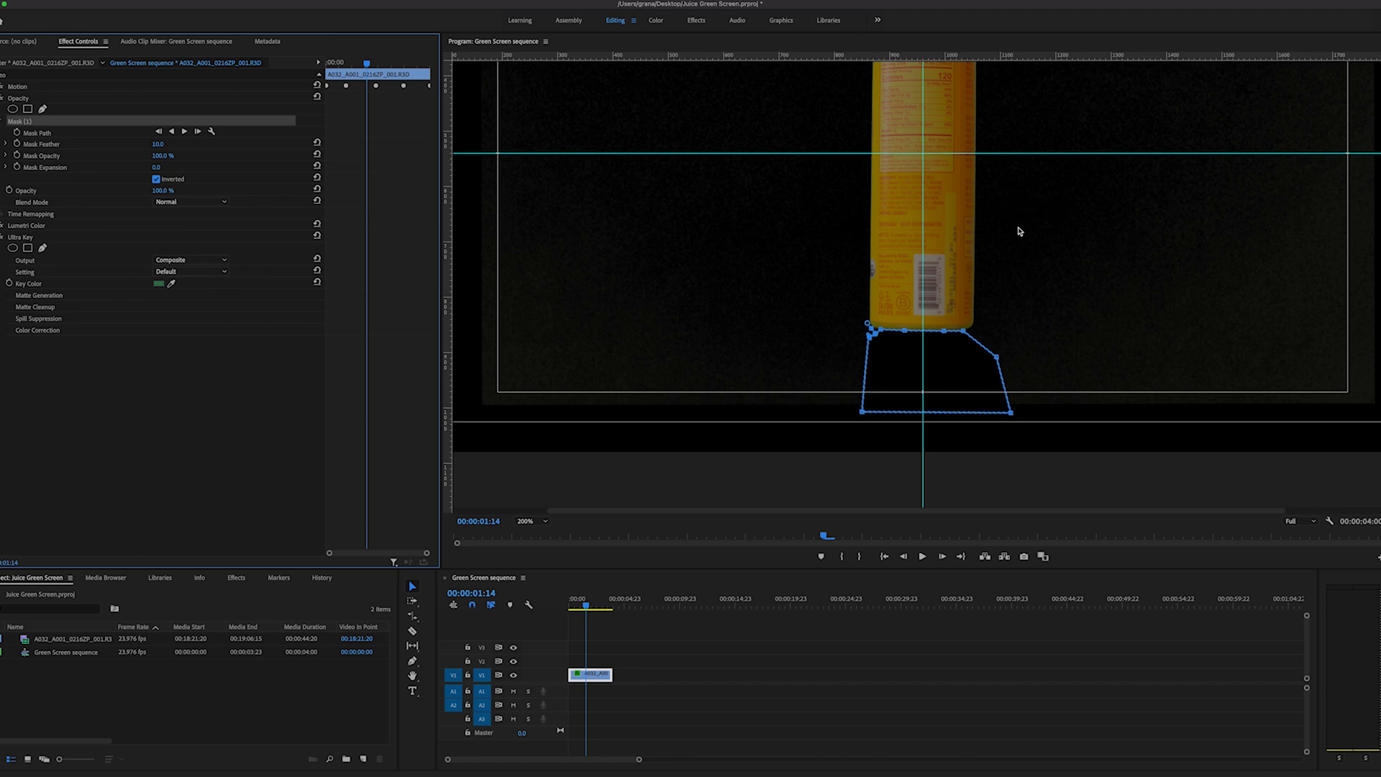
left_click(4, 97)
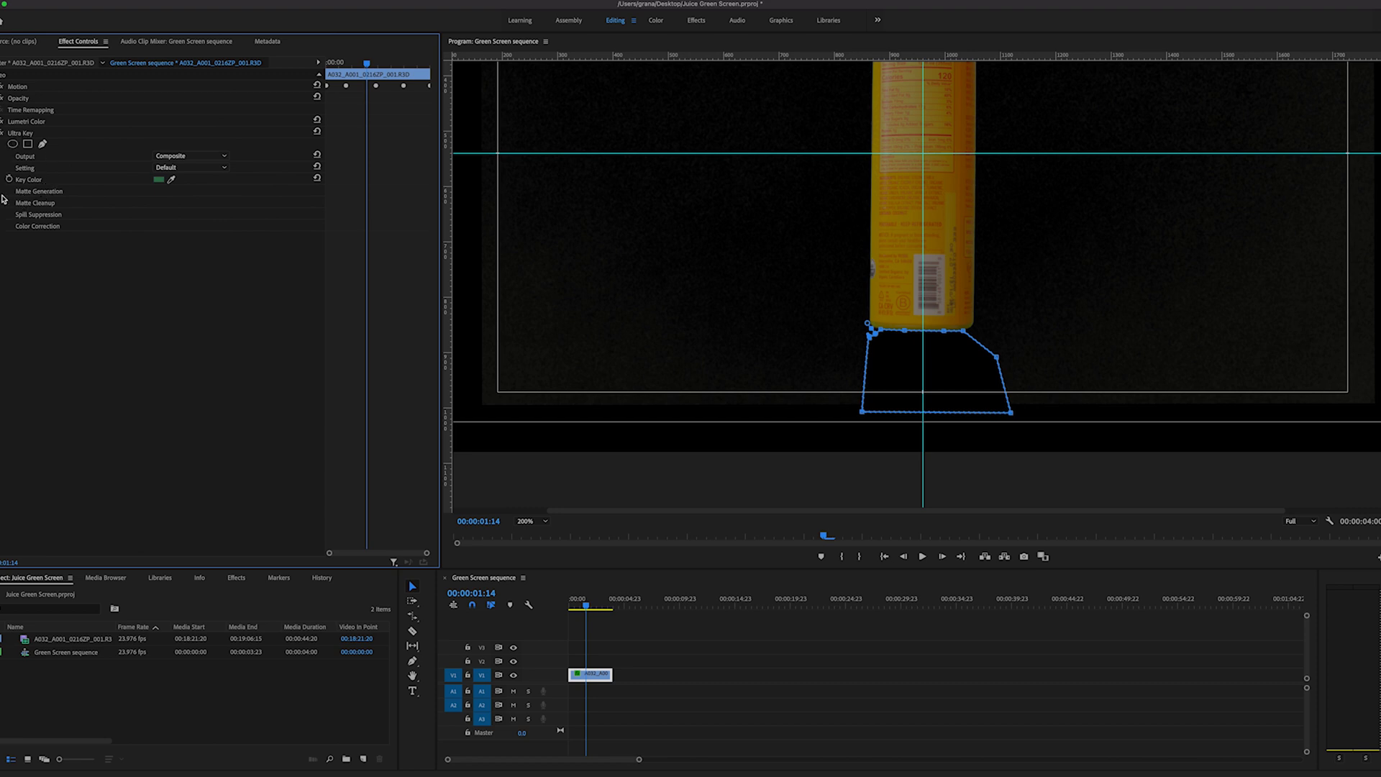
Set viewer to Fit, zero the Ultra Key matte highlight and shadow with pedestal 89, and scrub to check.
left_click(7, 190)
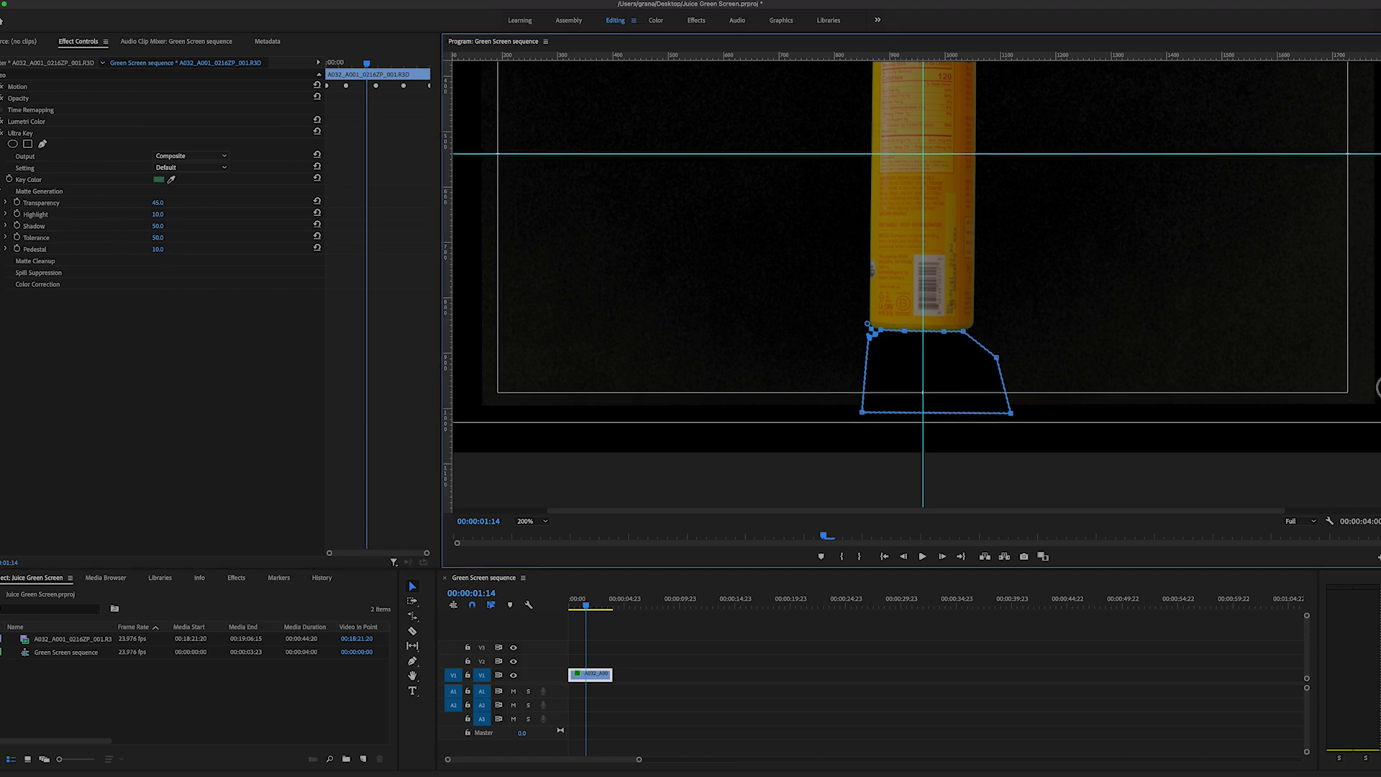
left_click(530, 520)
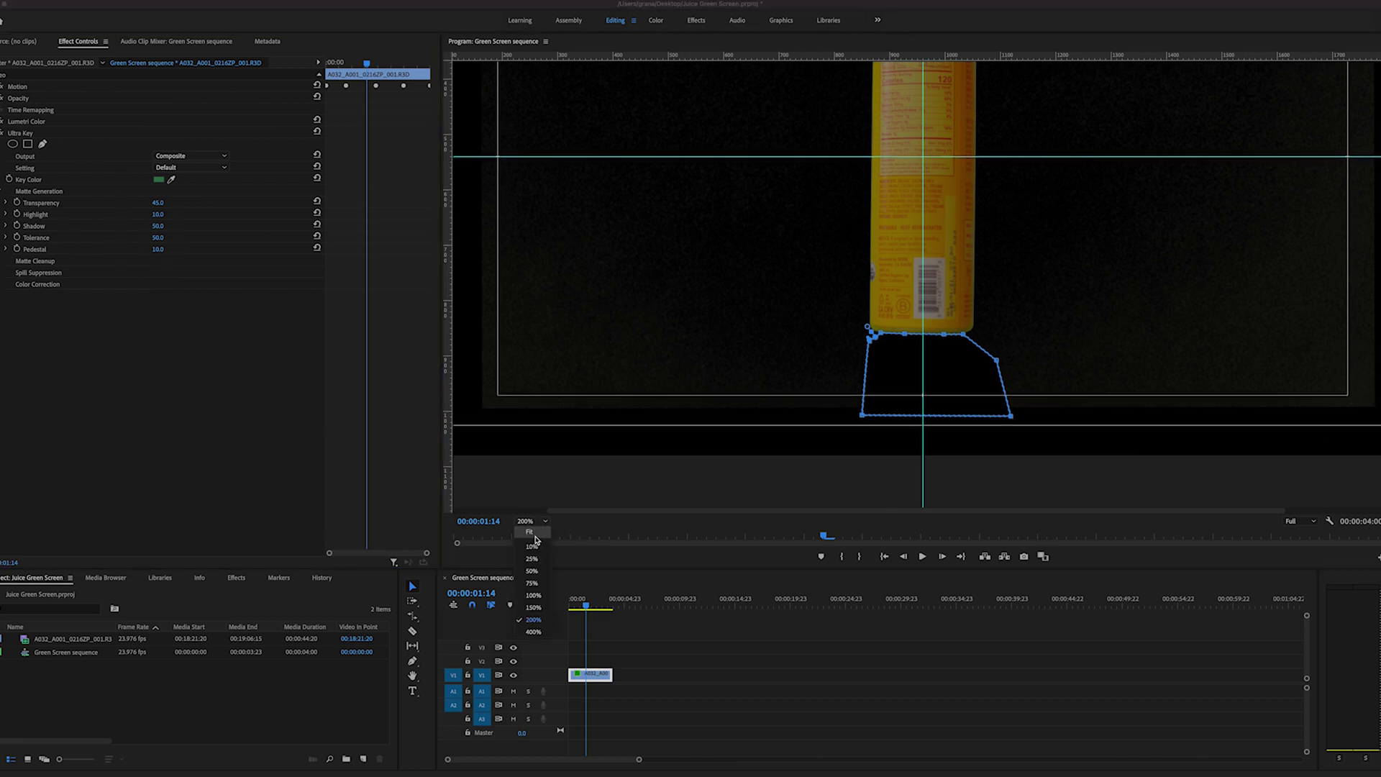
left_click(530, 532)
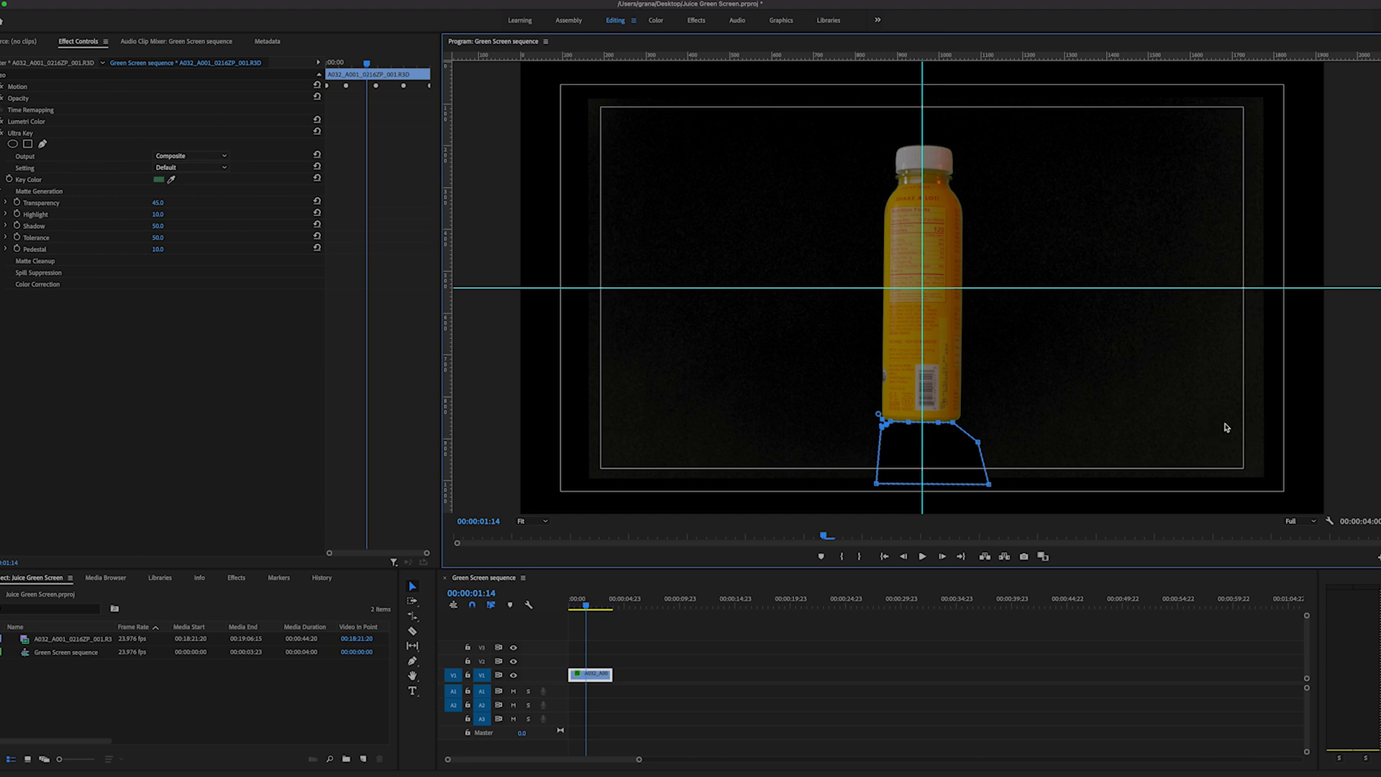
mouse_move(774, 449)
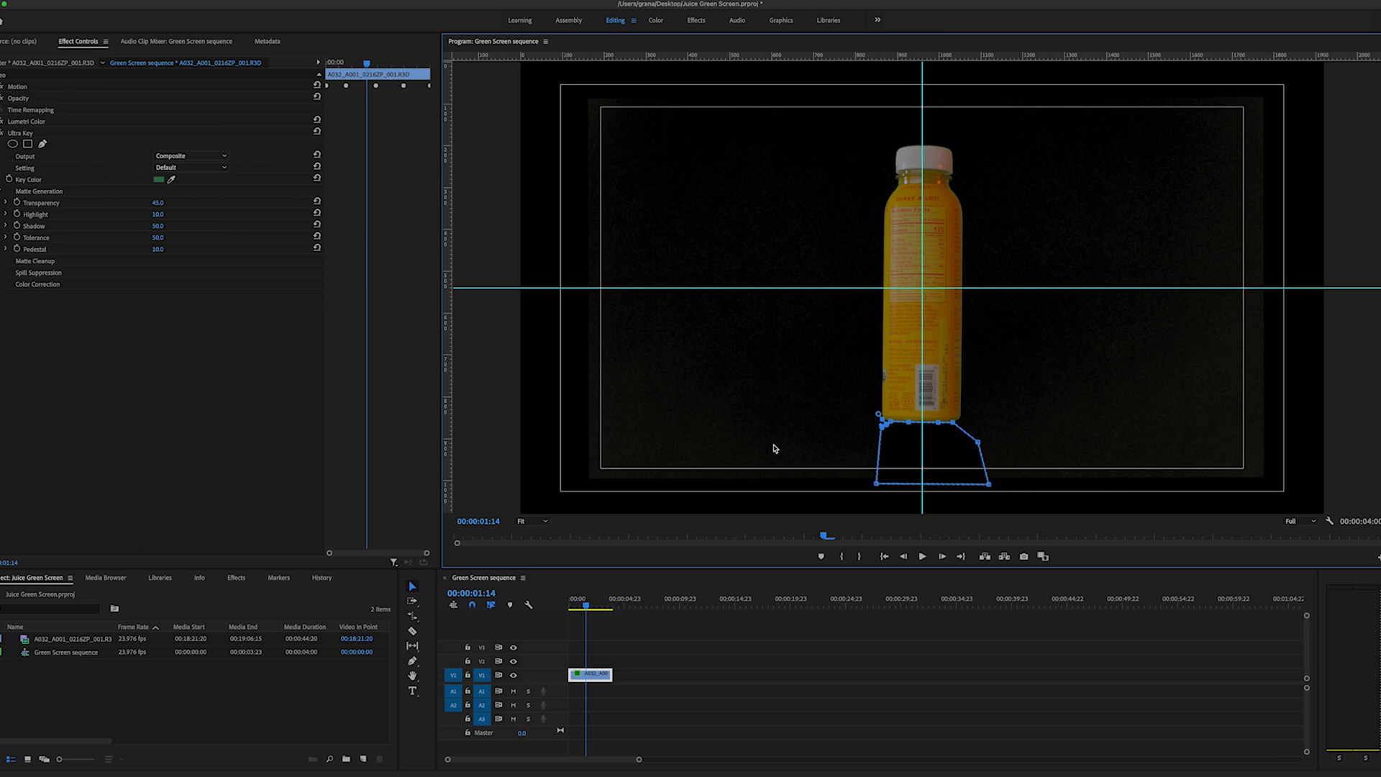
mouse_move(233, 210)
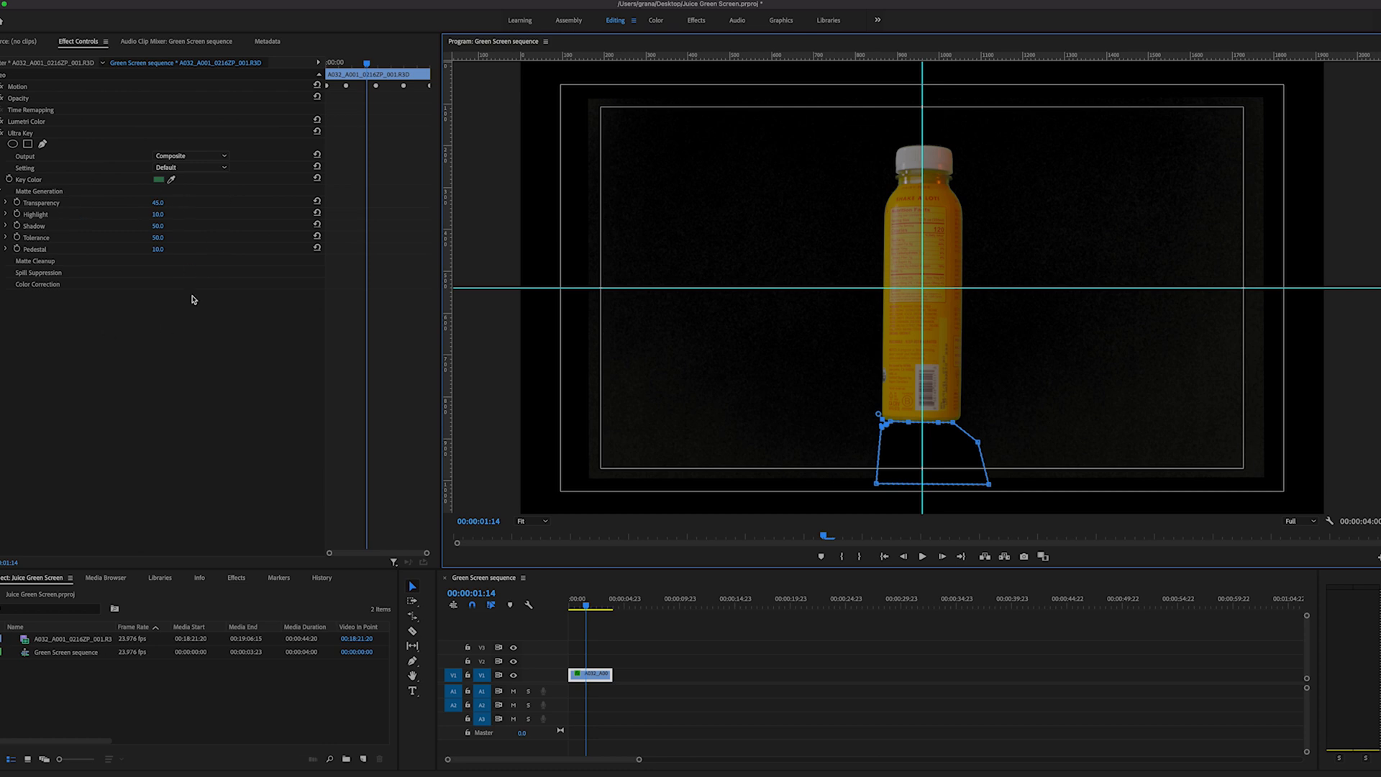
mouse_move(148, 257)
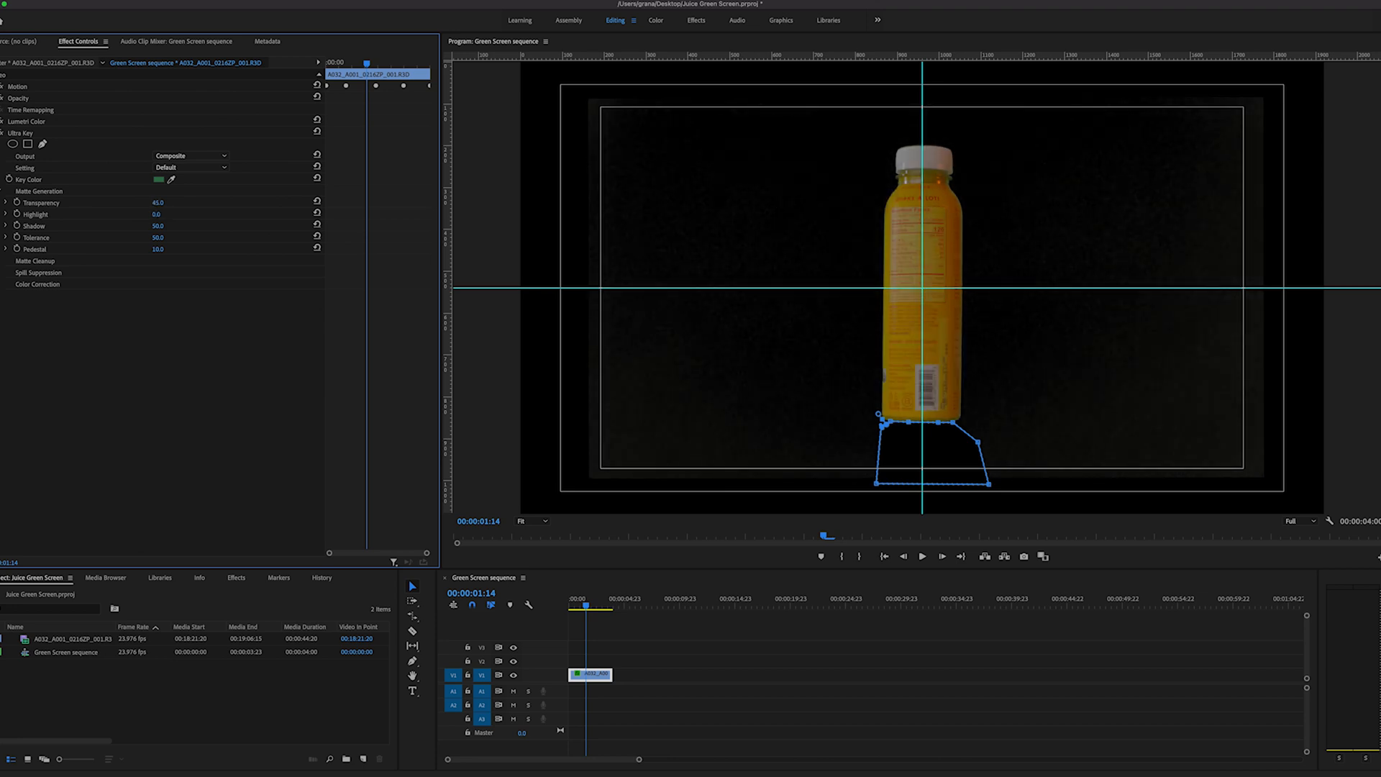
left_click(189, 166)
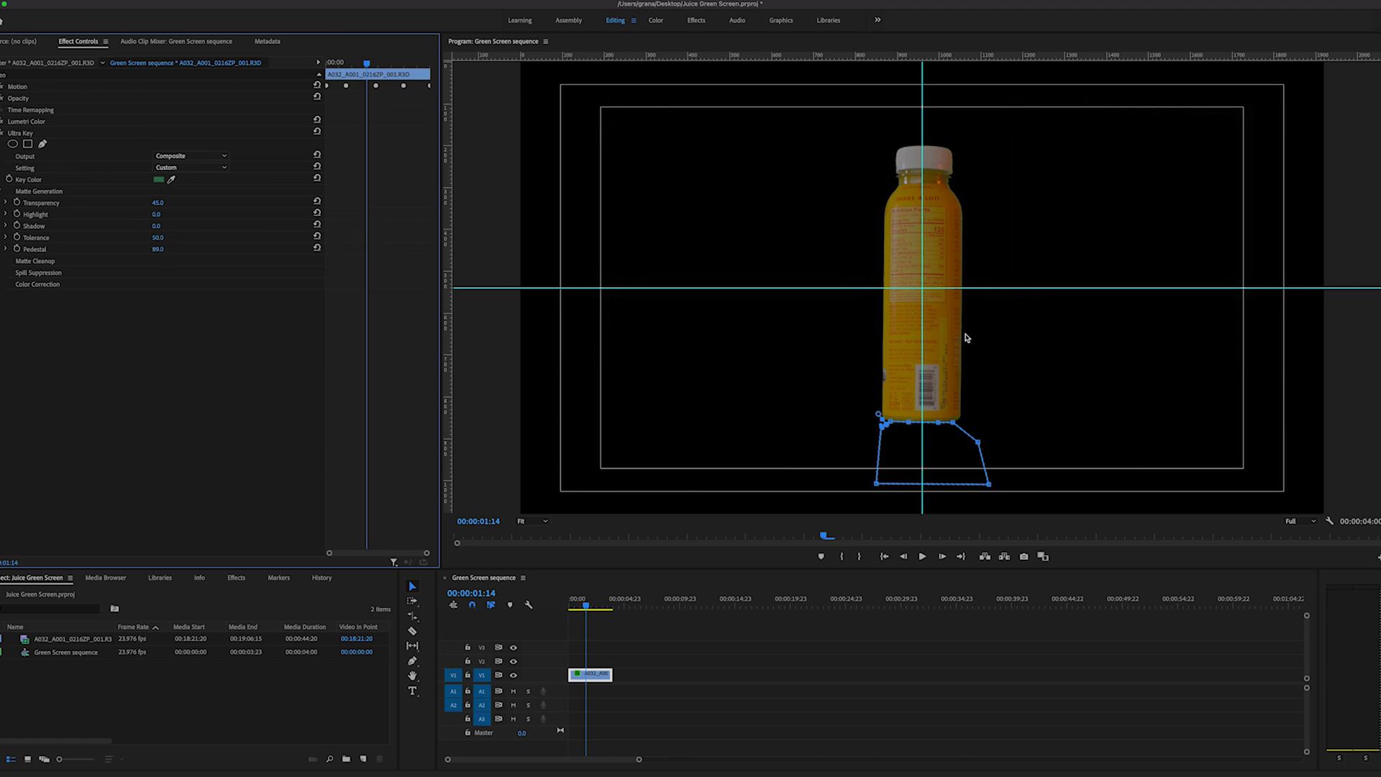
mouse_move(972, 329)
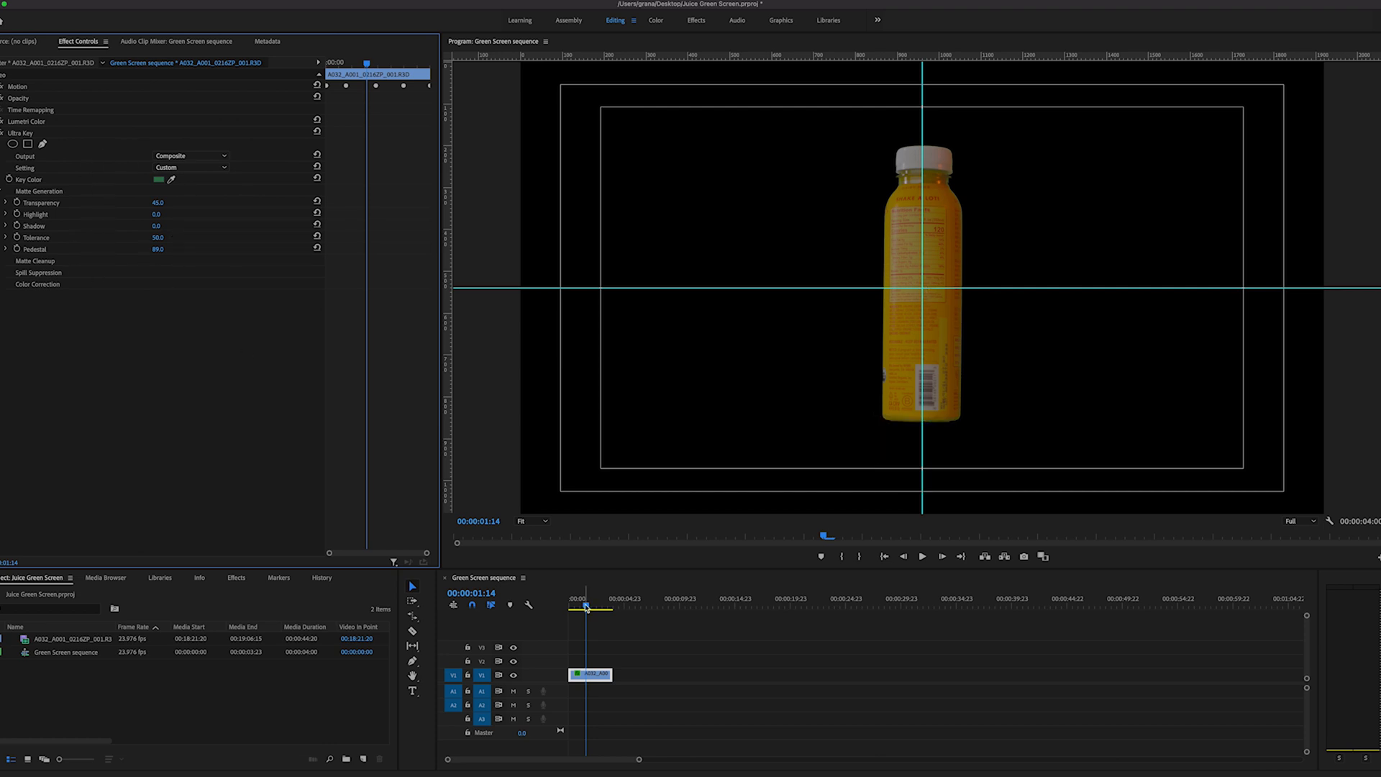
left_click_drag(586, 607, 607, 608)
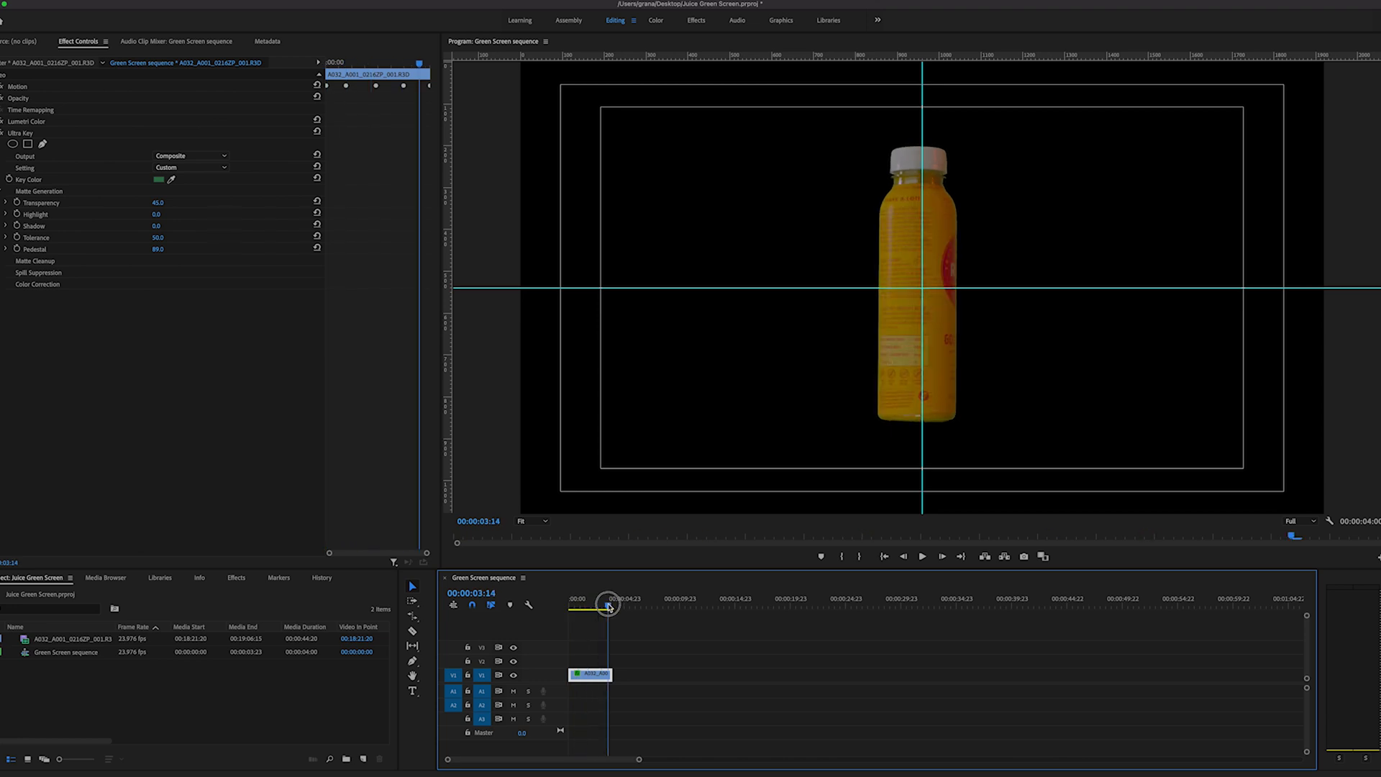
left_click_drag(605, 606, 588, 606)
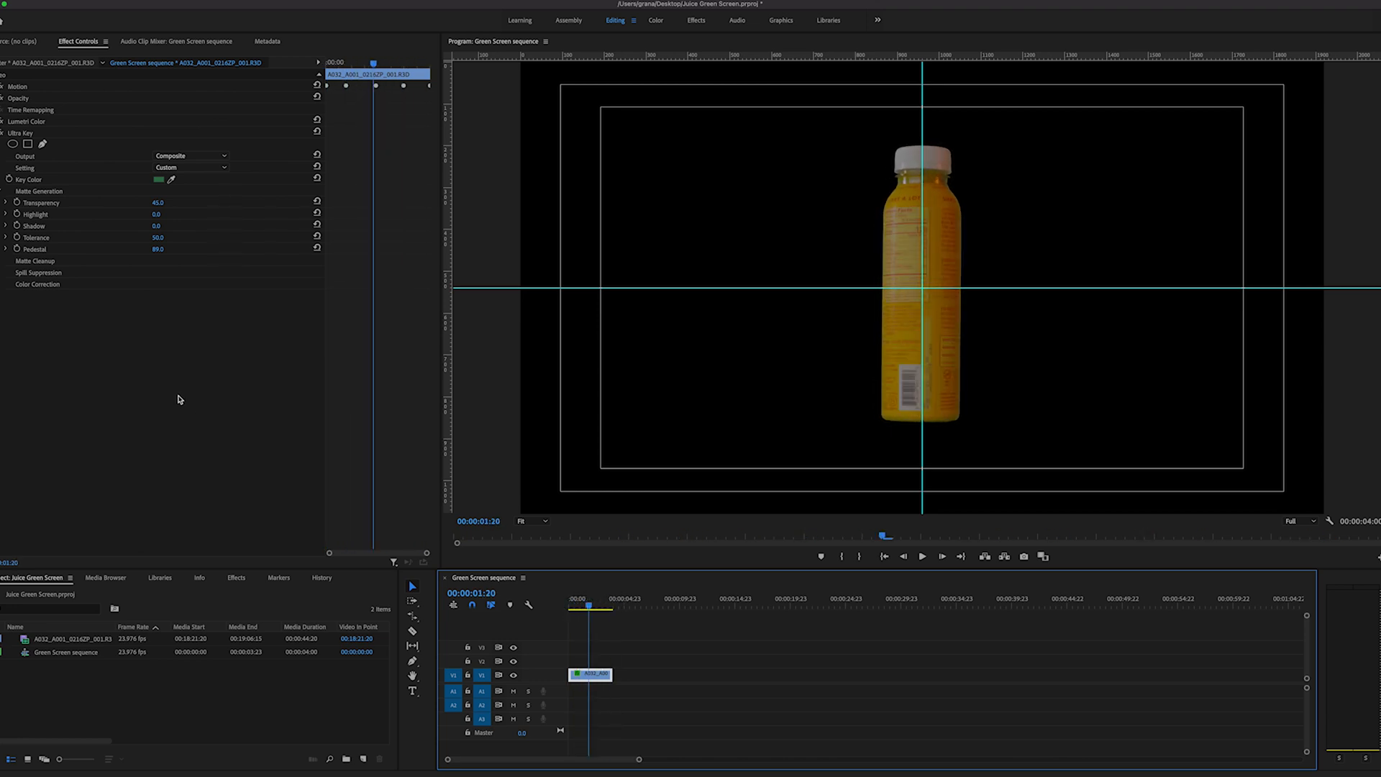
mouse_move(49, 207)
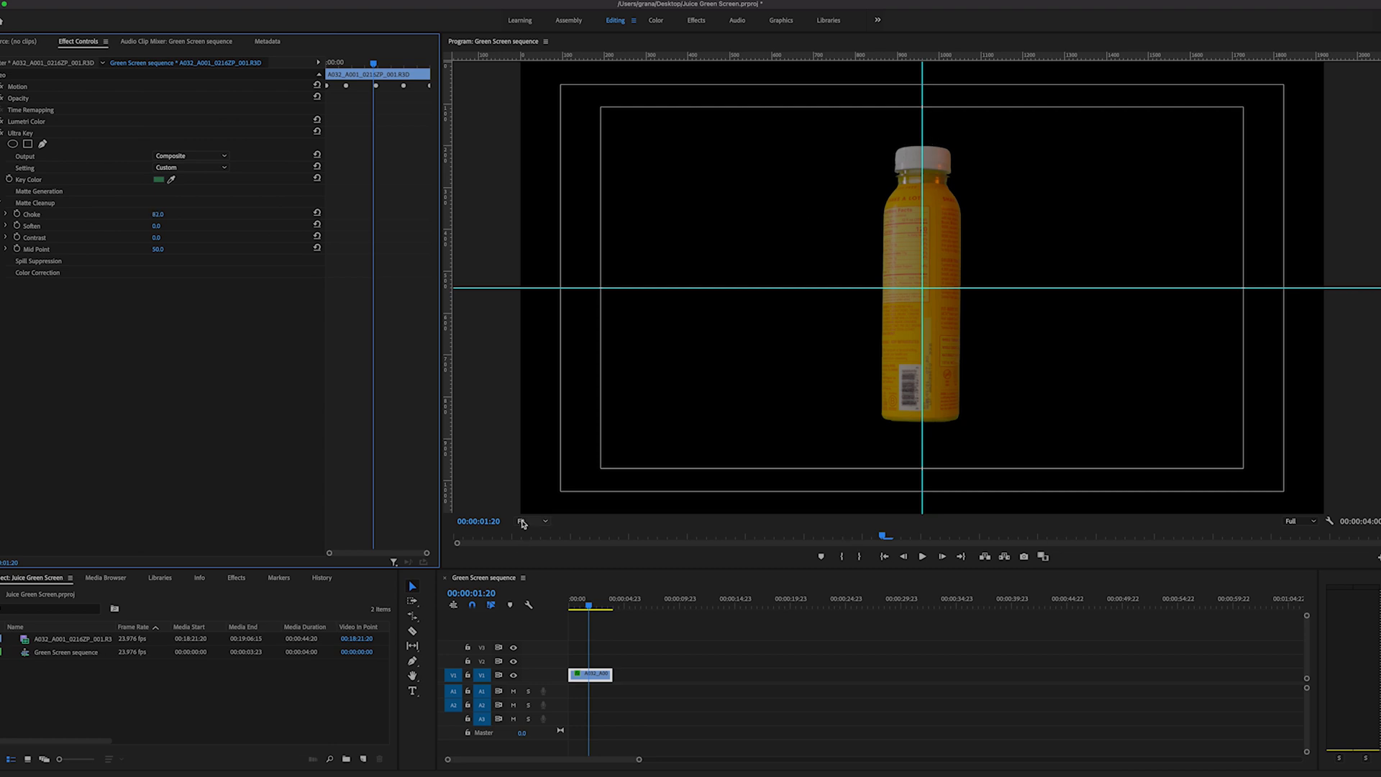
Zoom the viewer to 400% and lower the Ultra Key matte choke from 82 to 54.
left_click(532, 521)
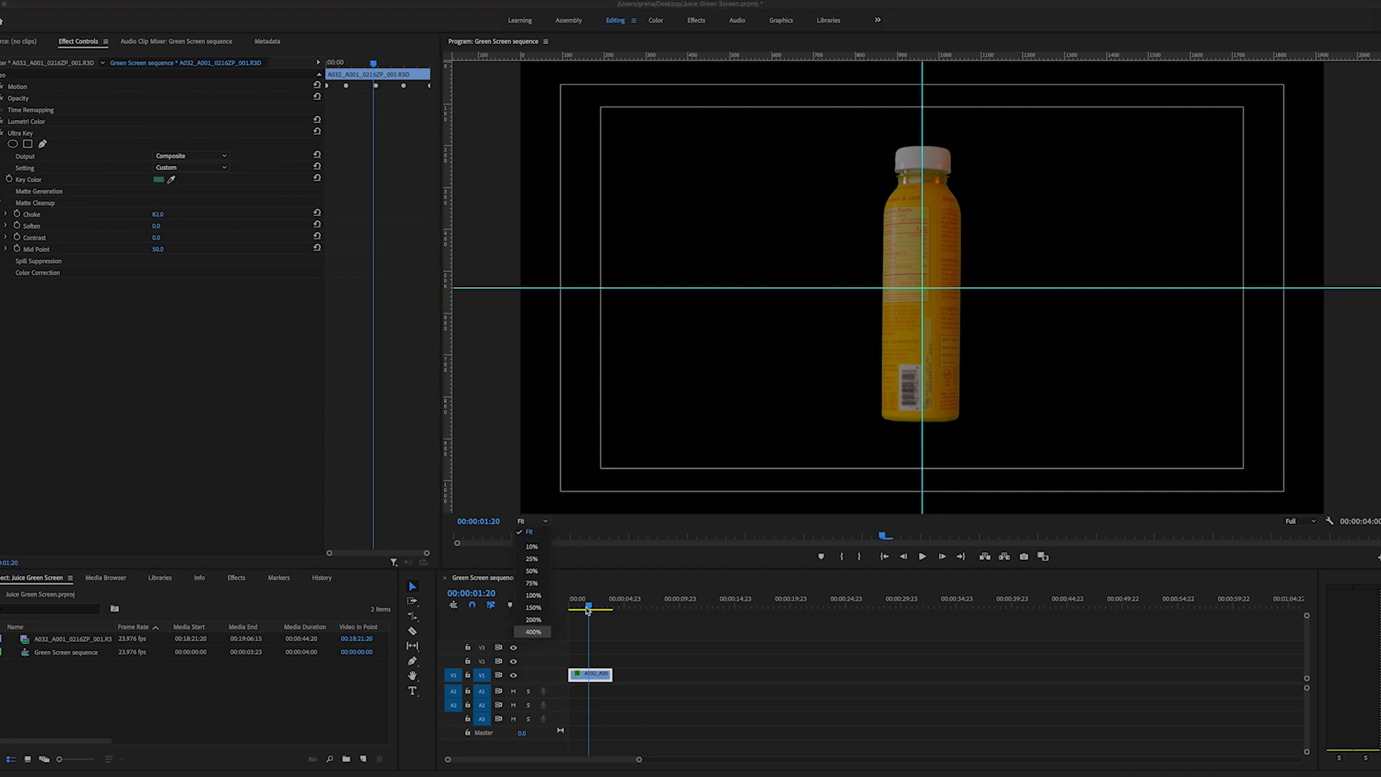
left_click(532, 631)
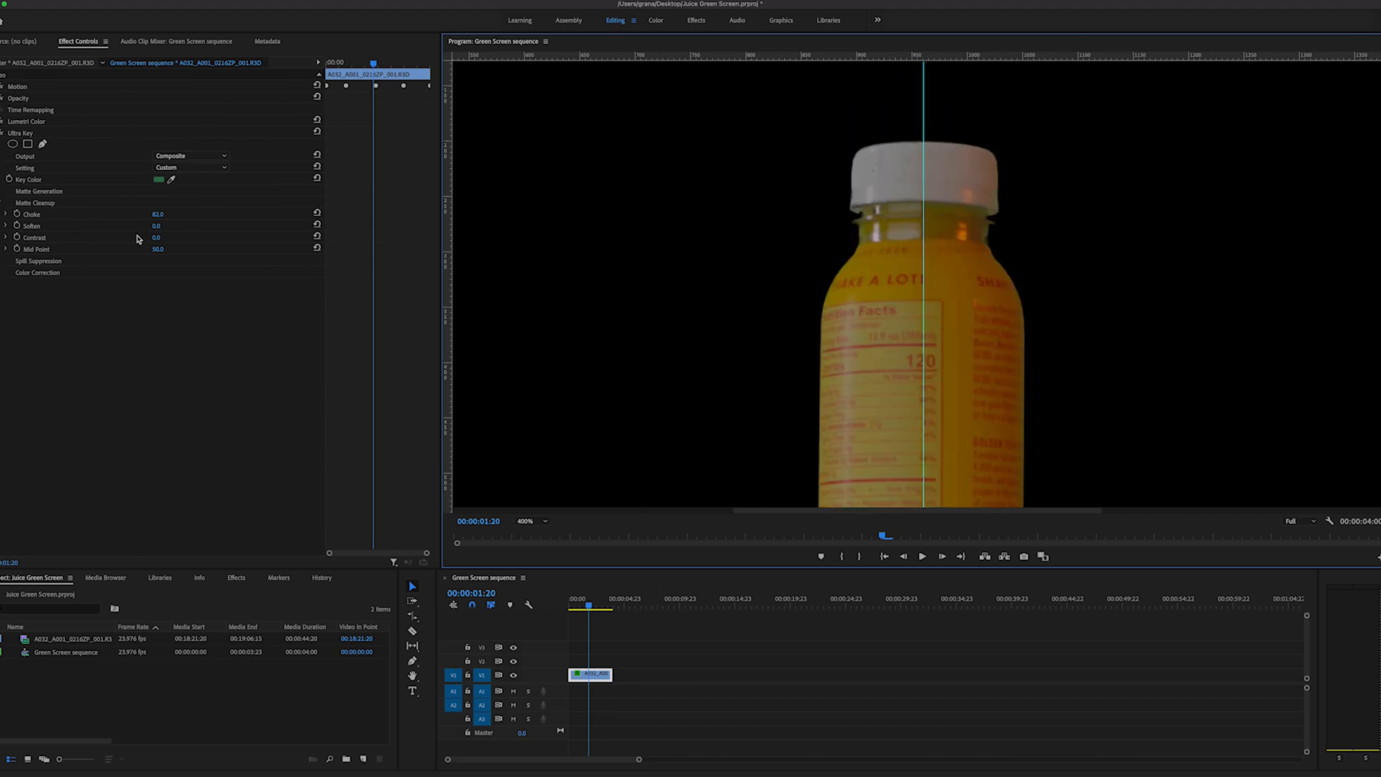
left_click_drag(159, 214, 137, 214)
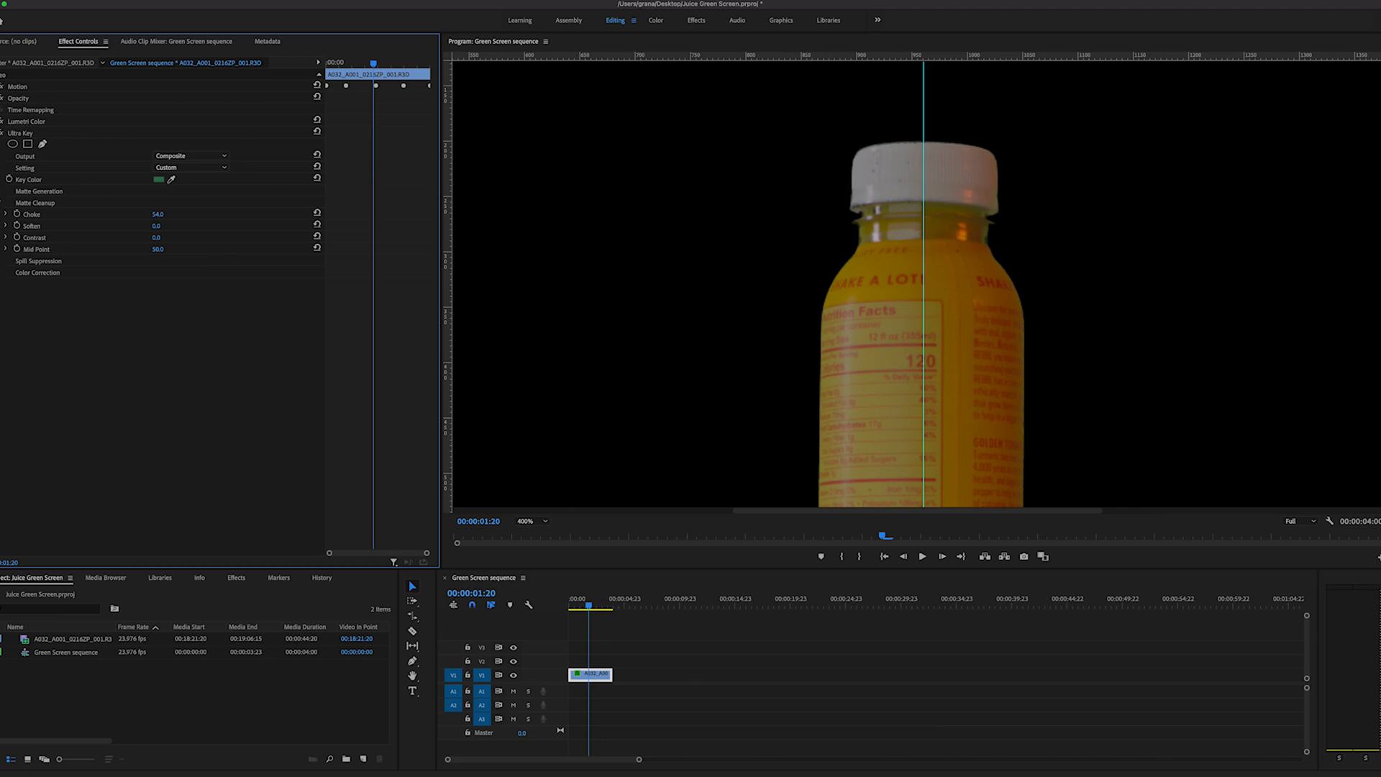
left_click(10, 210)
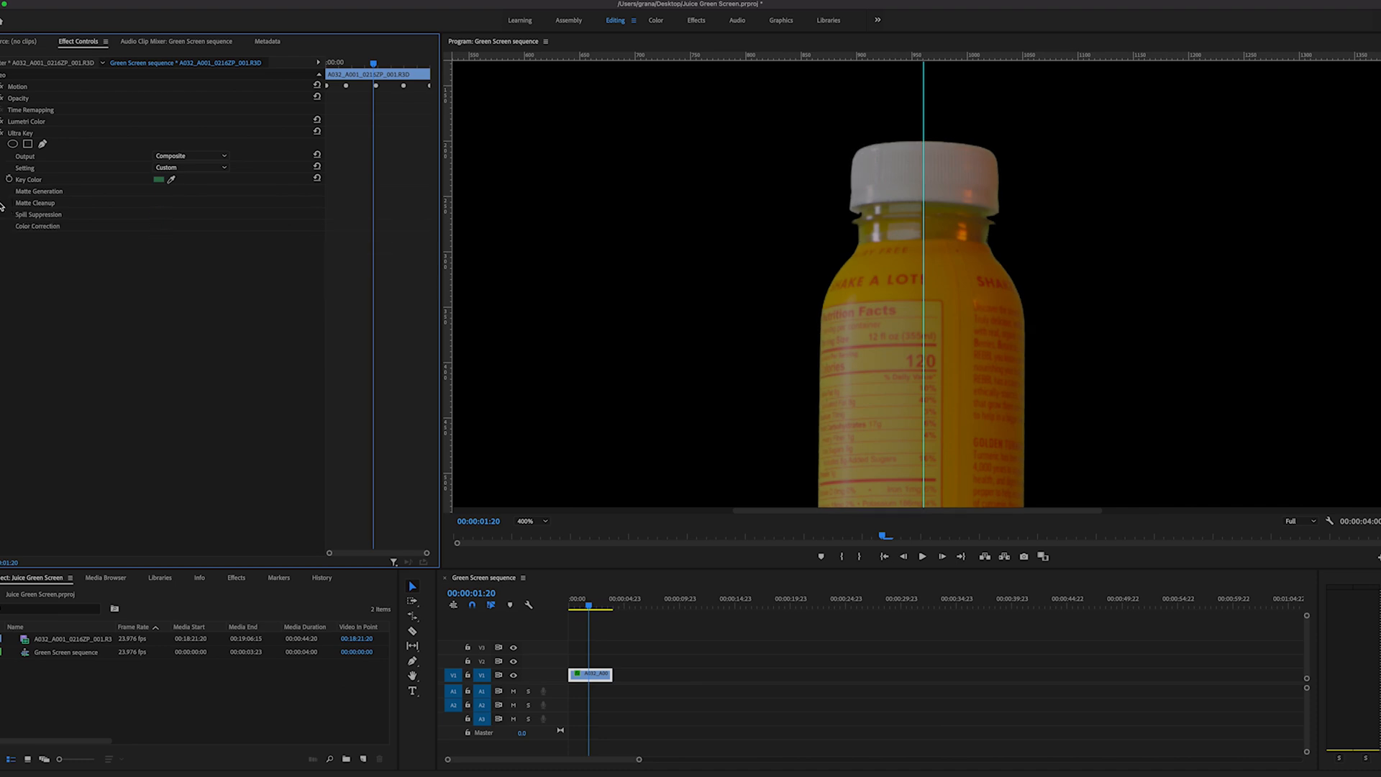
left_click(11, 214)
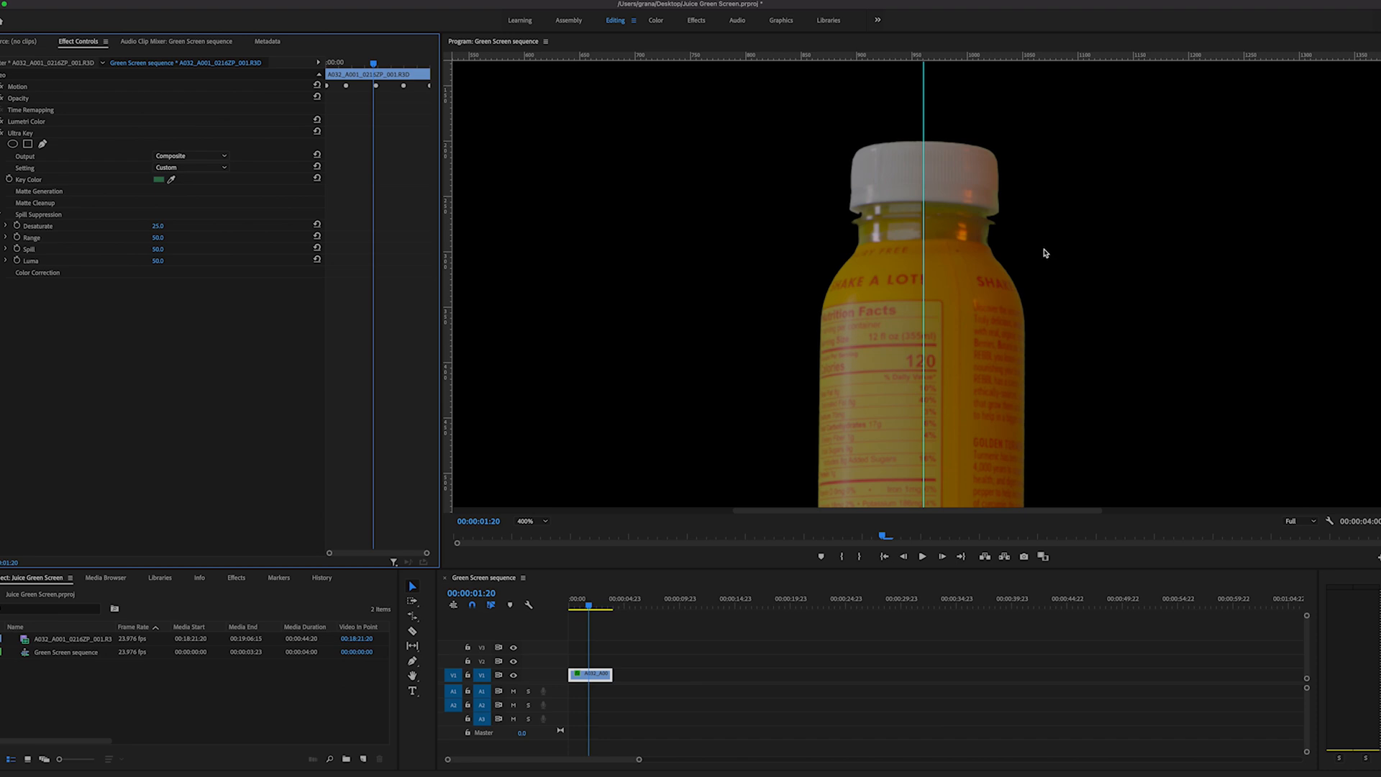
mouse_move(1002, 180)
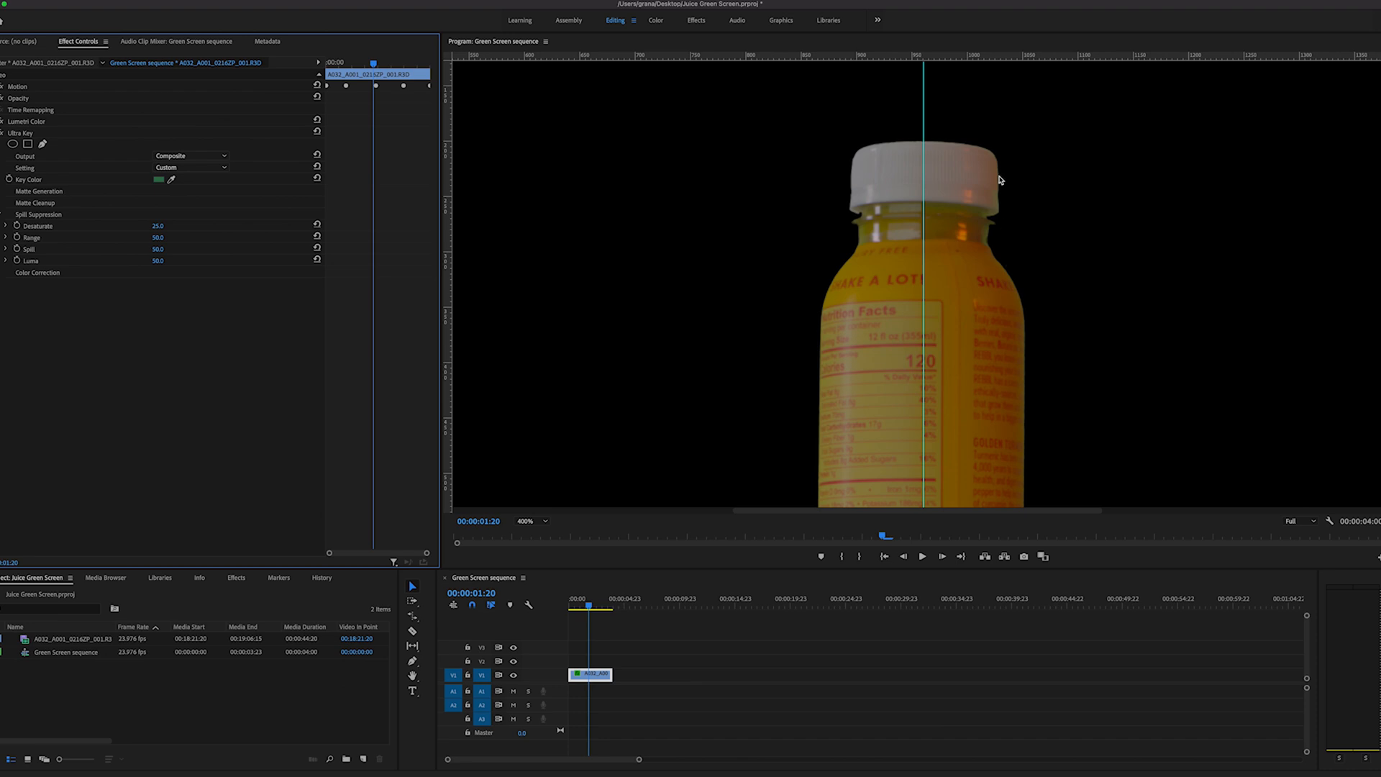
mouse_move(975, 155)
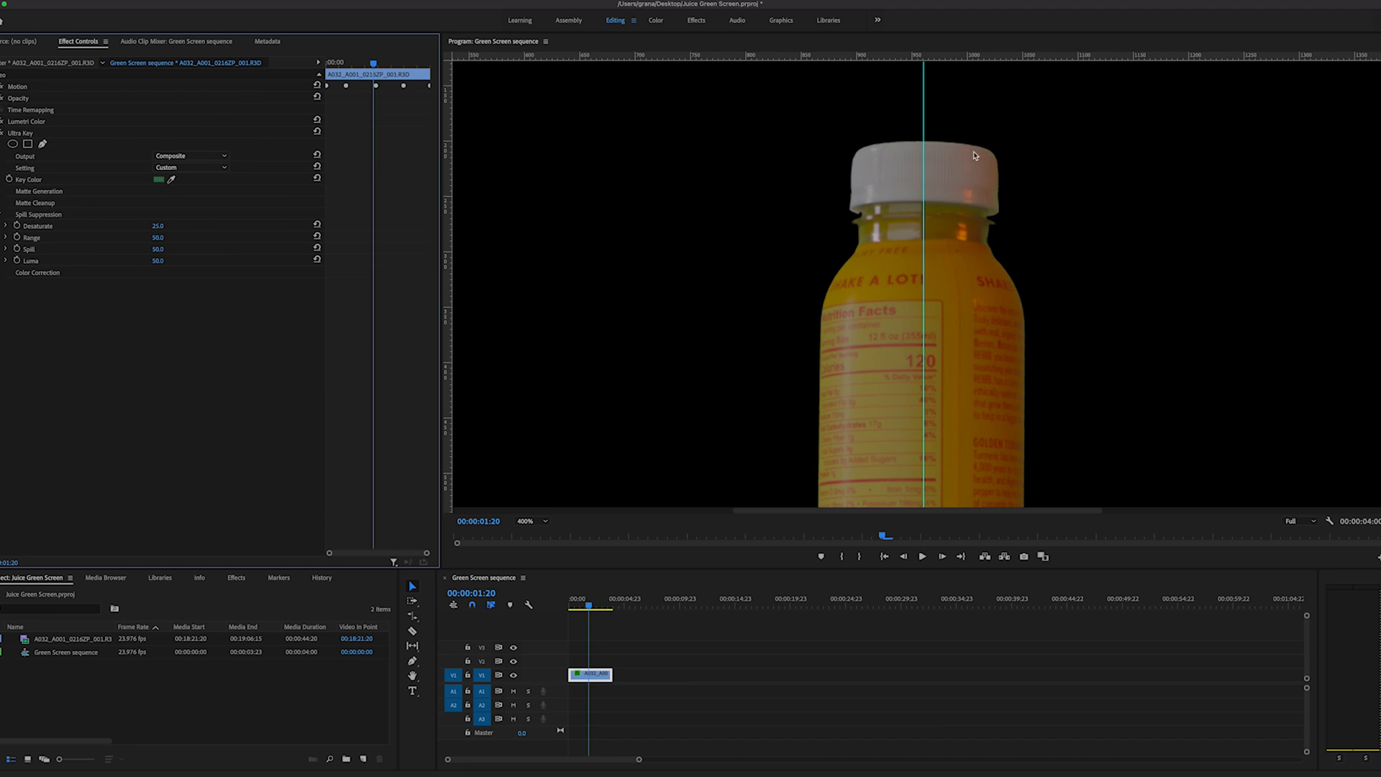
mouse_move(947, 148)
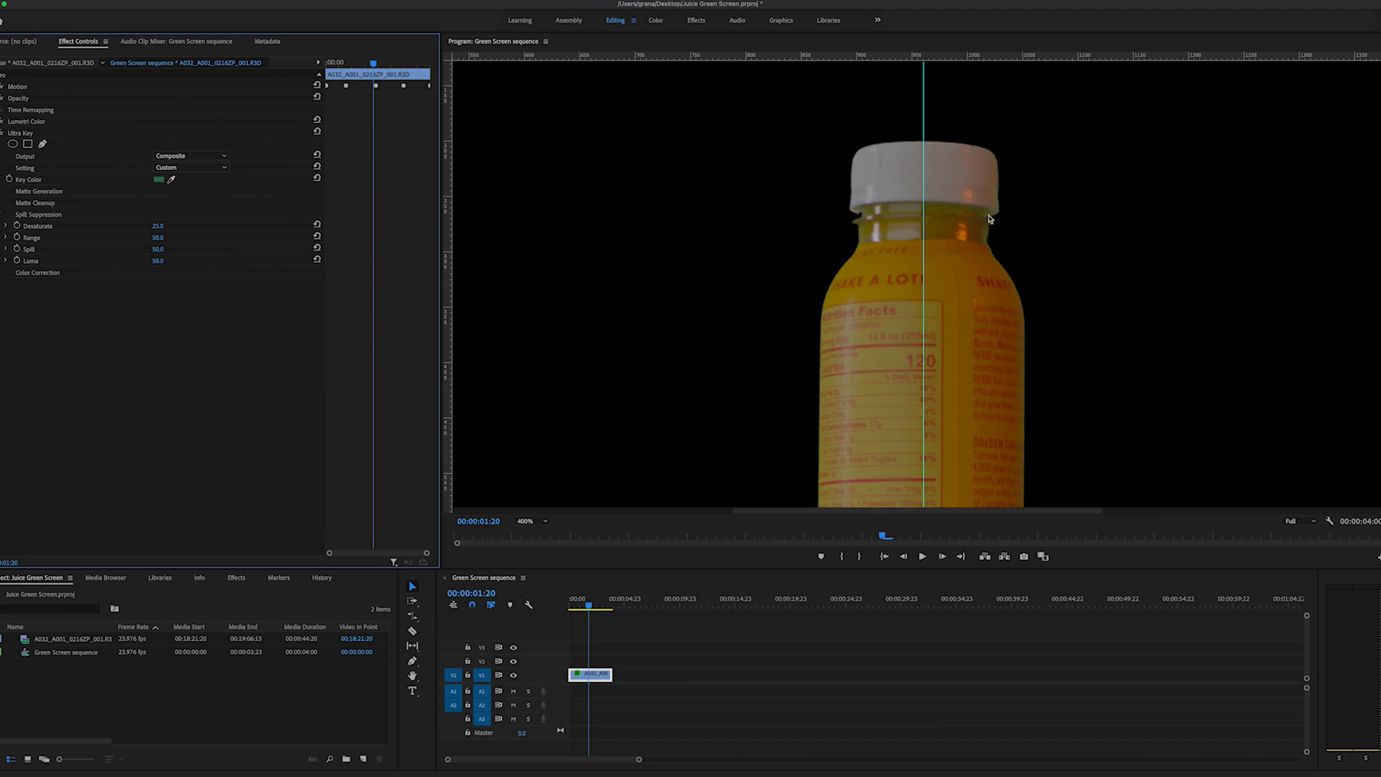
mouse_move(992, 209)
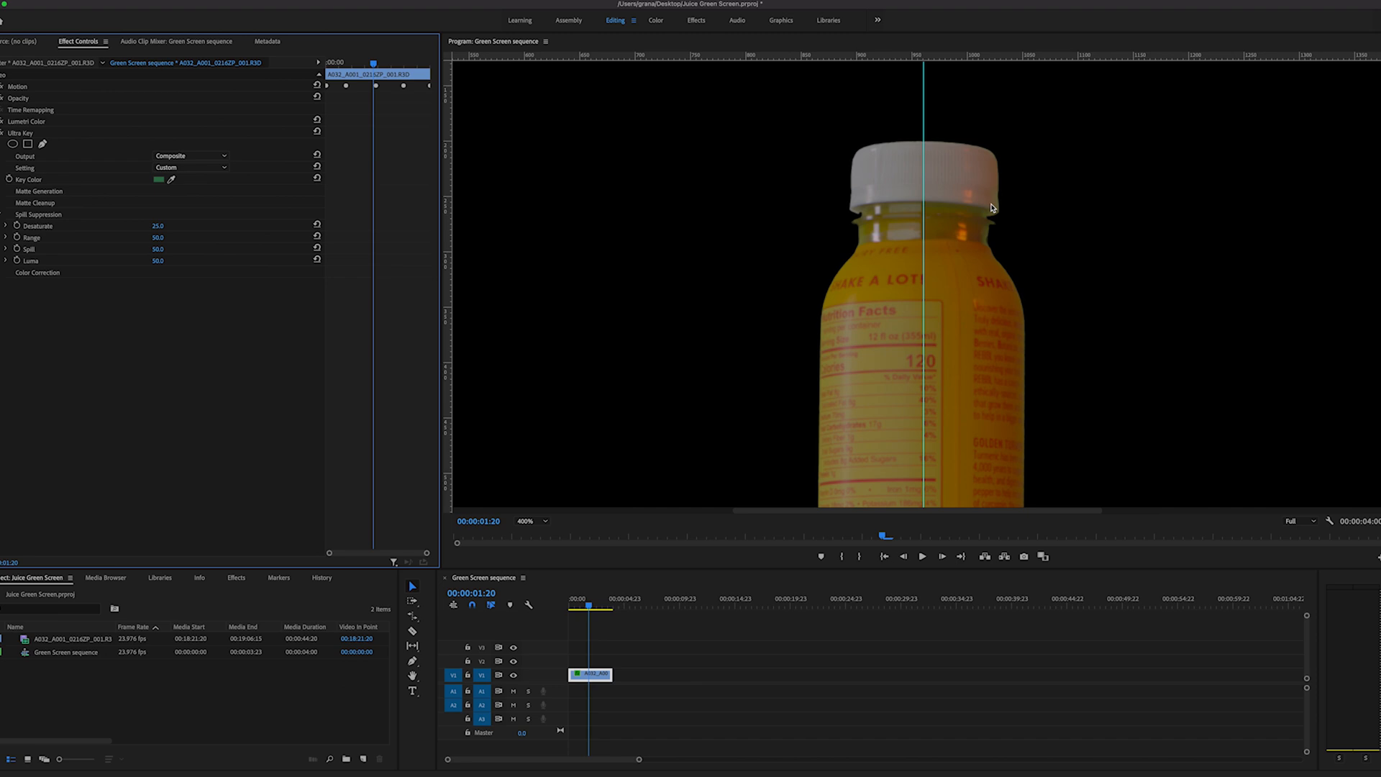
mouse_move(1012, 167)
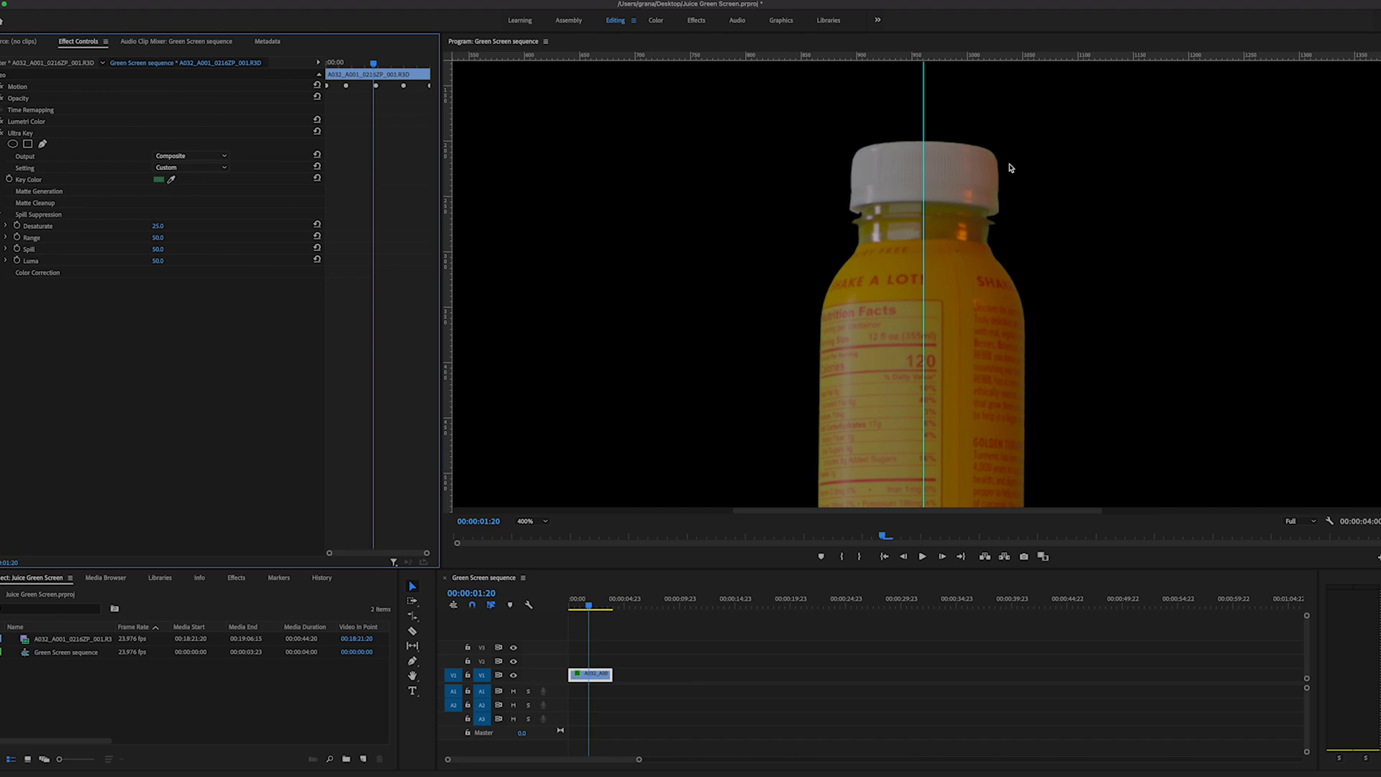
mouse_move(216, 239)
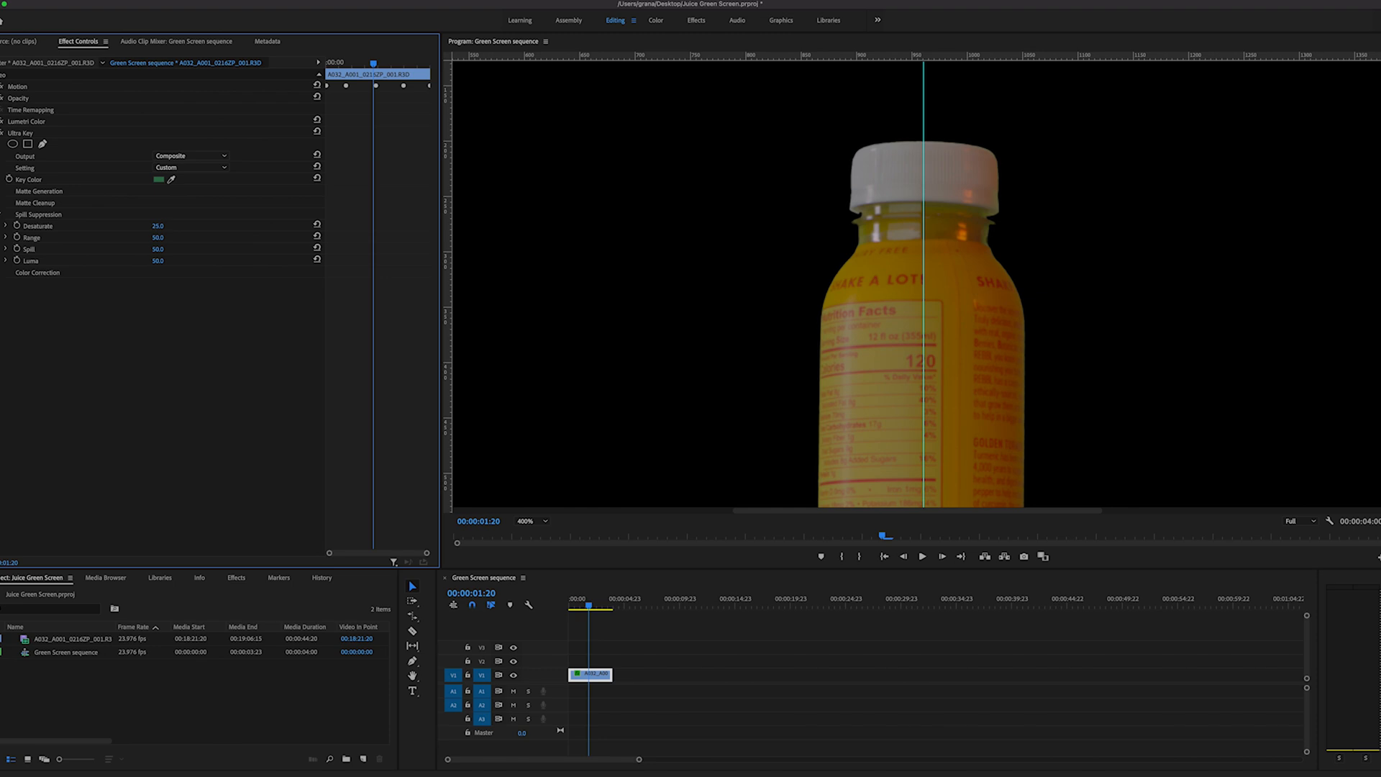
double_click(158, 225)
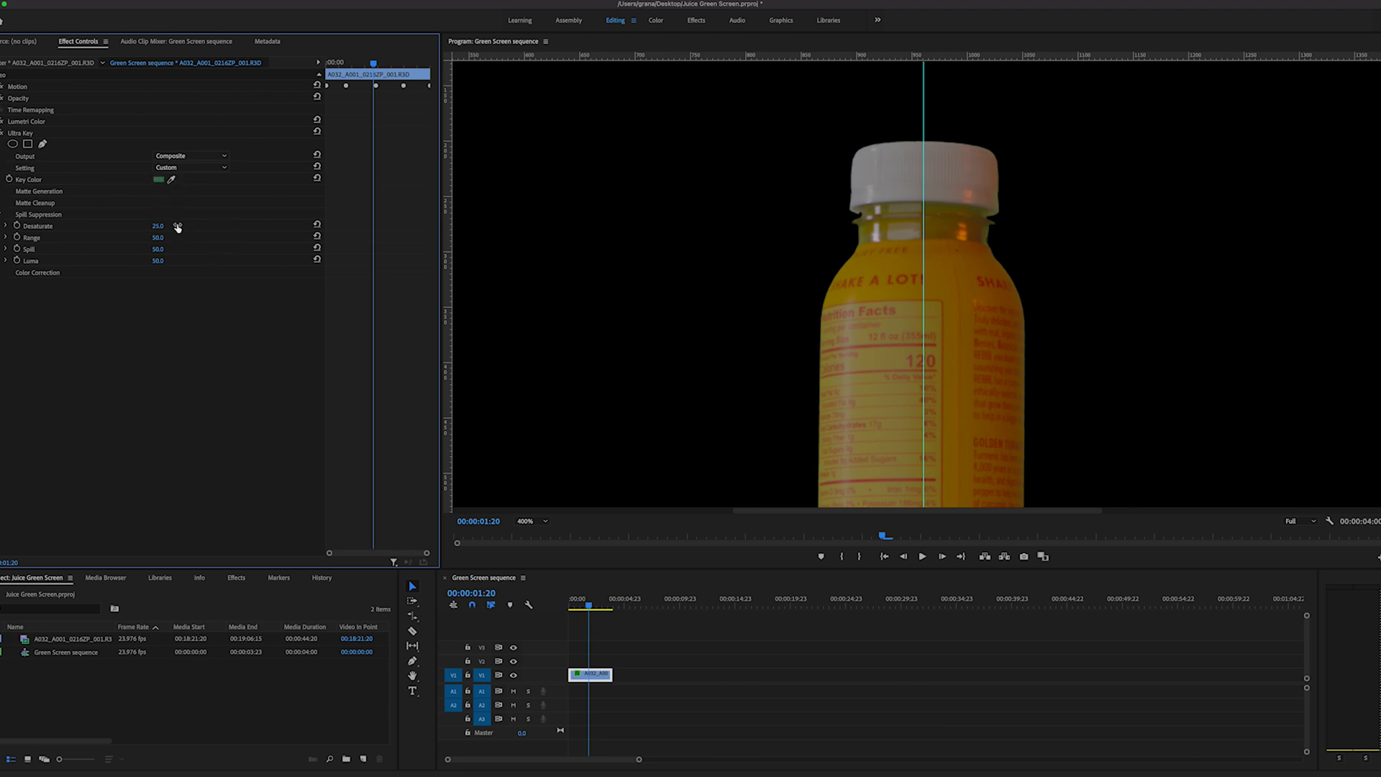
left_click_drag(157, 226, 171, 226)
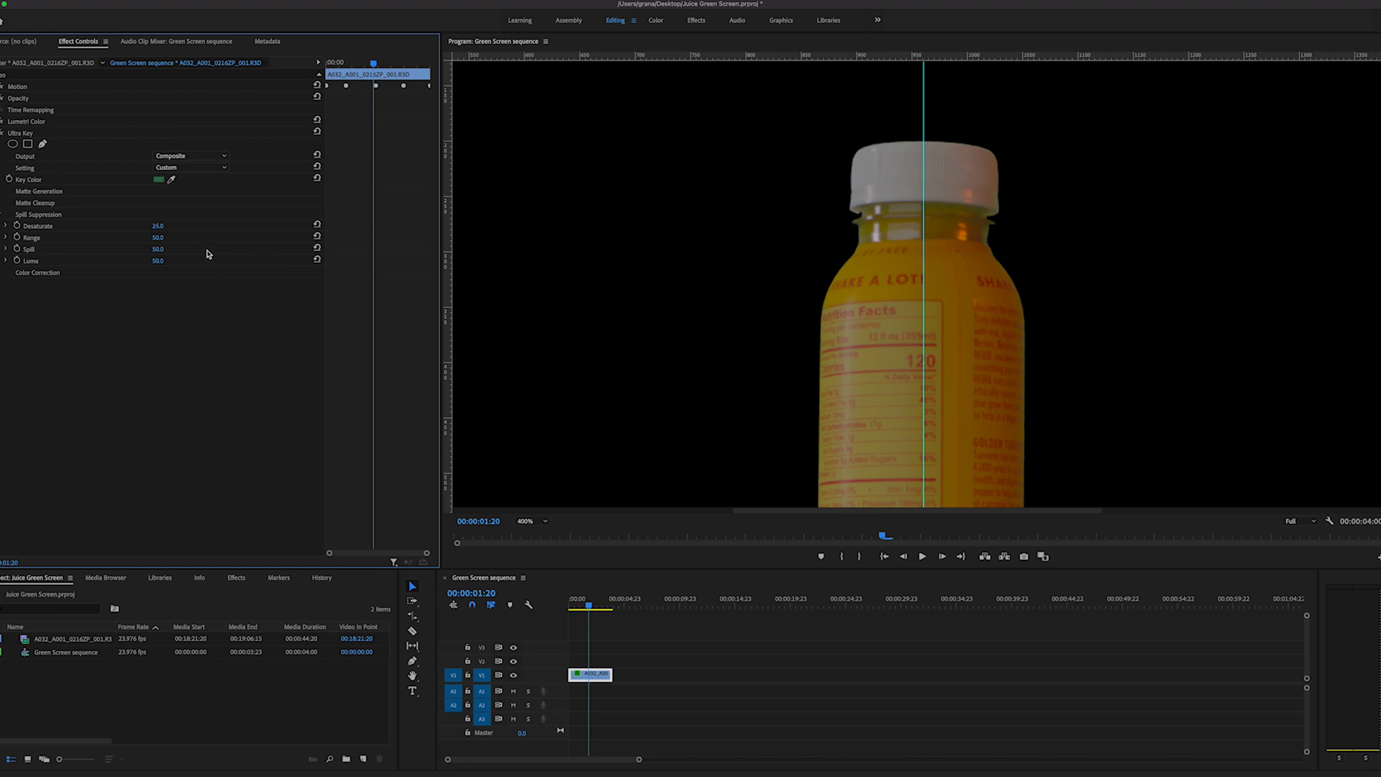
mouse_move(381, 169)
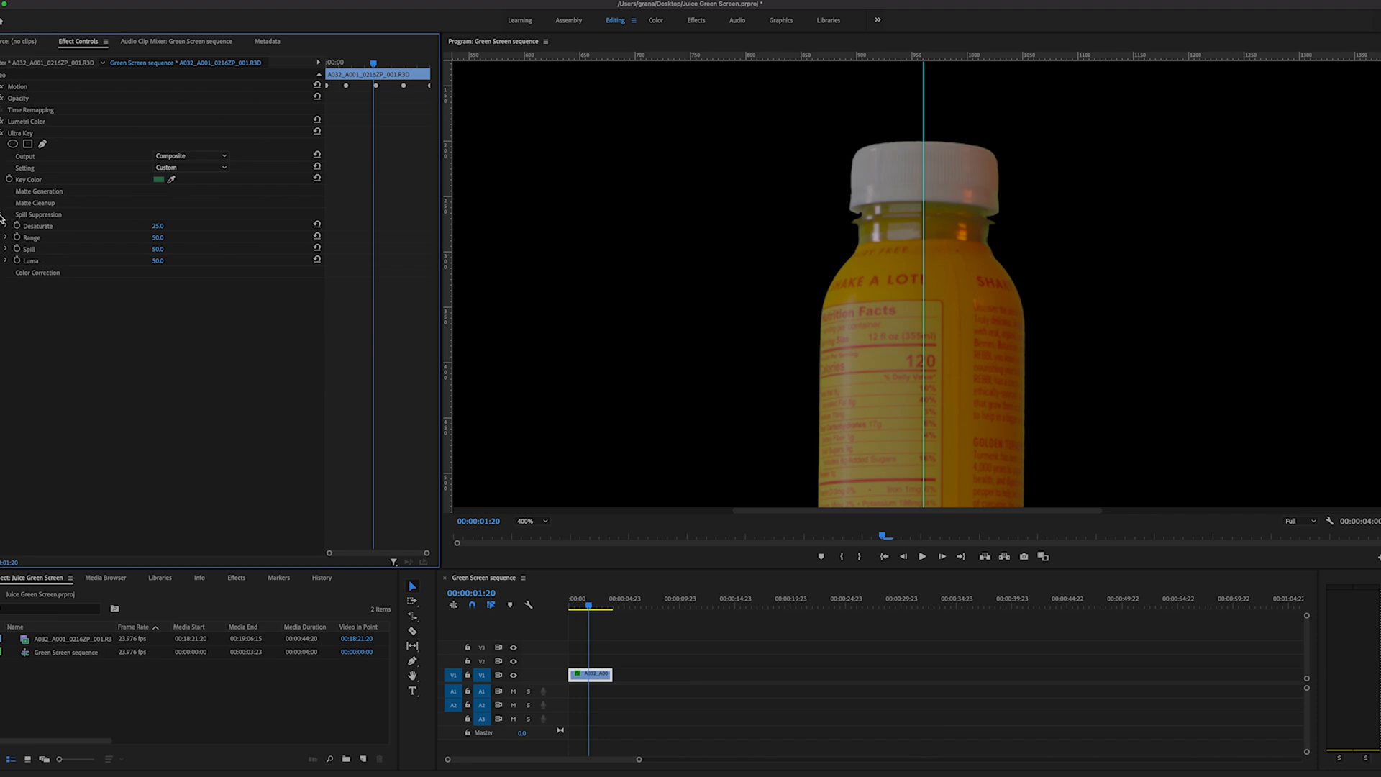
left_click(6, 214)
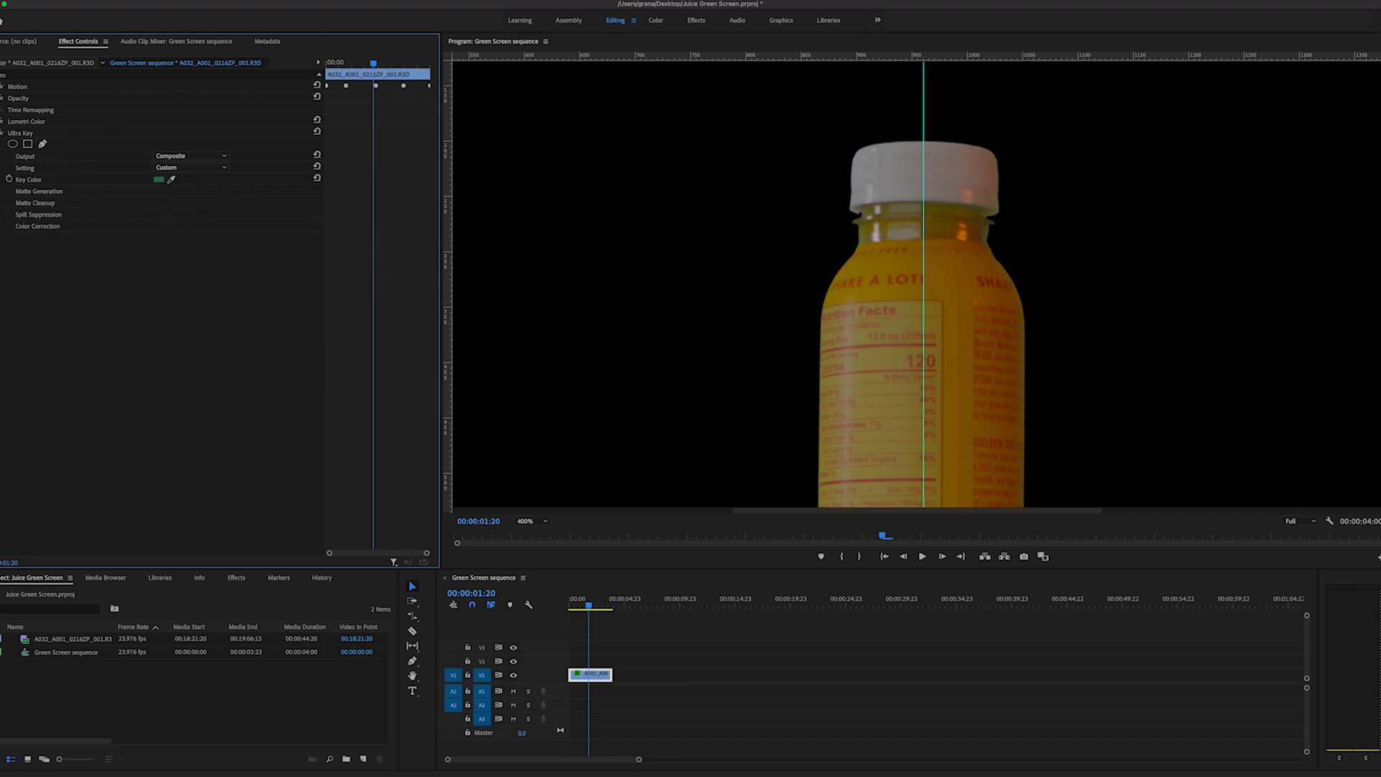
left_click(3, 132)
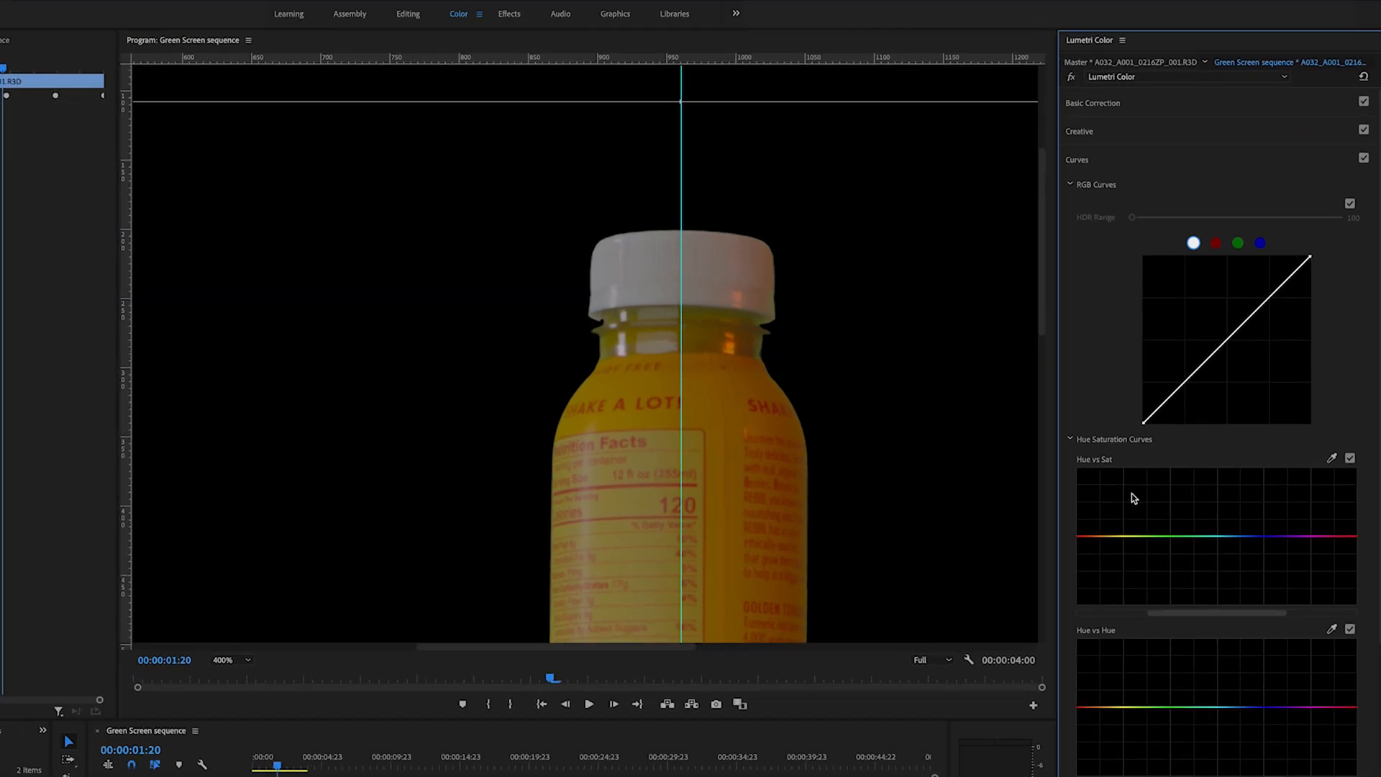
mouse_move(1113, 475)
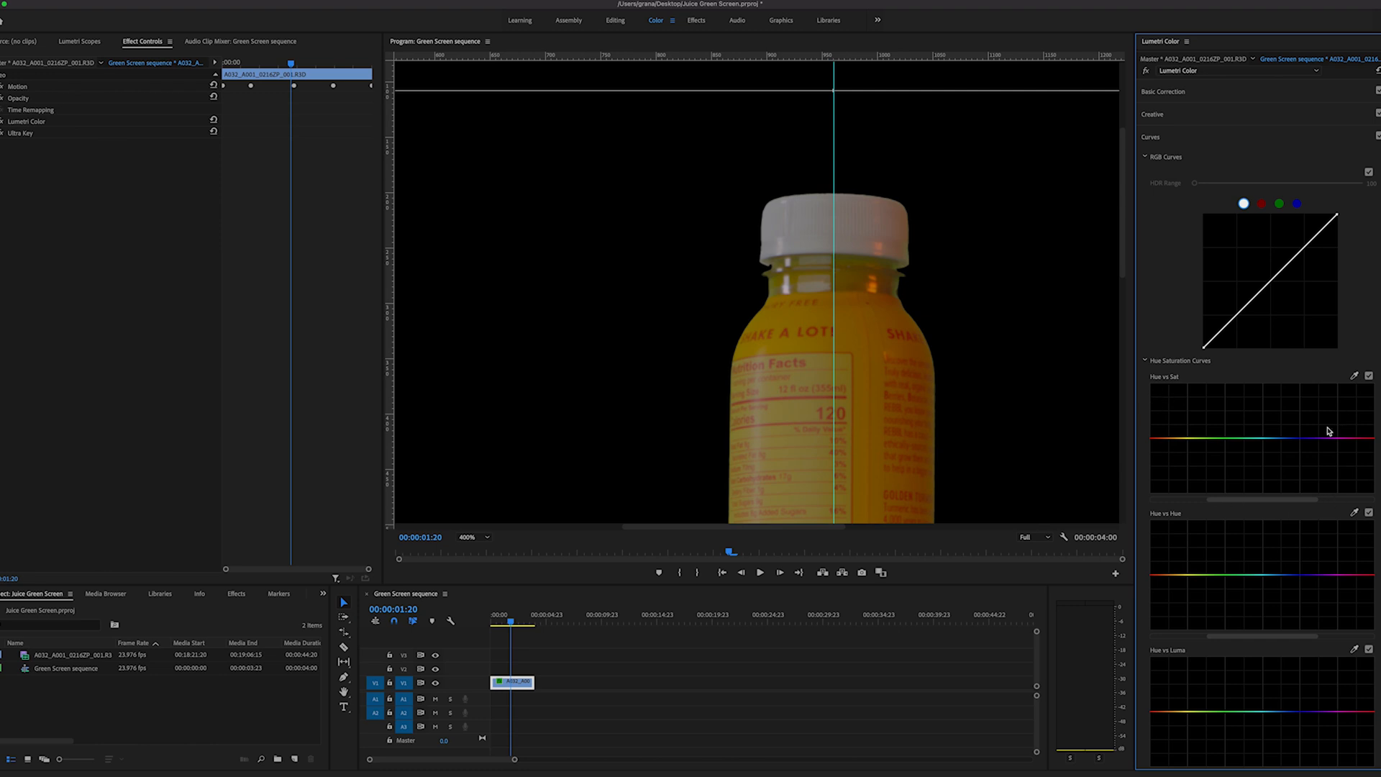
mouse_move(1377, 442)
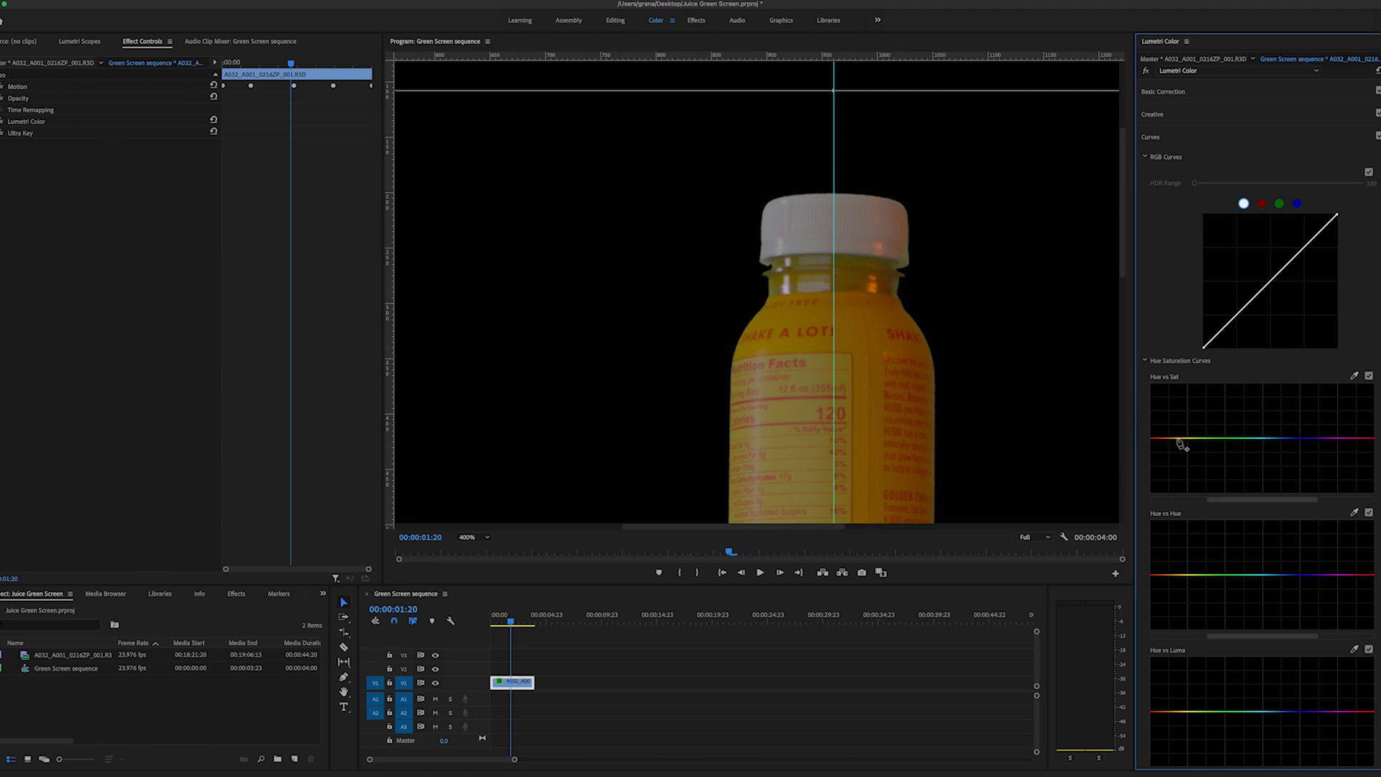
mouse_move(1200, 444)
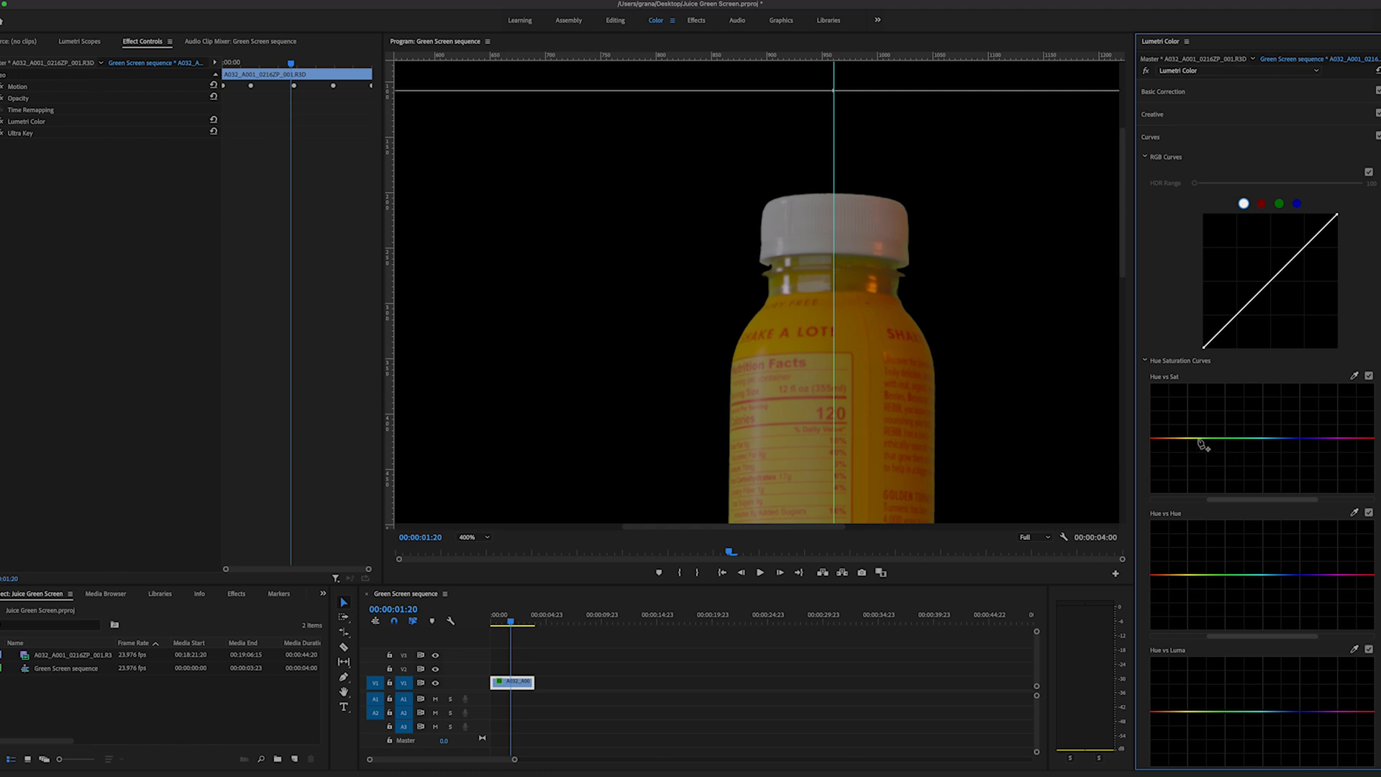
mouse_move(1214, 454)
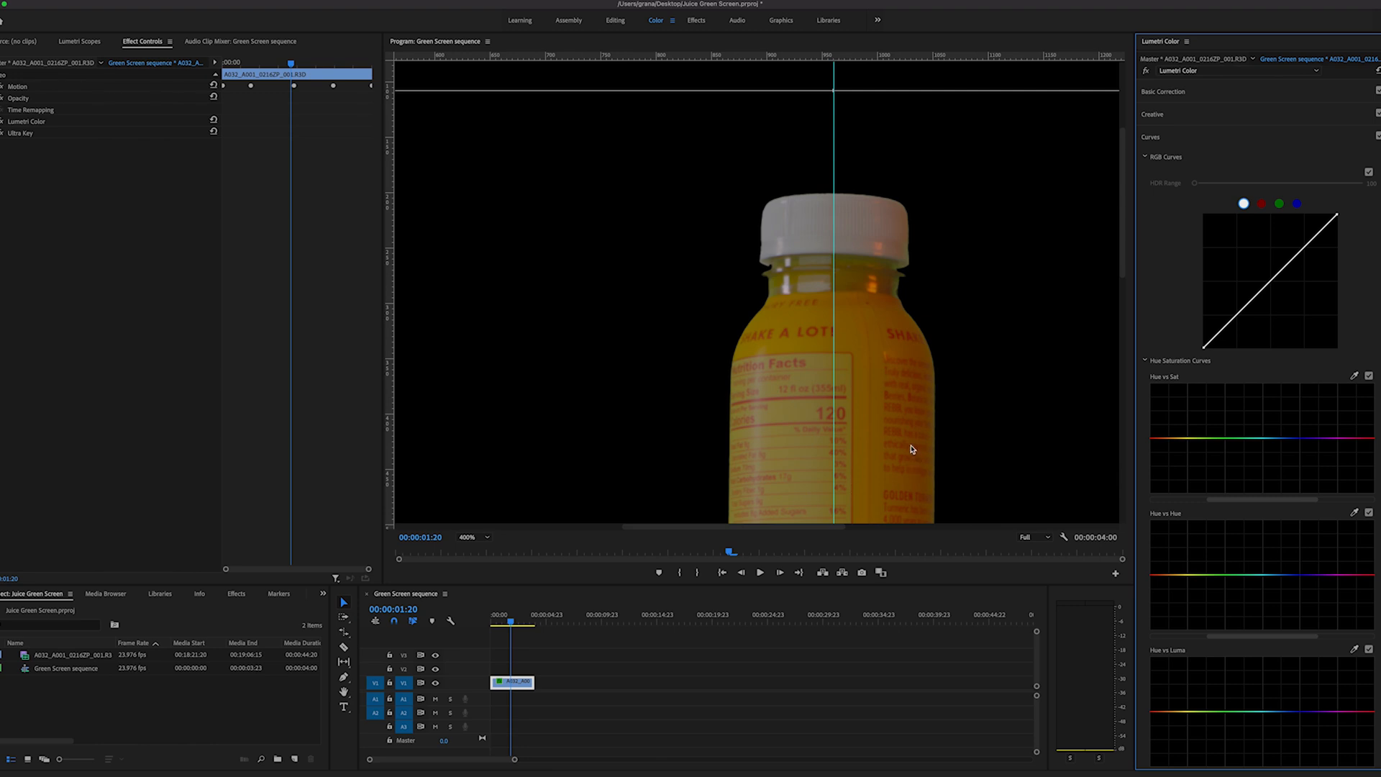
mouse_move(1059, 269)
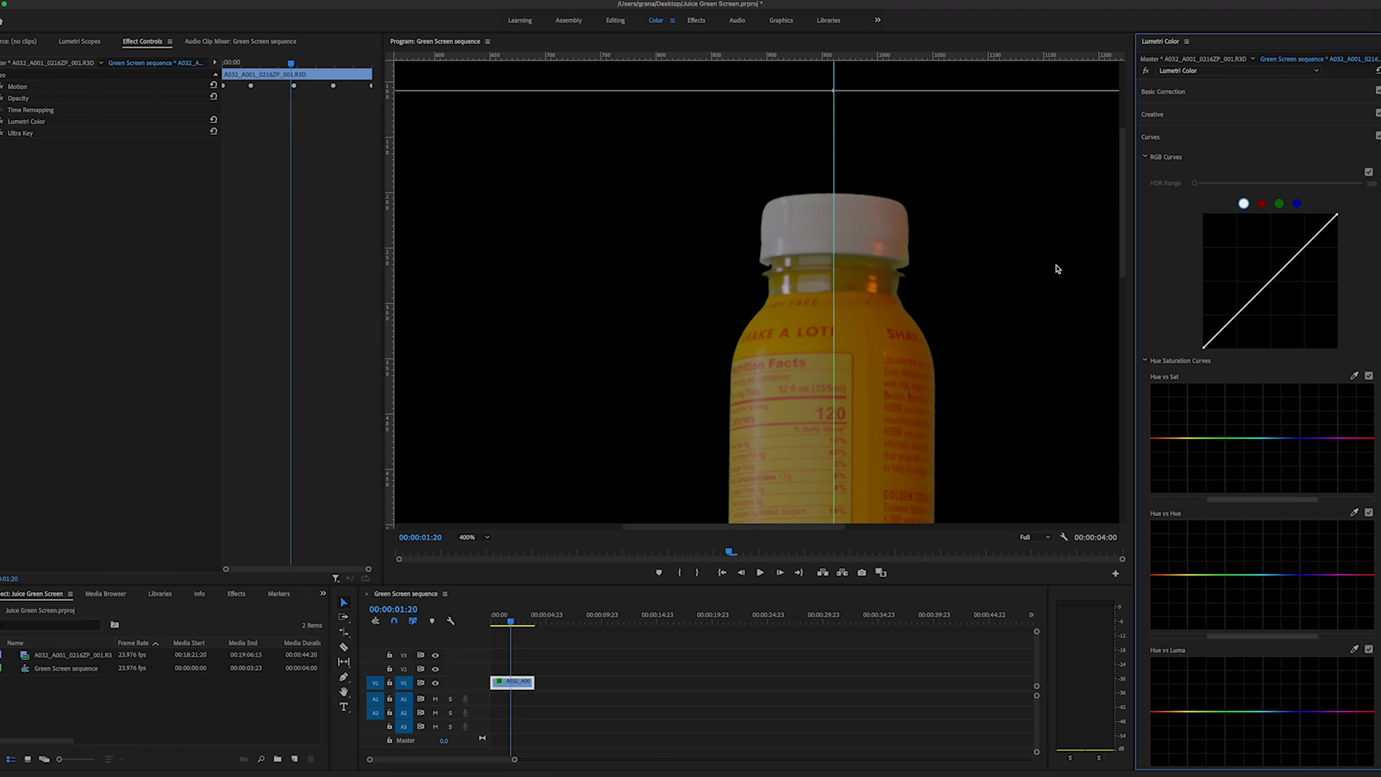
mouse_move(903, 340)
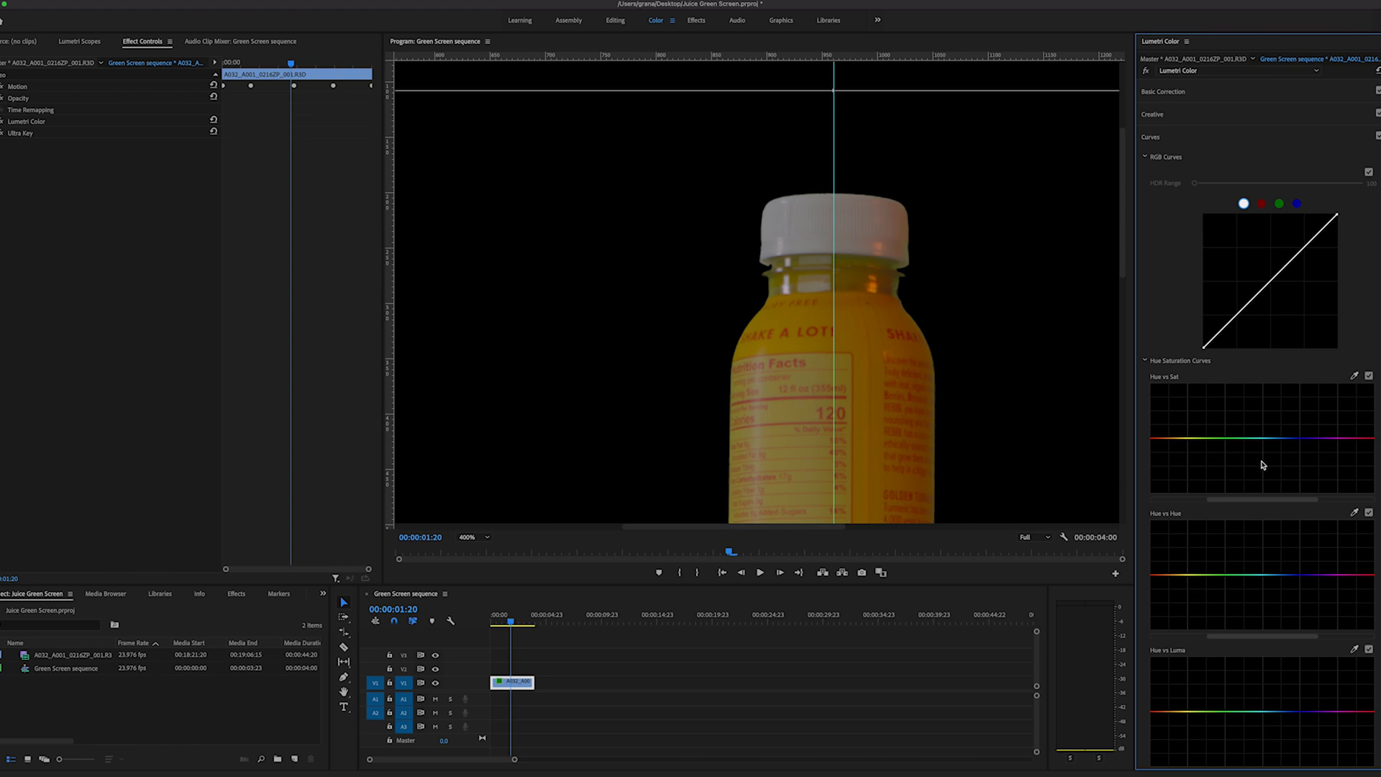
mouse_move(1194, 443)
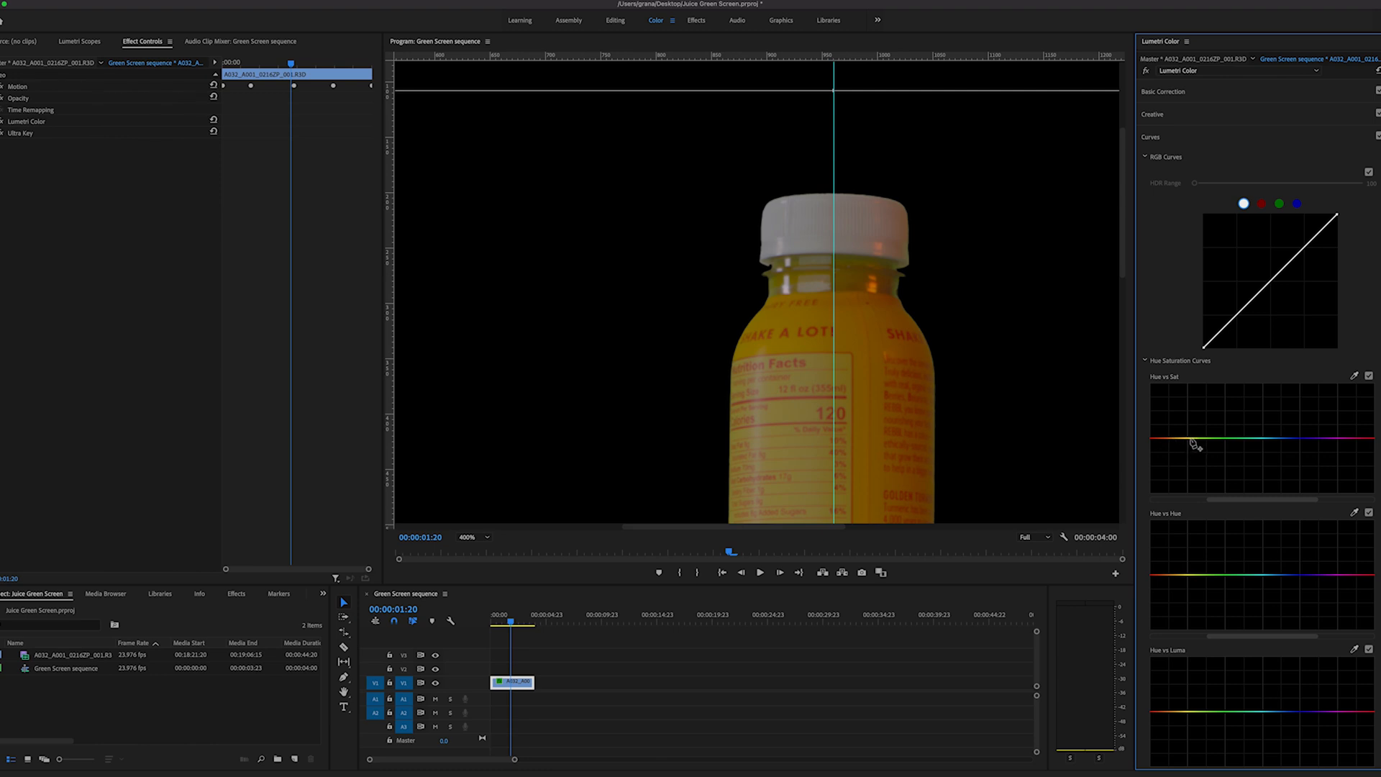
mouse_move(1191, 443)
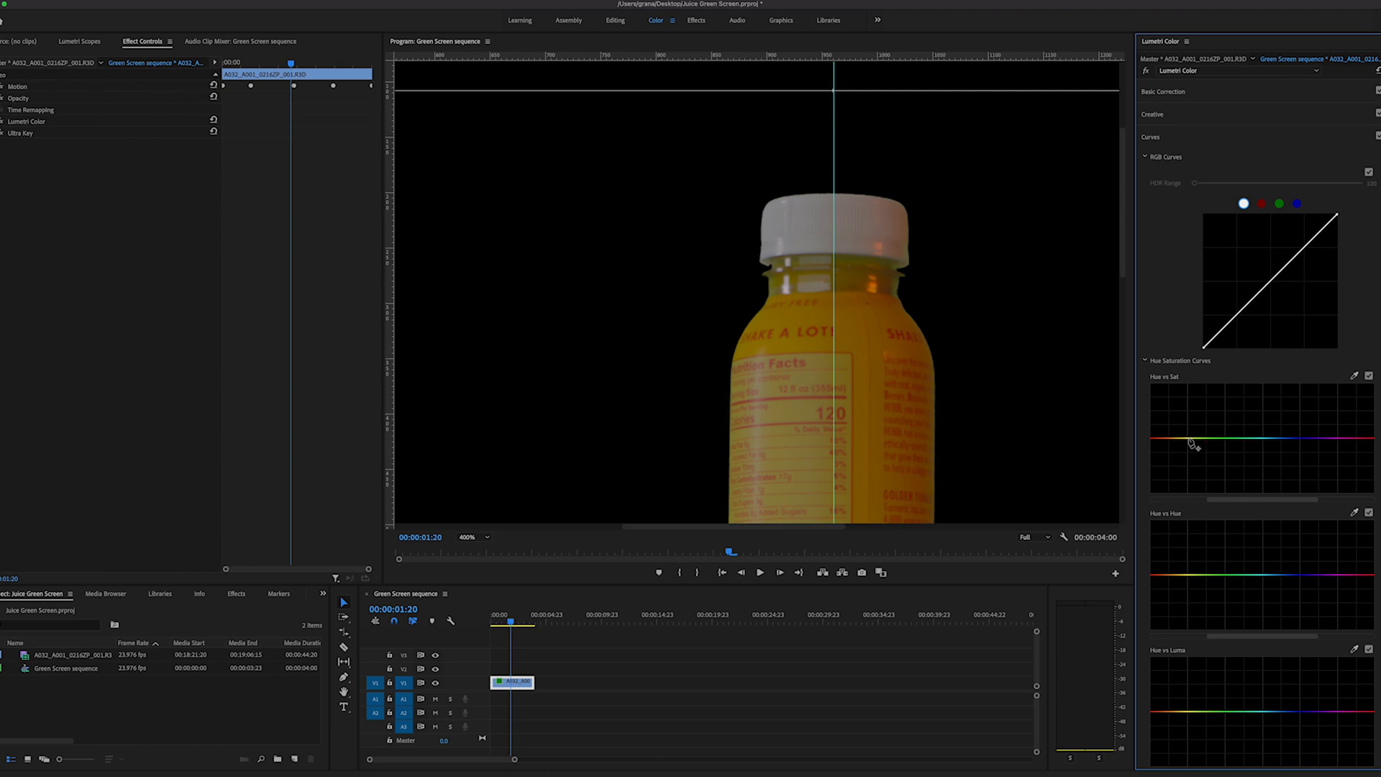
Pull the green section of the Hue vs Sat curve down to desaturate the spill.
left_click(1208, 443)
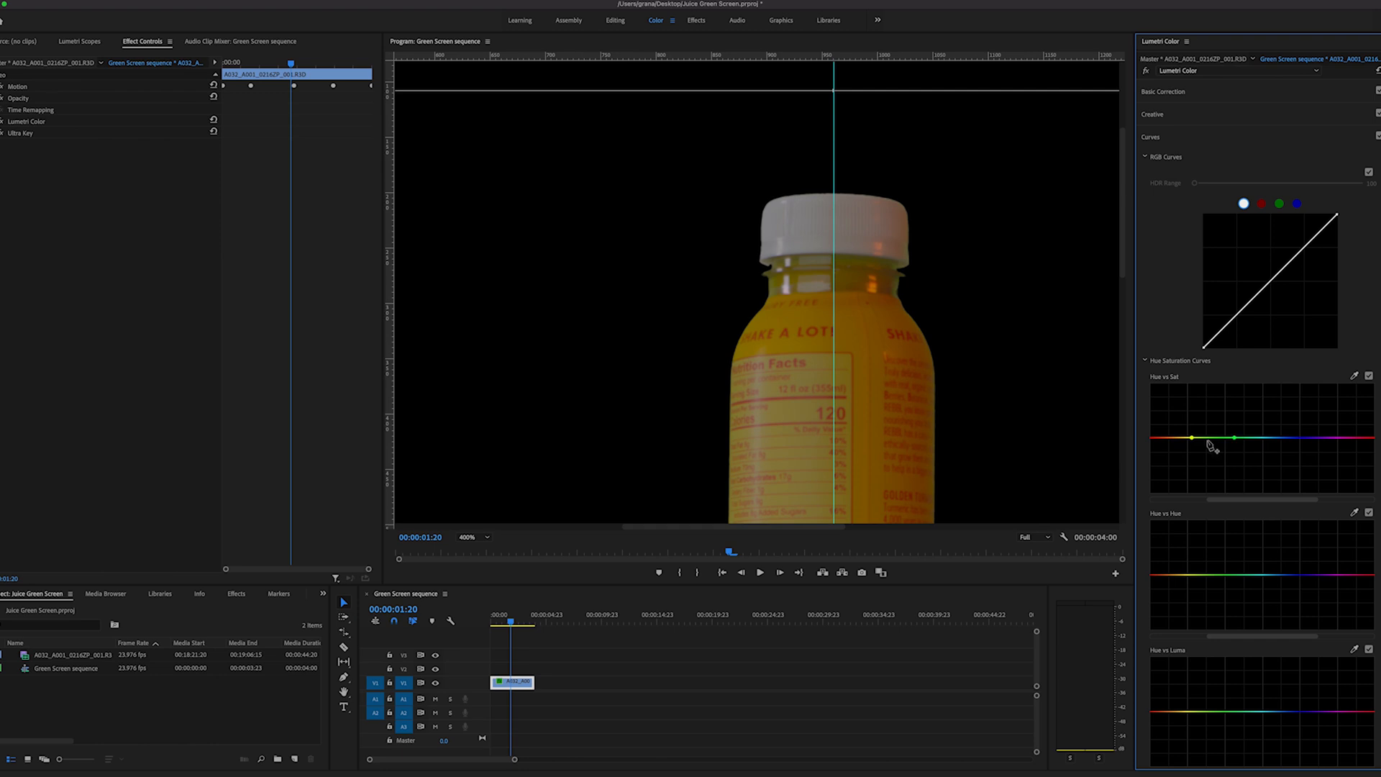
left_click_drag(1211, 438, 1205, 480)
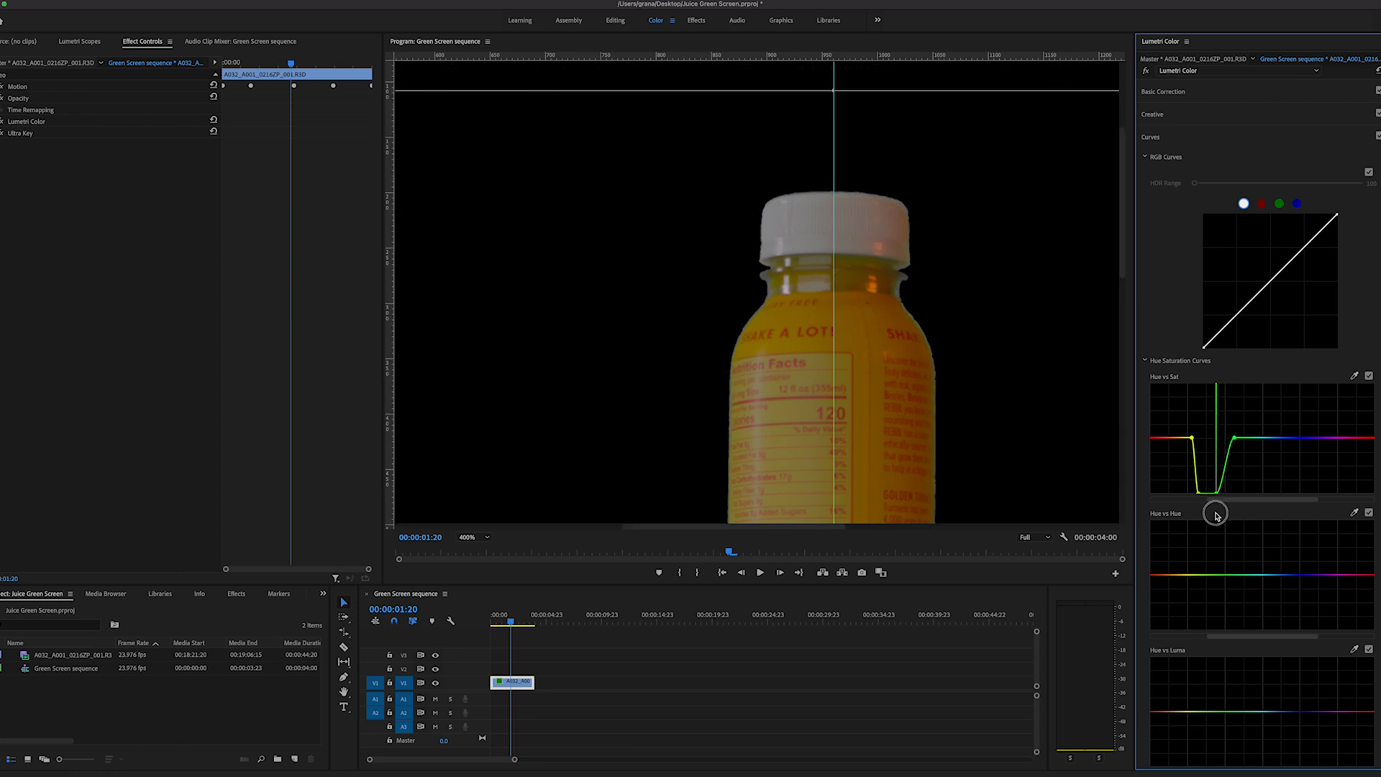
mouse_move(1205, 510)
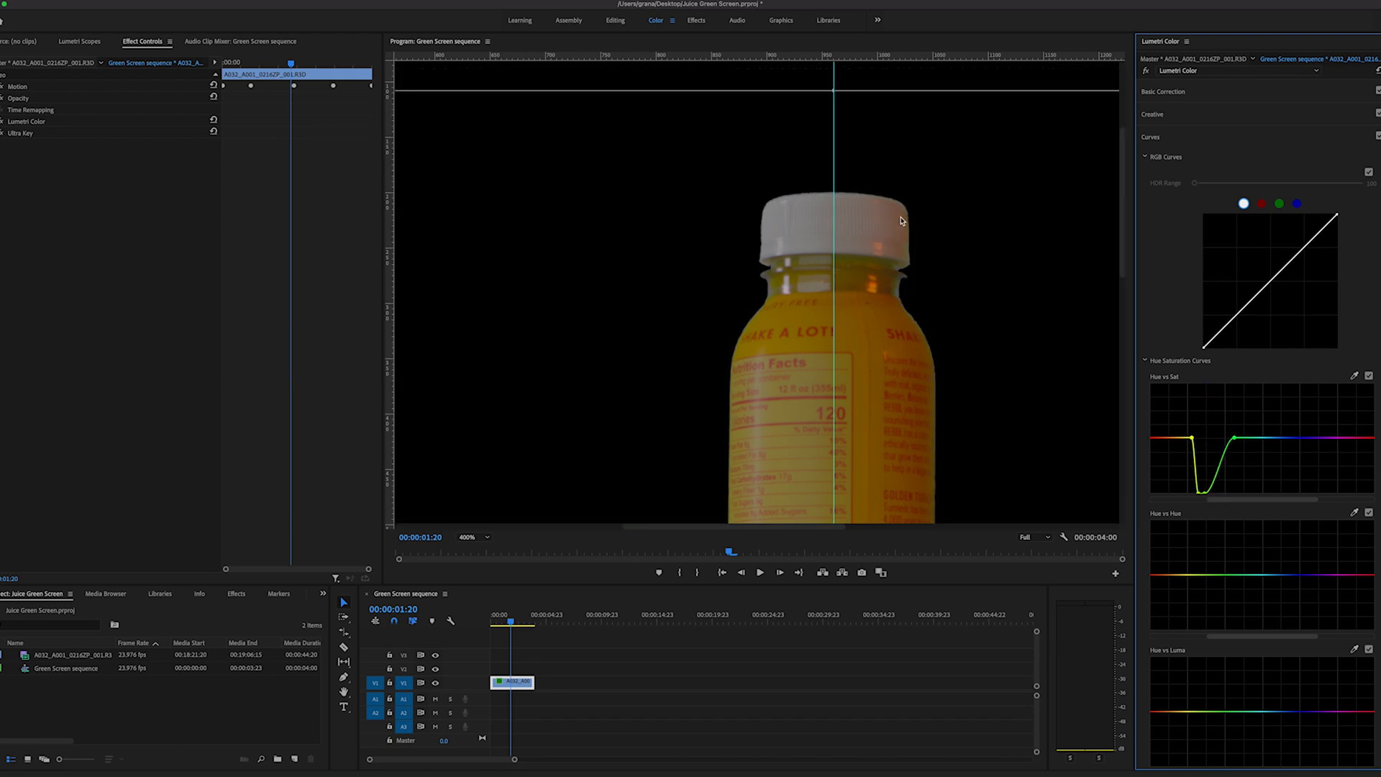
mouse_move(970, 482)
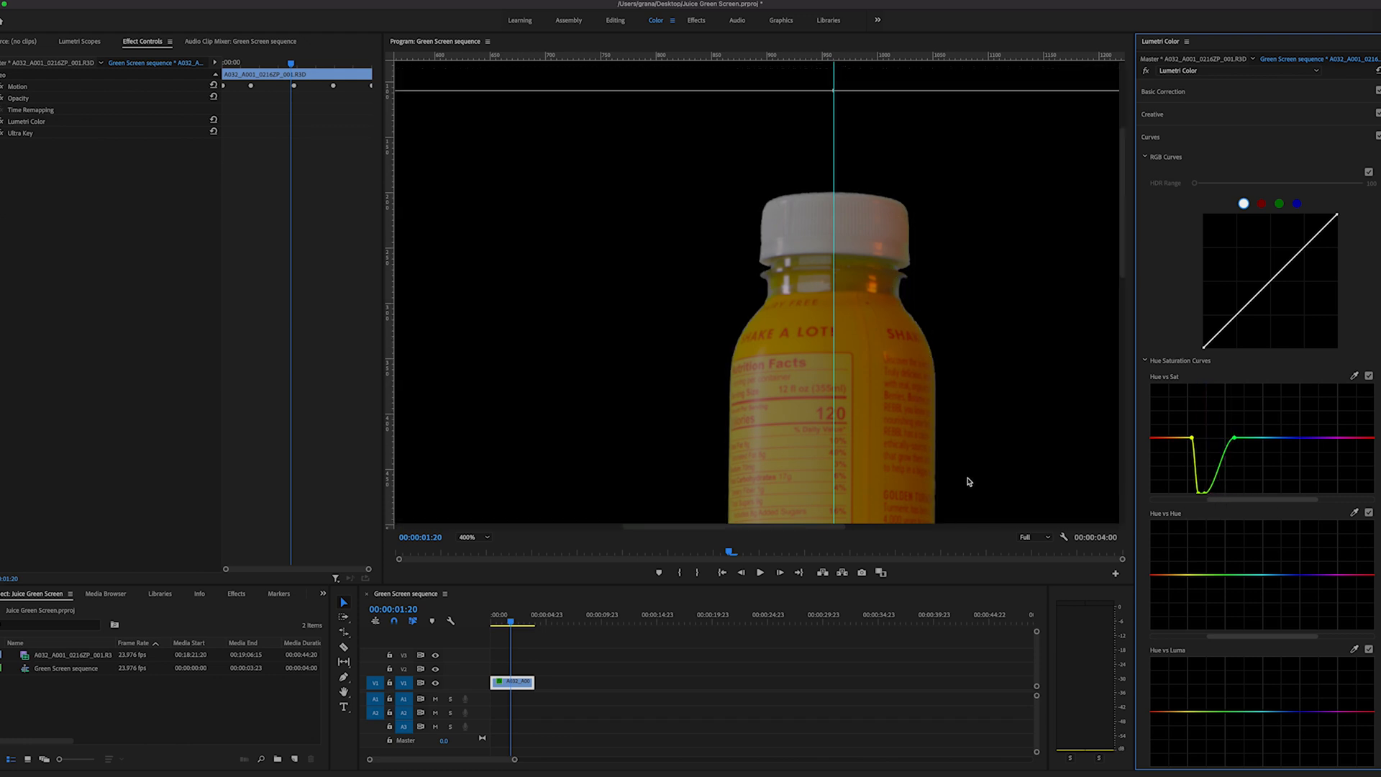
mouse_move(1032, 427)
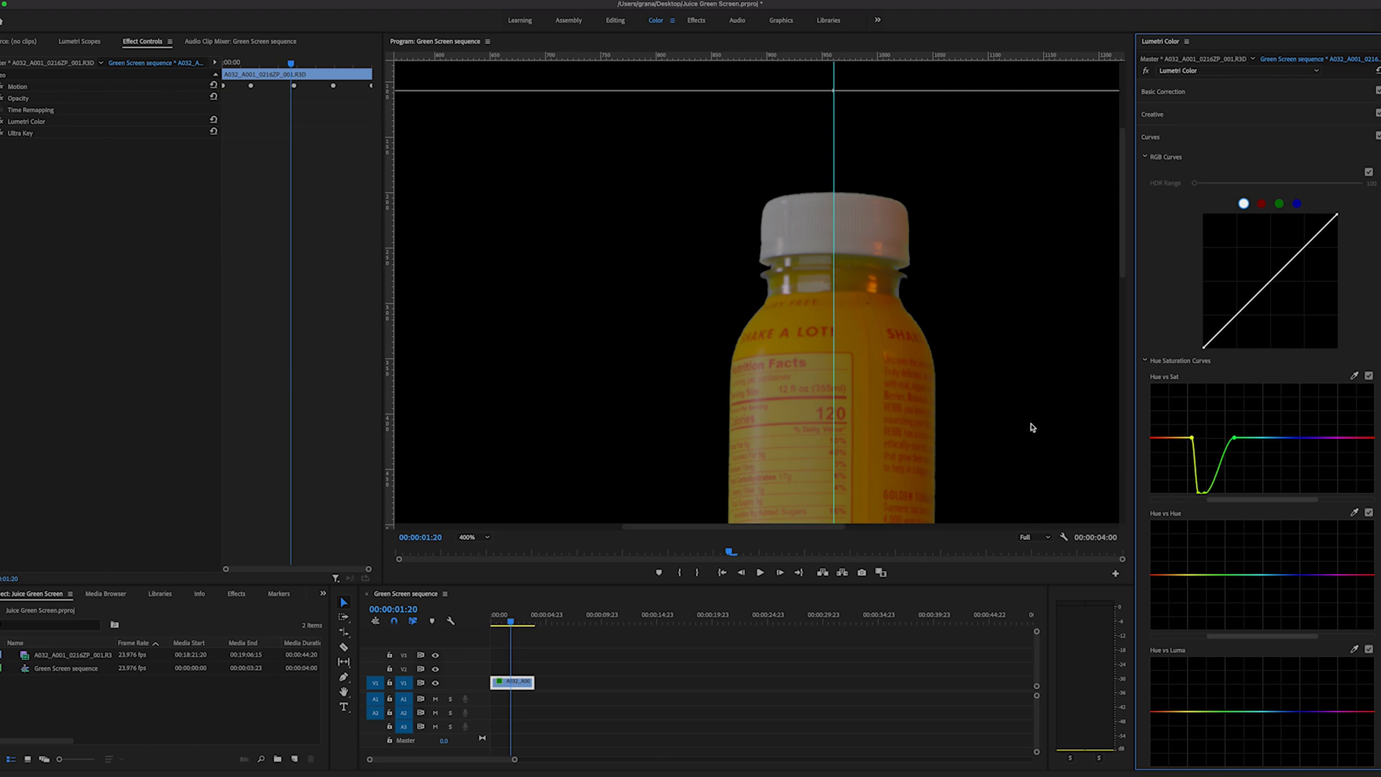
left_click(614, 20)
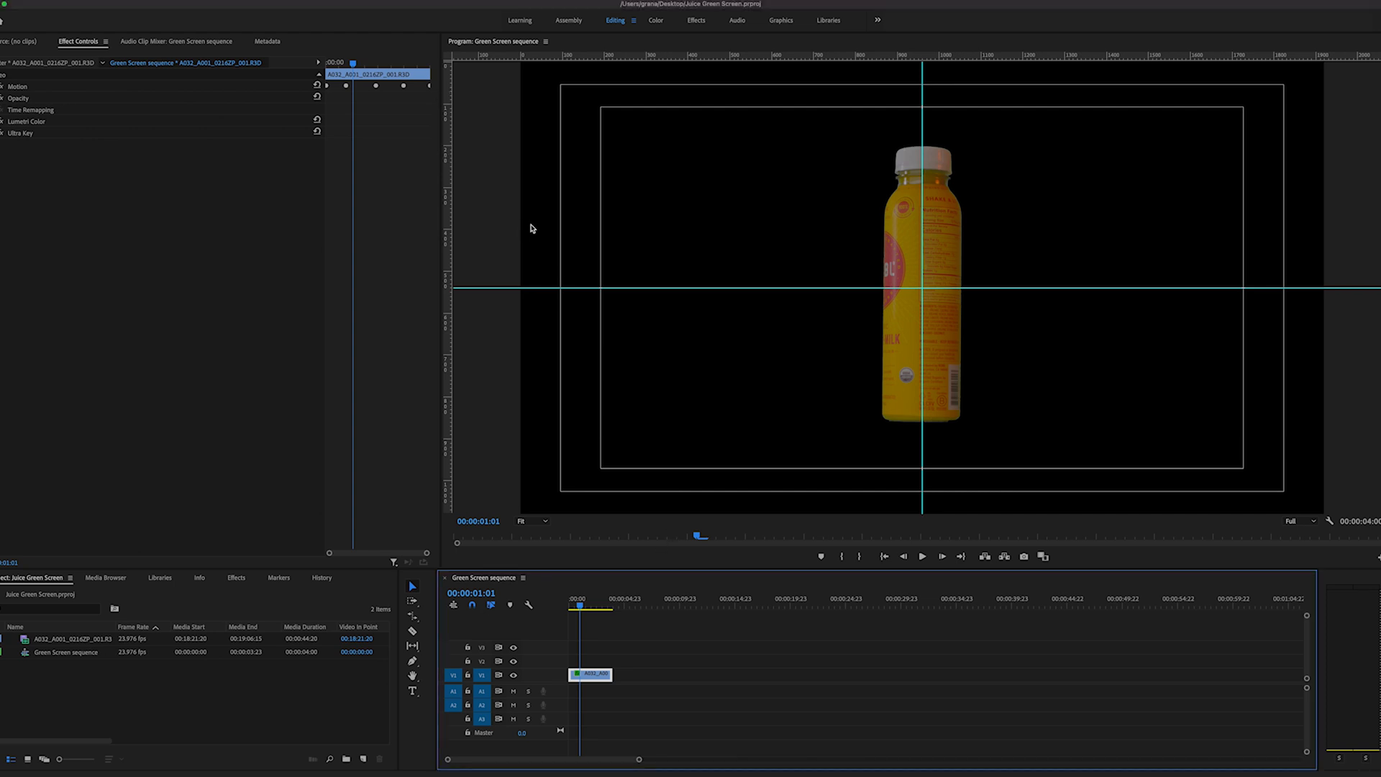
mouse_move(558, 521)
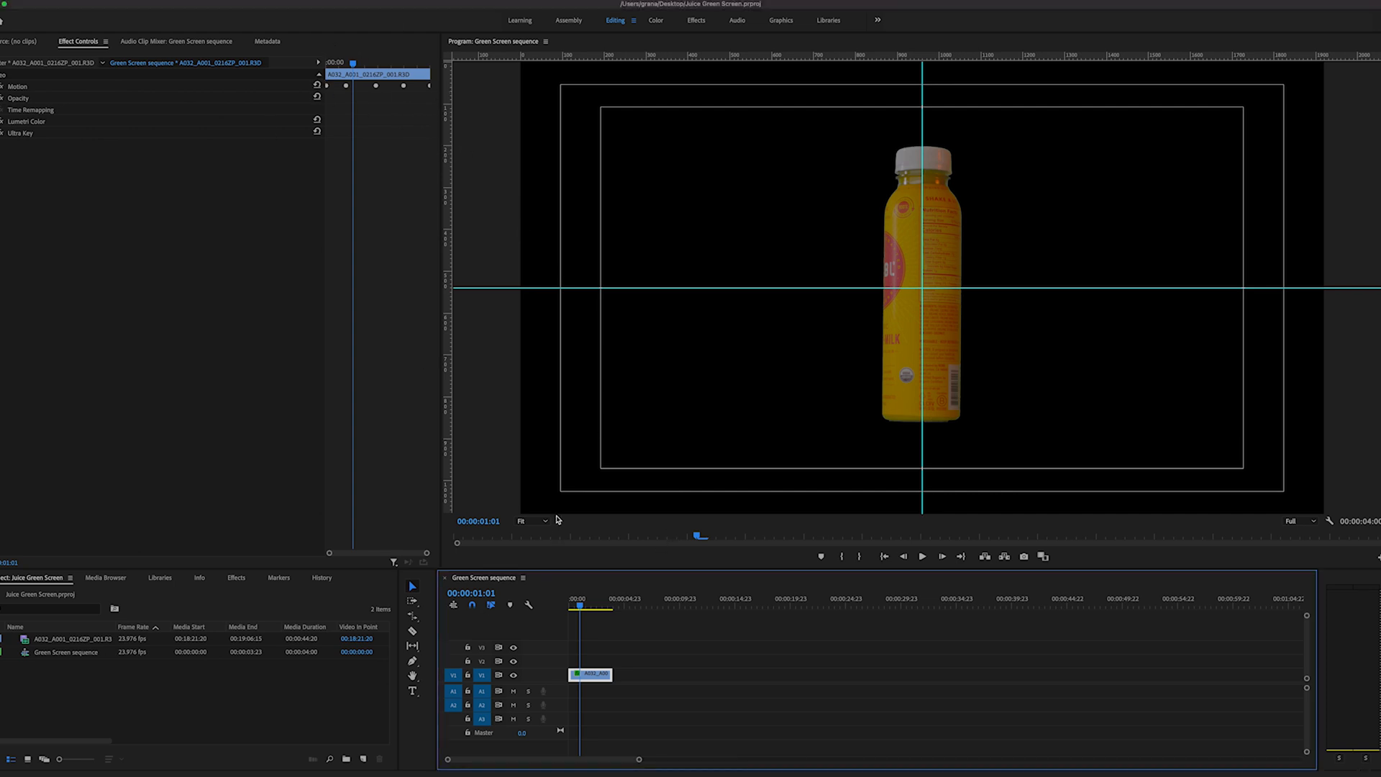
Nest the bottle clip as a Juice Bottle sequence and duplicate it onto V2.
left_click(596, 673)
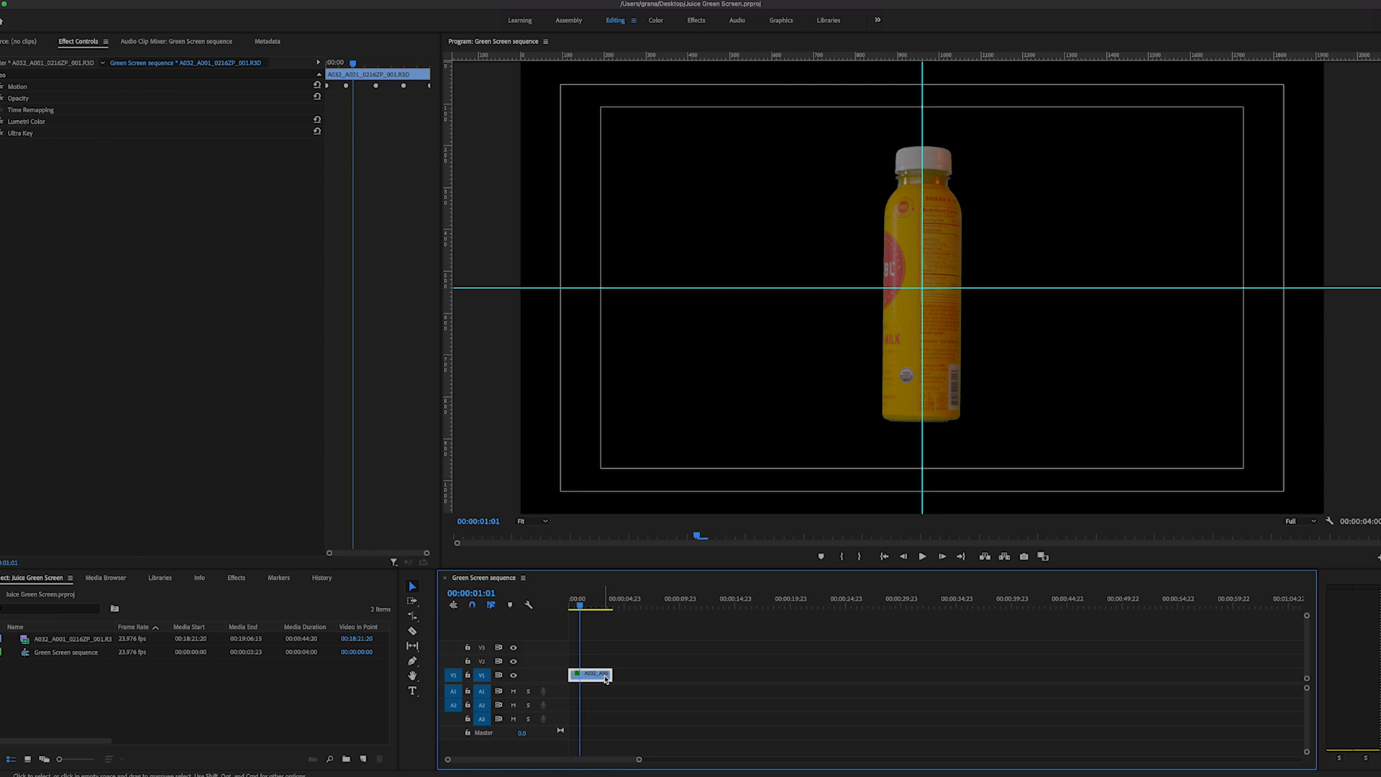
right_click(594, 674)
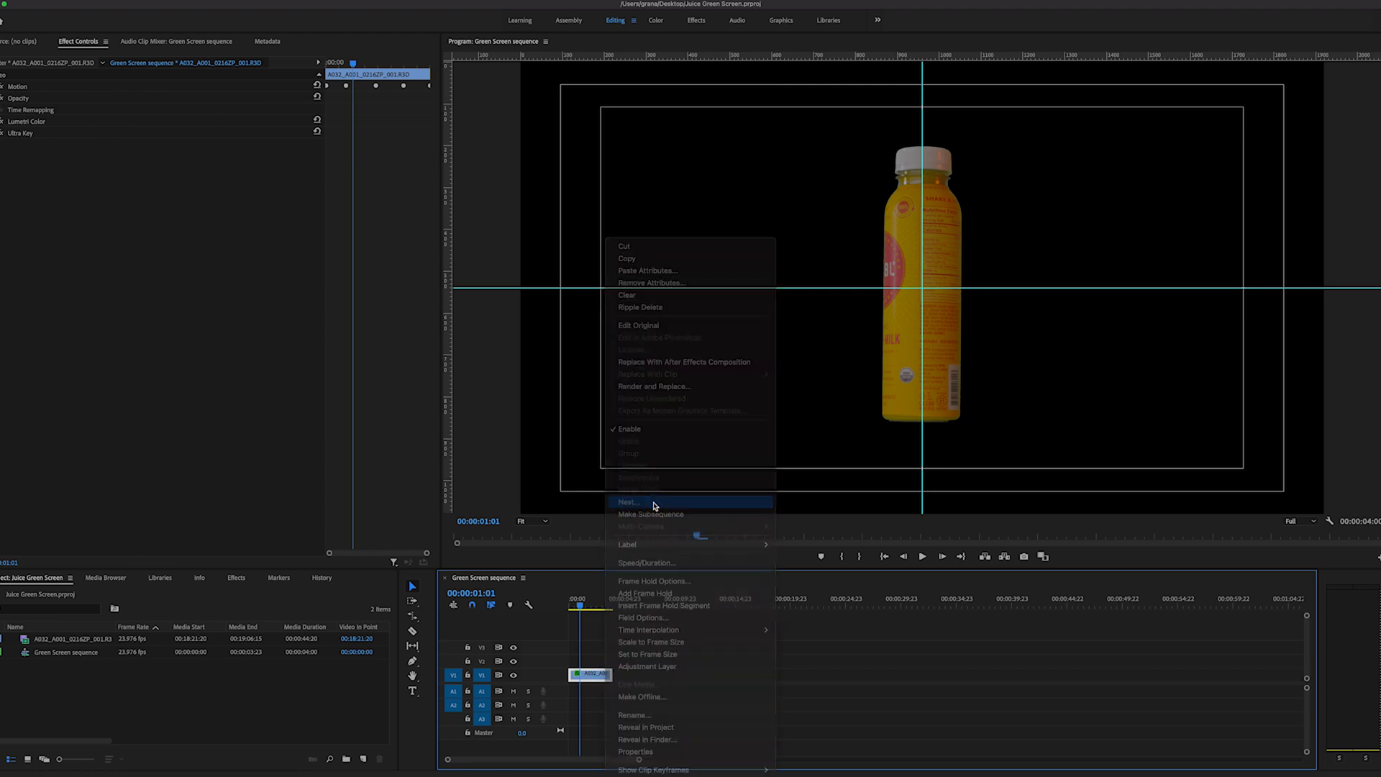
left_click(627, 500)
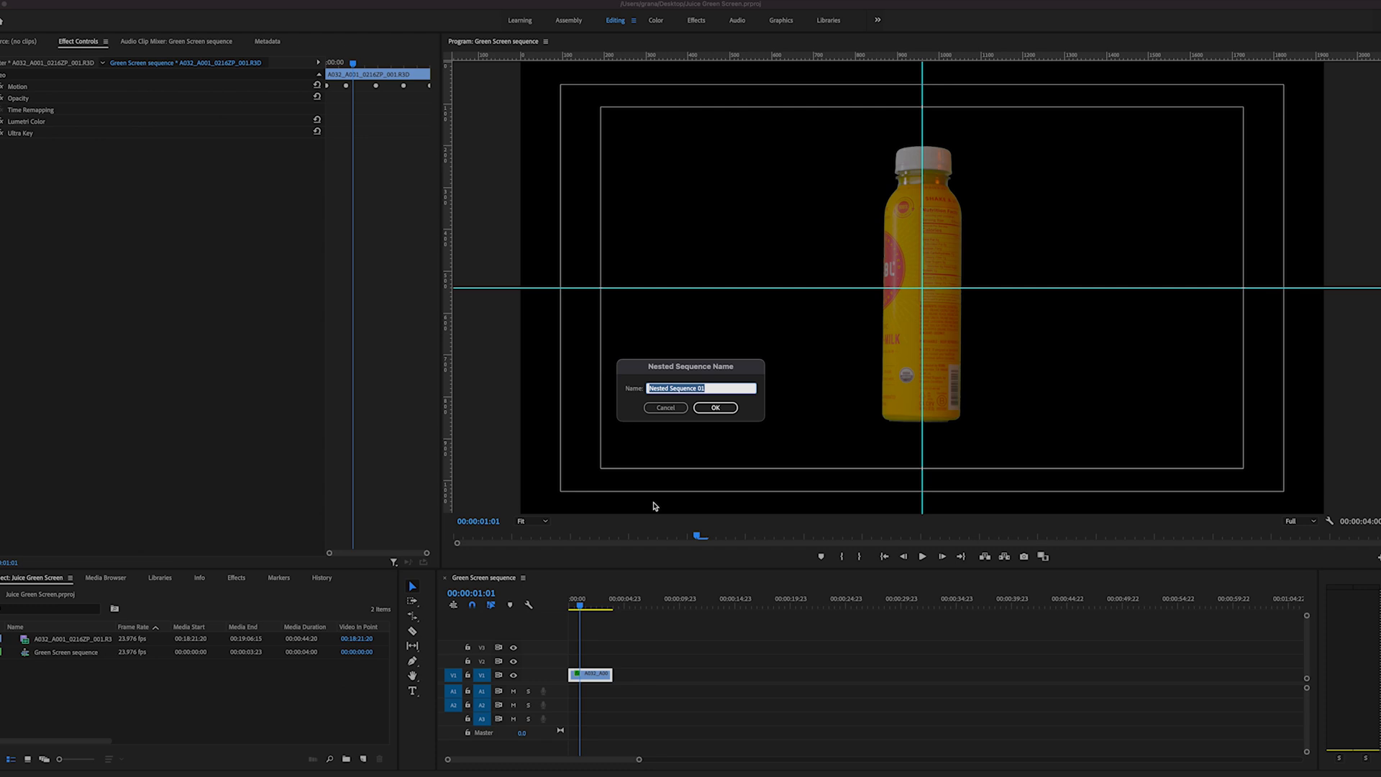
left_click(716, 407)
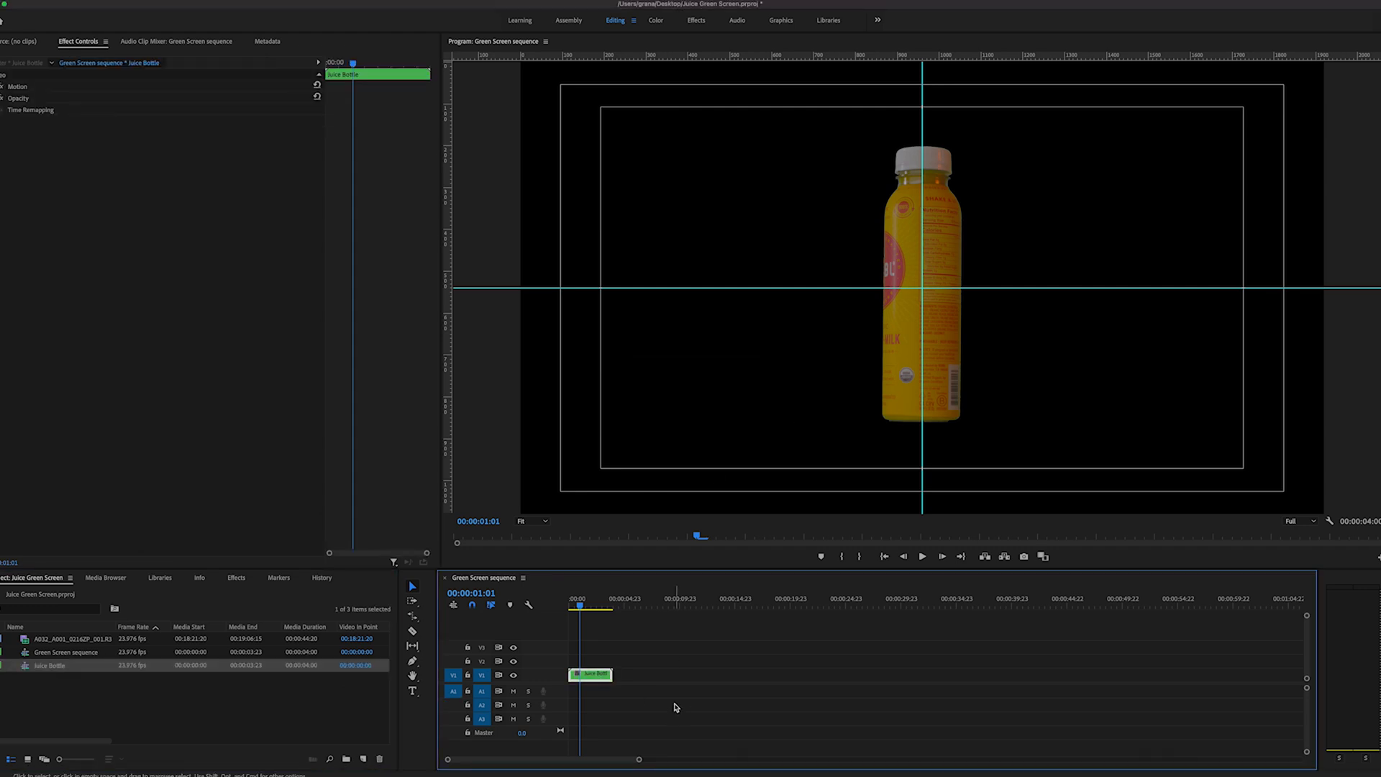
mouse_move(691, 703)
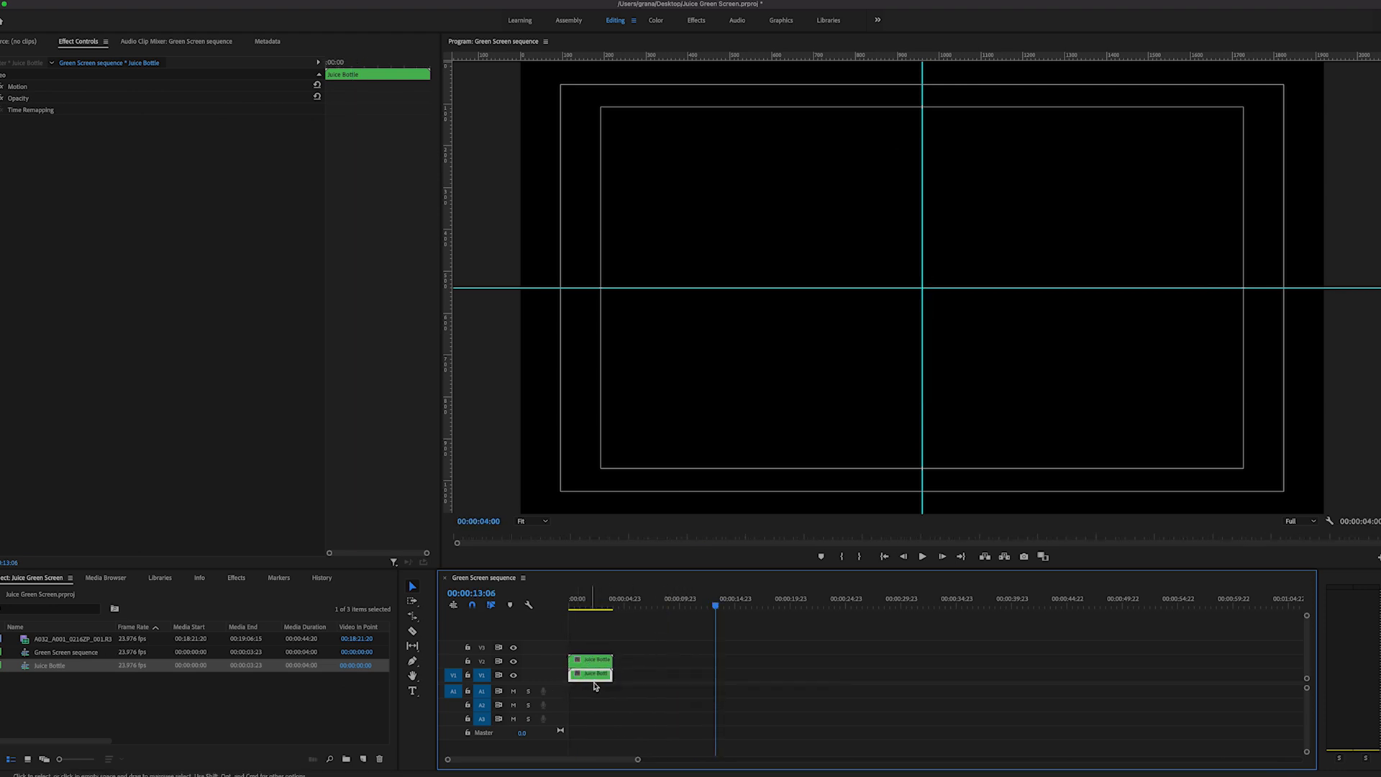
left_click(695, 20)
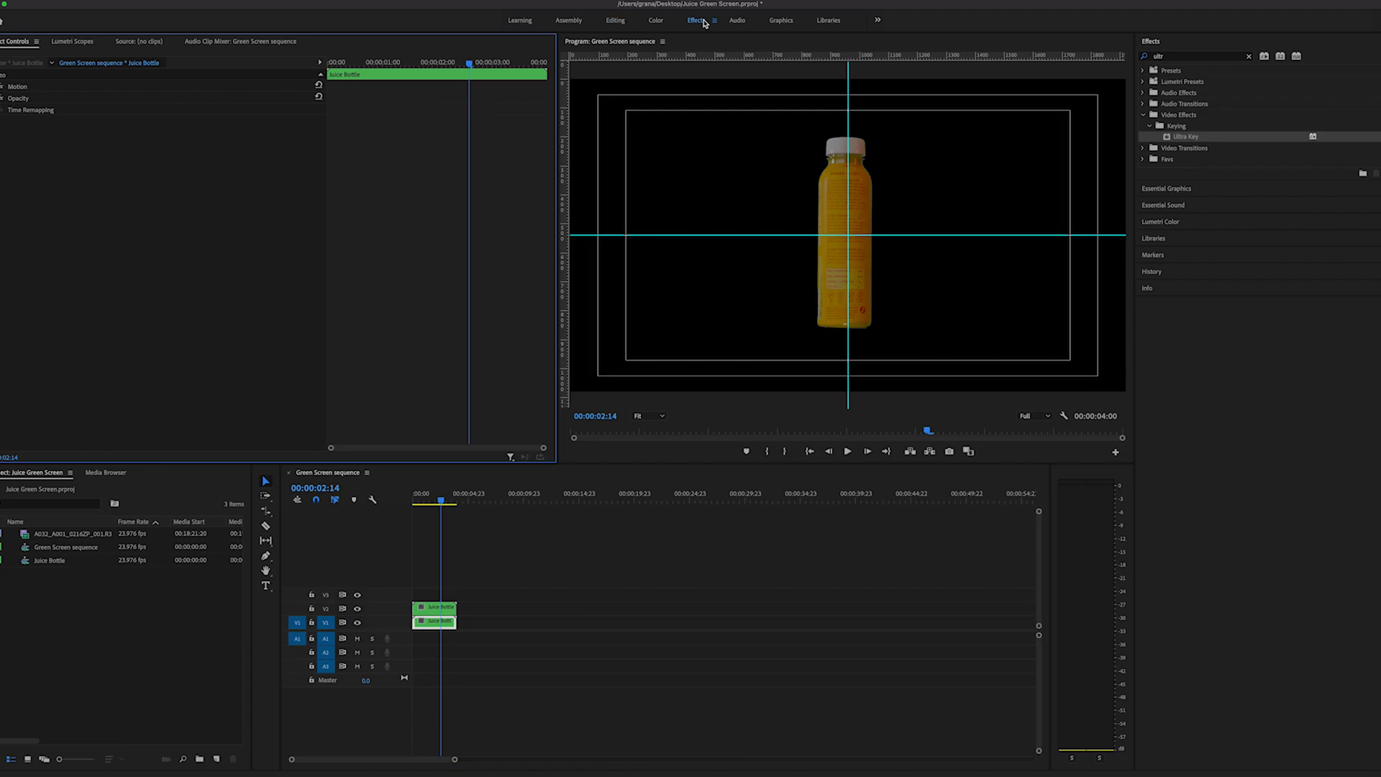
Apply Vertical Flip to the V1 copy, position it at 960, 1175 with 25% opacity.
left_click(1248, 56)
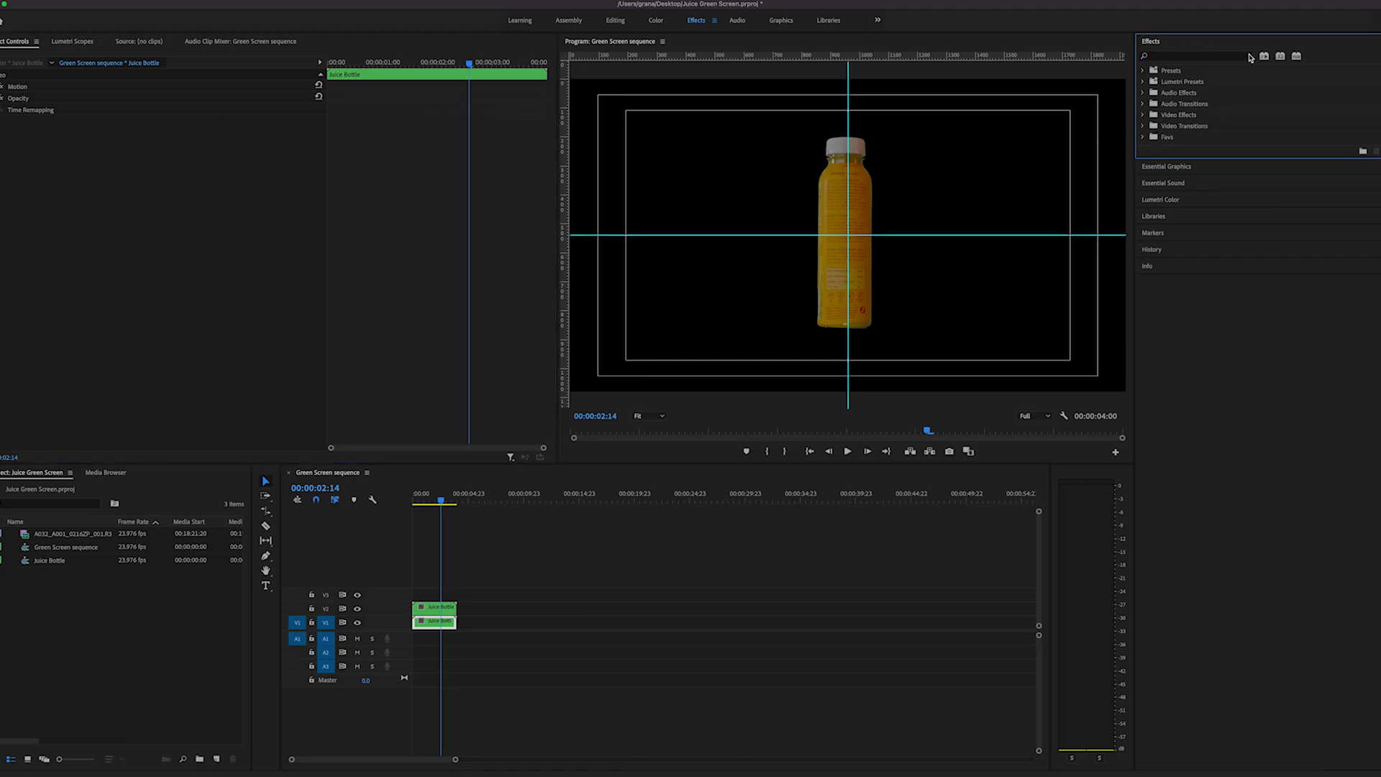
type("transfo")
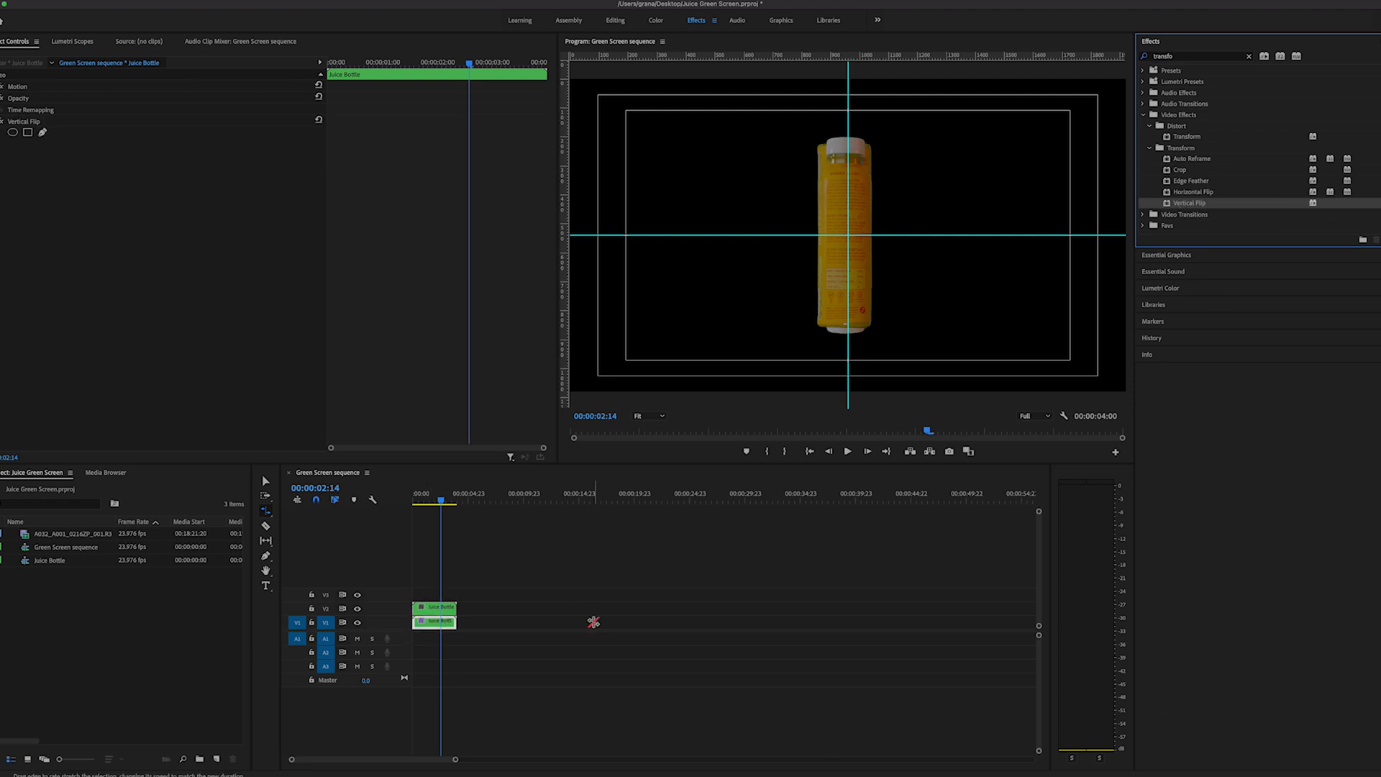
left_click(6, 86)
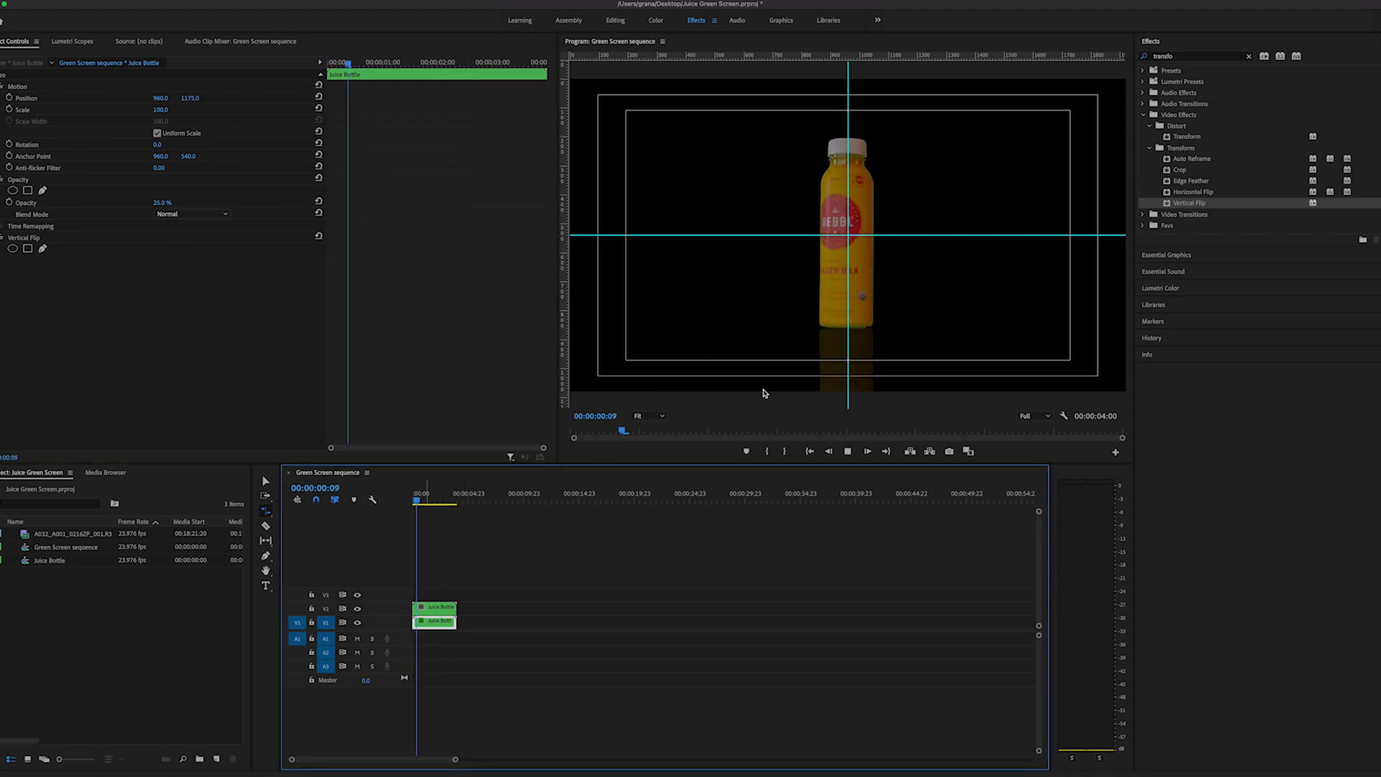
right_click(578, 675)
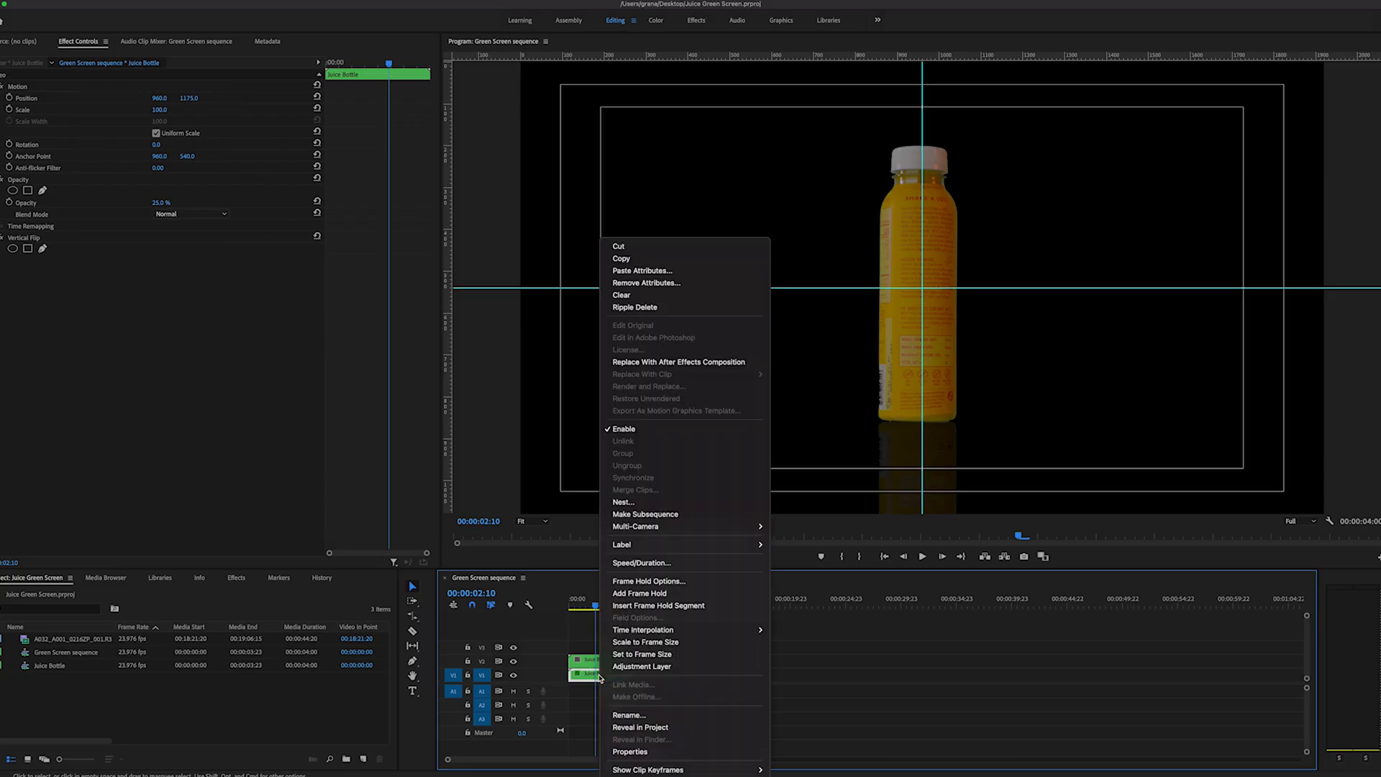
Nest the flipped copy as 'reflection' and stack a third Juice Bottle copy on V3.
left_click(623, 501)
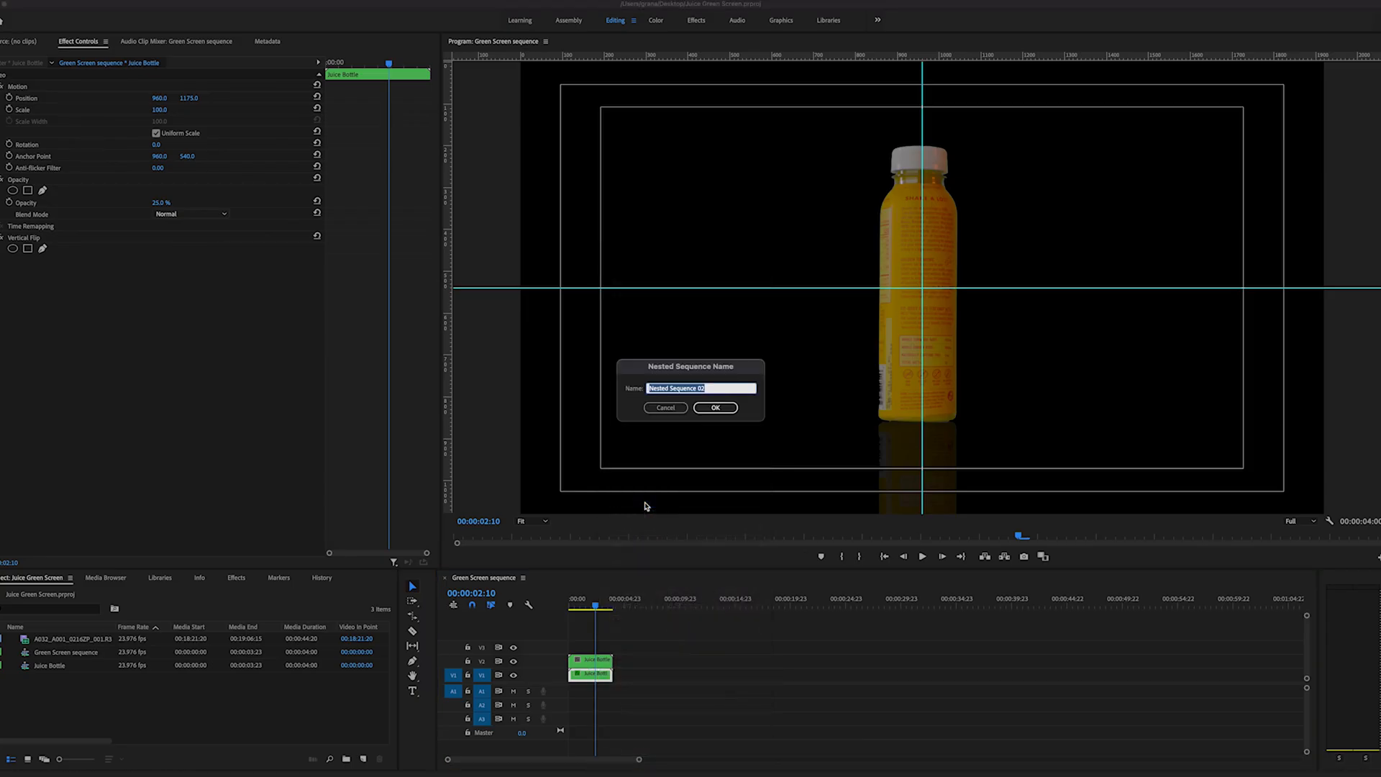
type("ref")
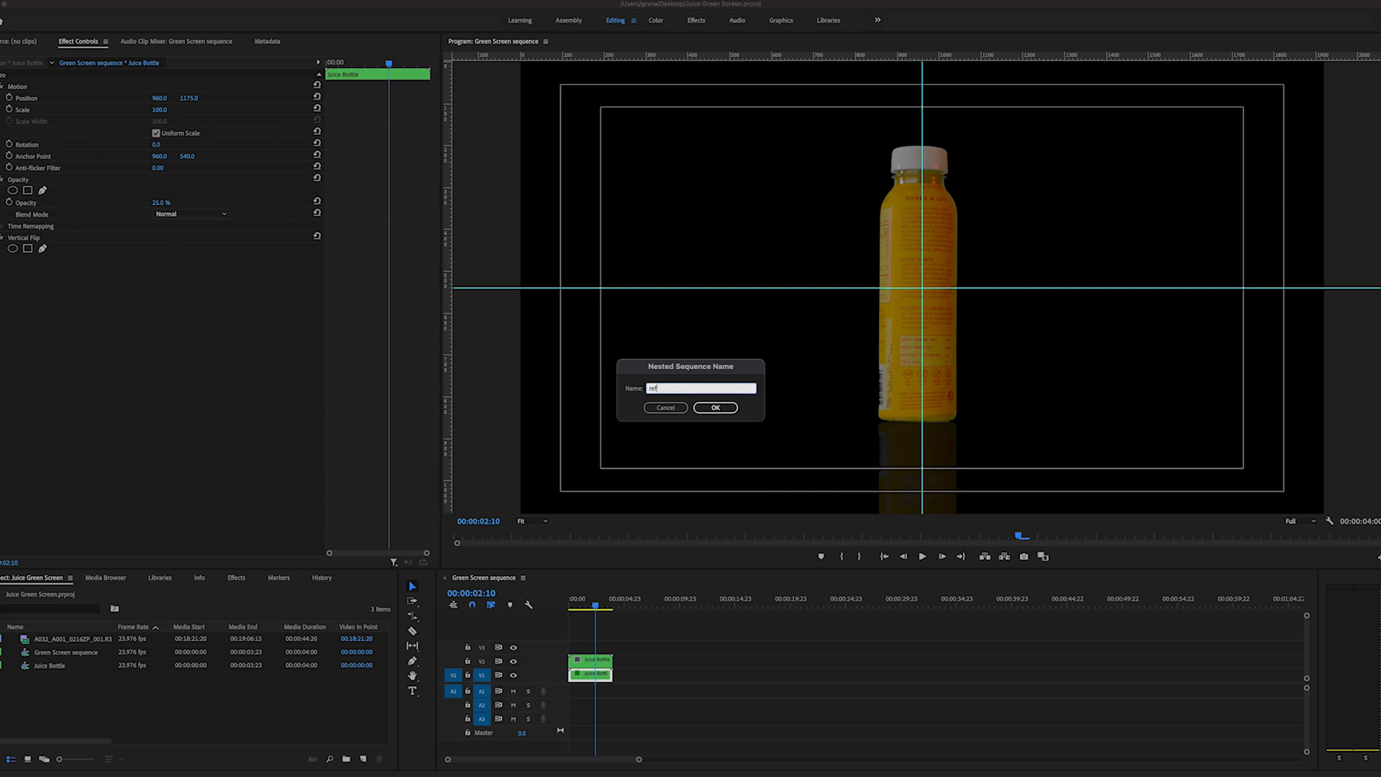
left_click(715, 408)
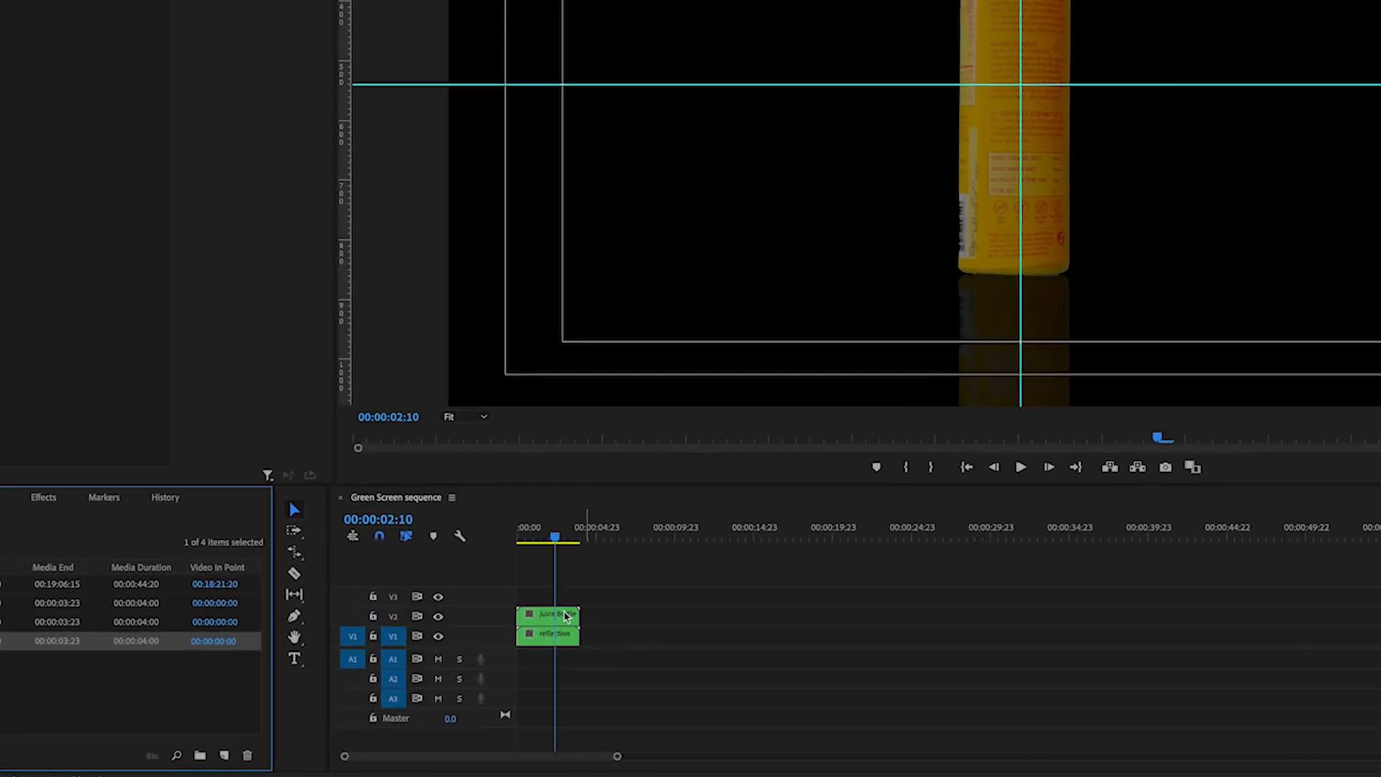
left_click(544, 634)
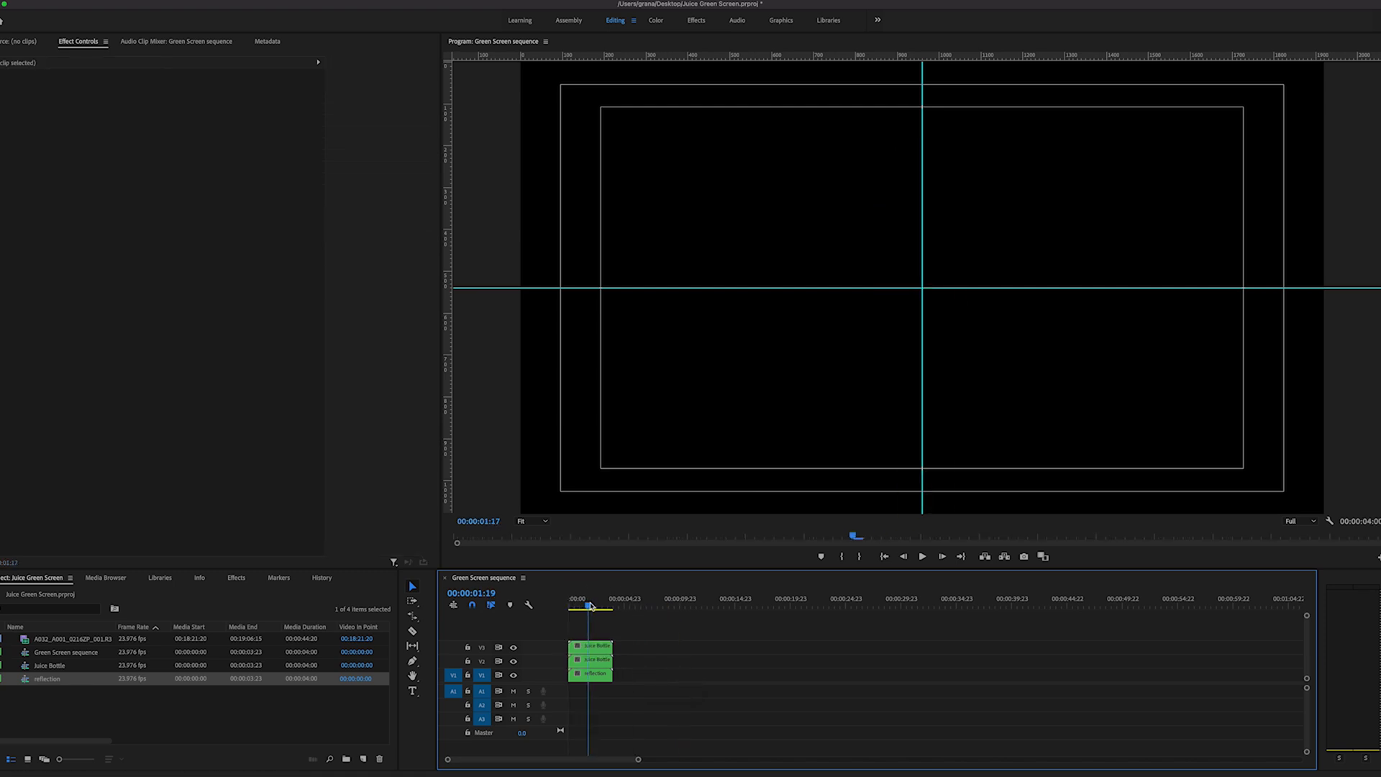
left_click(590, 659)
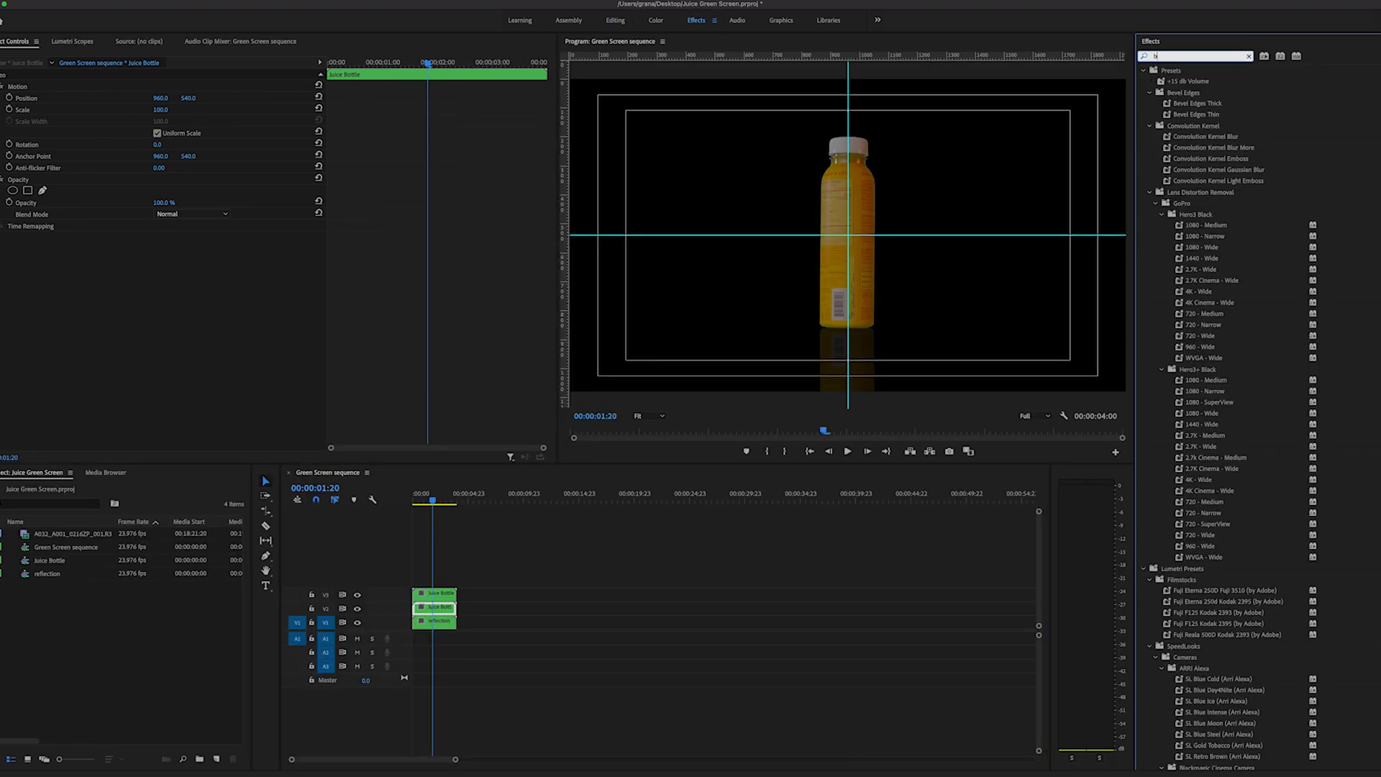
Add Gaussian Blur around 175 to the V2 Juice Bottle copy and lower its opacity to 55%.
type("blur")
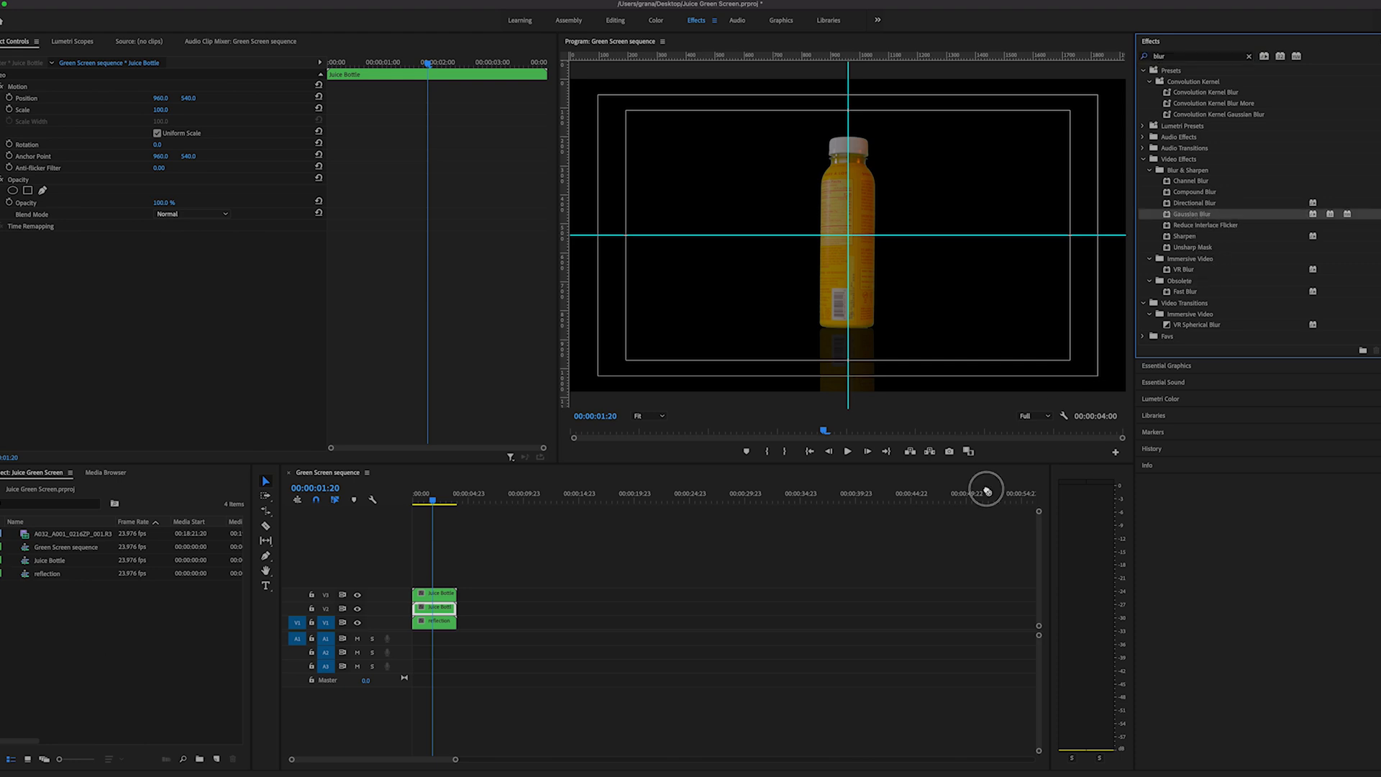
left_click_drag(1191, 213, 434, 606)
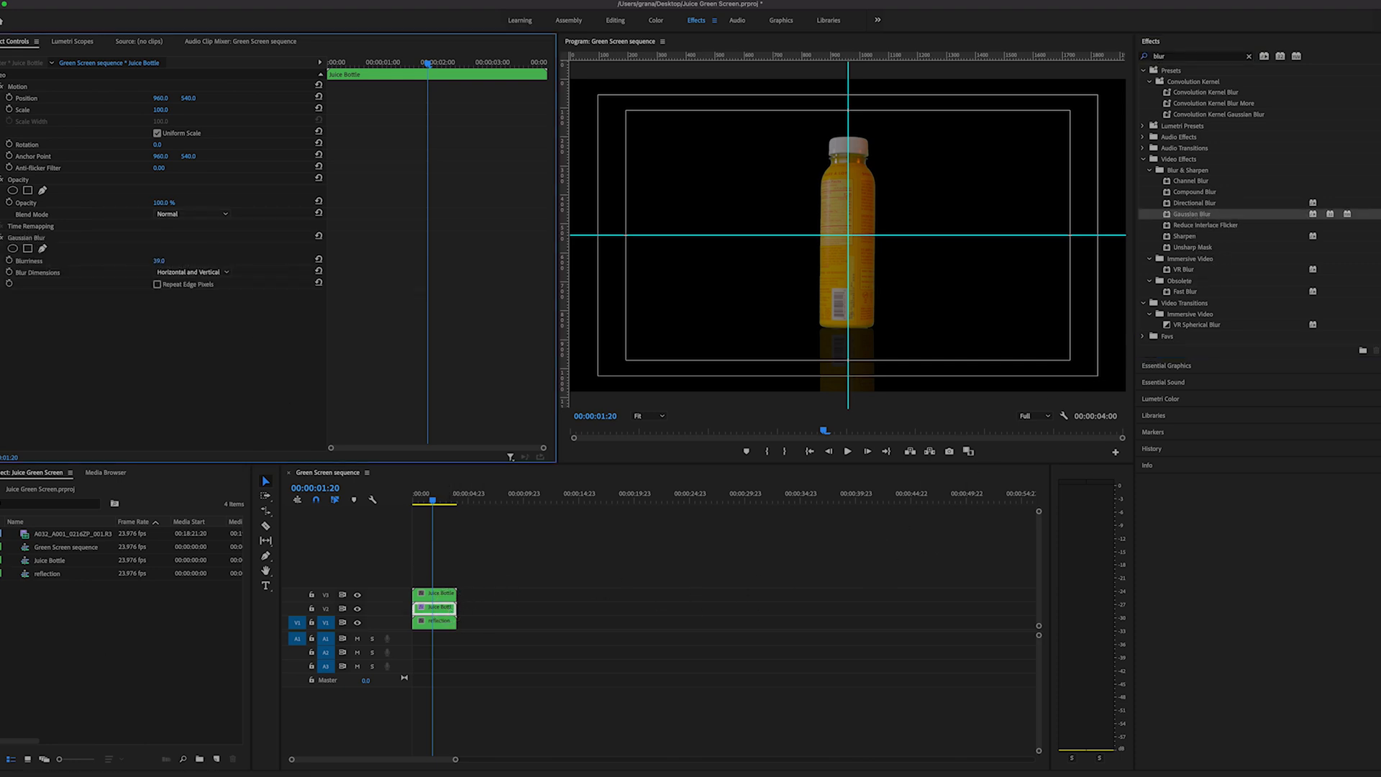
type("139.0")
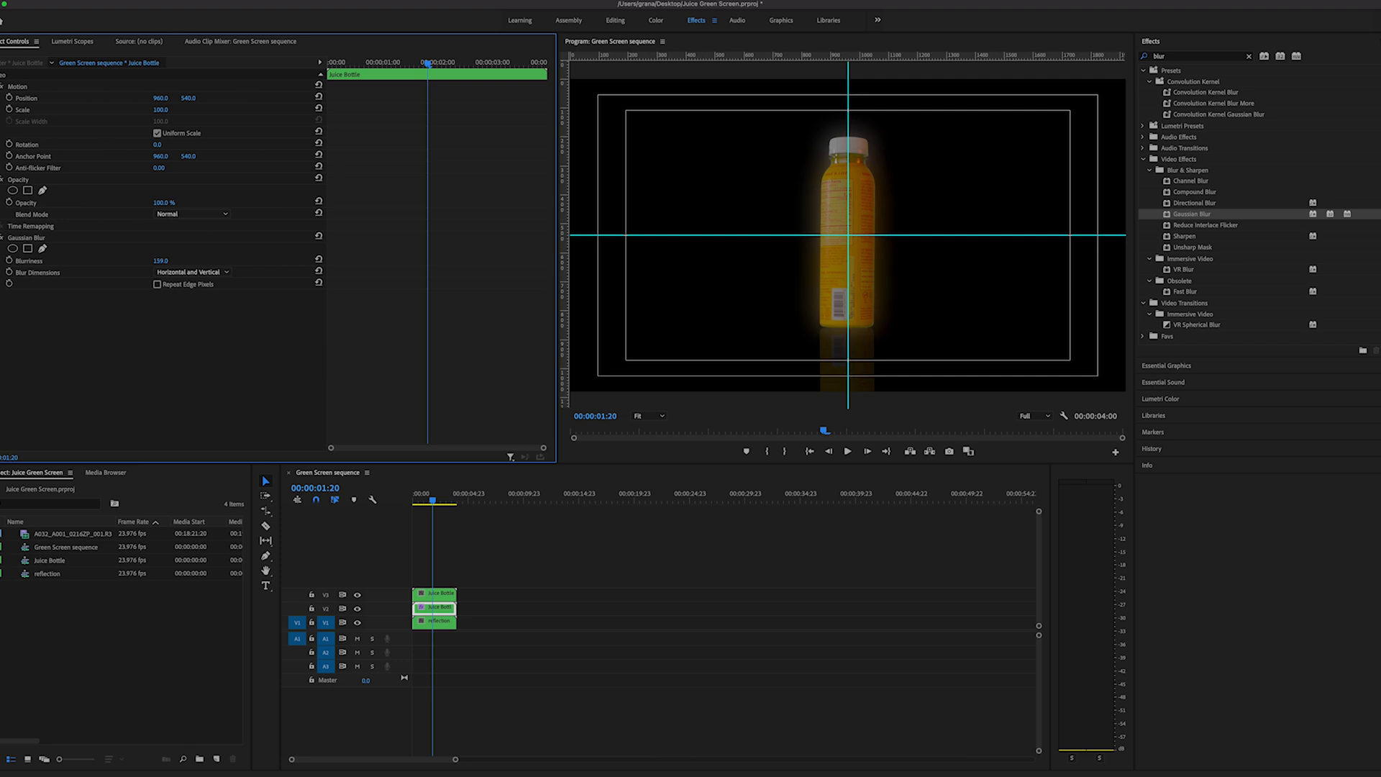
type("189.0")
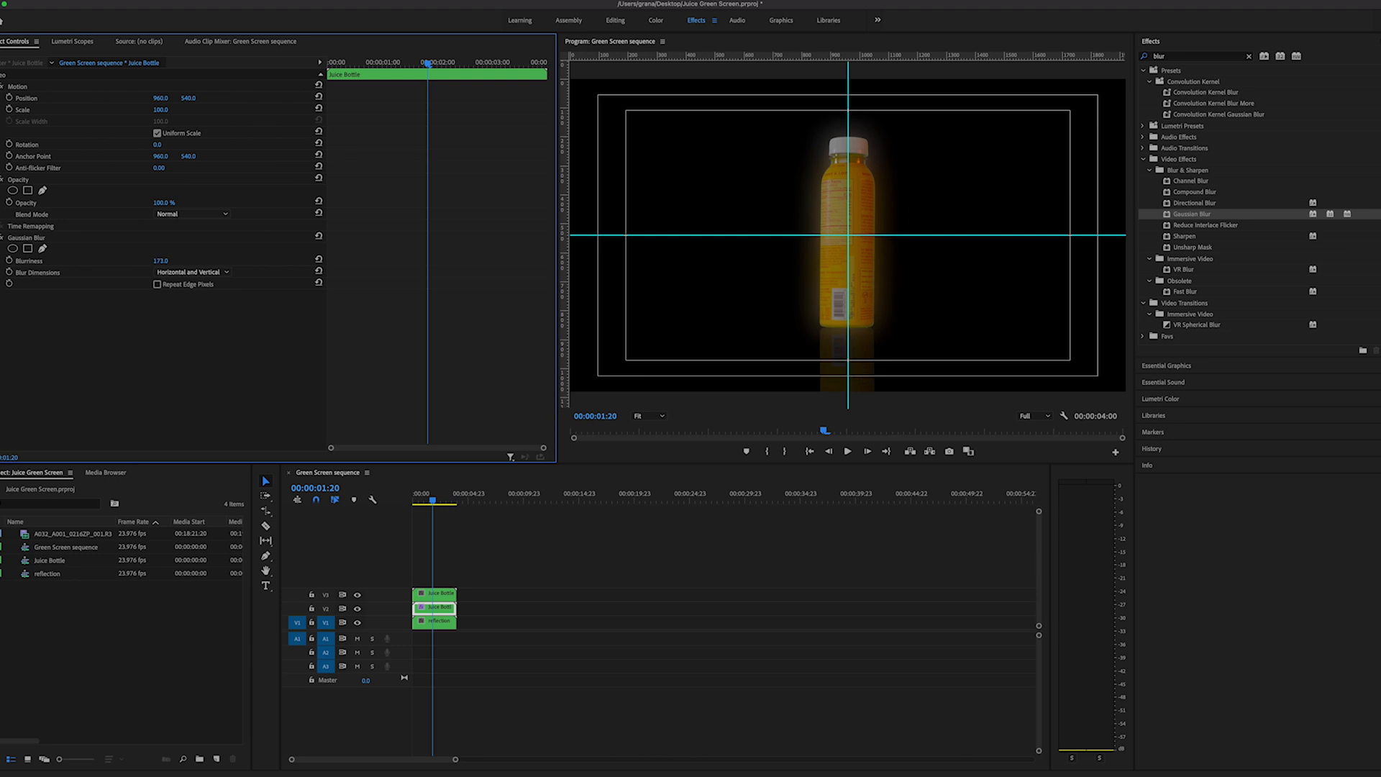
left_click_drag(160, 261, 164, 260)
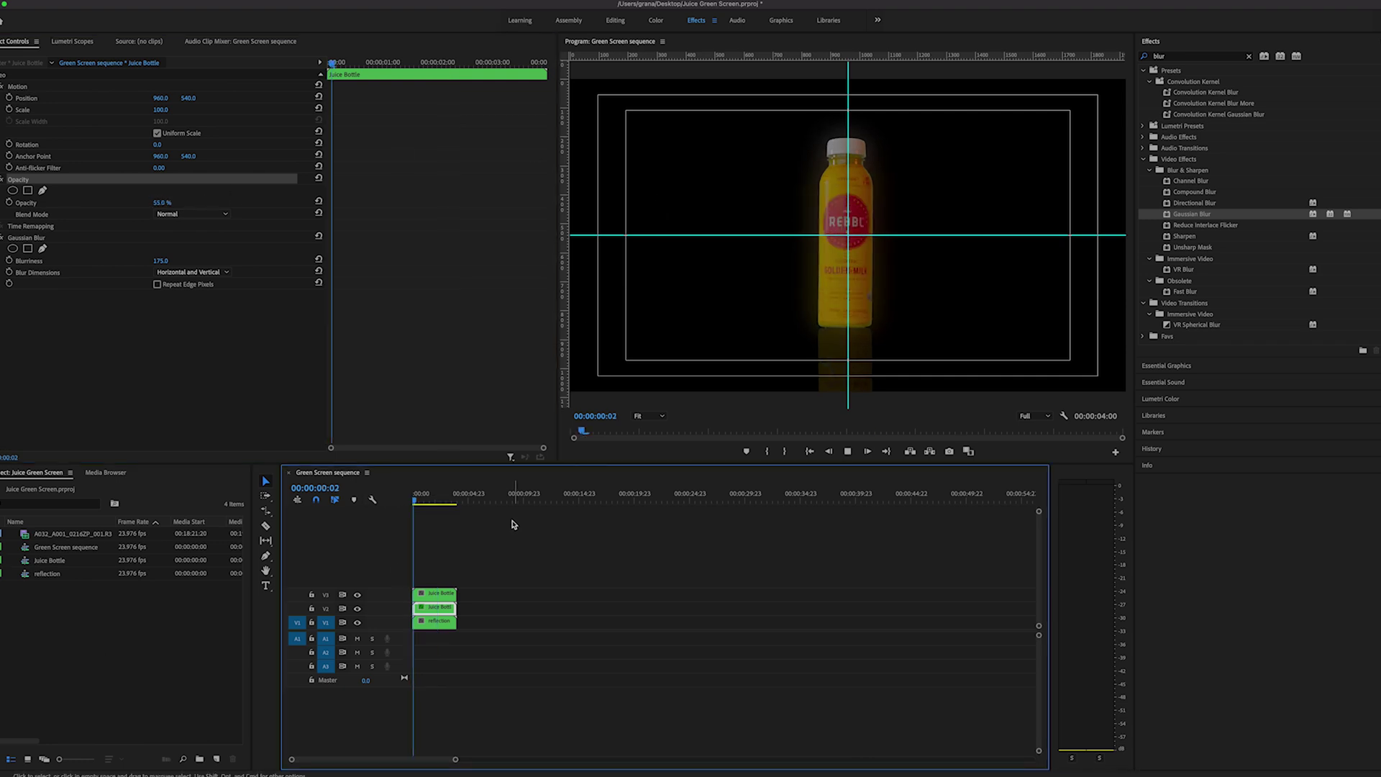
left_click(455, 500)
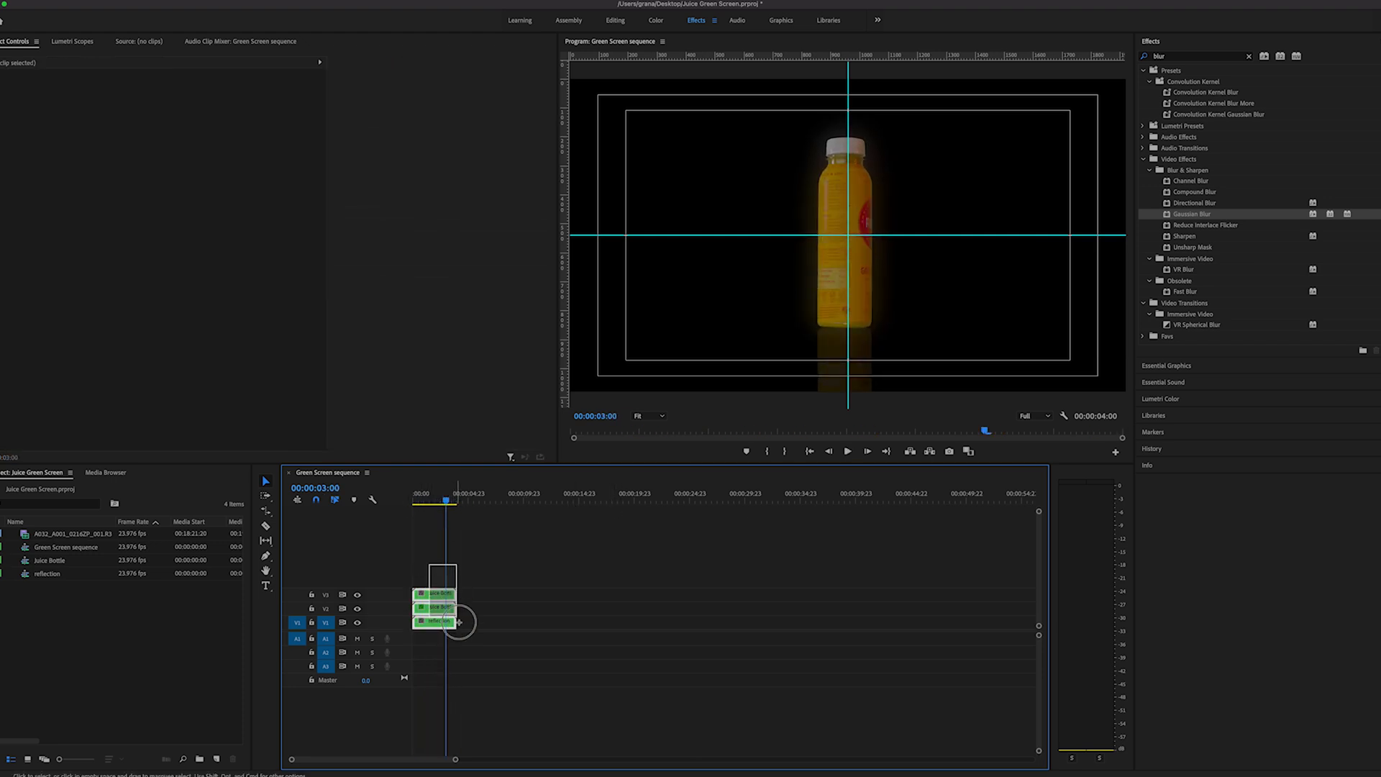
Nest the three selected bottle layers into one Juice Bottle clip and return the playhead to the start.
right_click(434, 621)
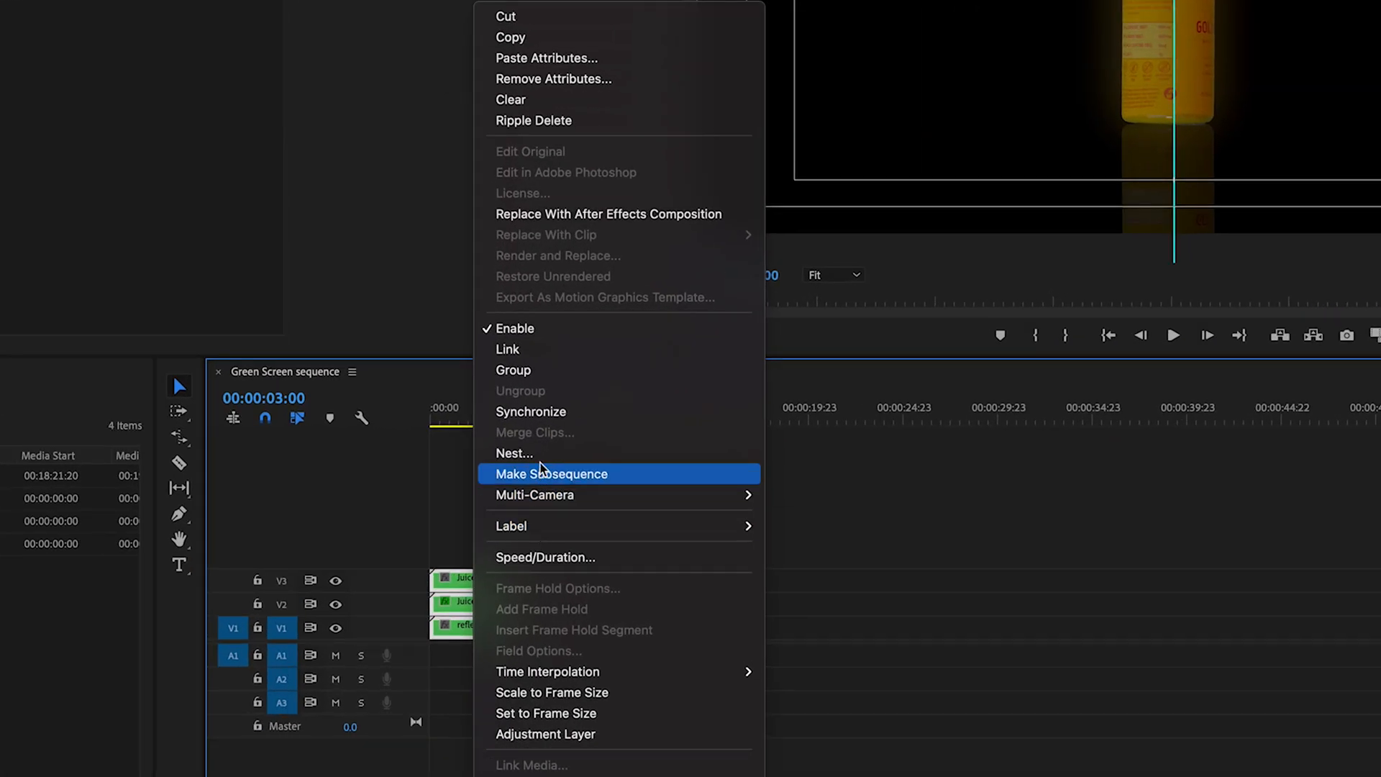
left_click(515, 454)
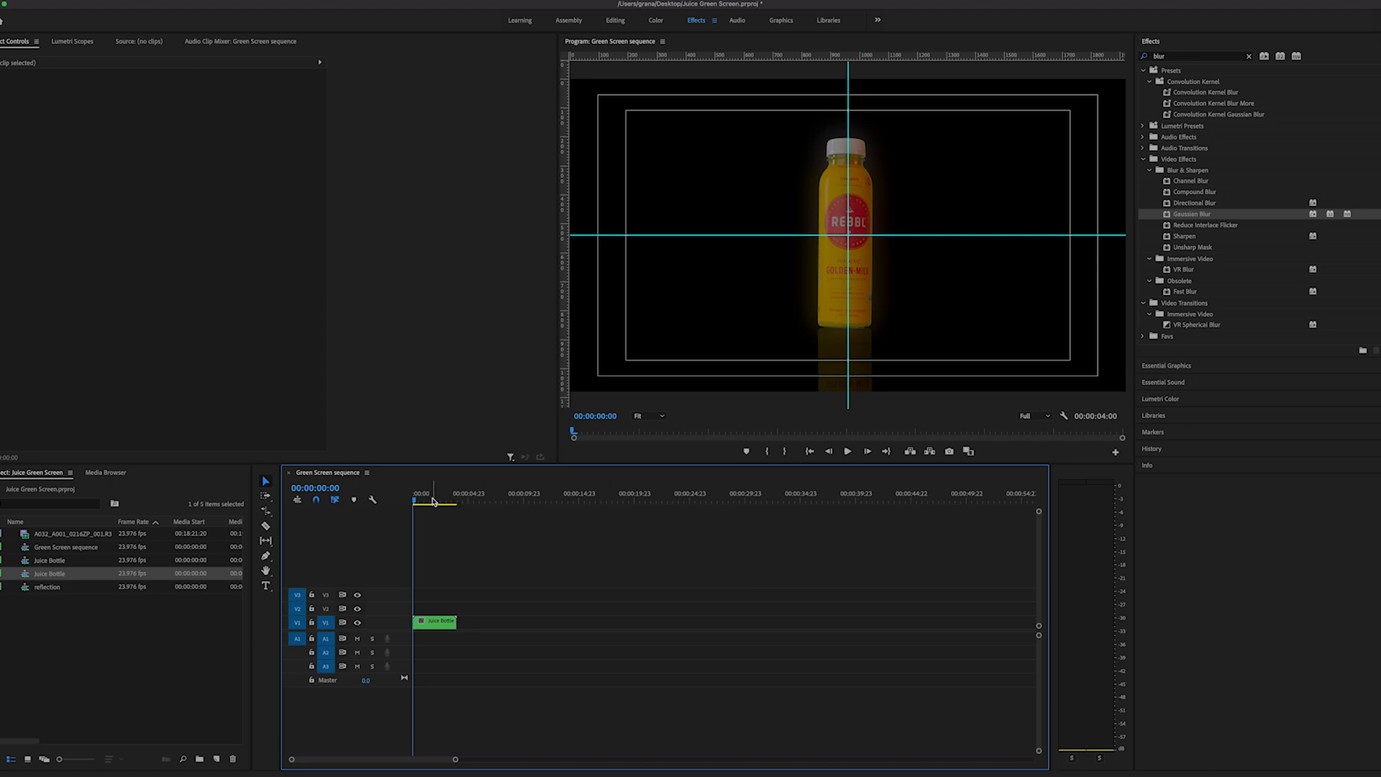
left_click(434, 621)
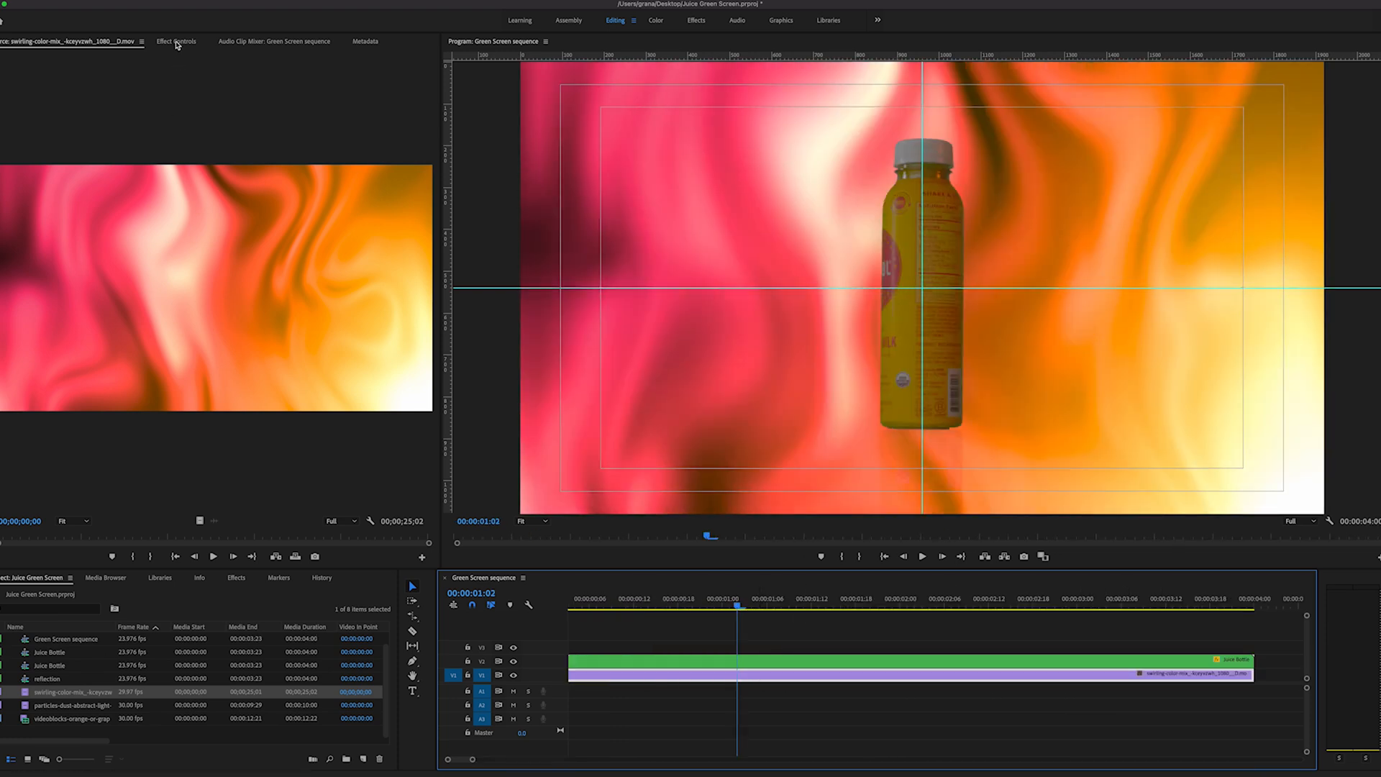
Review the background clip's effect settings and move to the Color workspace.
left_click(178, 40)
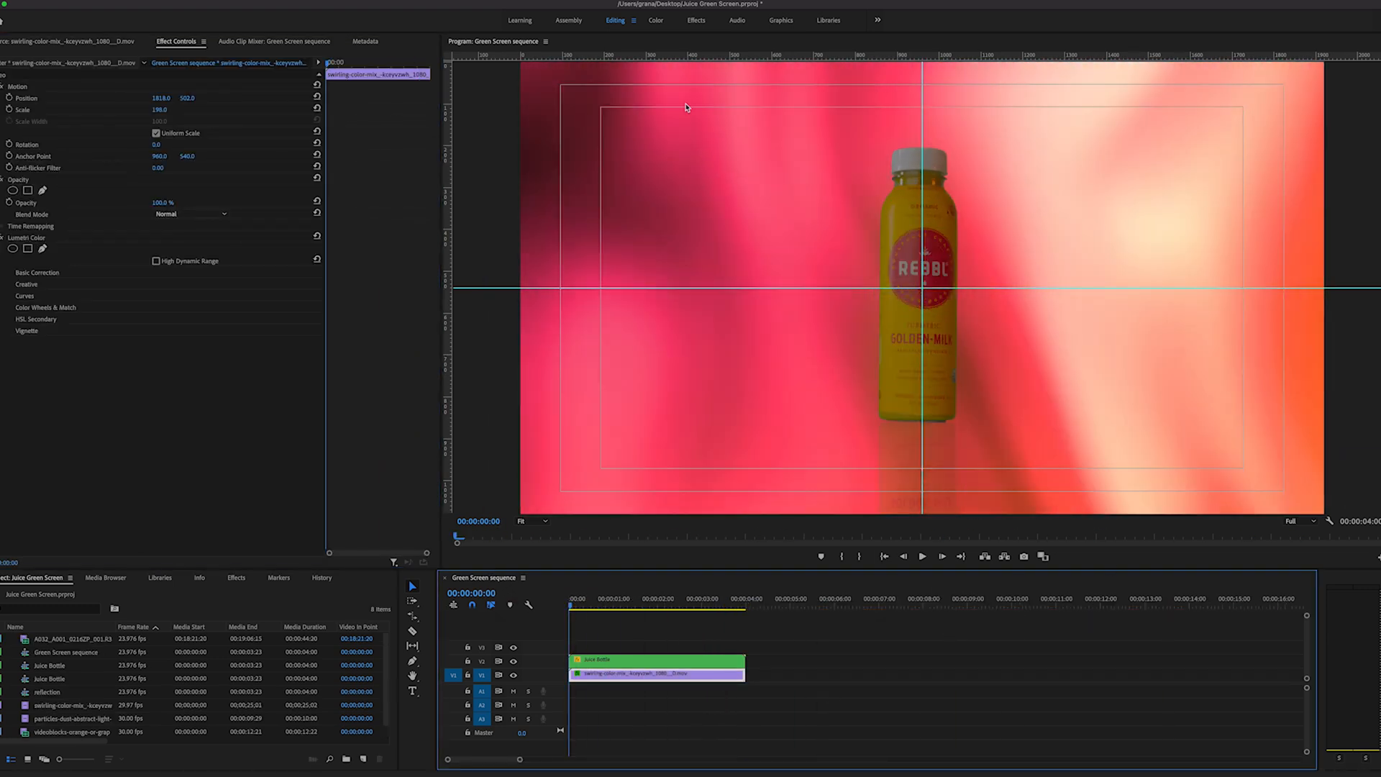
left_click(656, 20)
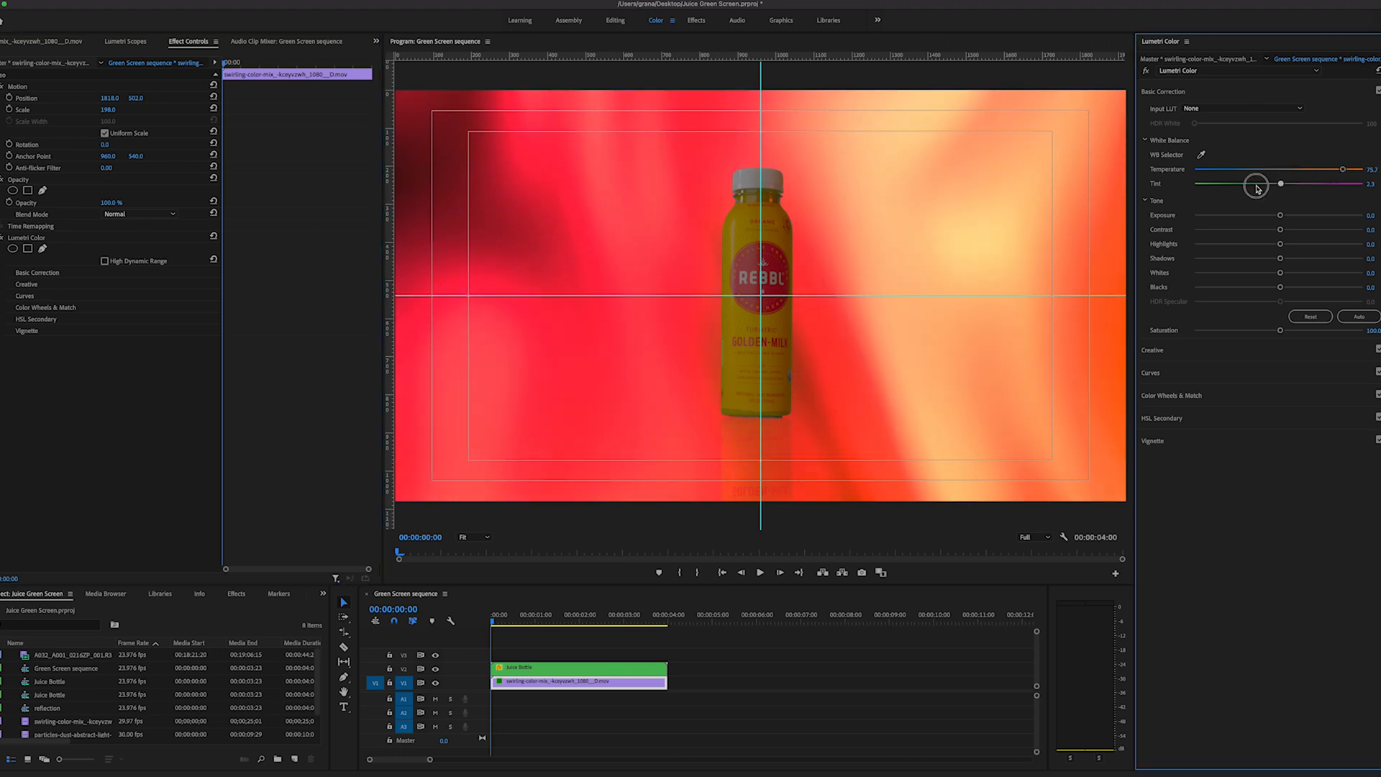
Warm the background's Lumetri Temperature toward orange and raise the Juice Bottle clip's Exposure.
left_click_drag(1279, 183, 1194, 182)
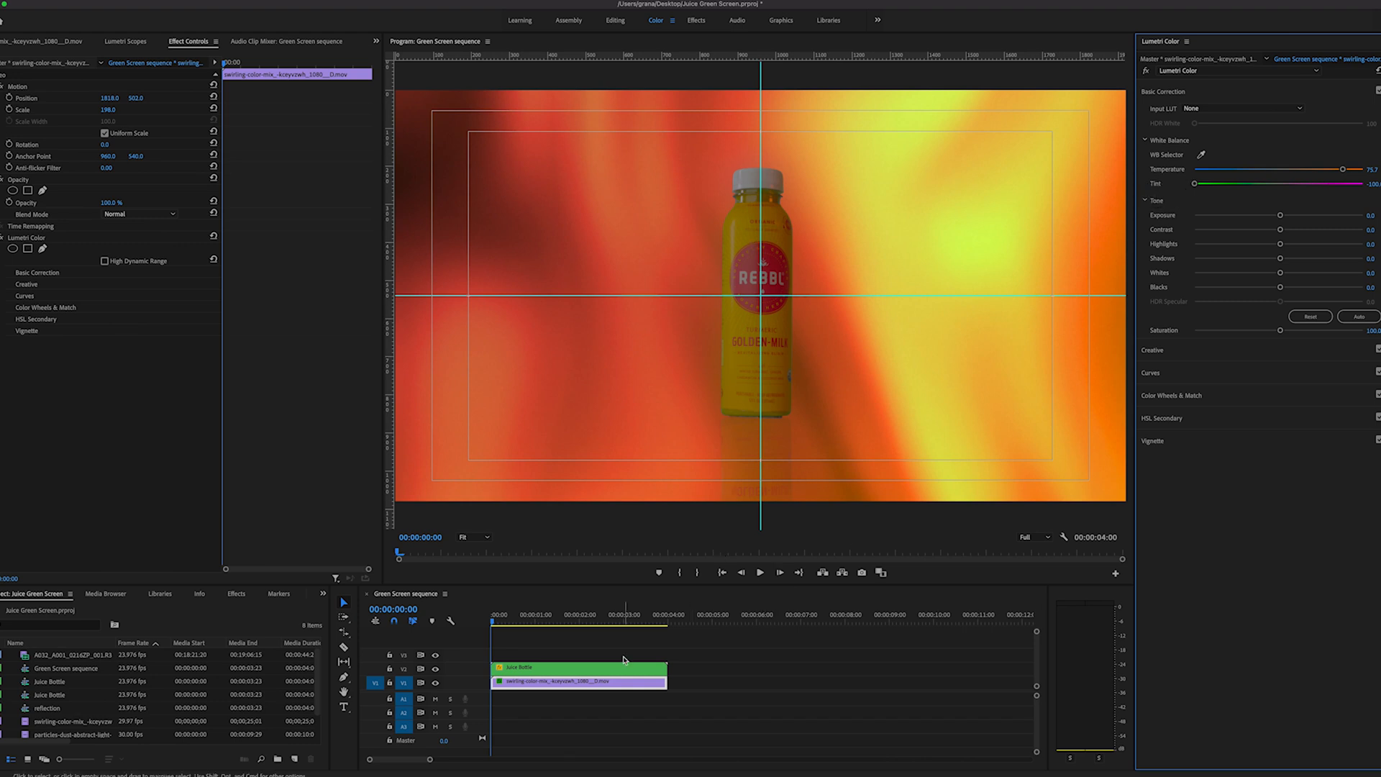
left_click(546, 668)
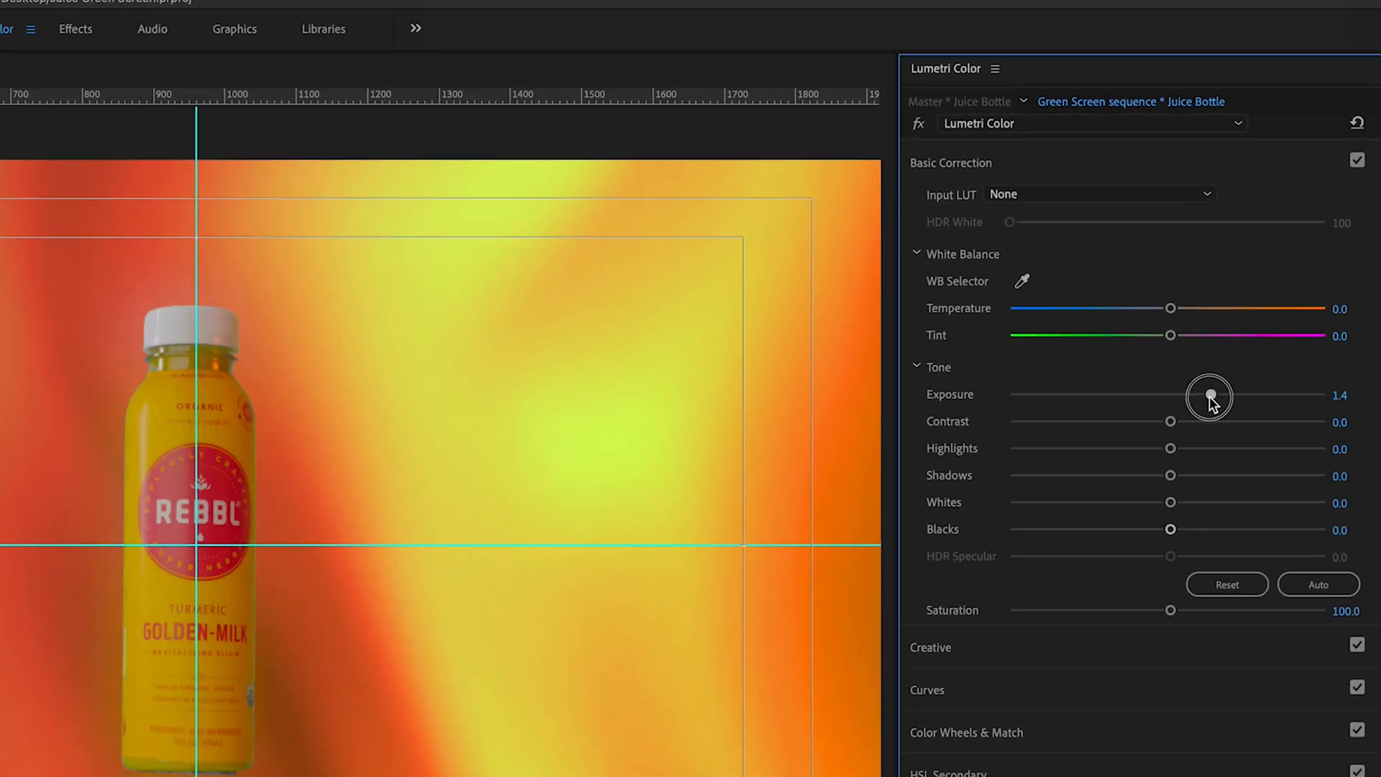
left_click_drag(1171, 421, 1221, 422)
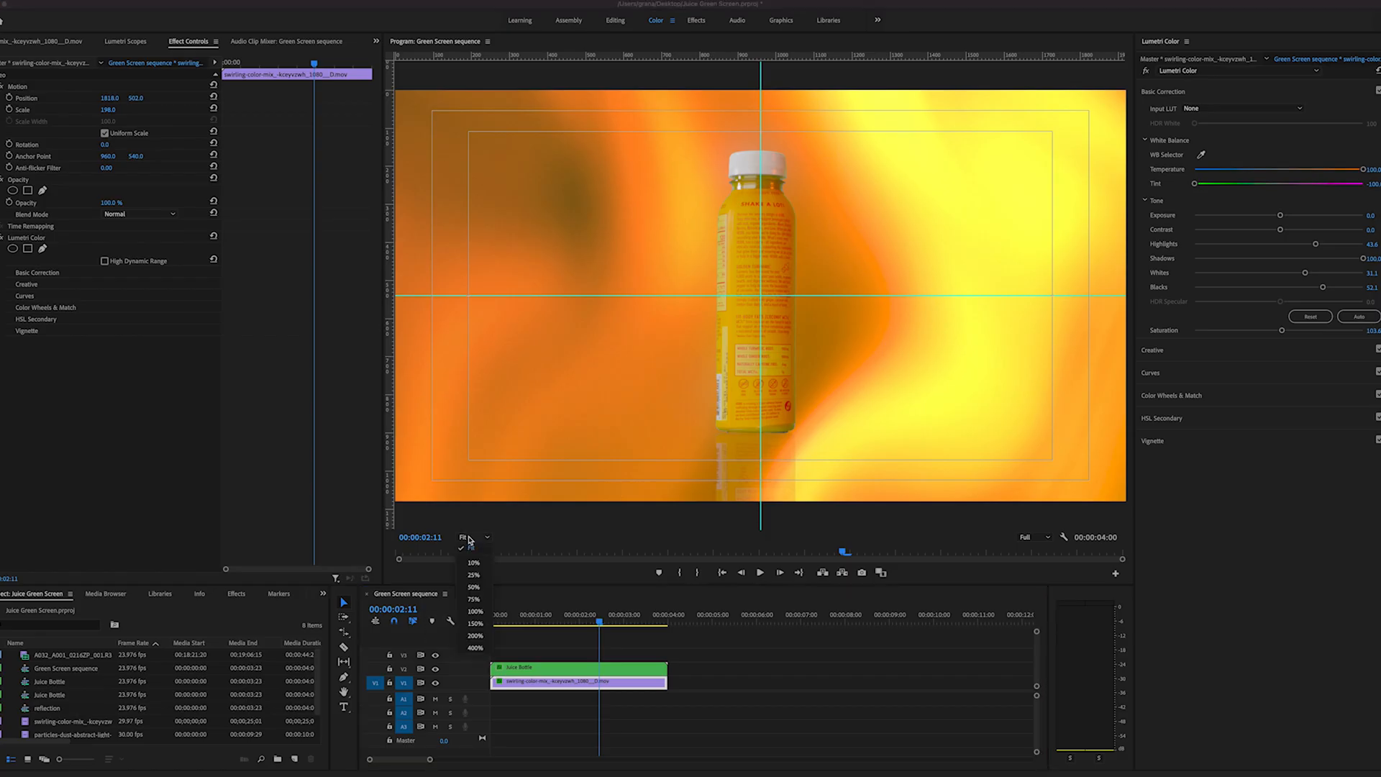
Inspect the bottle up close, then load the particles dust clip for preview.
left_click(474, 648)
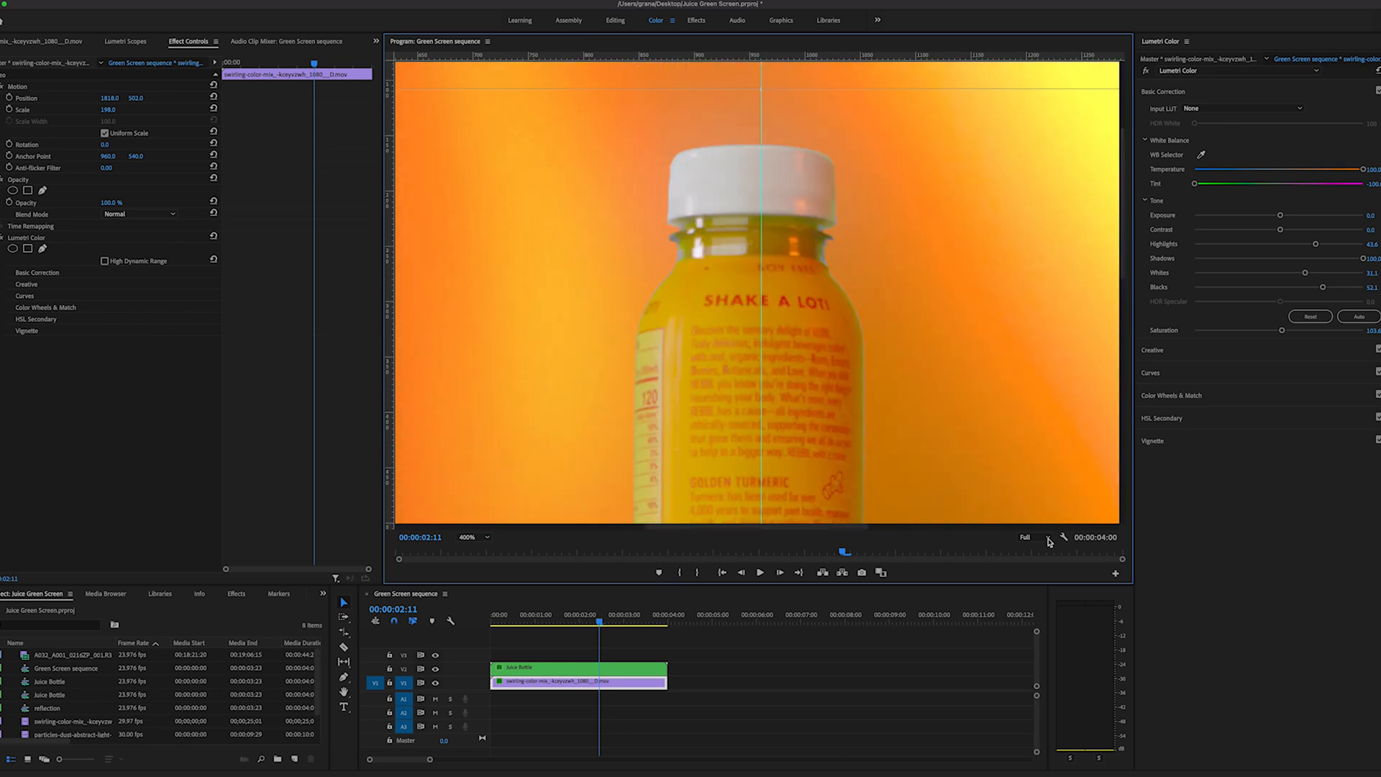
mouse_move(830, 554)
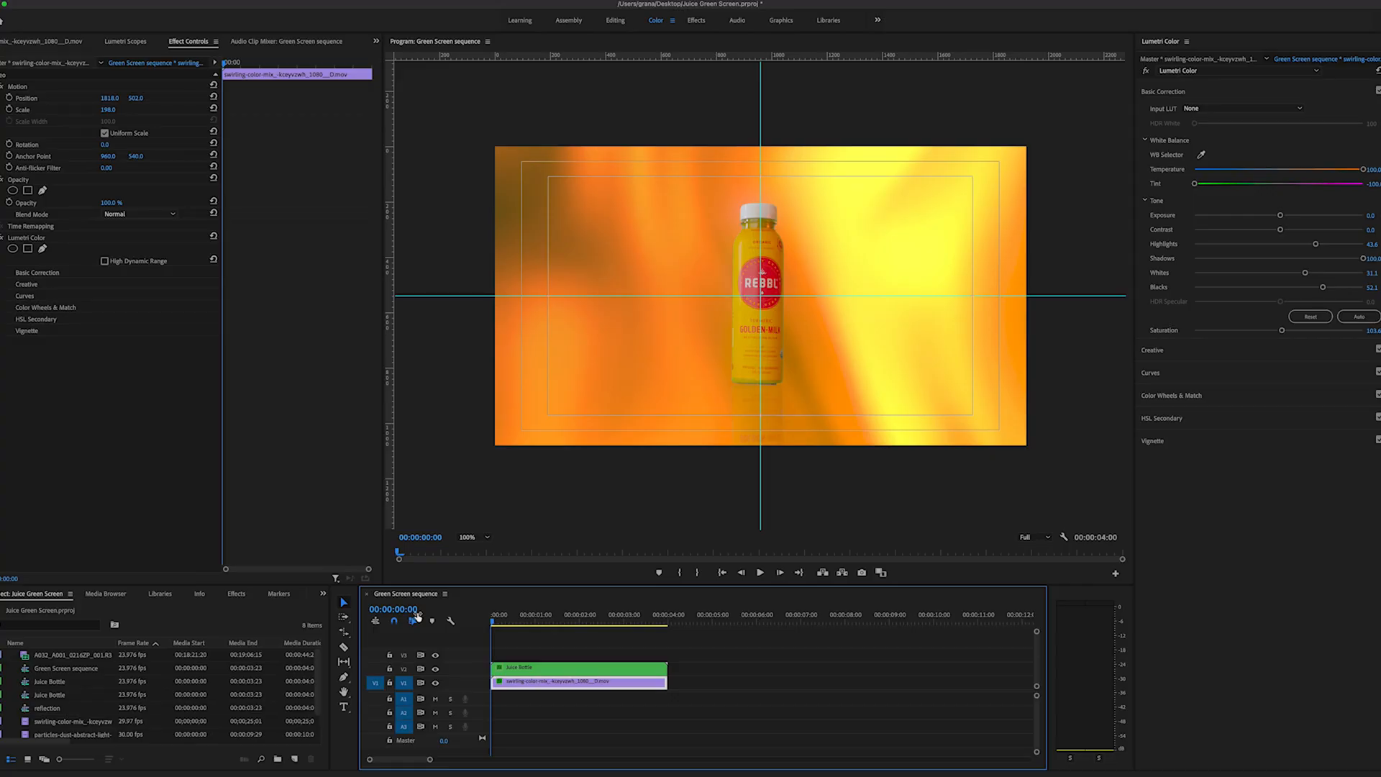
left_click(58, 708)
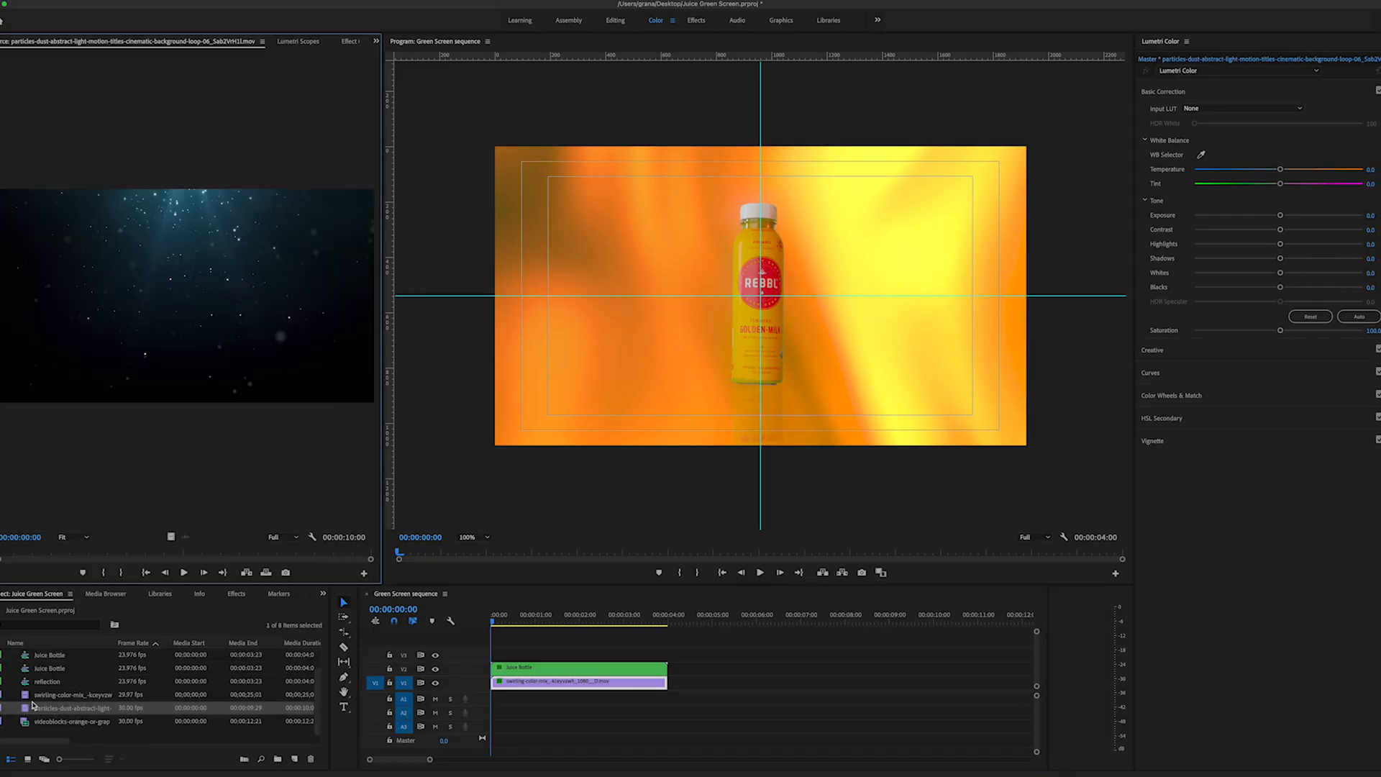
Place the particles-dust clip on V2 above the background, scaled to 188 with Screen blend mode.
left_click_drag(72, 707, 705, 680)
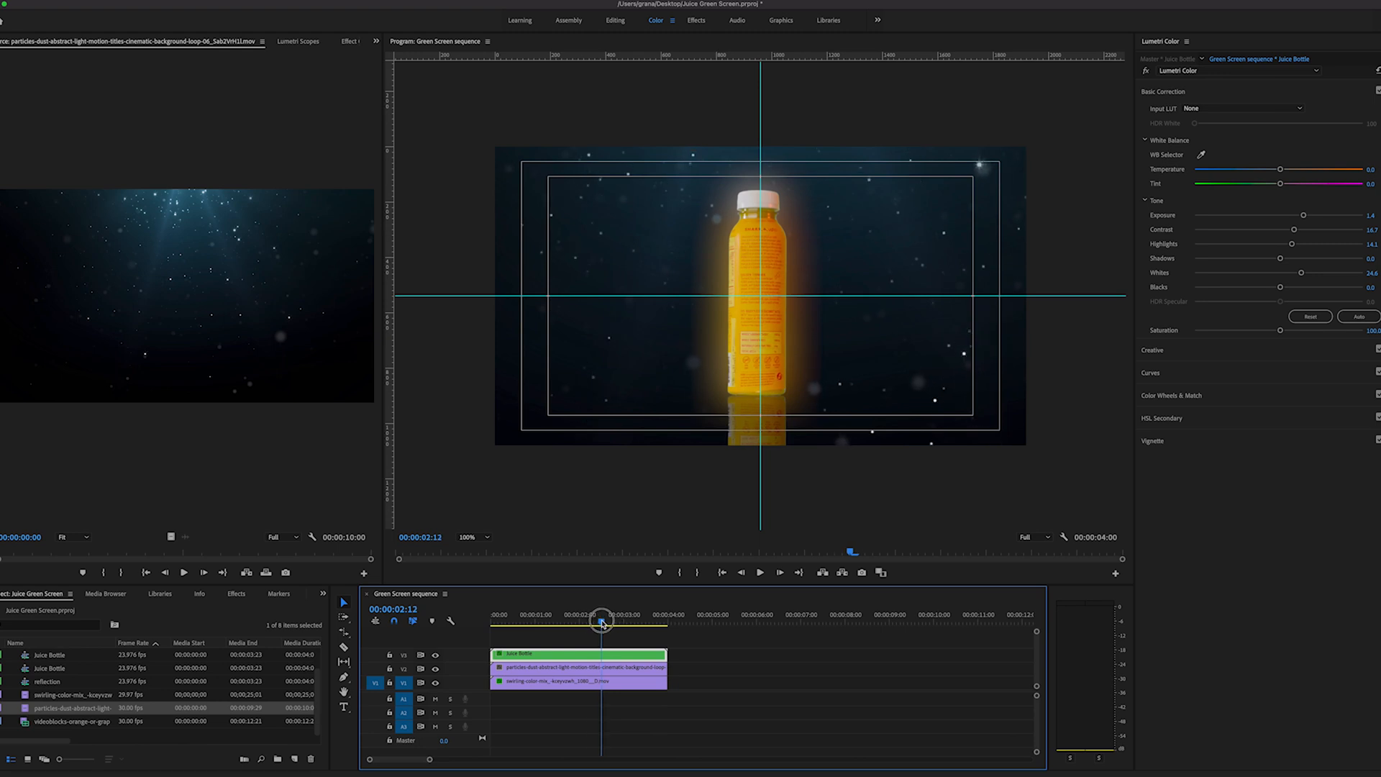
left_click_drag(601, 622, 594, 621)
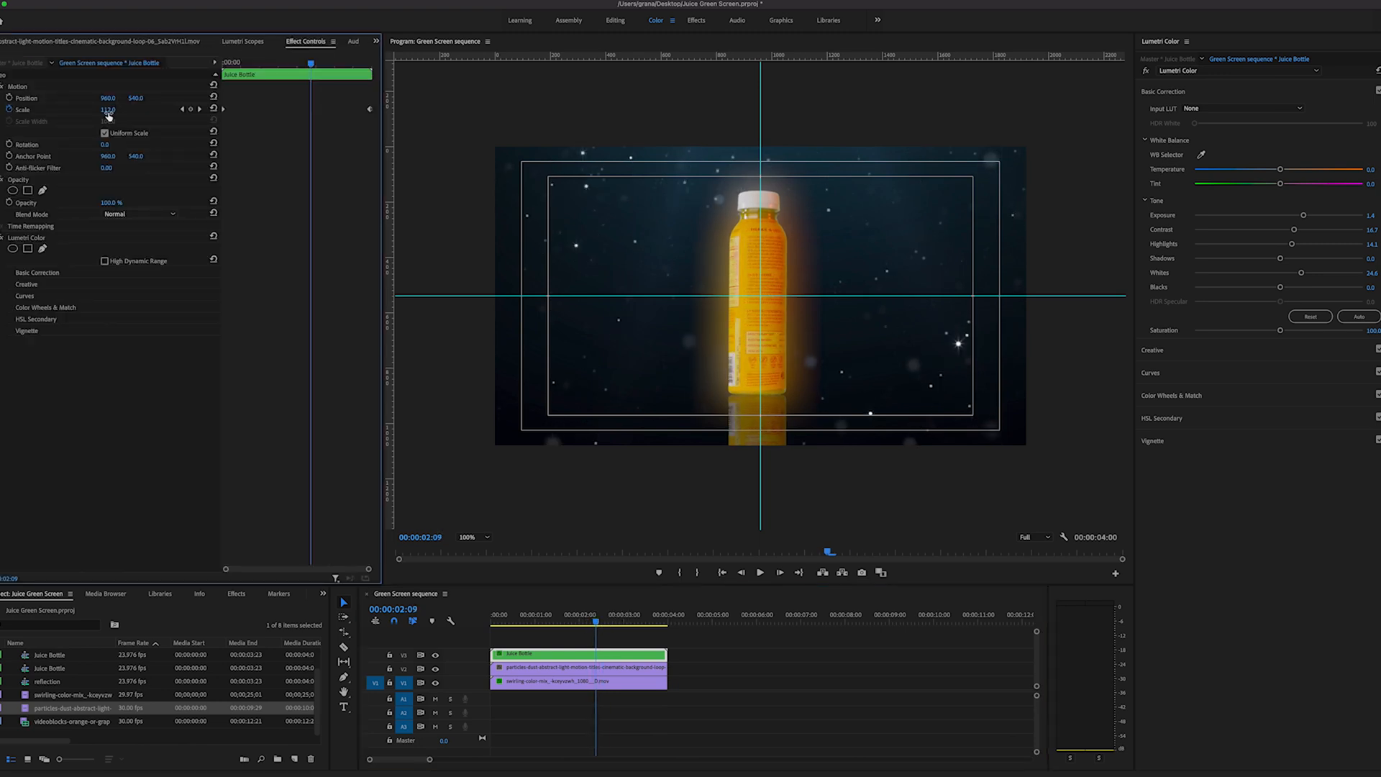
left_click(577, 667)
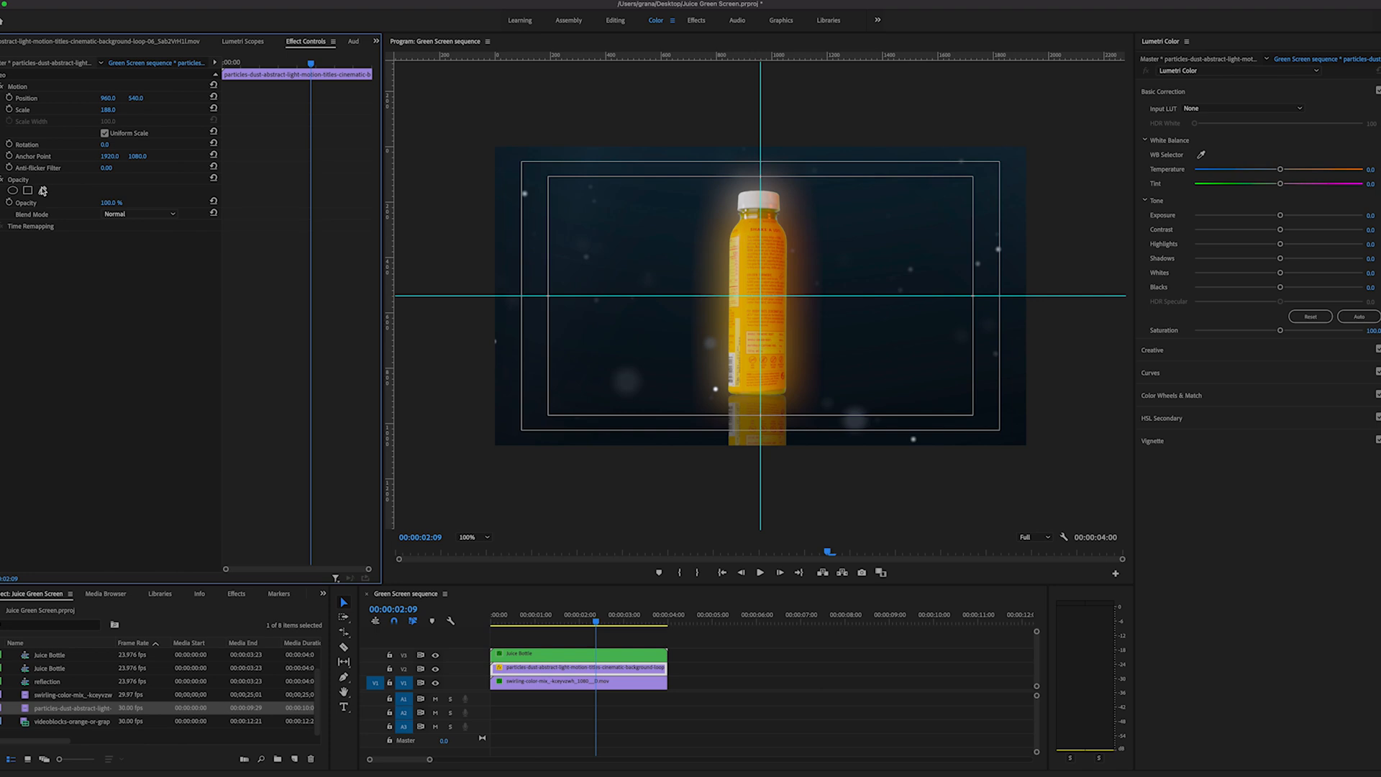
left_click(141, 213)
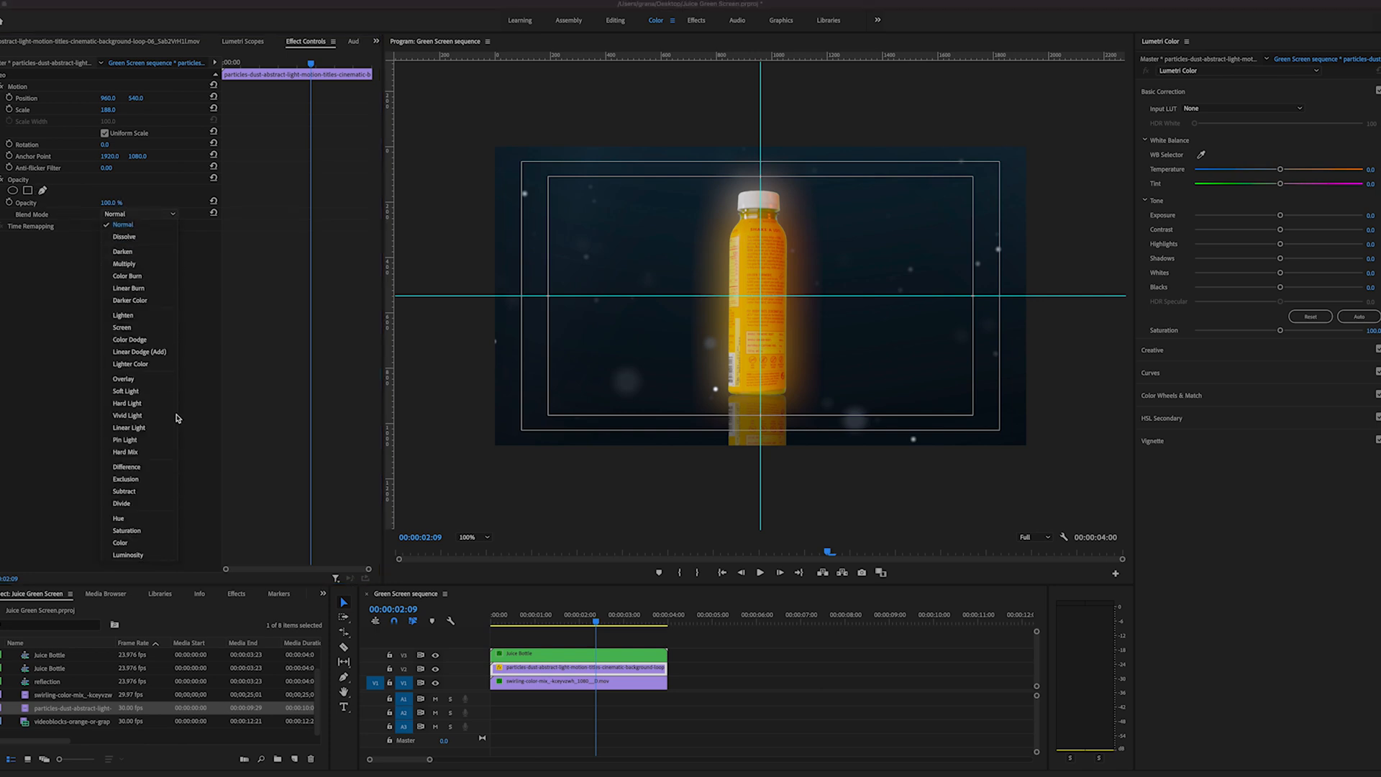
left_click(121, 328)
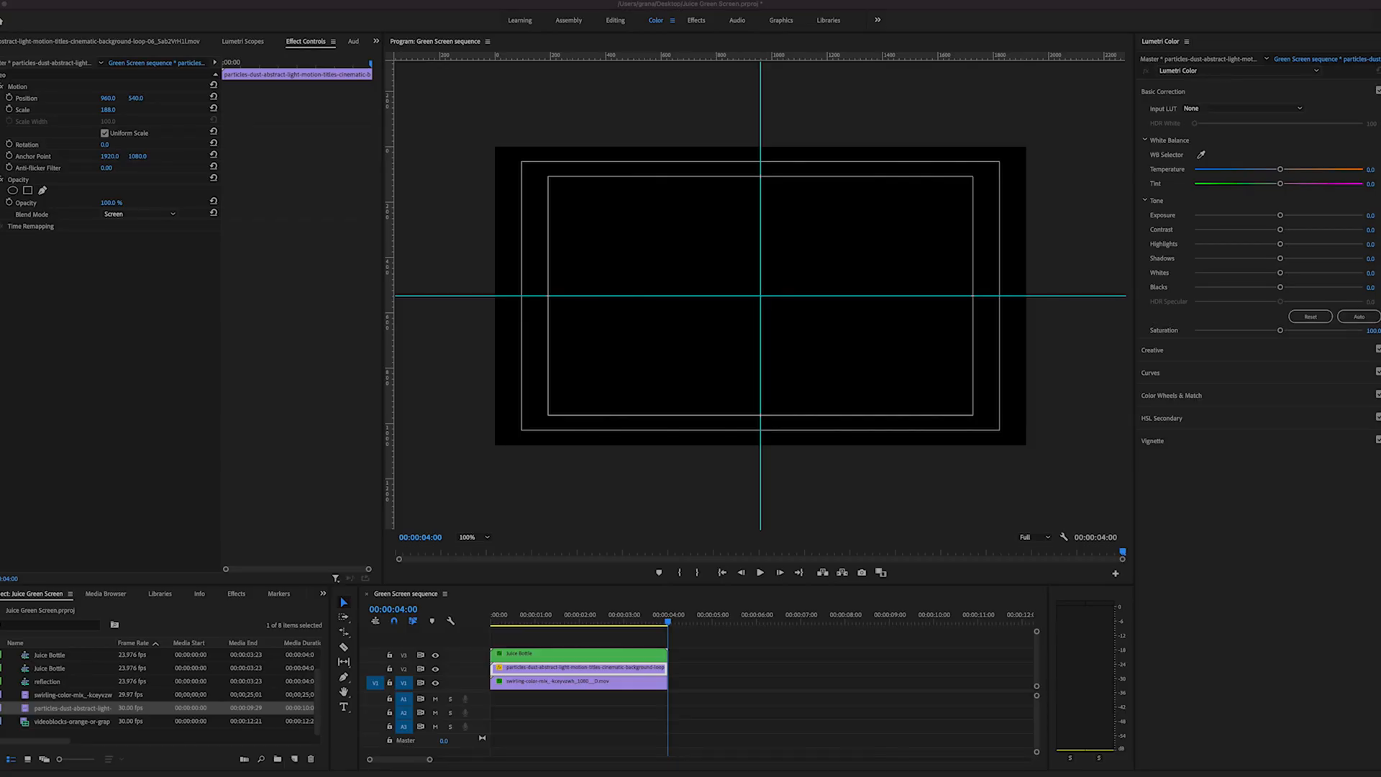
mouse_move(961, 577)
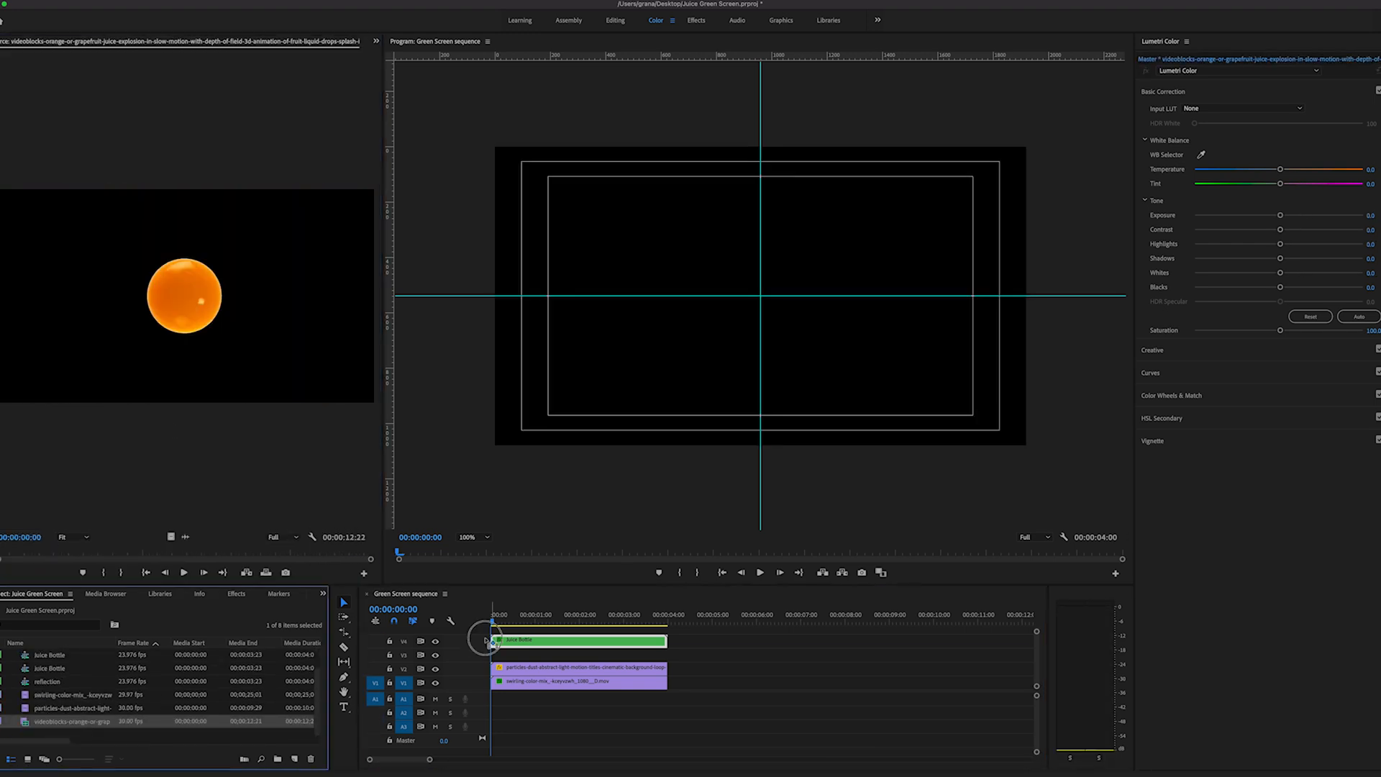
Select the juice-explosion clip on V3 and return to the Color workspace.
left_click(611, 20)
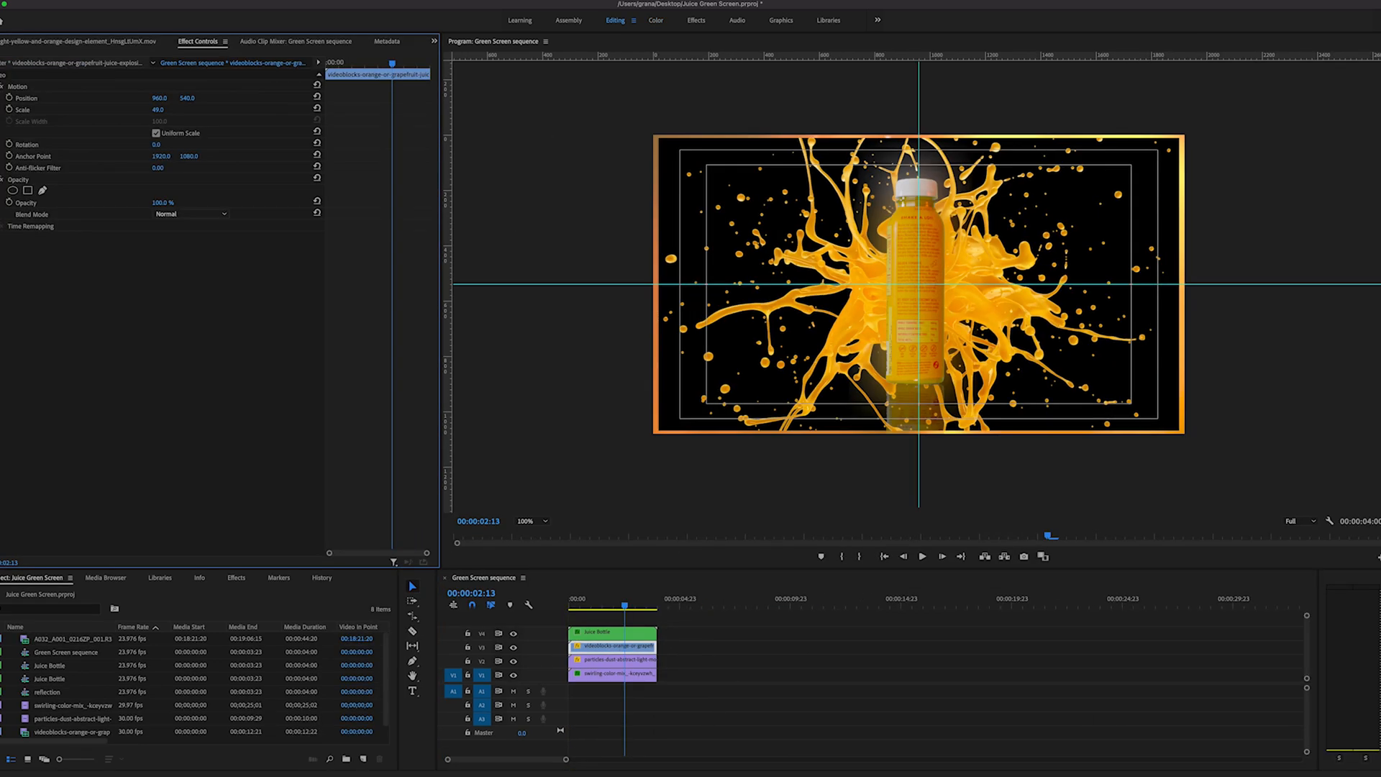
left_click(656, 20)
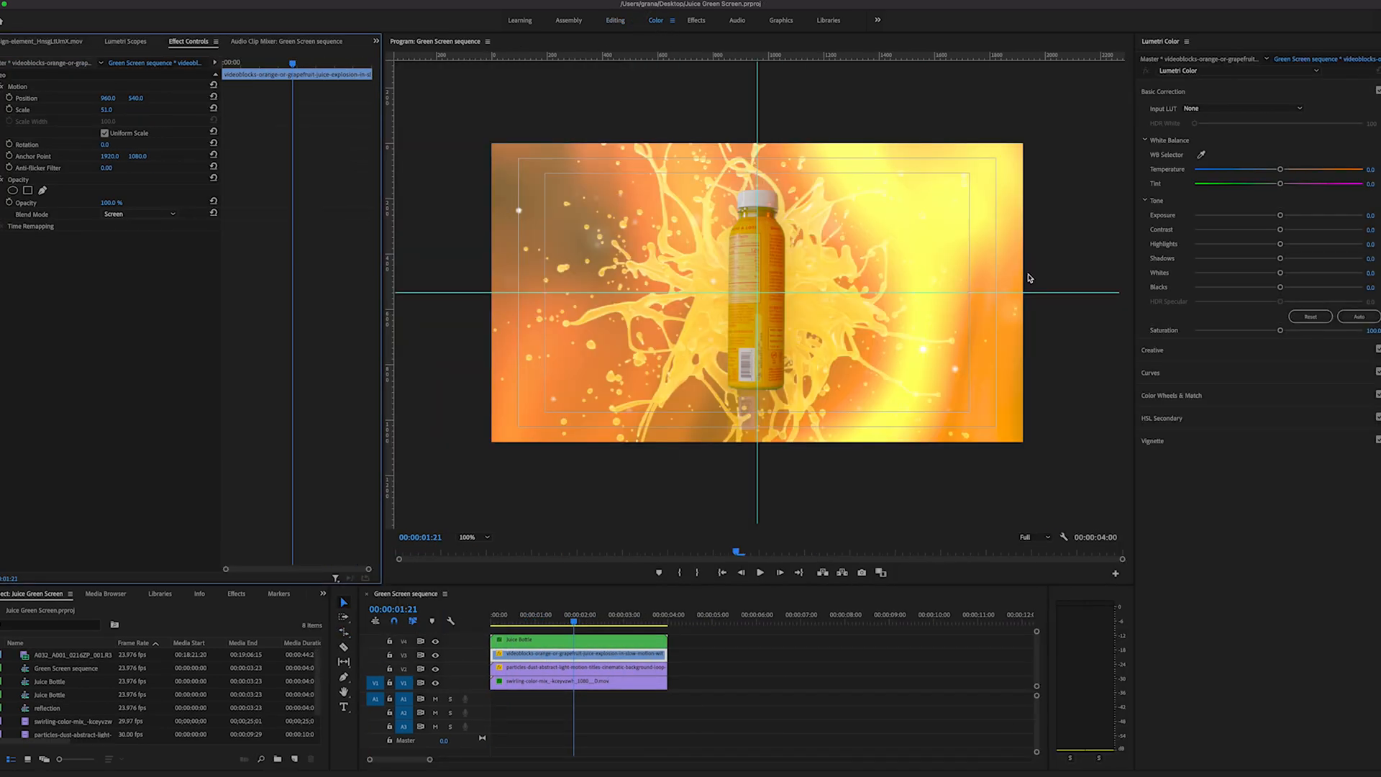
mouse_move(1281, 331)
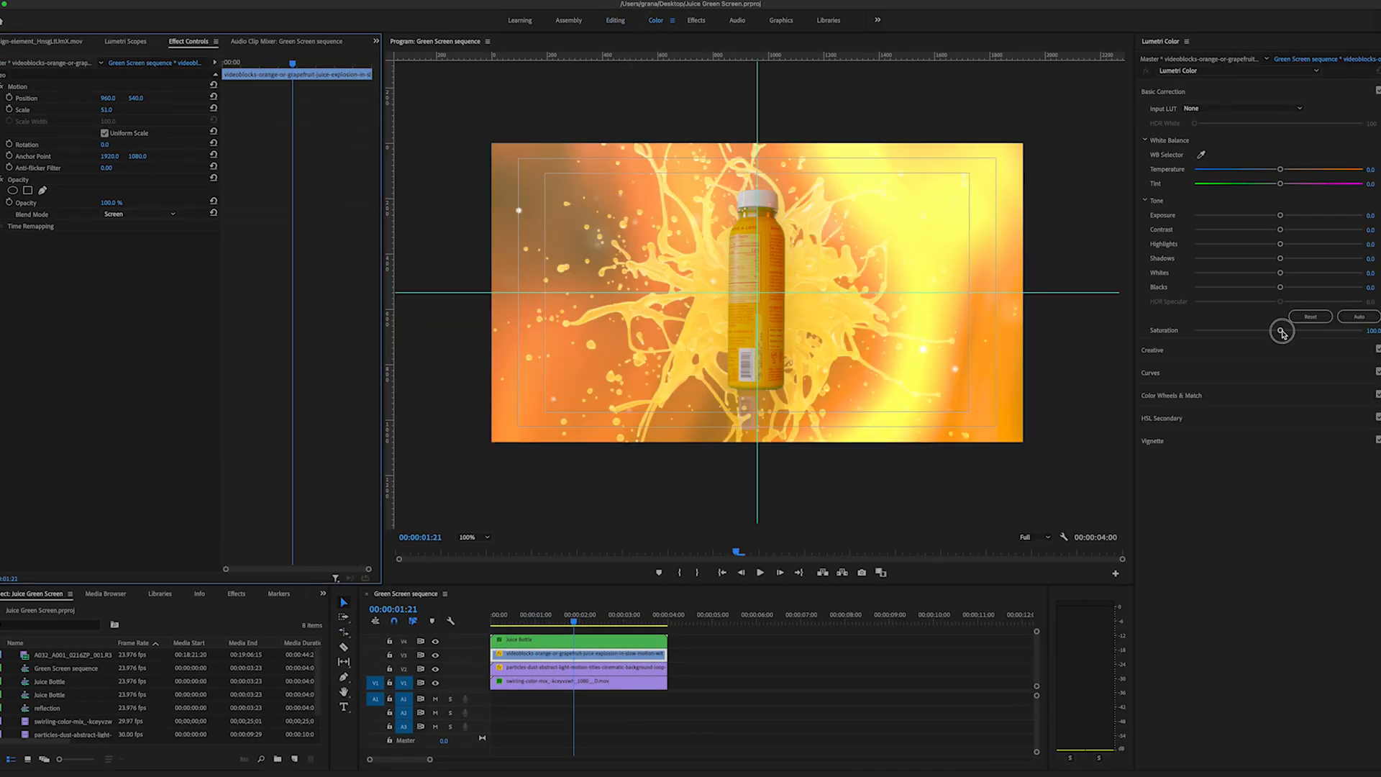